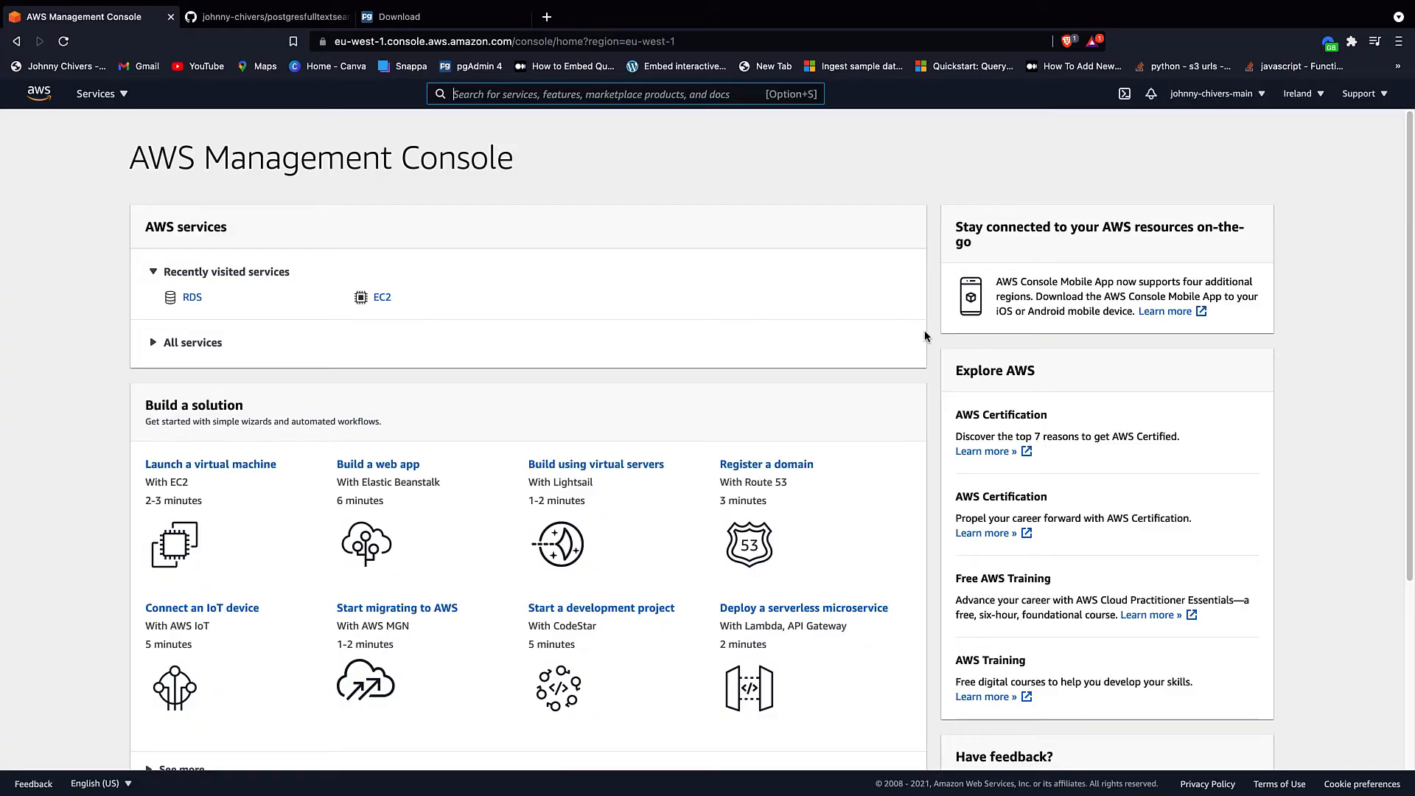
pyautogui.moveTo(685, 303)
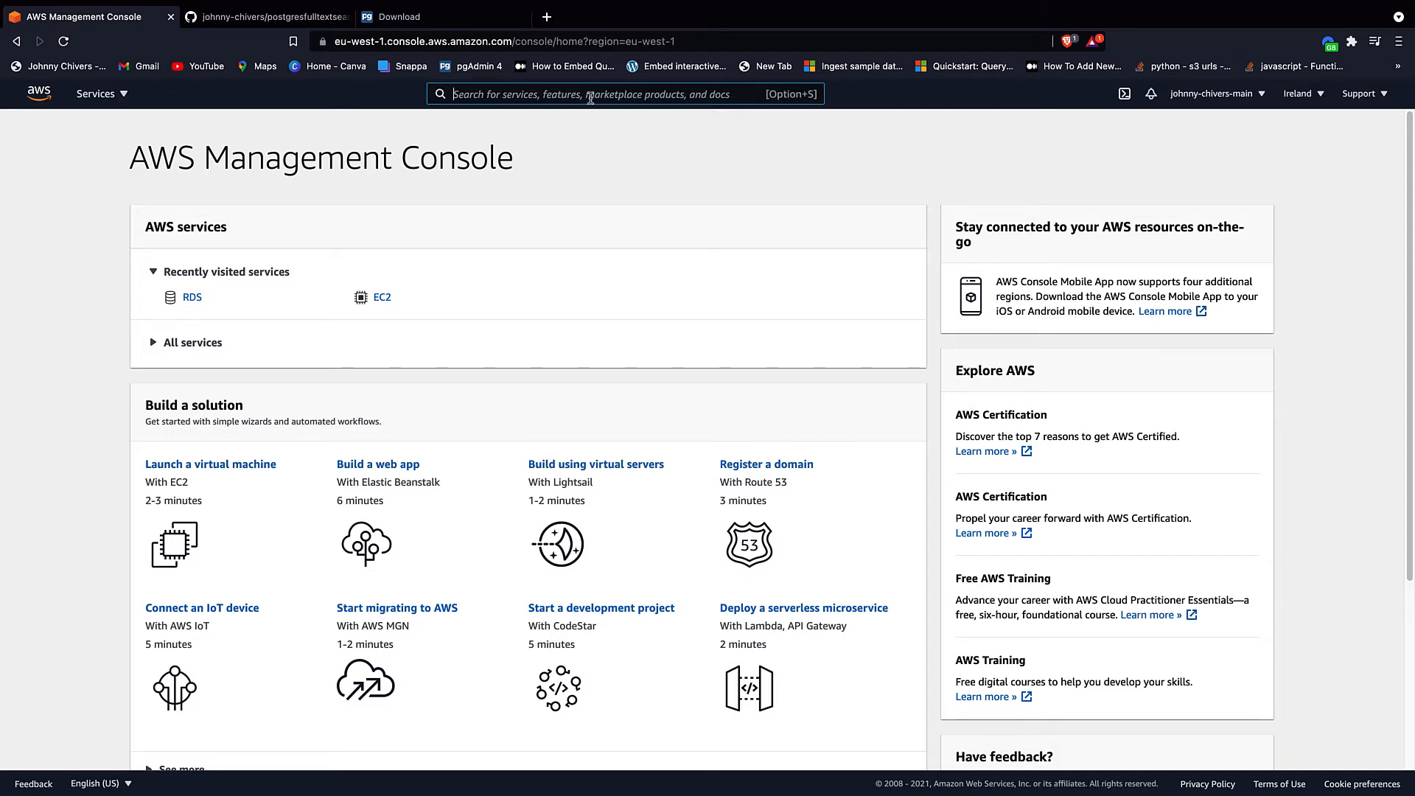
# - Search the console for 'rds' and show the RDS Databases list (no instances yet)
pyautogui.write('rds')
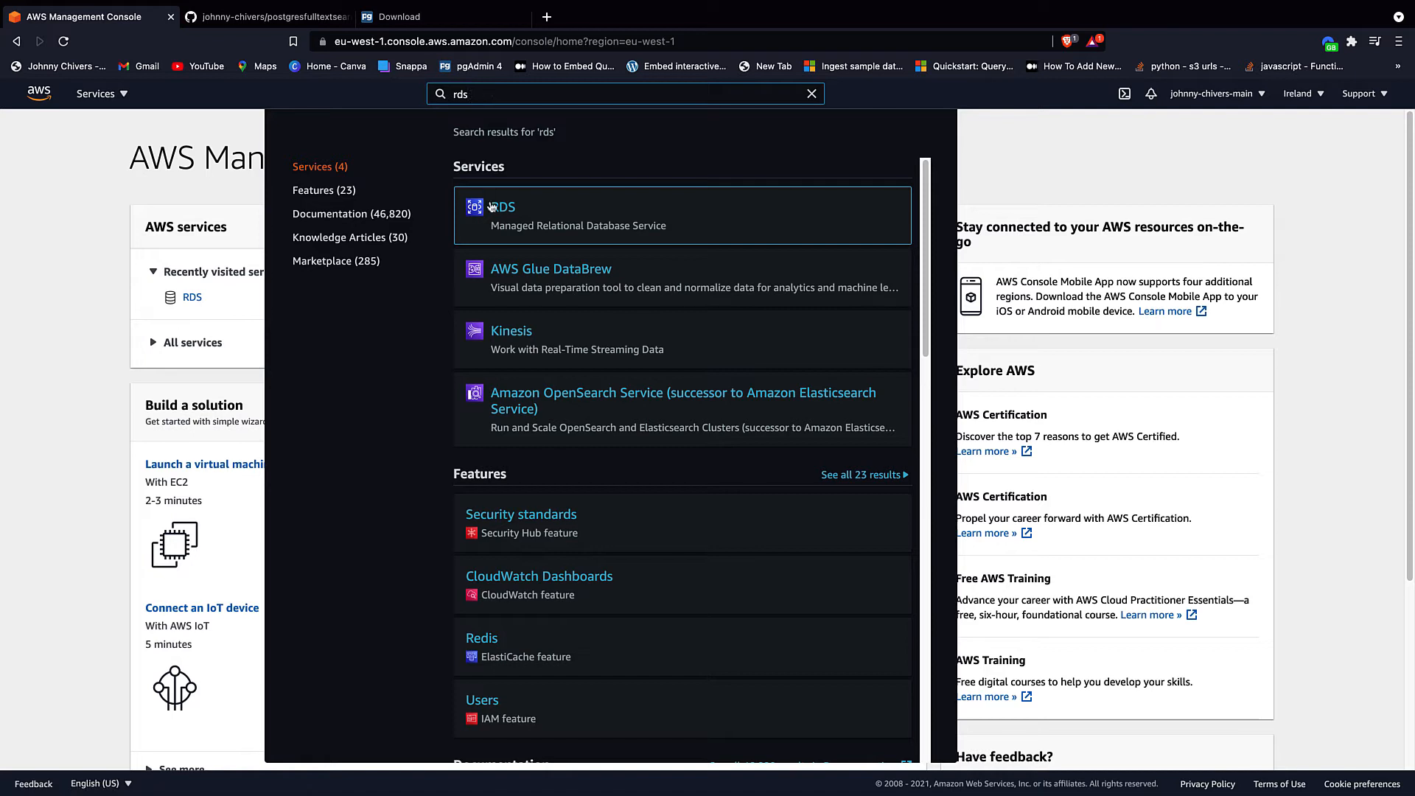
pyautogui.click(501, 207)
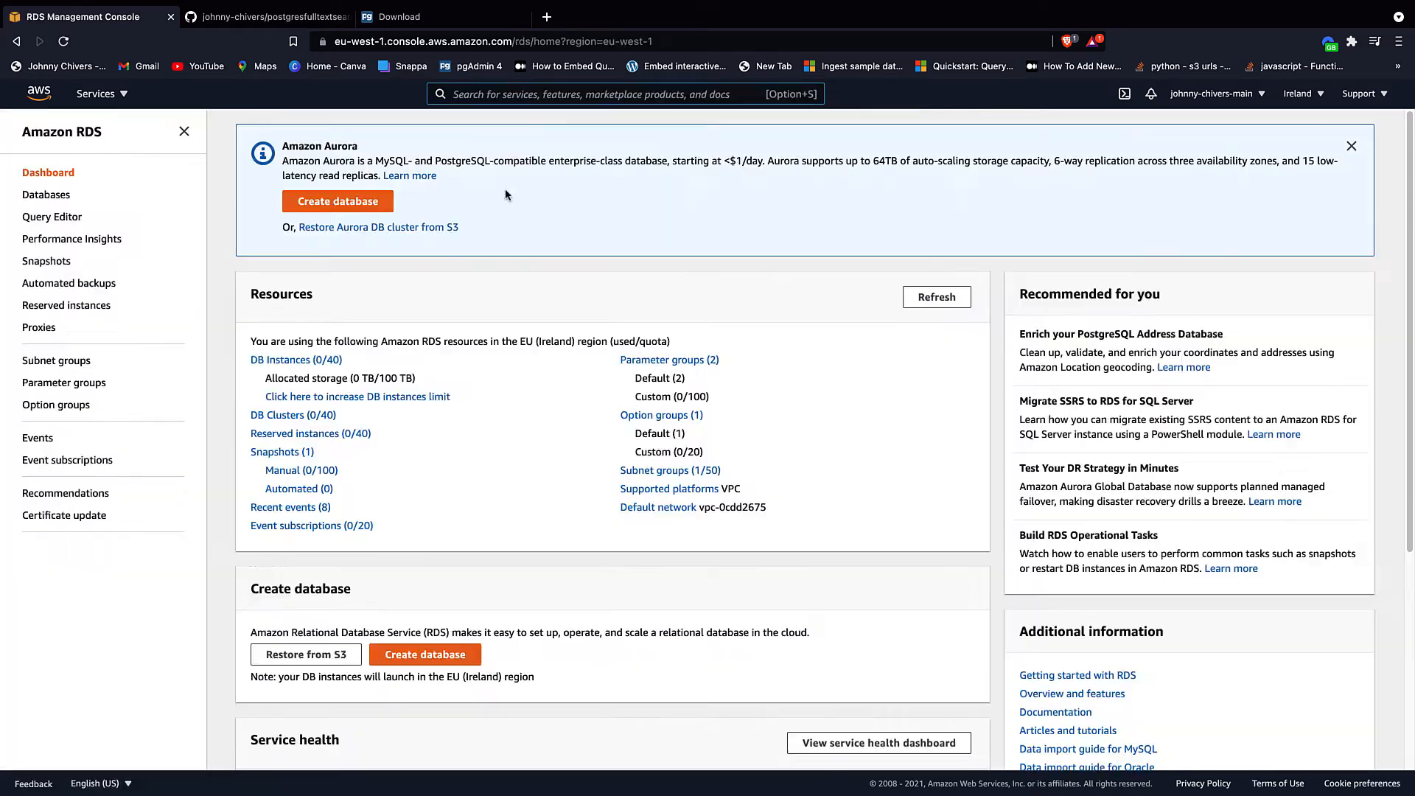
pyautogui.moveTo(355, 206)
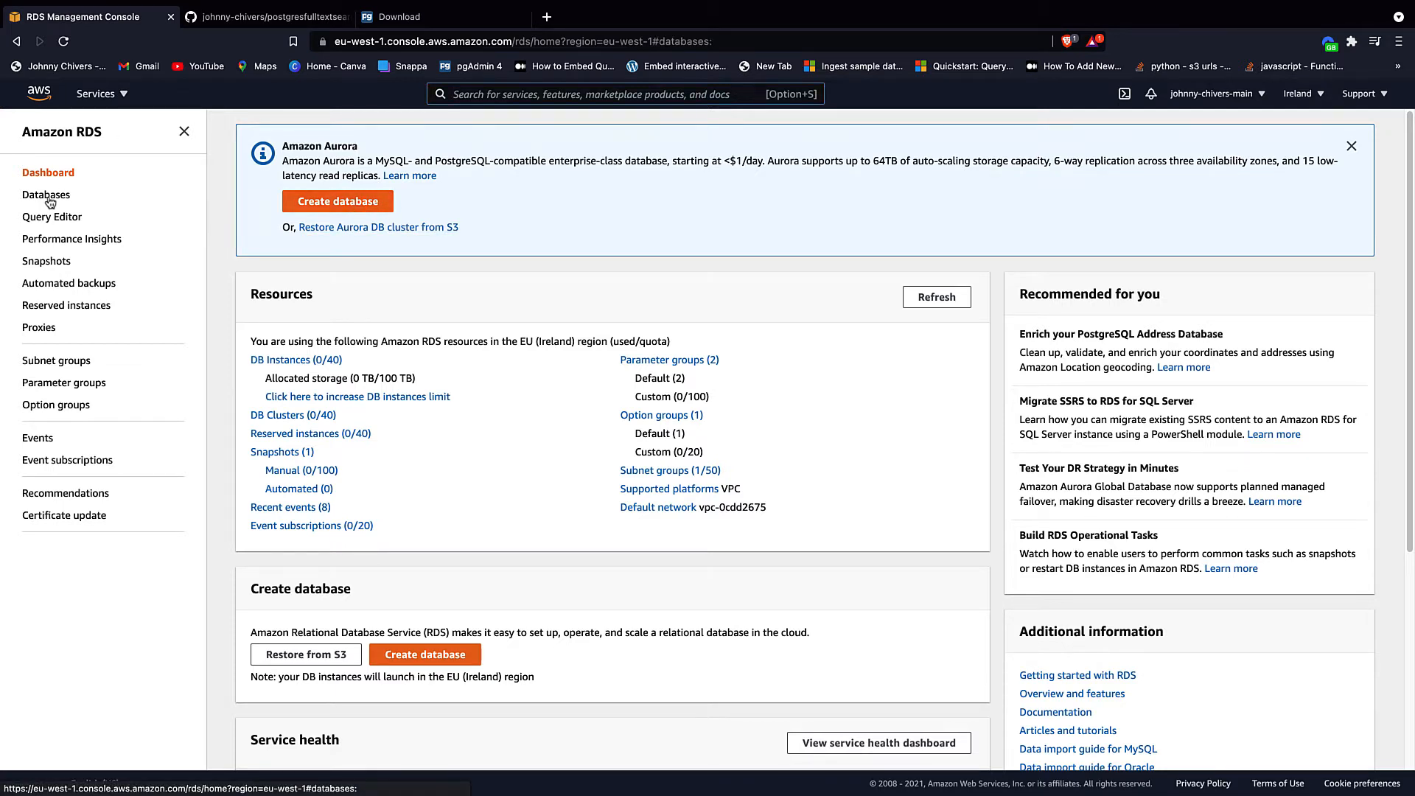
pyautogui.click(46, 194)
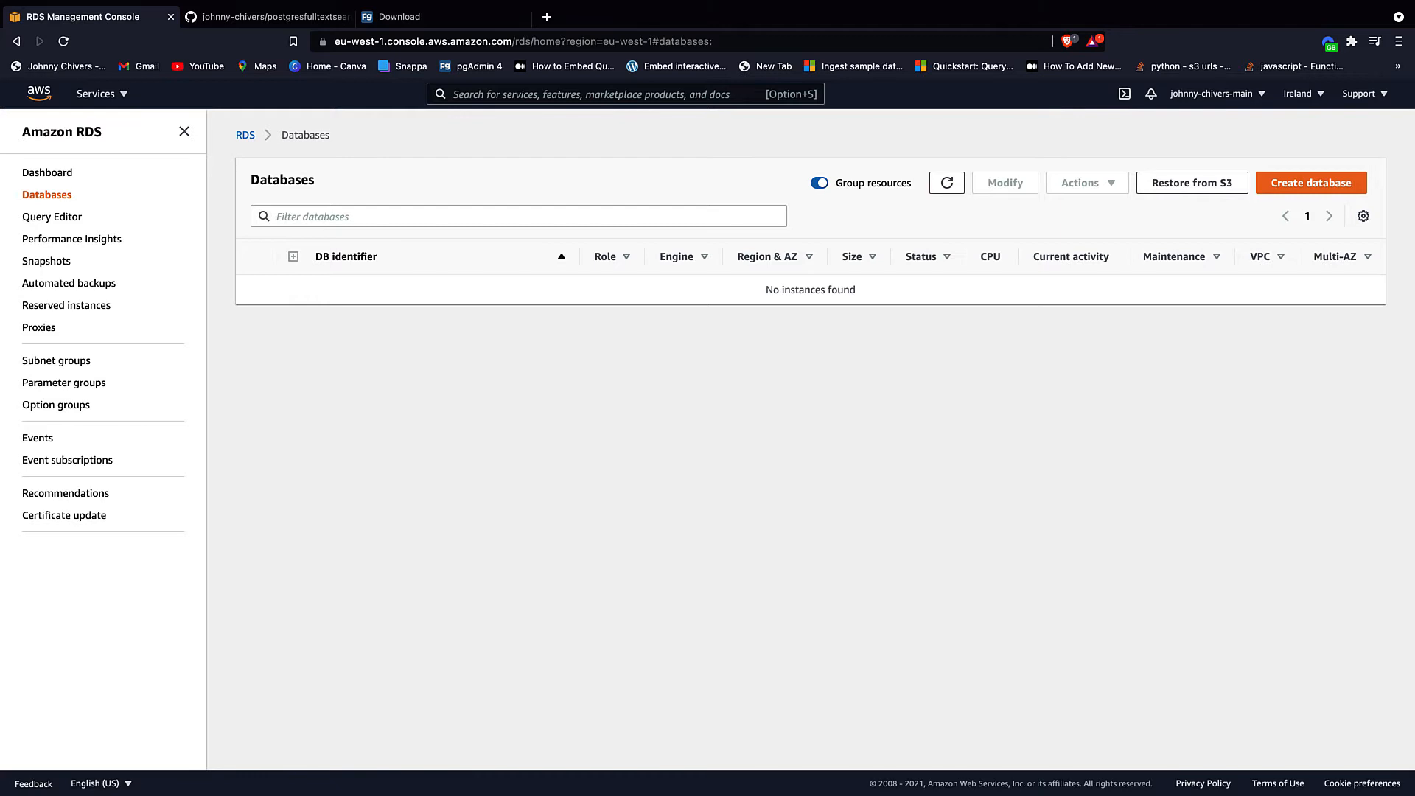
pyautogui.moveTo(96, 204)
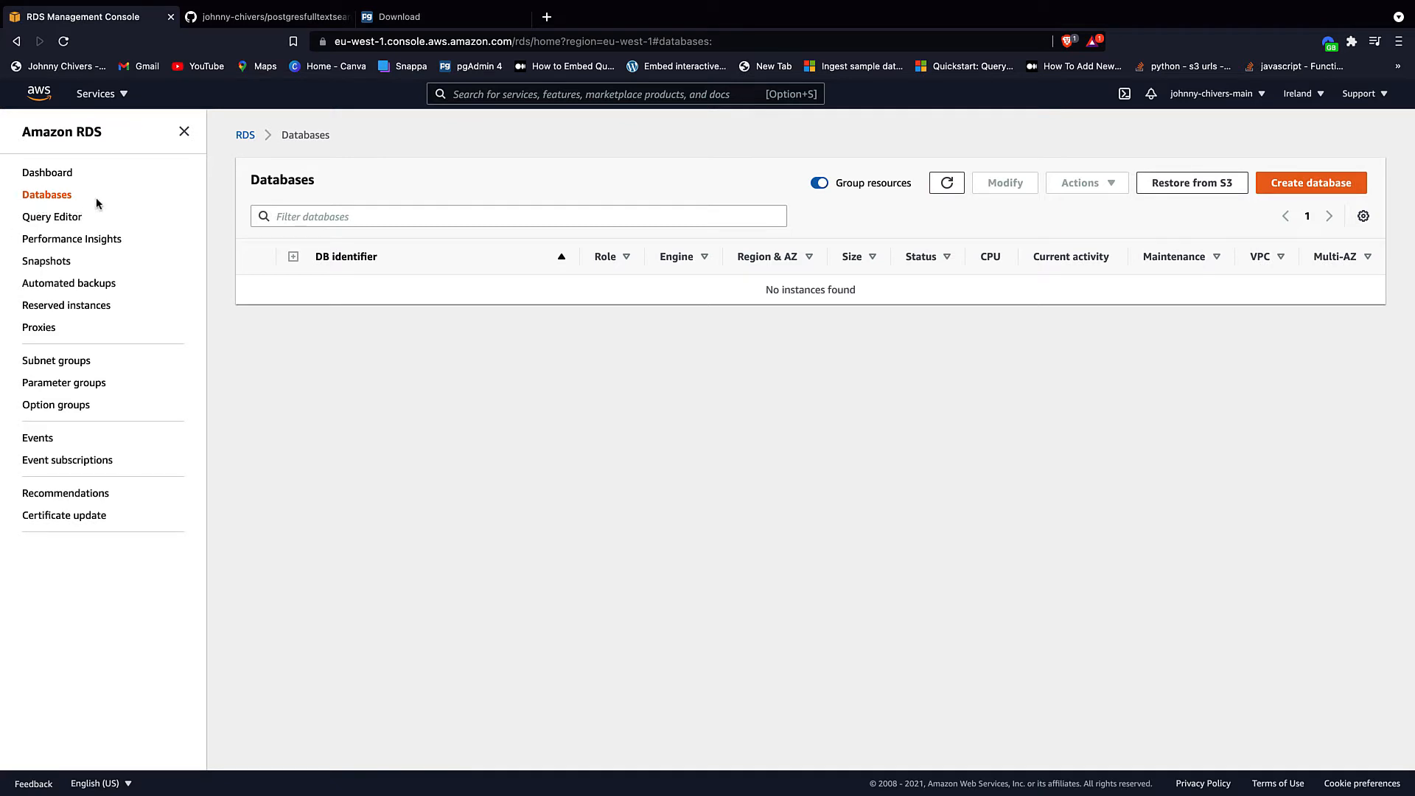
# - Start a new Amazon Aurora PostgreSQL-compatible database using the Dev/Test template
pyautogui.click(1309, 182)
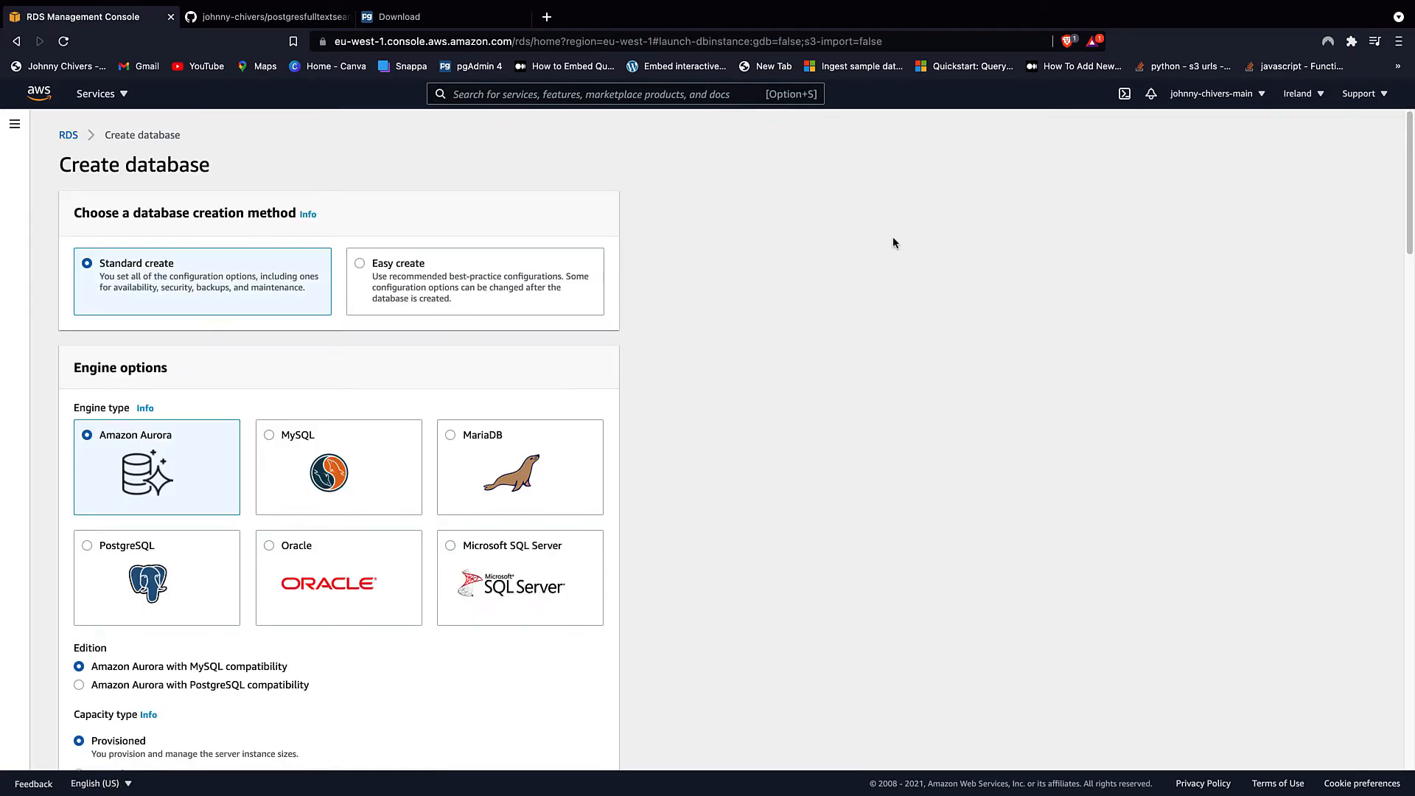
pyautogui.scroll(-3)
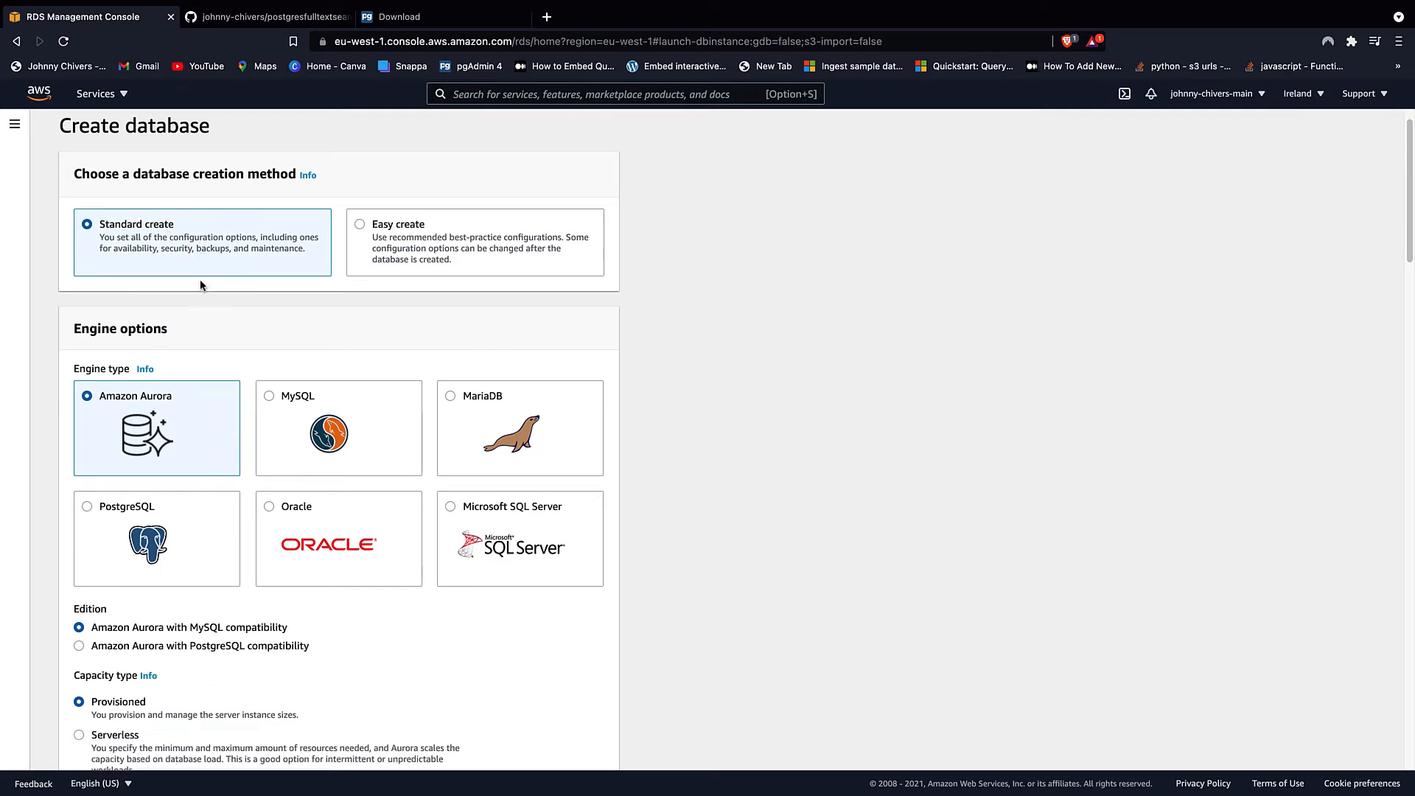
pyautogui.scroll(-3)
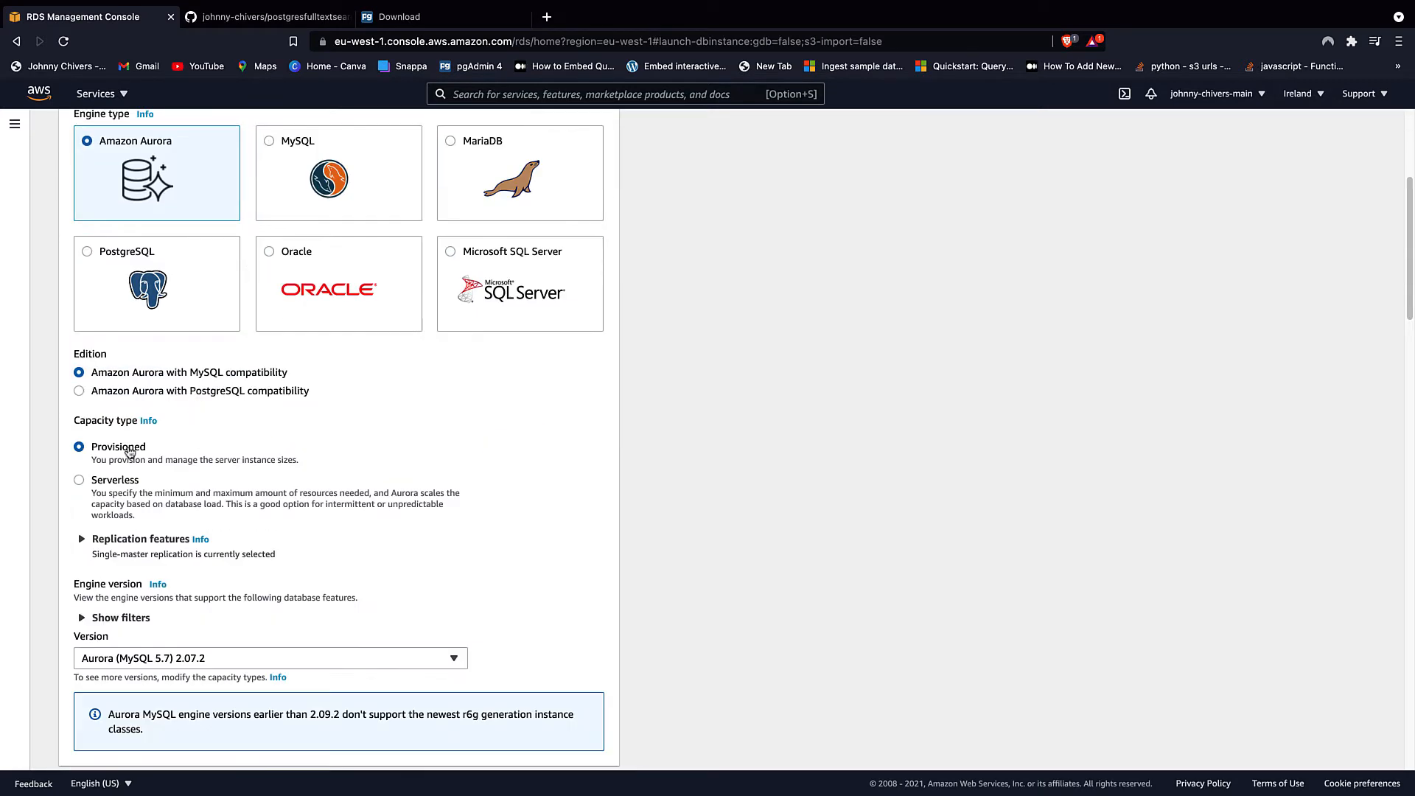
pyautogui.click(78, 390)
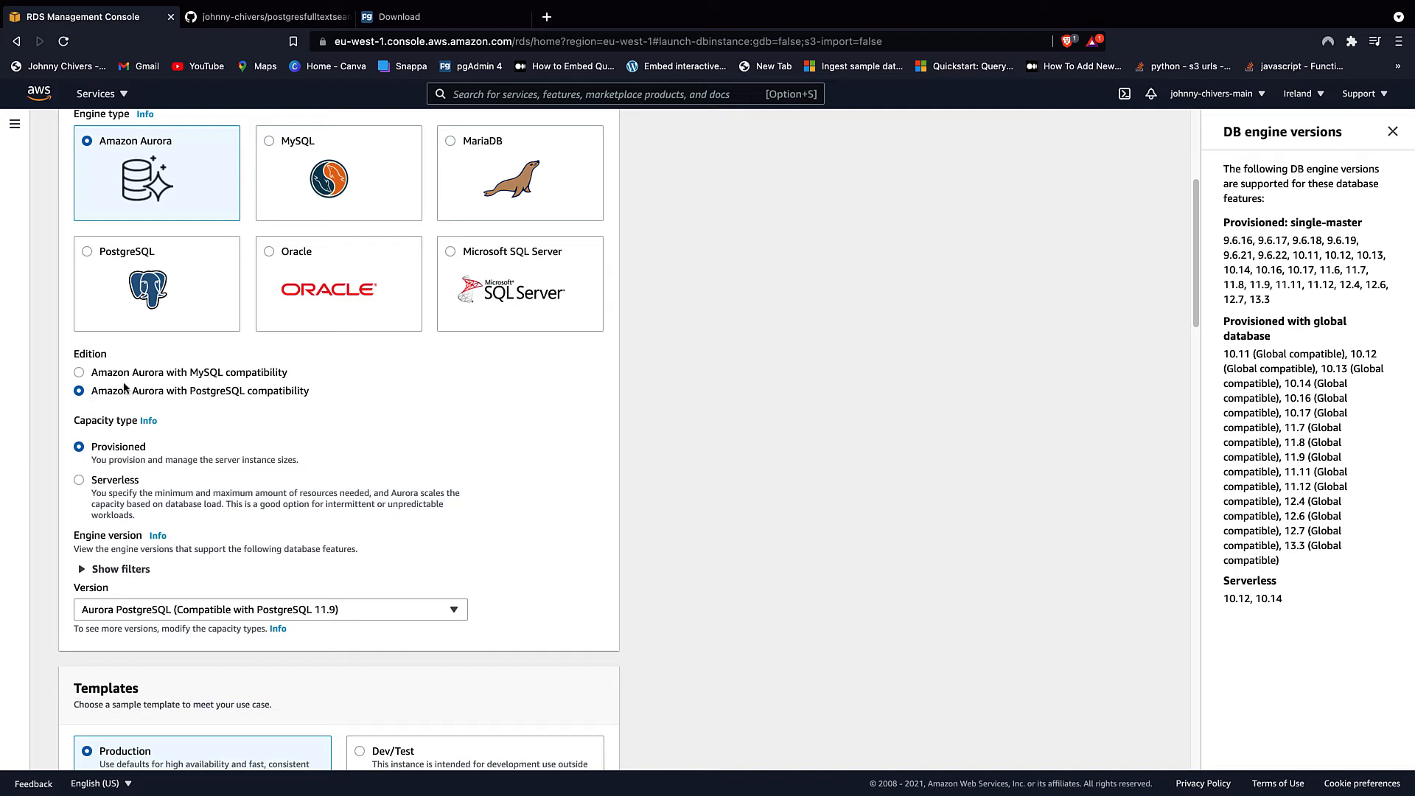
pyautogui.scroll(-3)
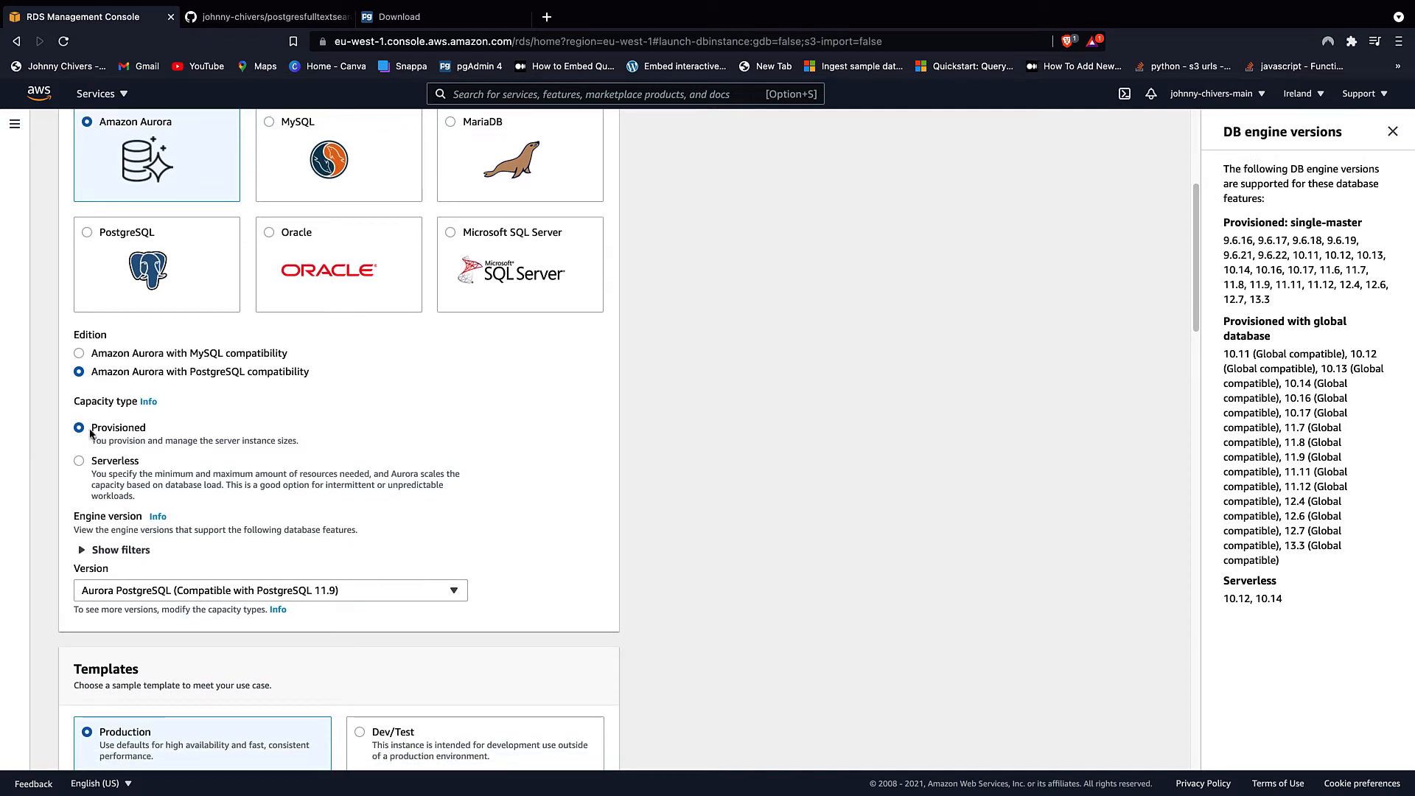
pyautogui.scroll(-3)
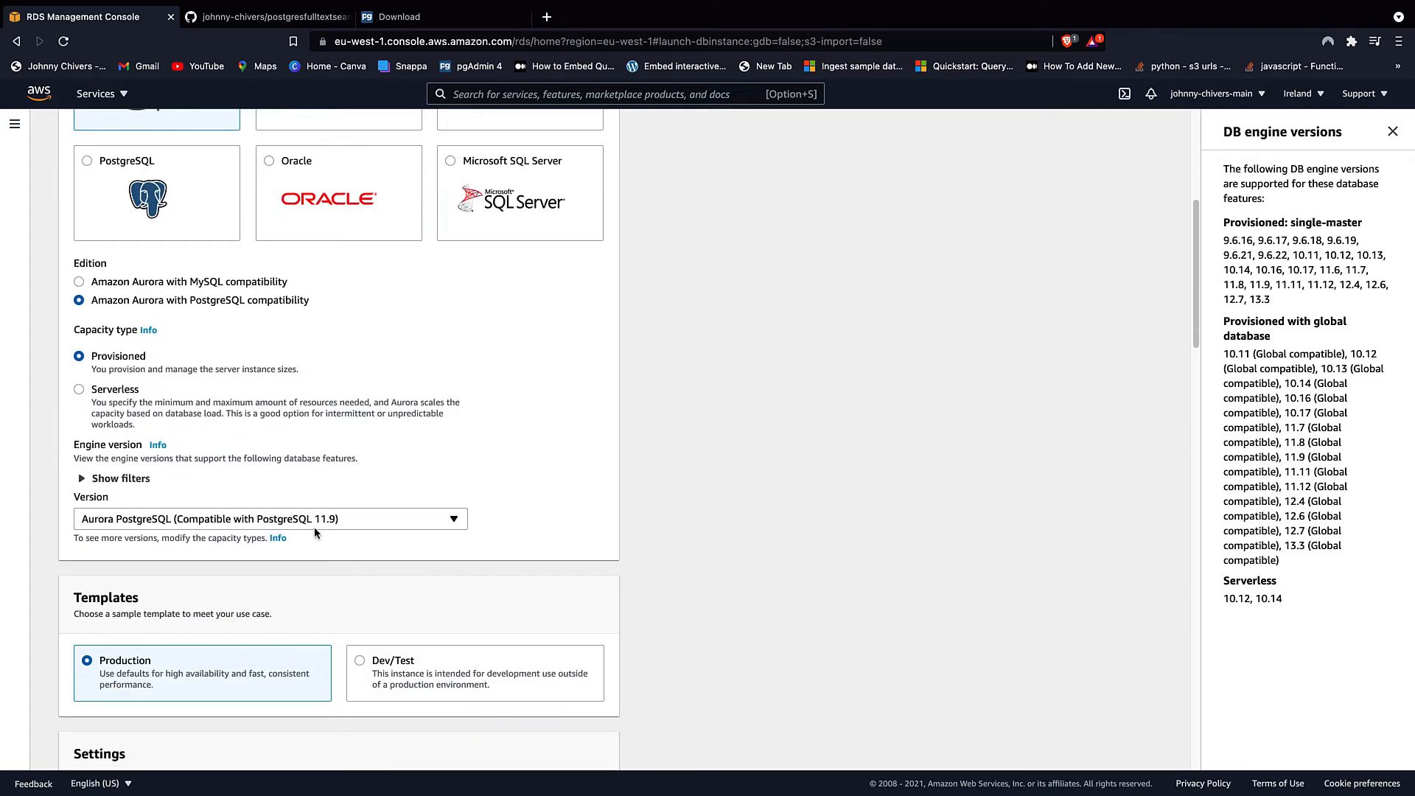
pyautogui.scroll(-3)
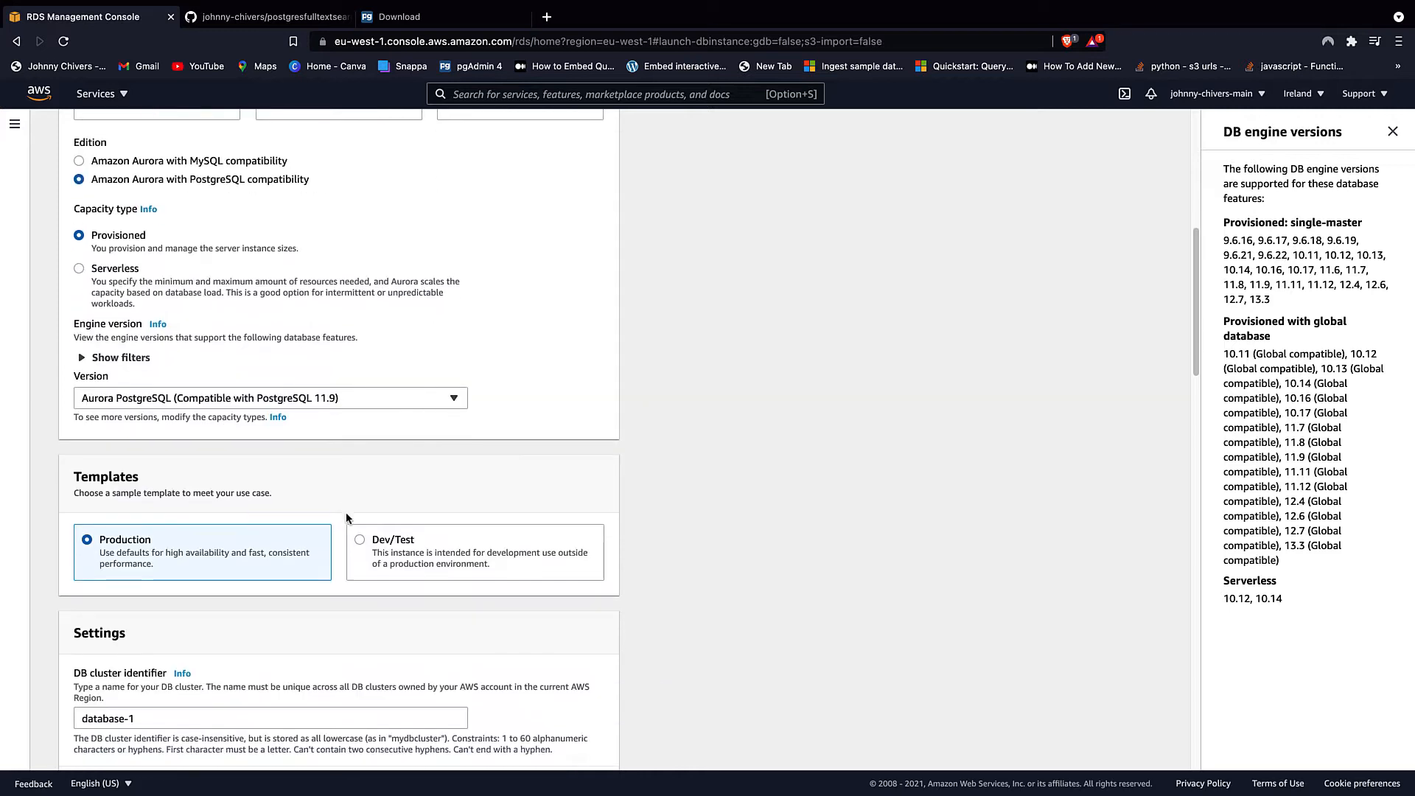
pyautogui.click(360, 529)
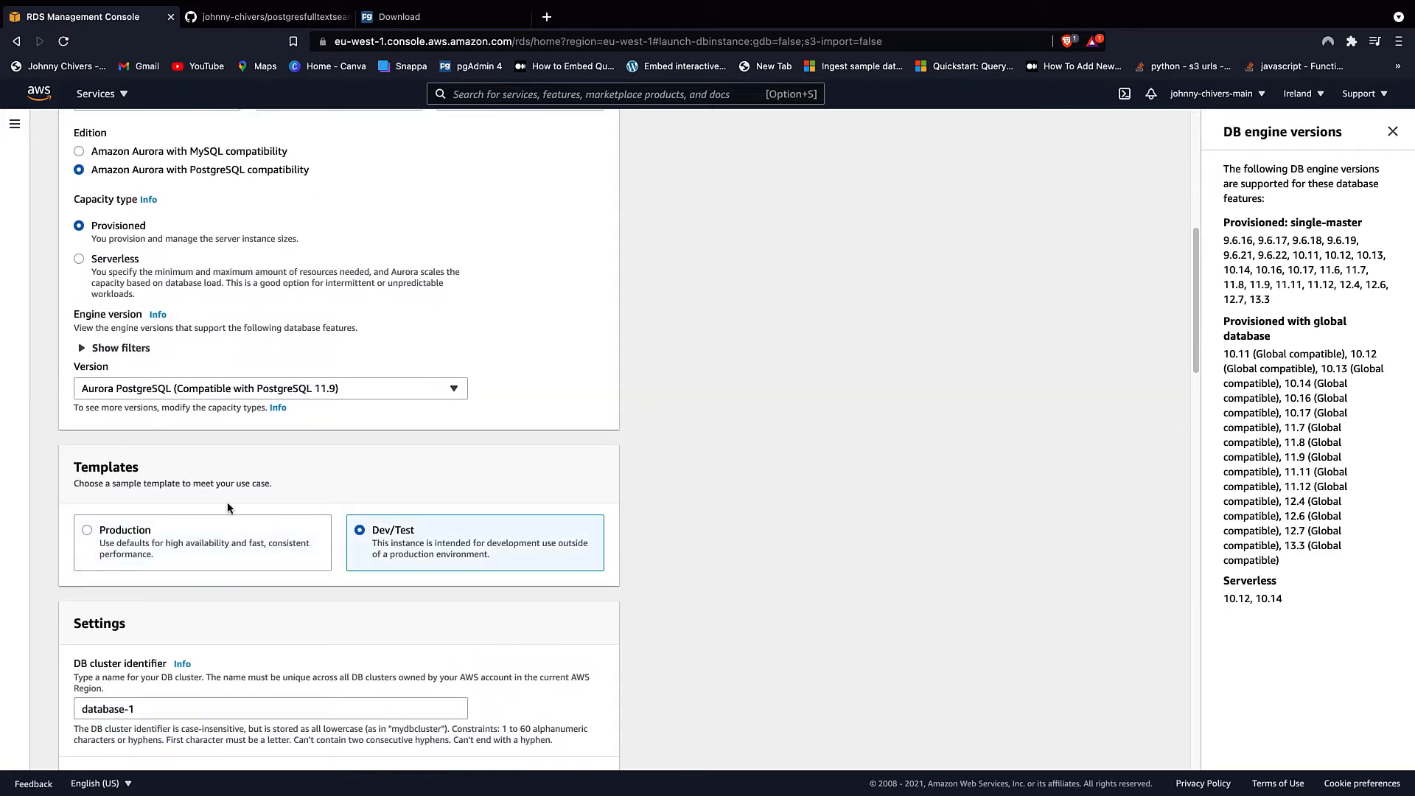
# - Name the cluster identifier 'demo' and begin entering the master password
pyautogui.scroll(-3)
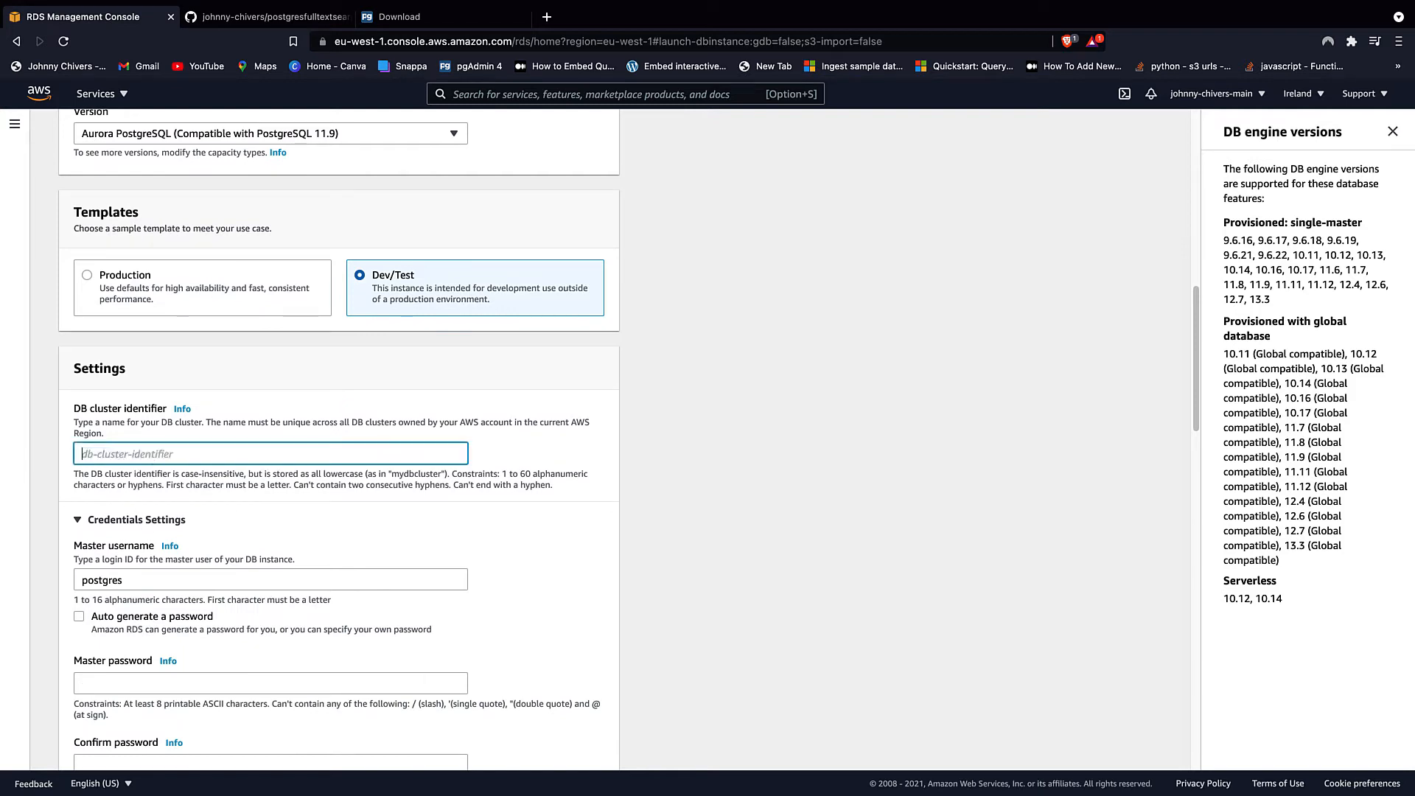
pyautogui.write('demo')
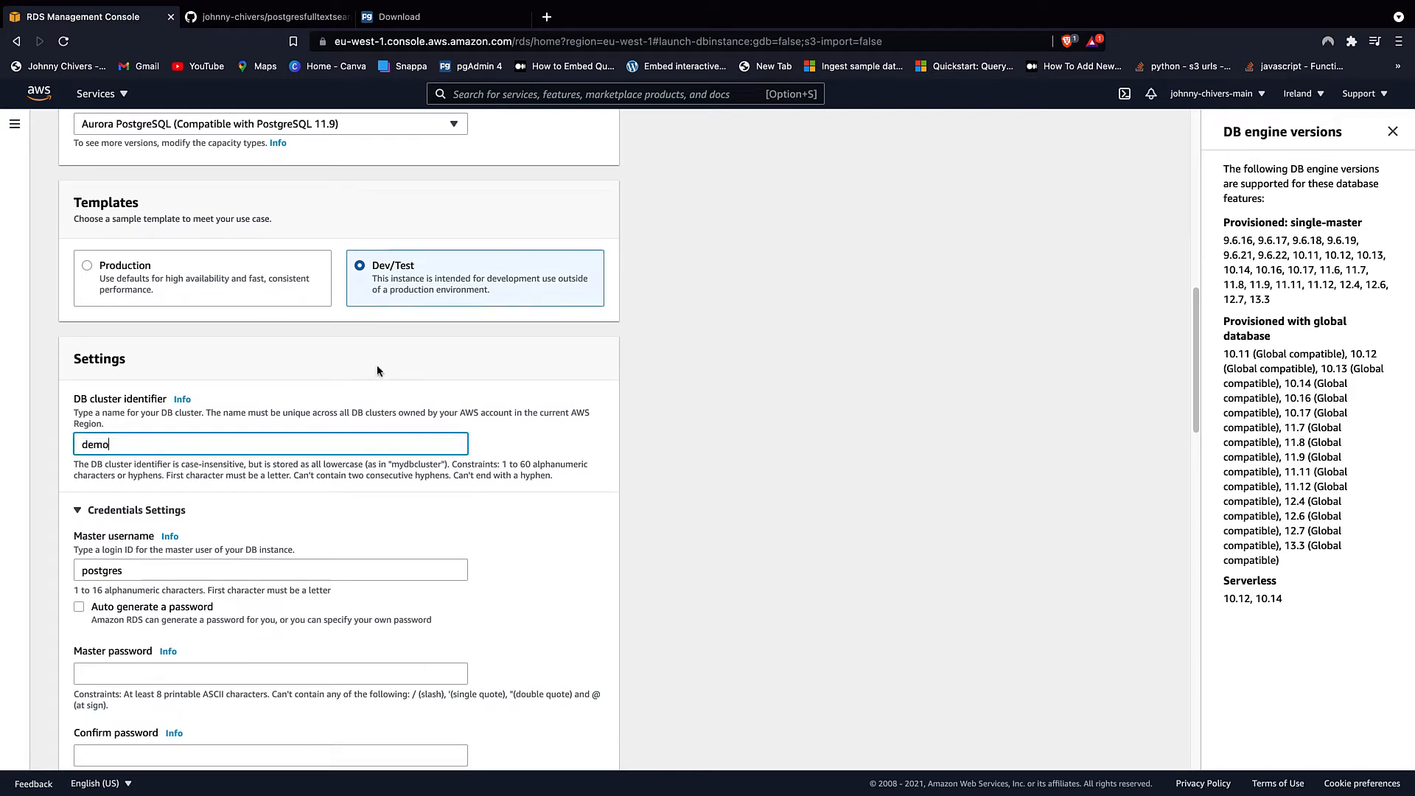
pyautogui.scroll(-3)
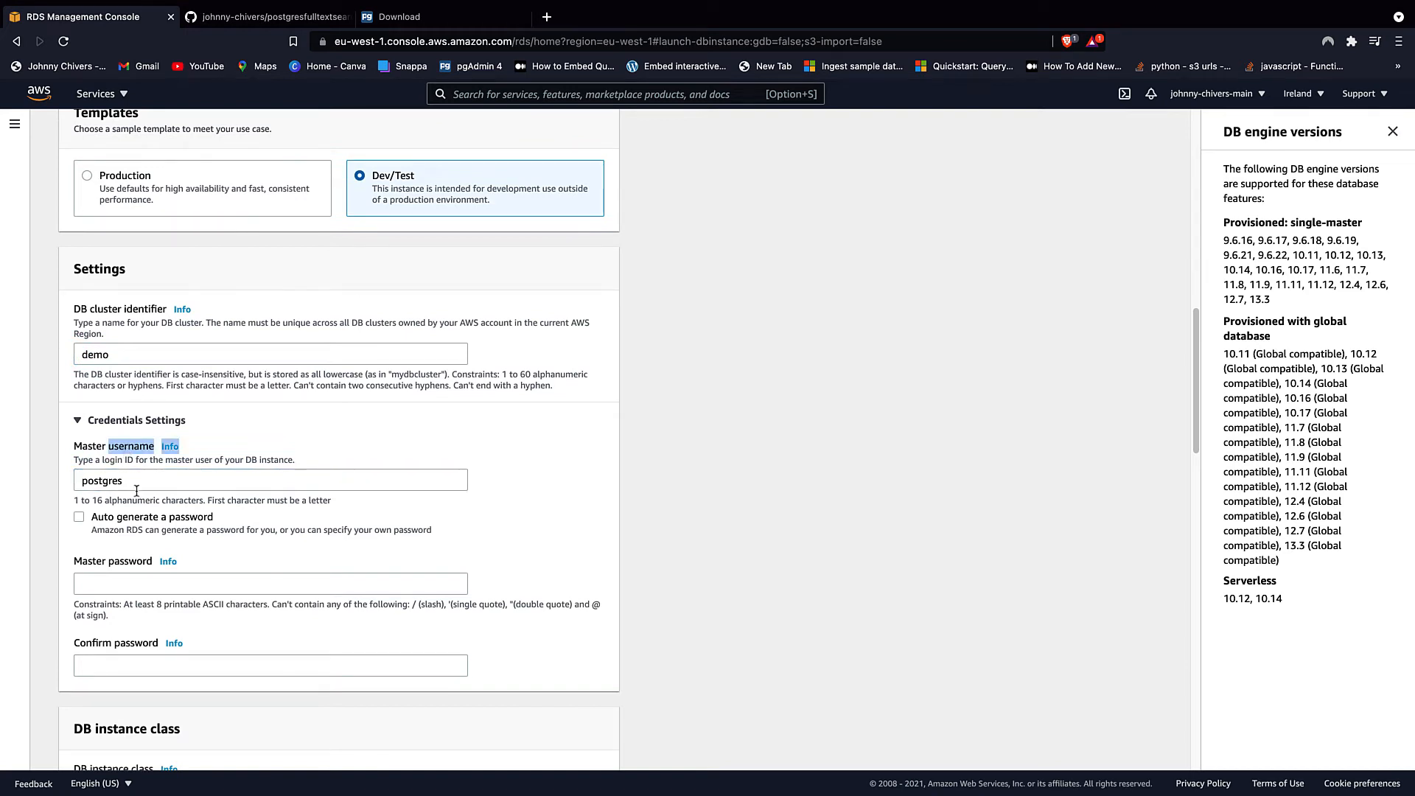
pyautogui.scroll(-3)
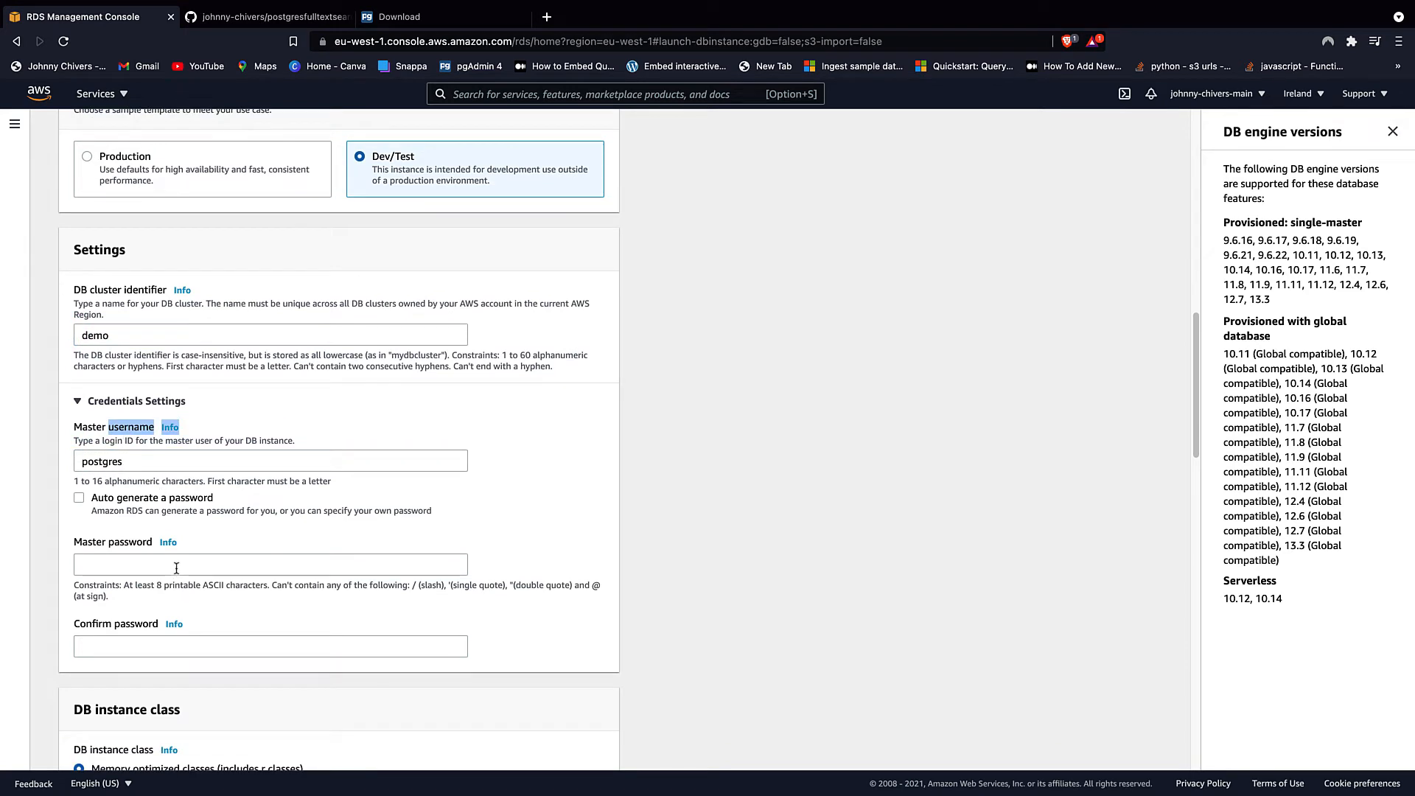
pyautogui.write('•')
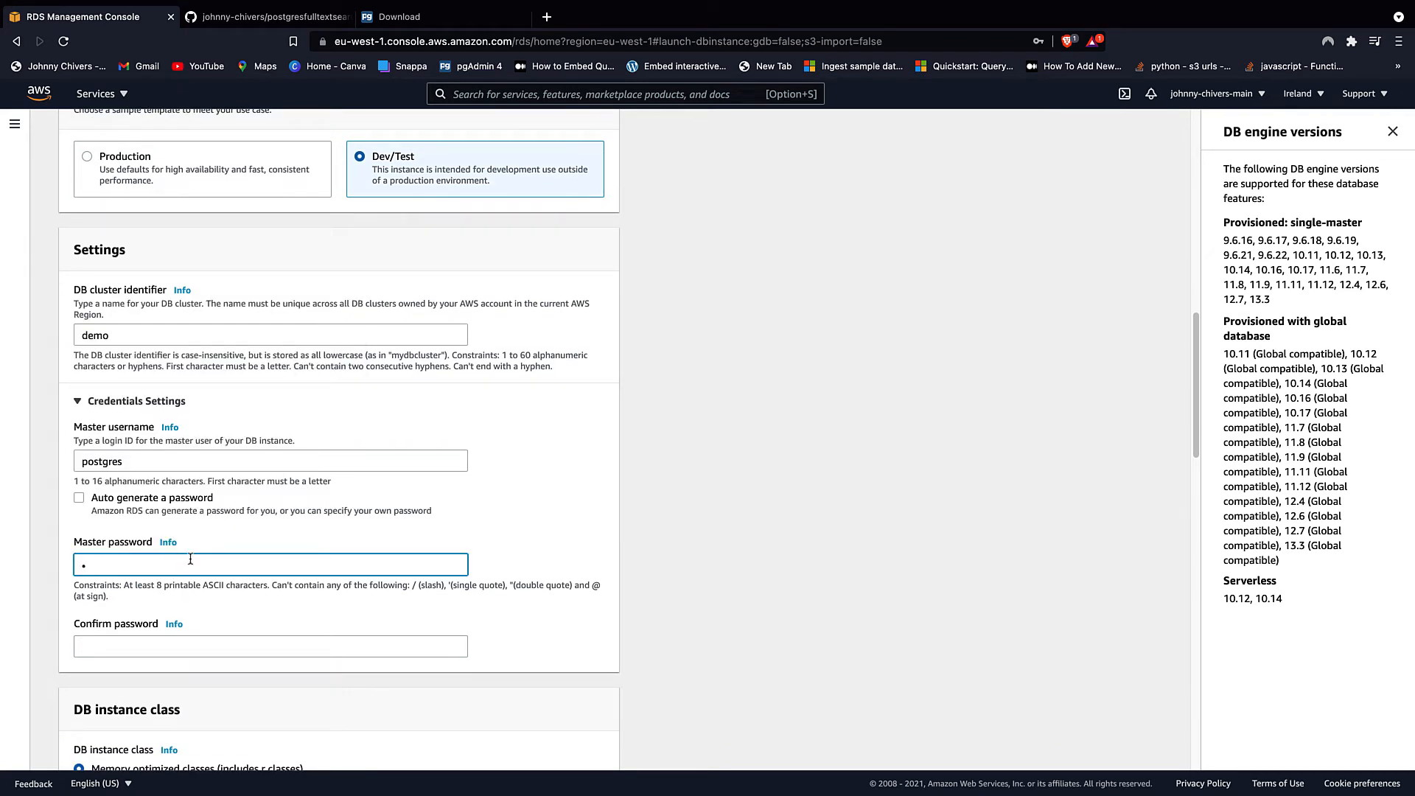
# - Choose a burstable instance class, settling on db.t3.medium
pyautogui.scroll(-3)
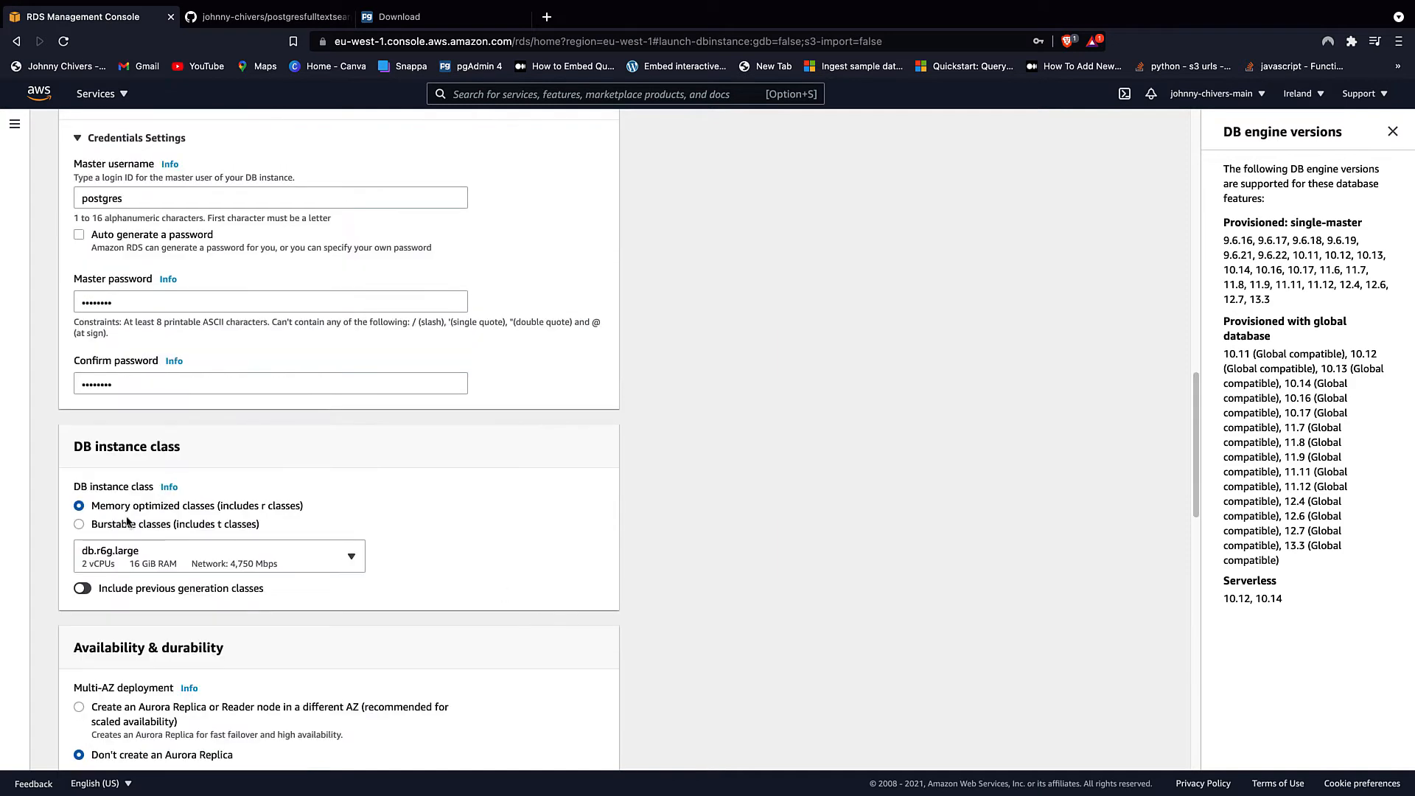
pyautogui.click(80, 525)
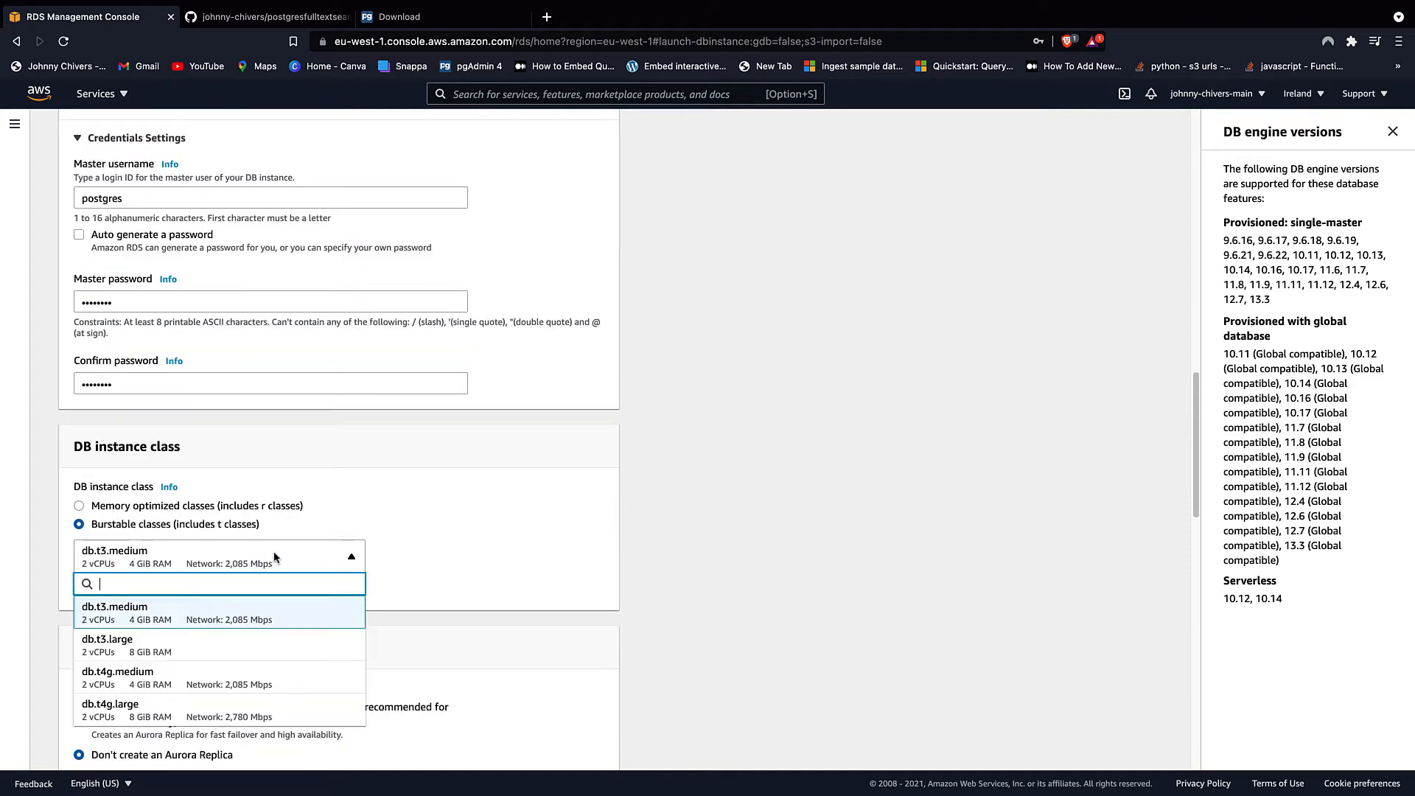
pyautogui.click(113, 611)
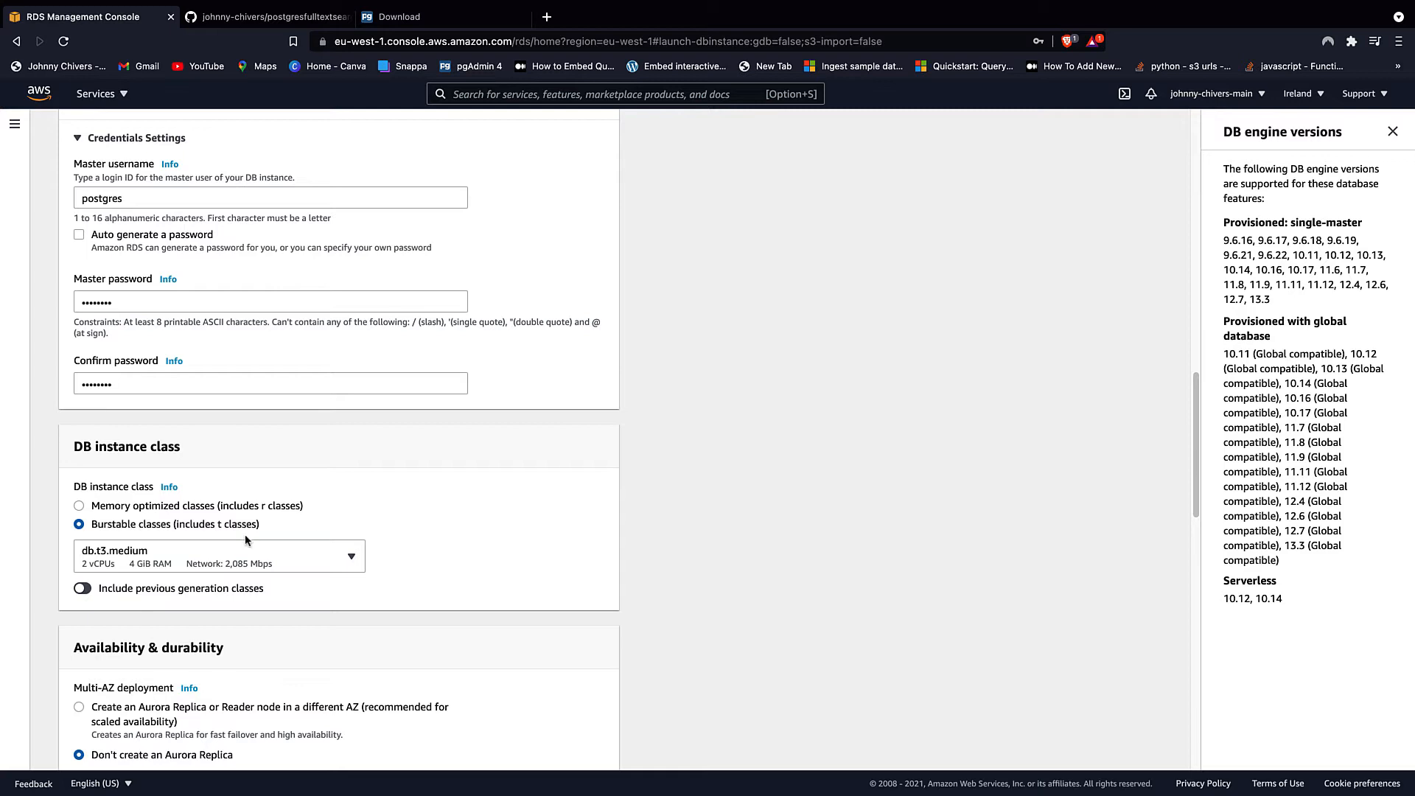
pyautogui.scroll(-3)
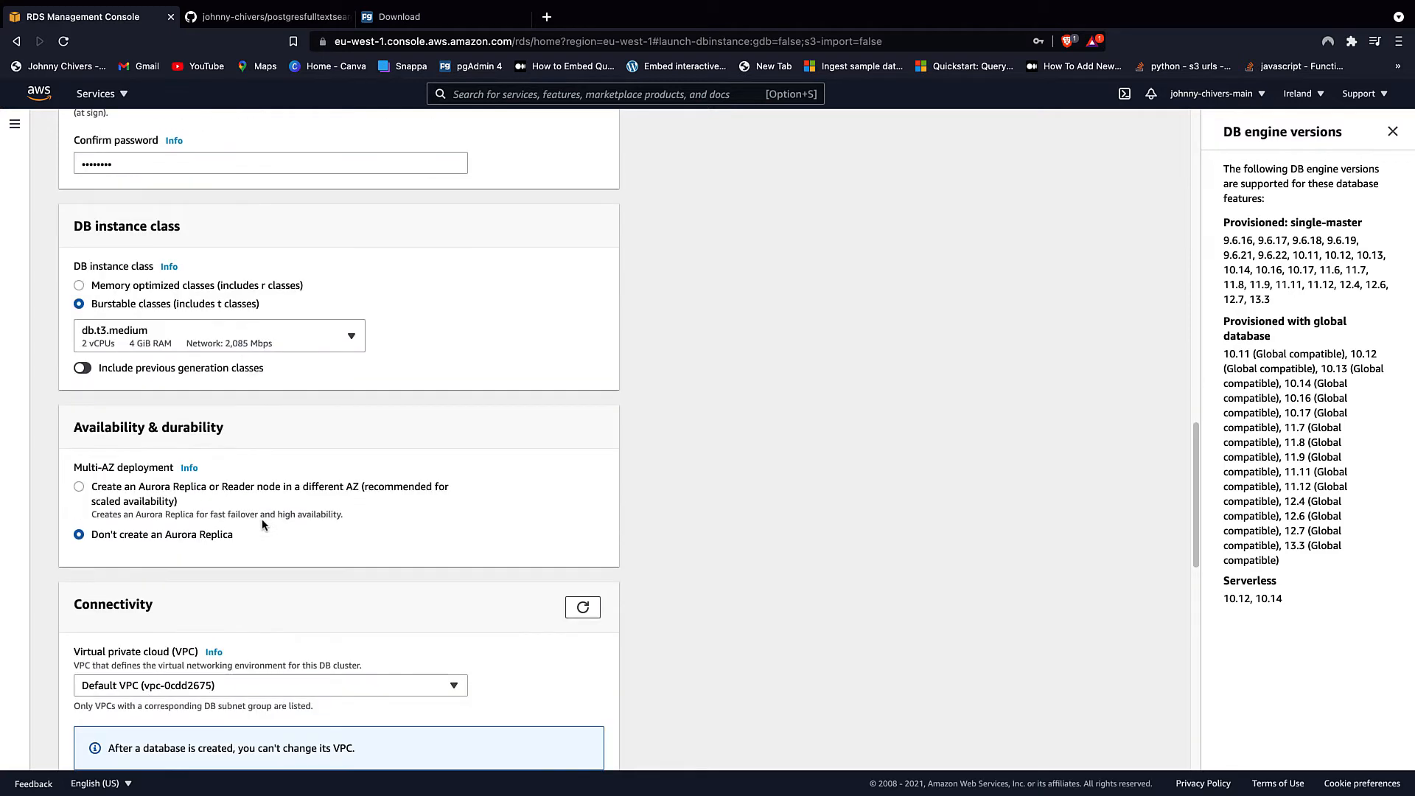
pyautogui.scroll(-3)
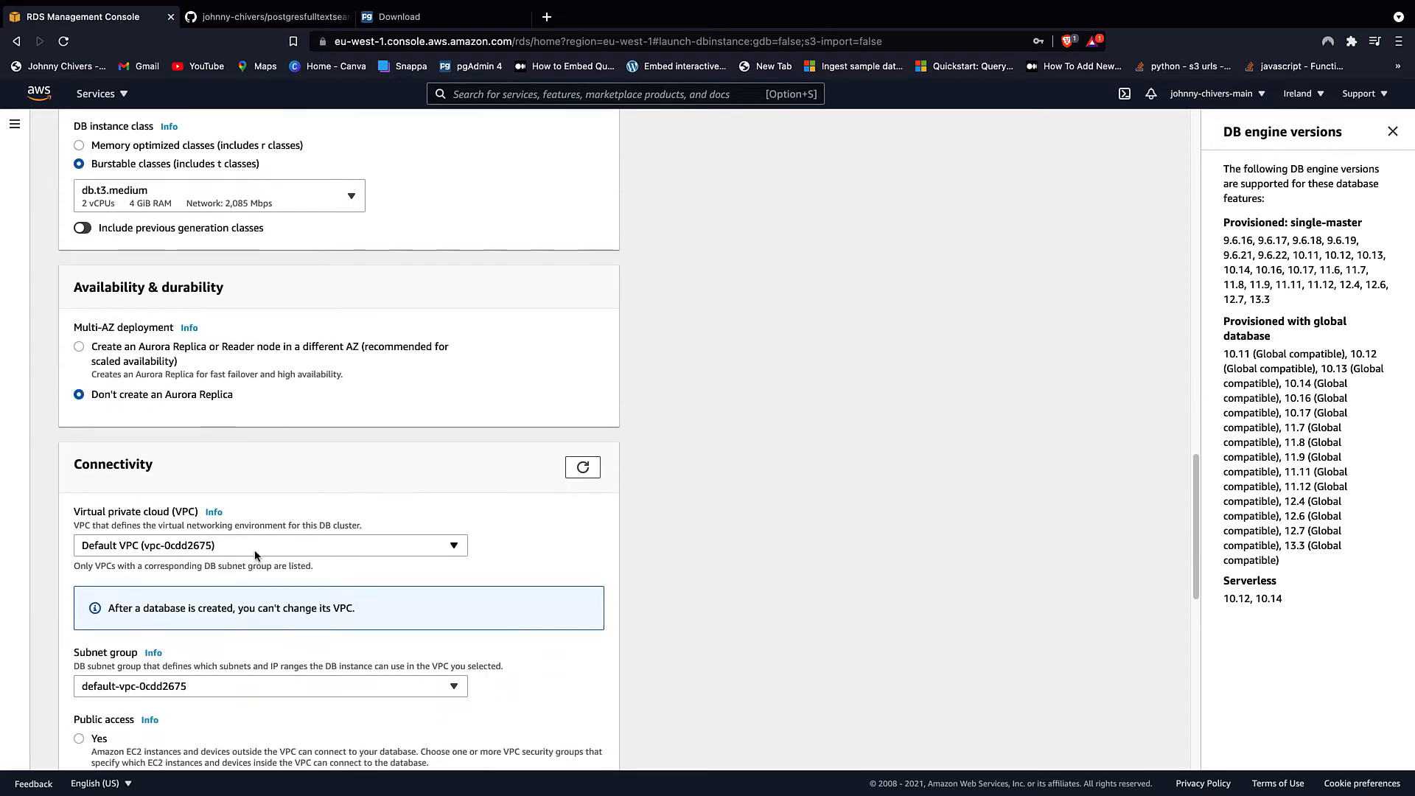
pyautogui.moveTo(232, 546)
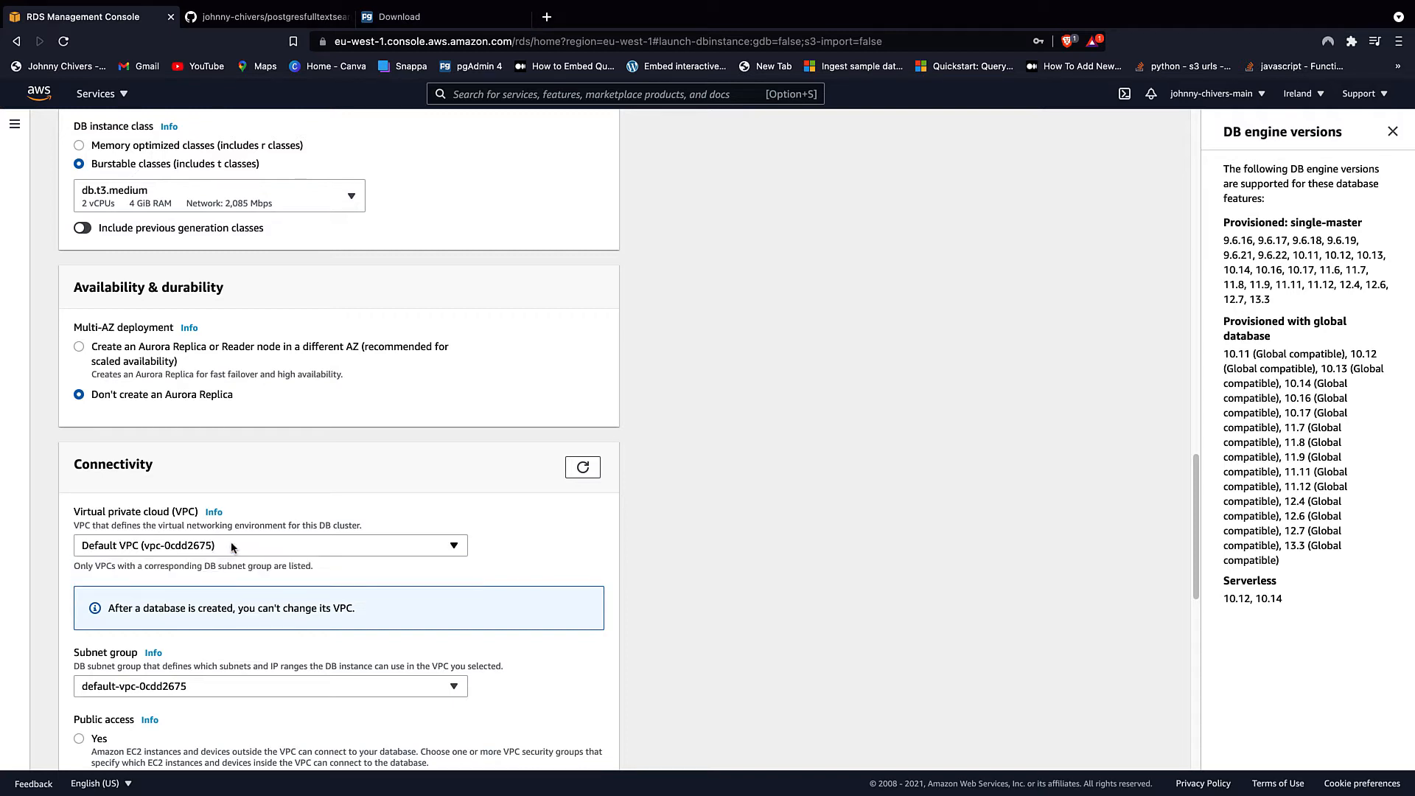
pyautogui.scroll(-3)
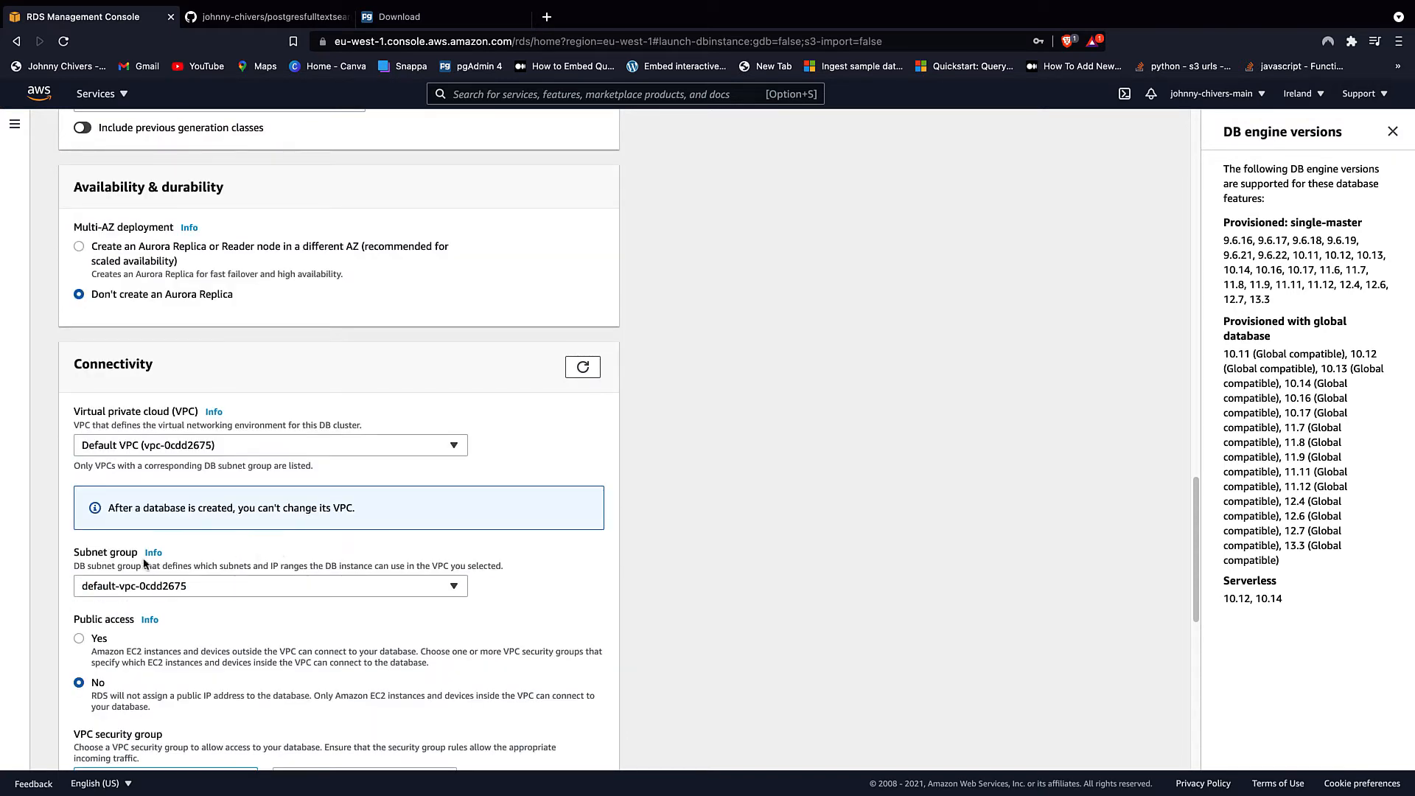
pyautogui.scroll(-3)
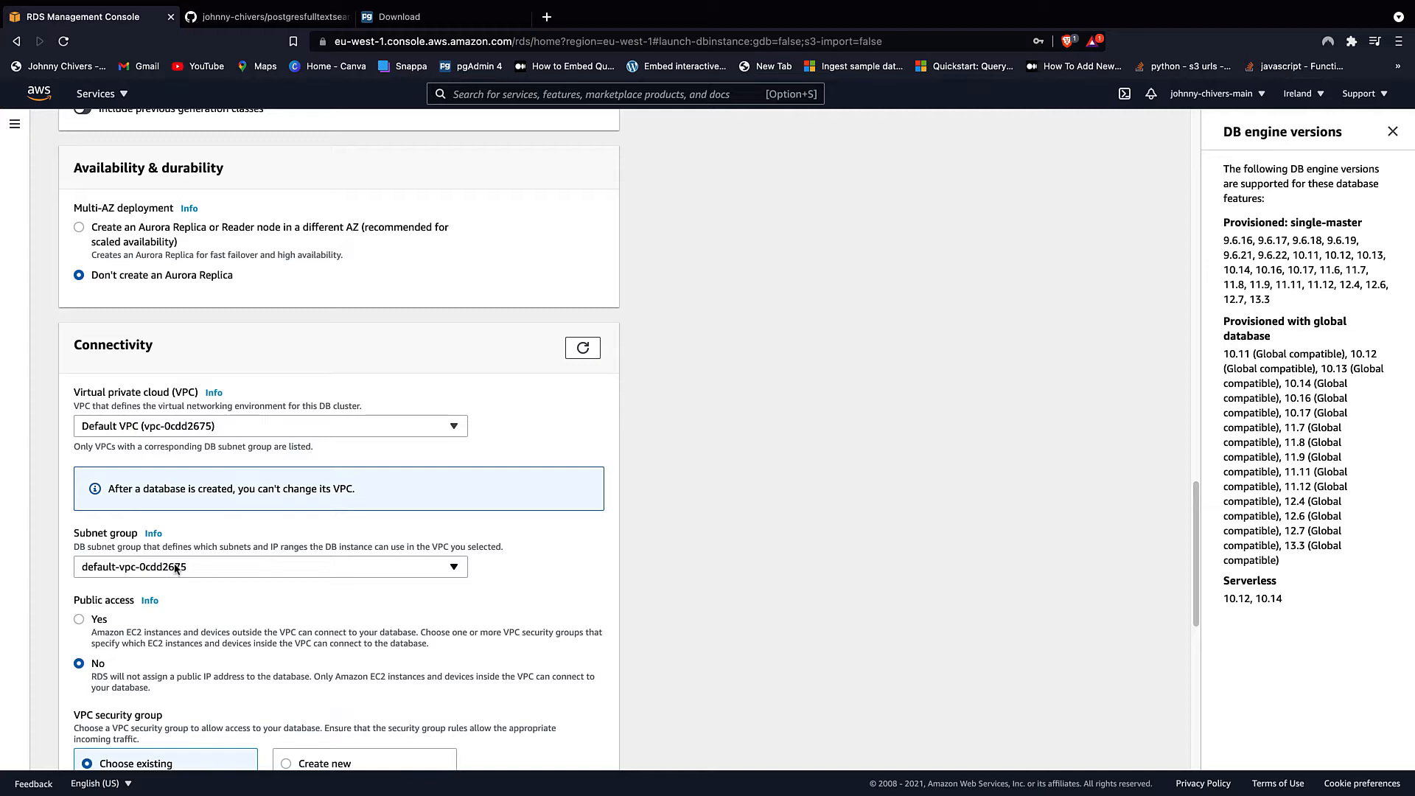
pyautogui.scroll(-3)
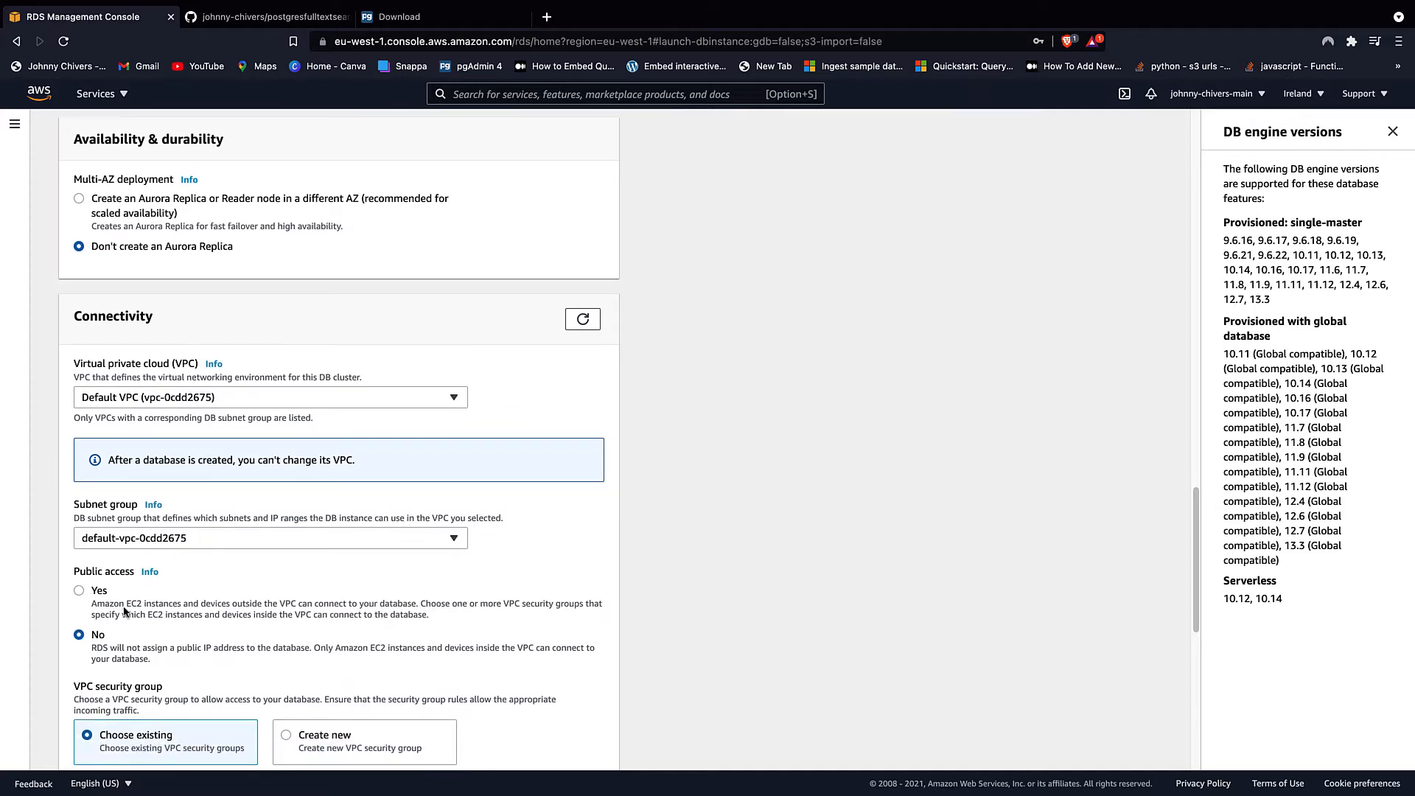
# - Enable public access and create a new VPC security group named 'demo-post'
pyautogui.click(79, 589)
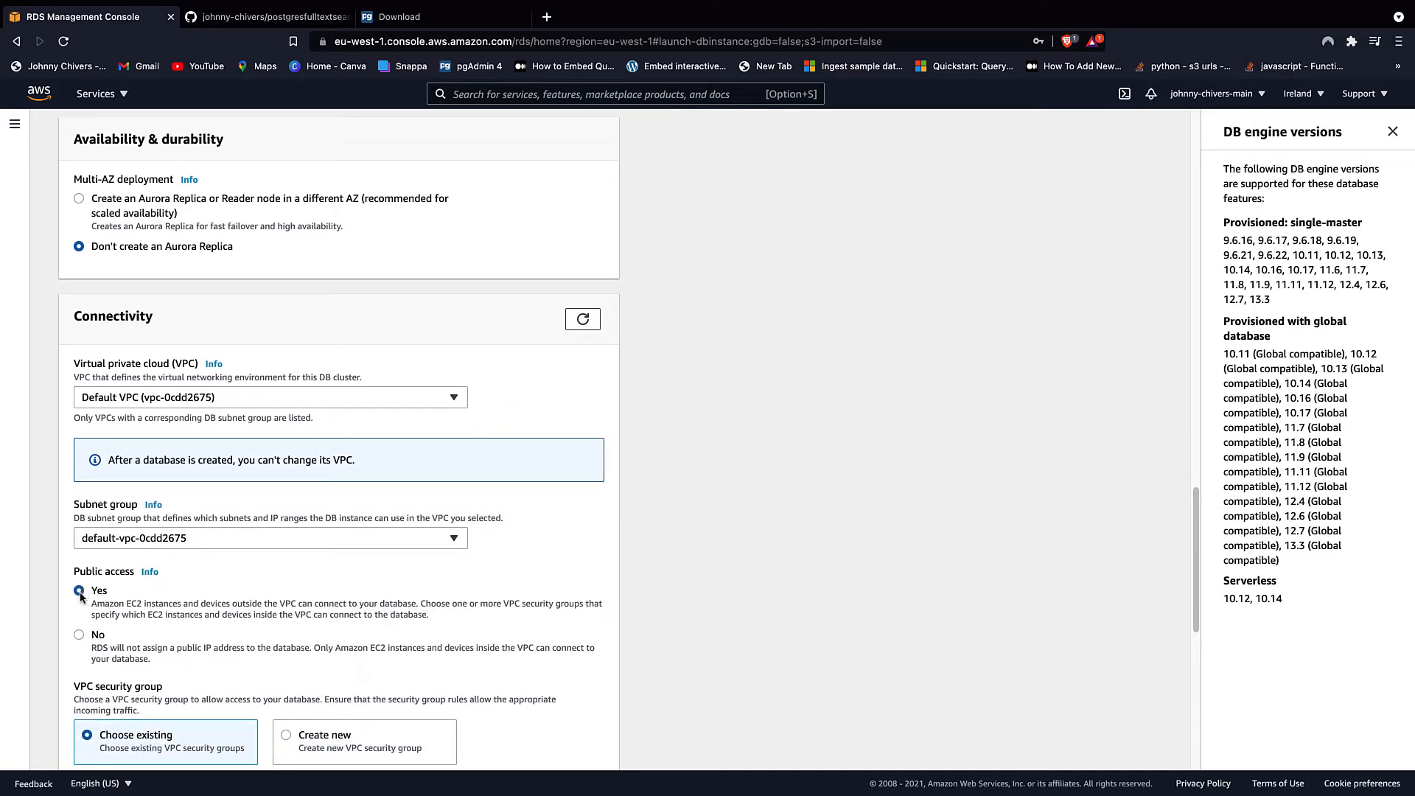
pyautogui.scroll(-3)
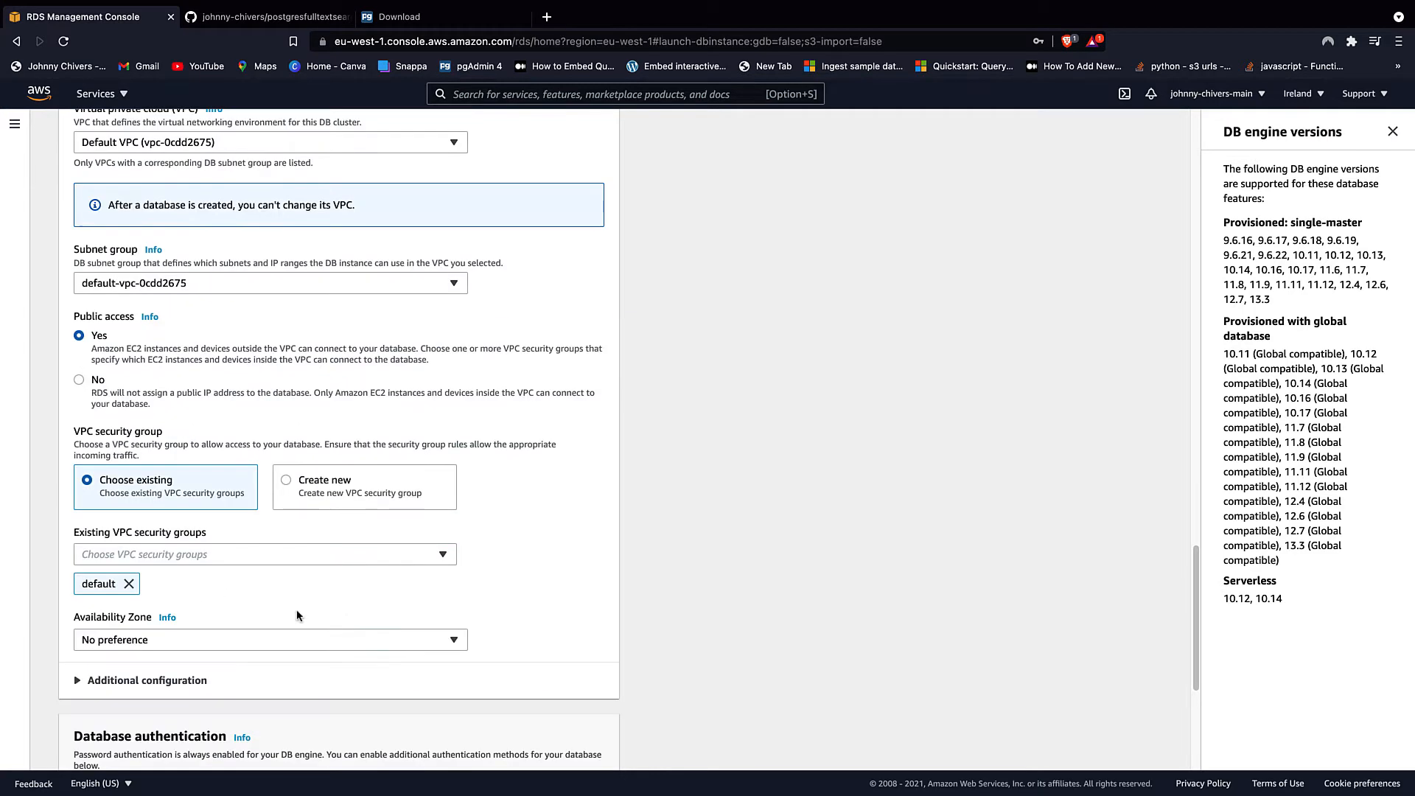
pyautogui.click(286, 479)
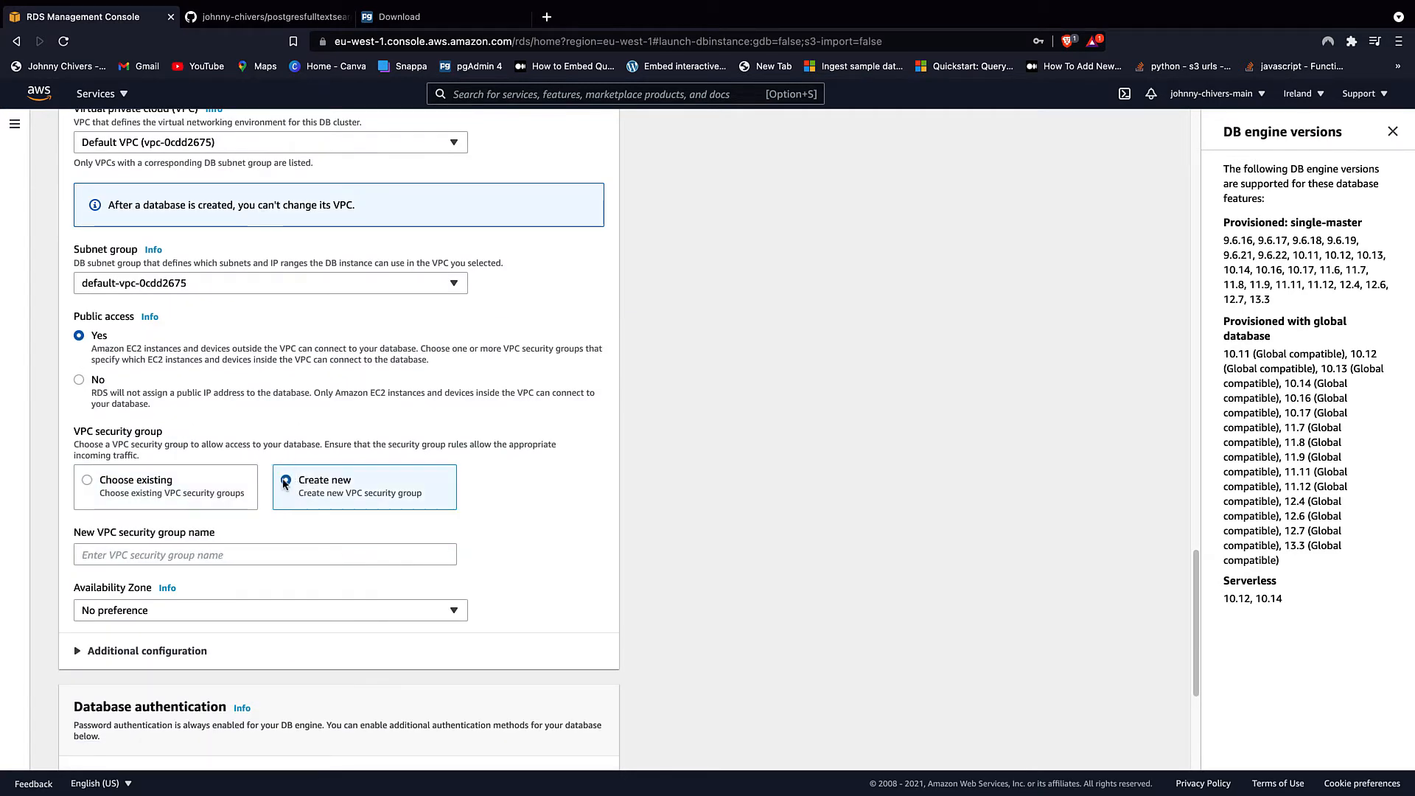
pyautogui.click(285, 479)
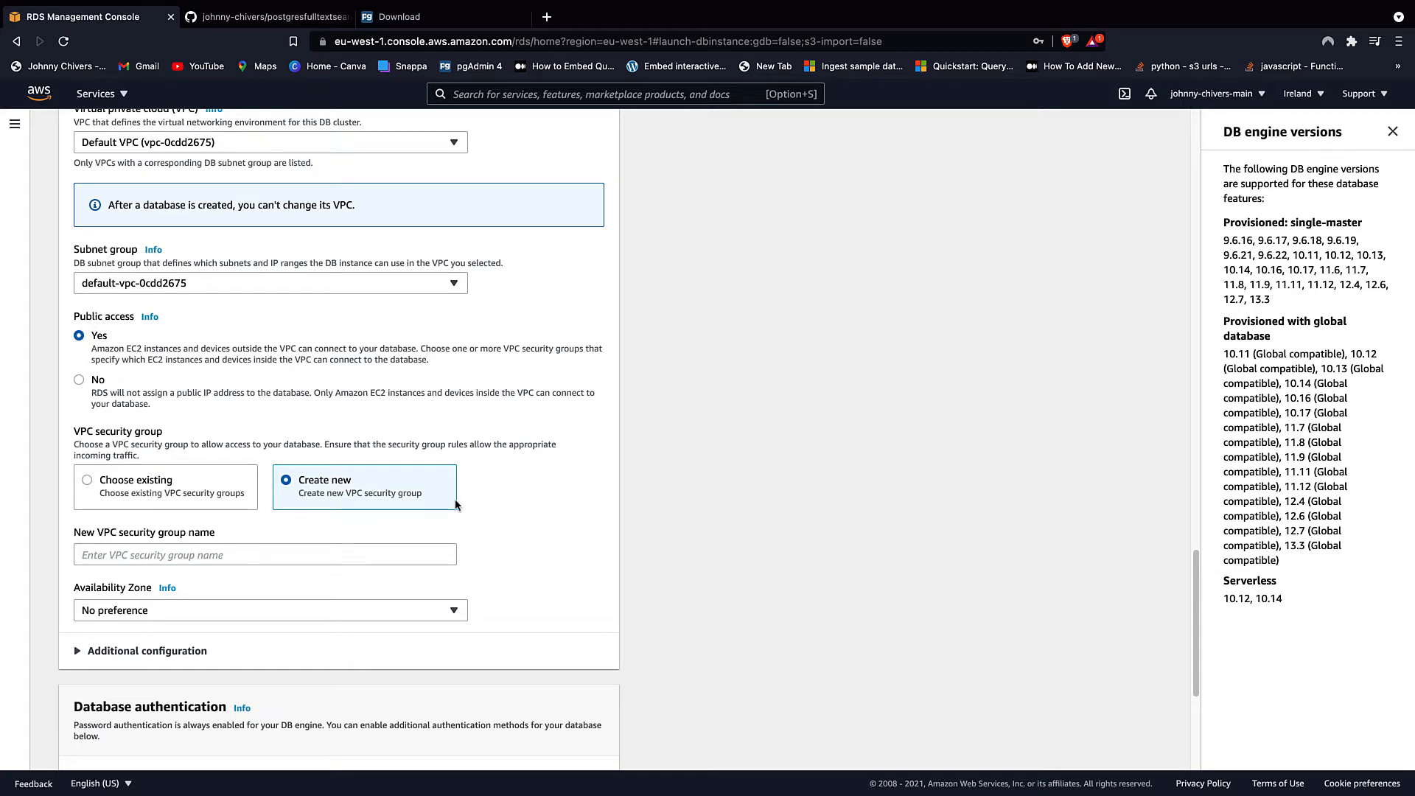
pyautogui.write('demo-p')
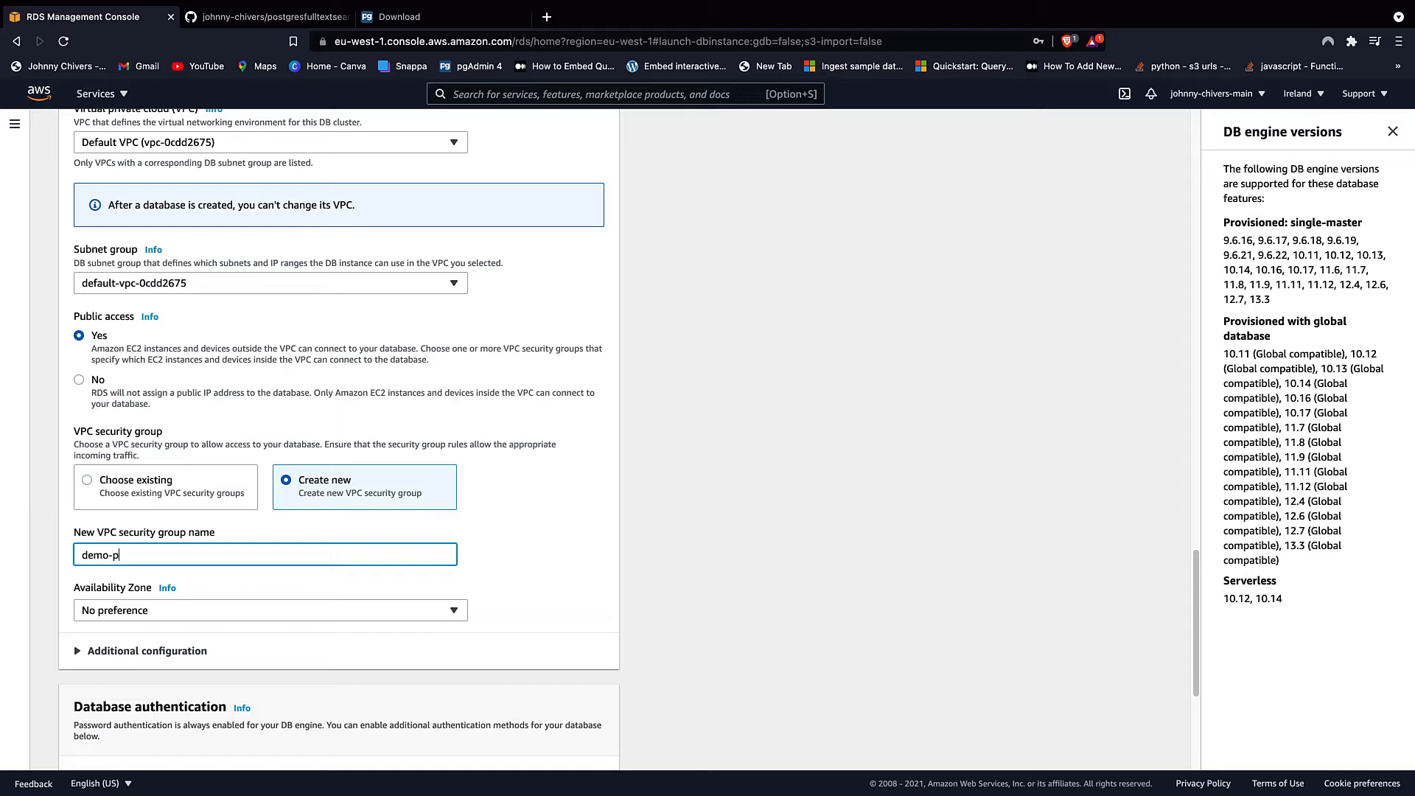
pyautogui.write('ost')
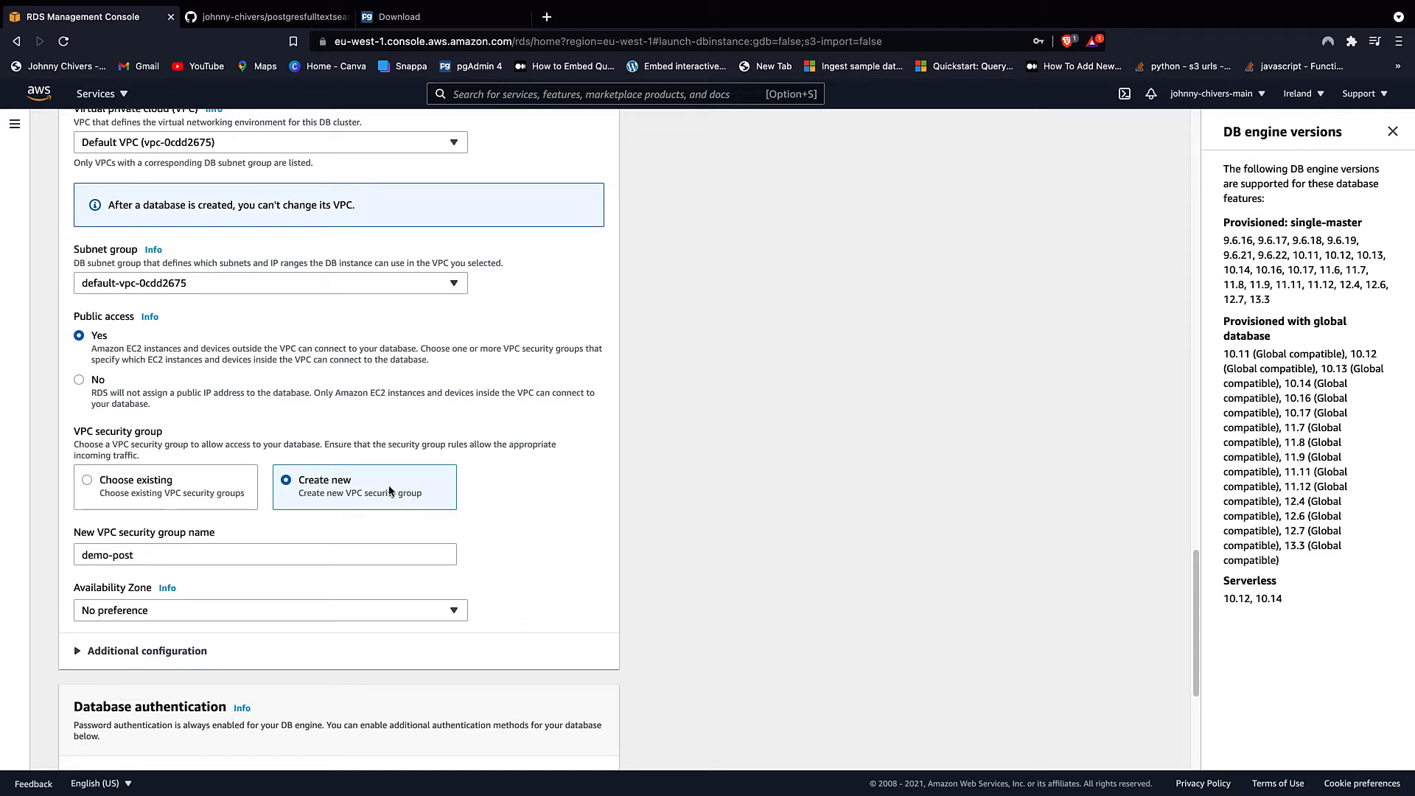
pyautogui.scroll(-3)
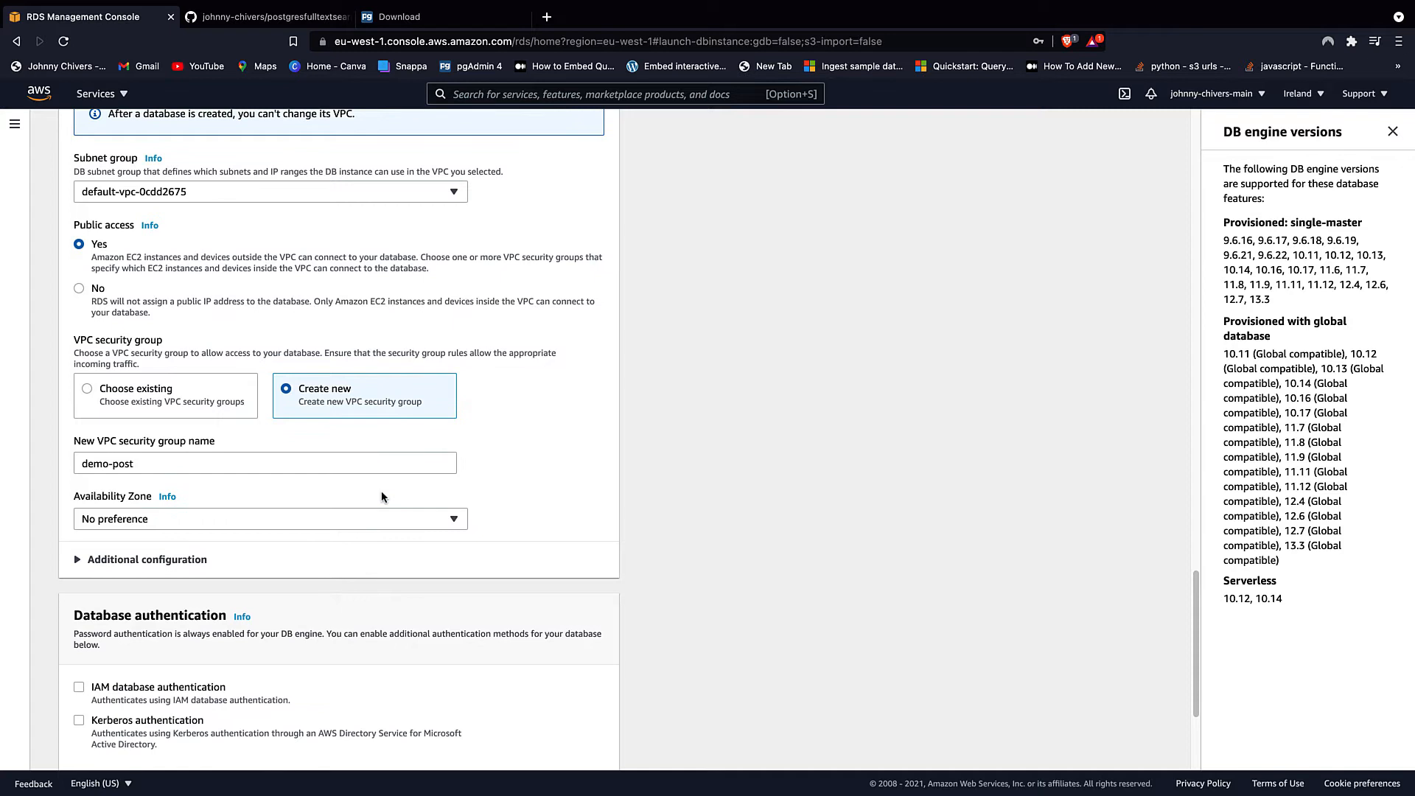
pyautogui.scroll(-3)
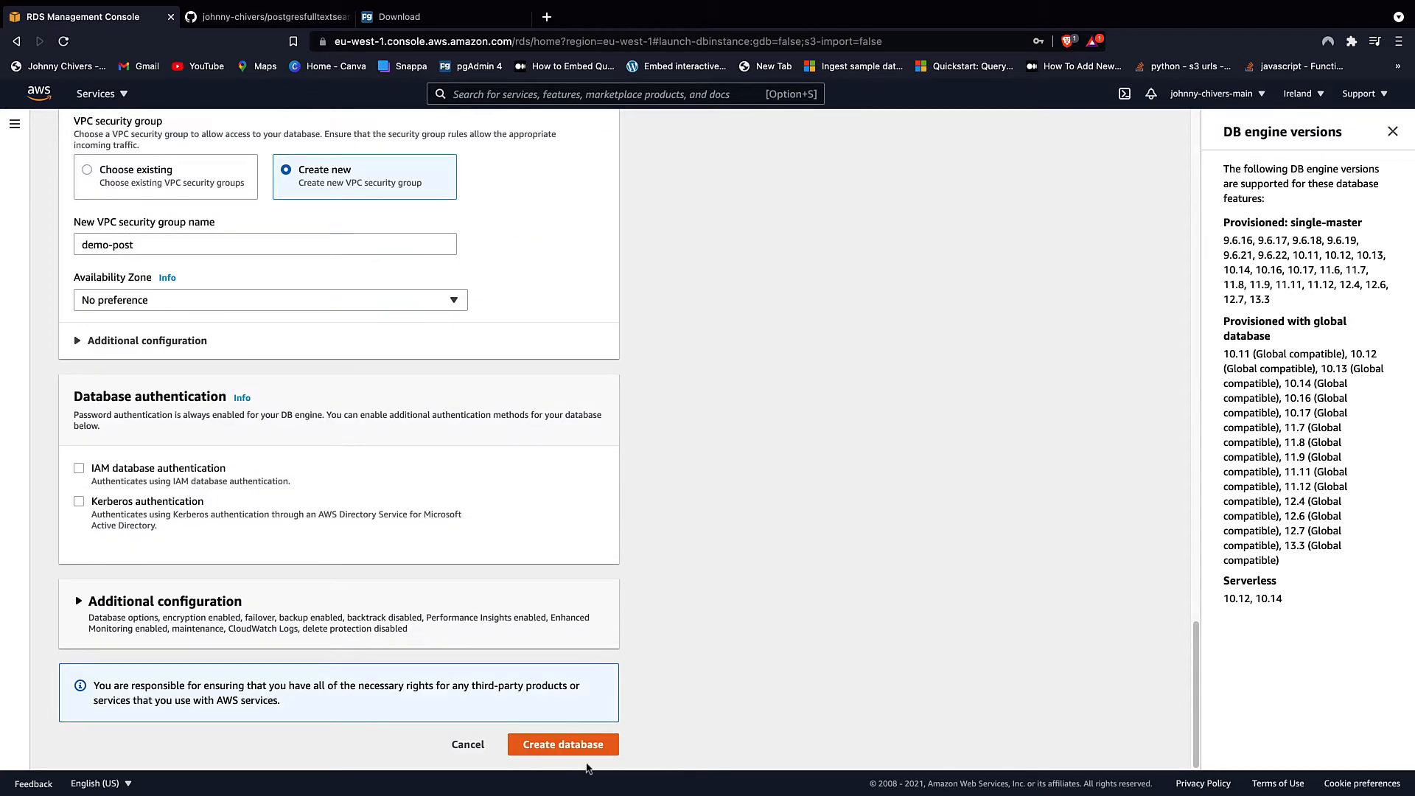
# - Submit Create database so cluster demo and demo-instance-1 appear as Creating
pyautogui.click(561, 743)
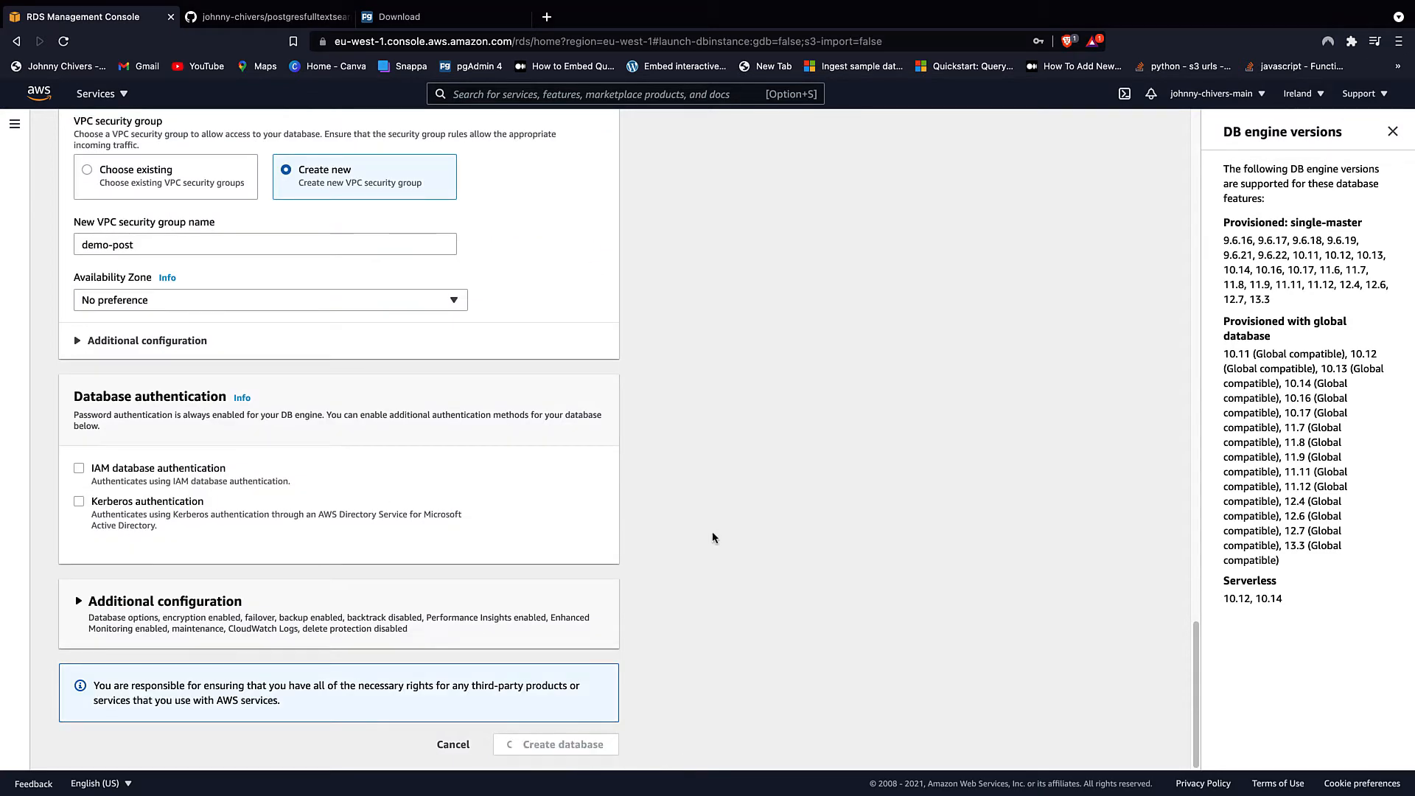
pyautogui.click(555, 743)
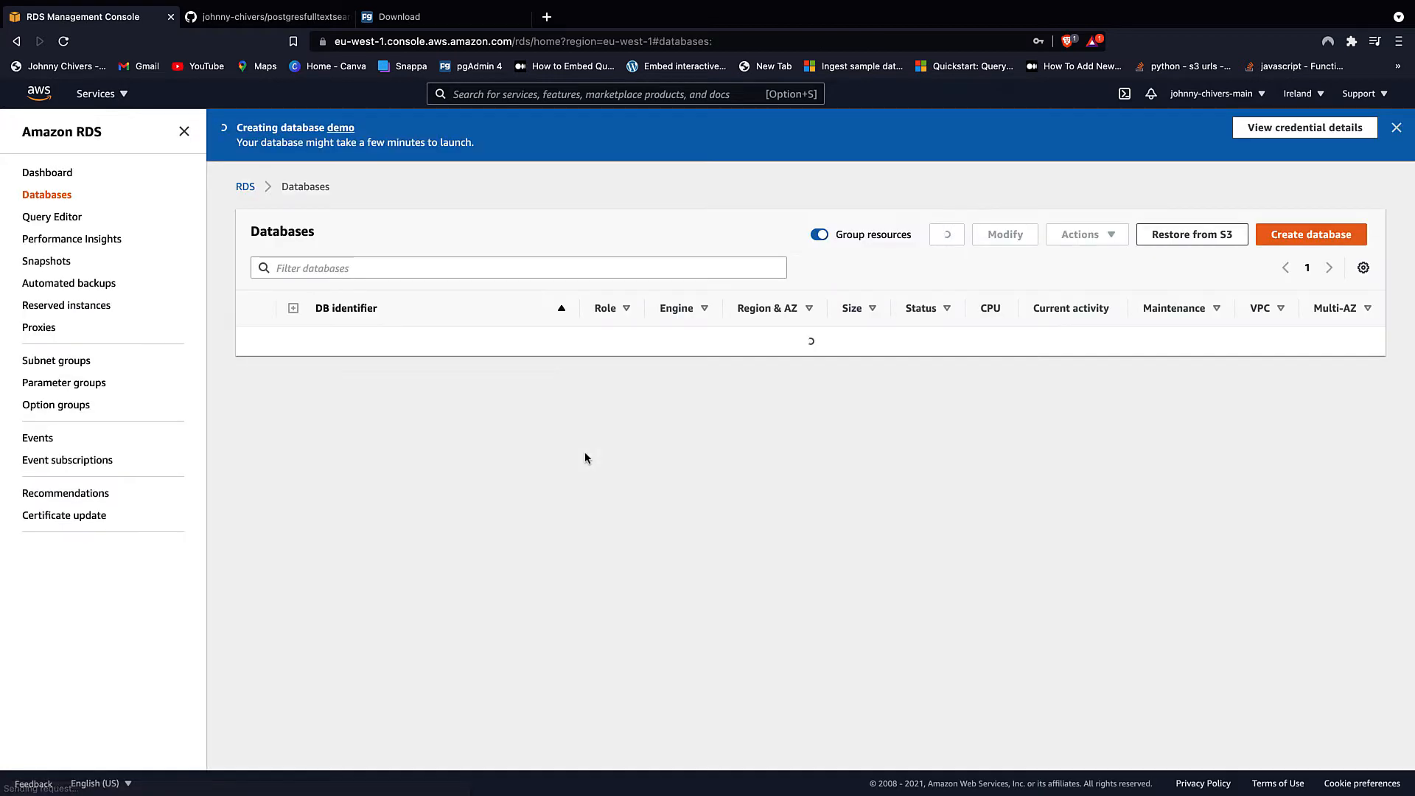
pyautogui.click(946, 234)
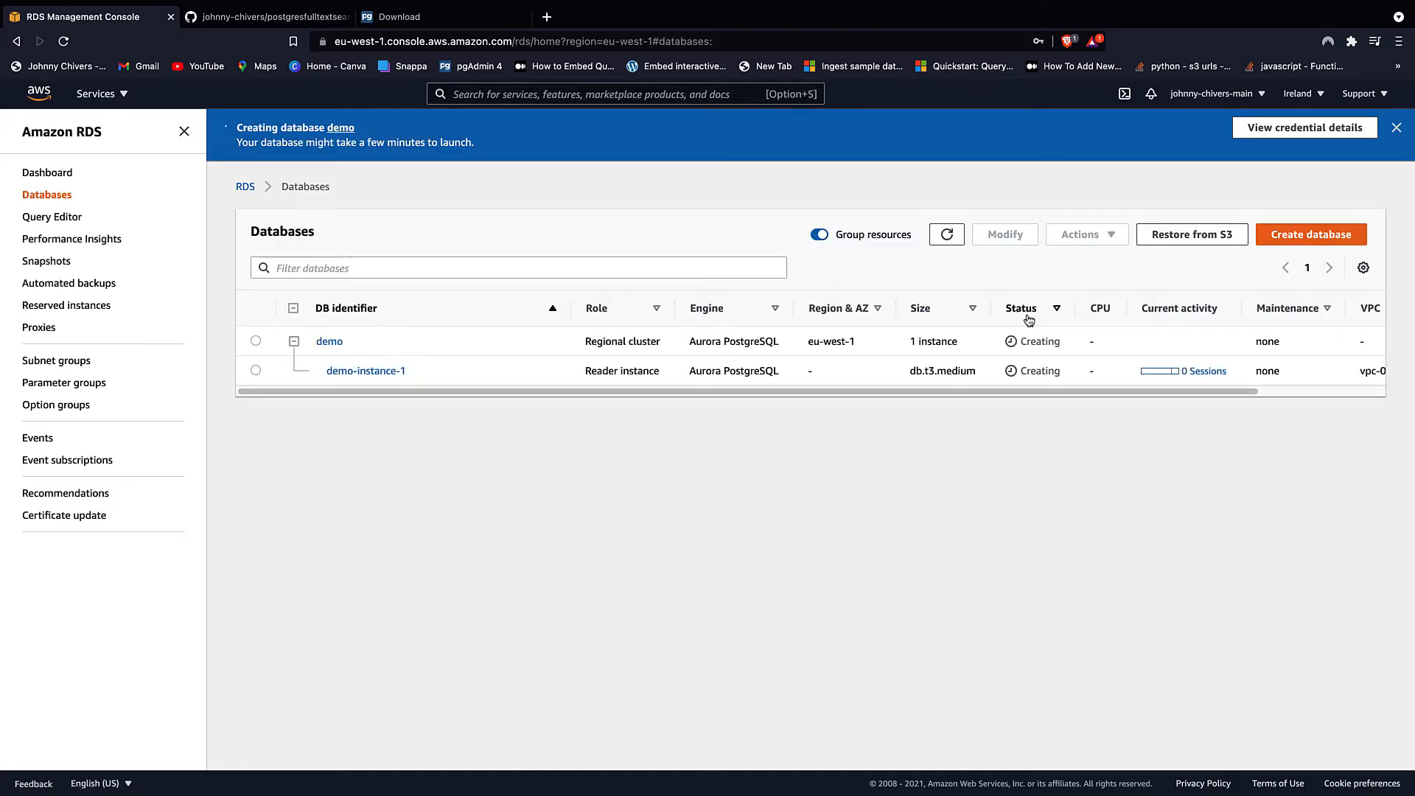
pyautogui.moveTo(714, 462)
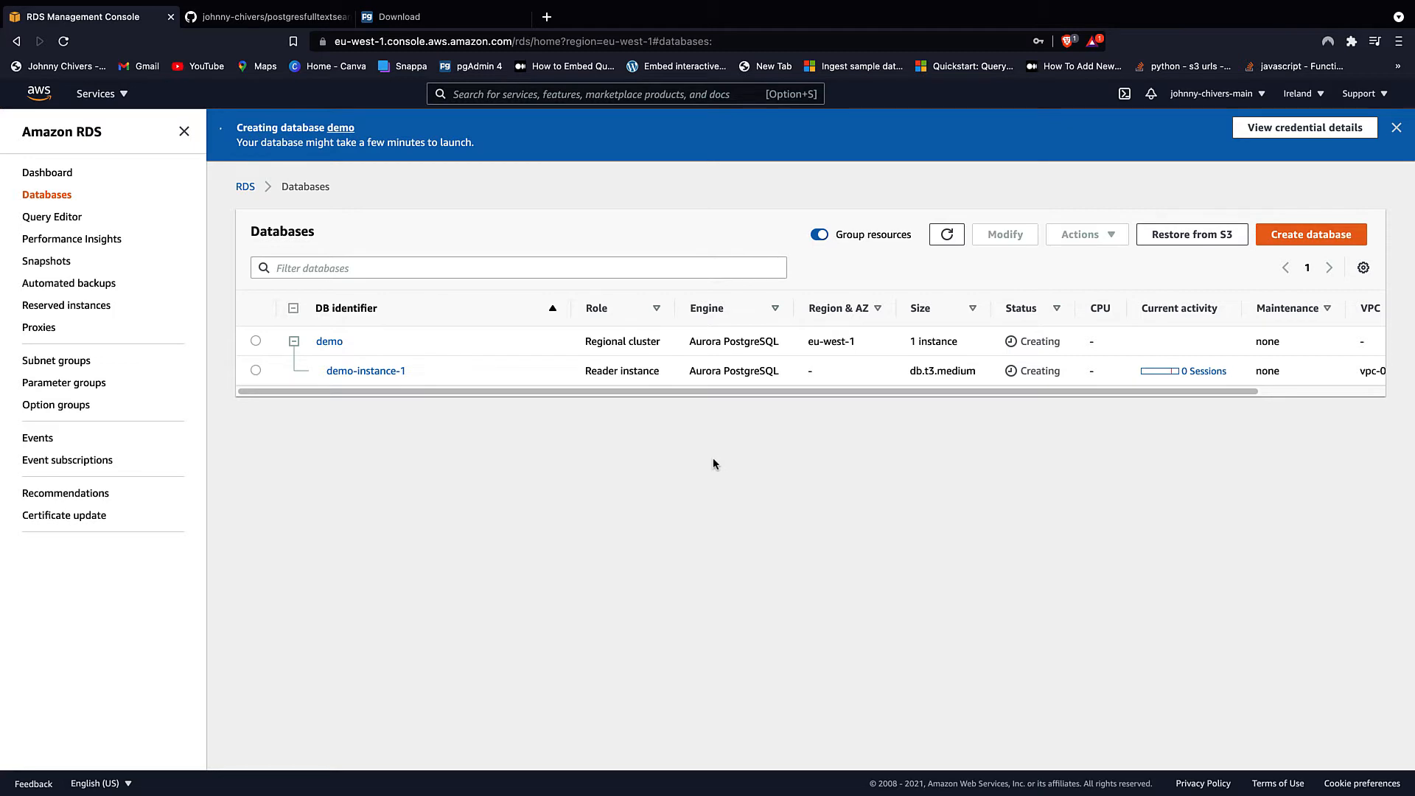
pyautogui.moveTo(467, 182)
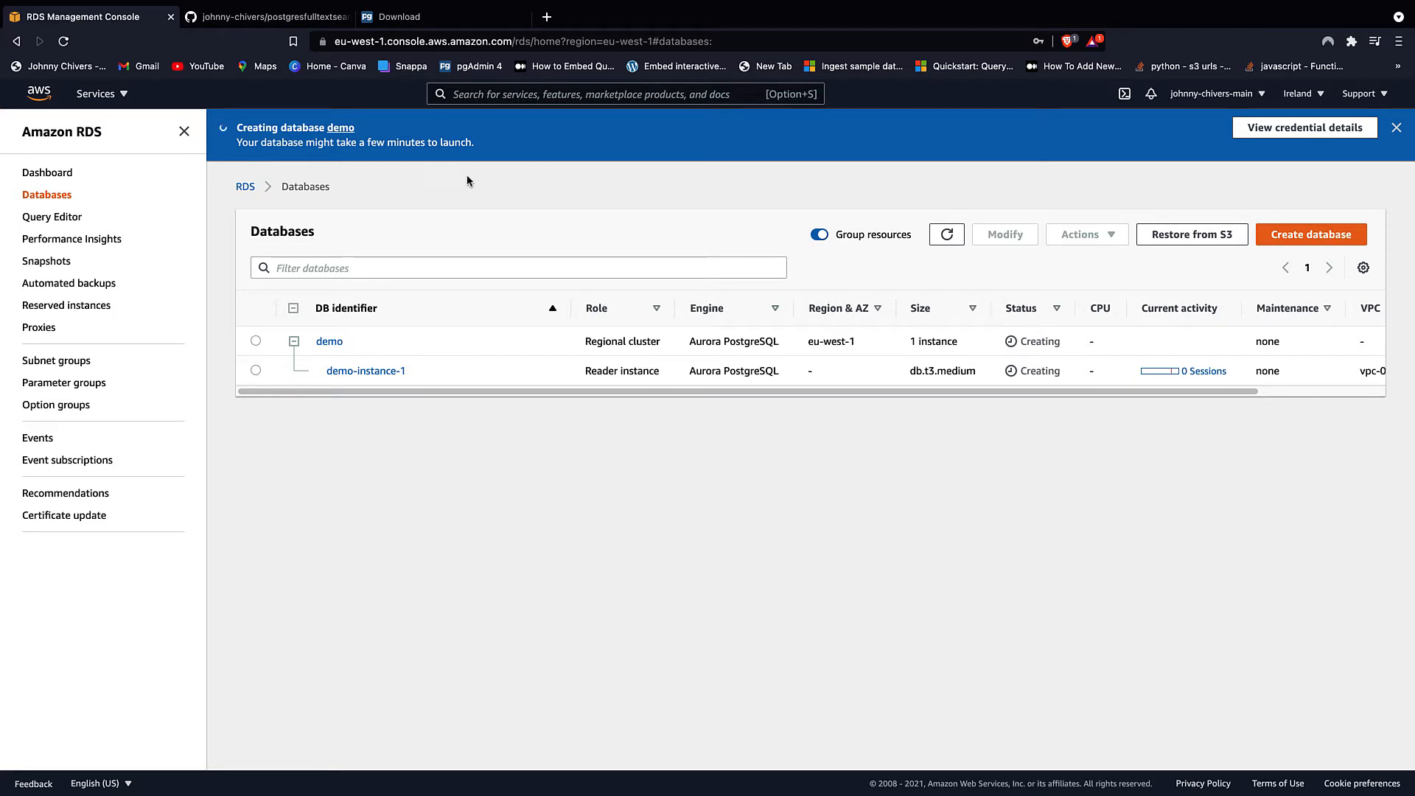
# - Switch to the pgAdmin download page listing pgAdmin 4 installers per platform
pyautogui.click(407, 16)
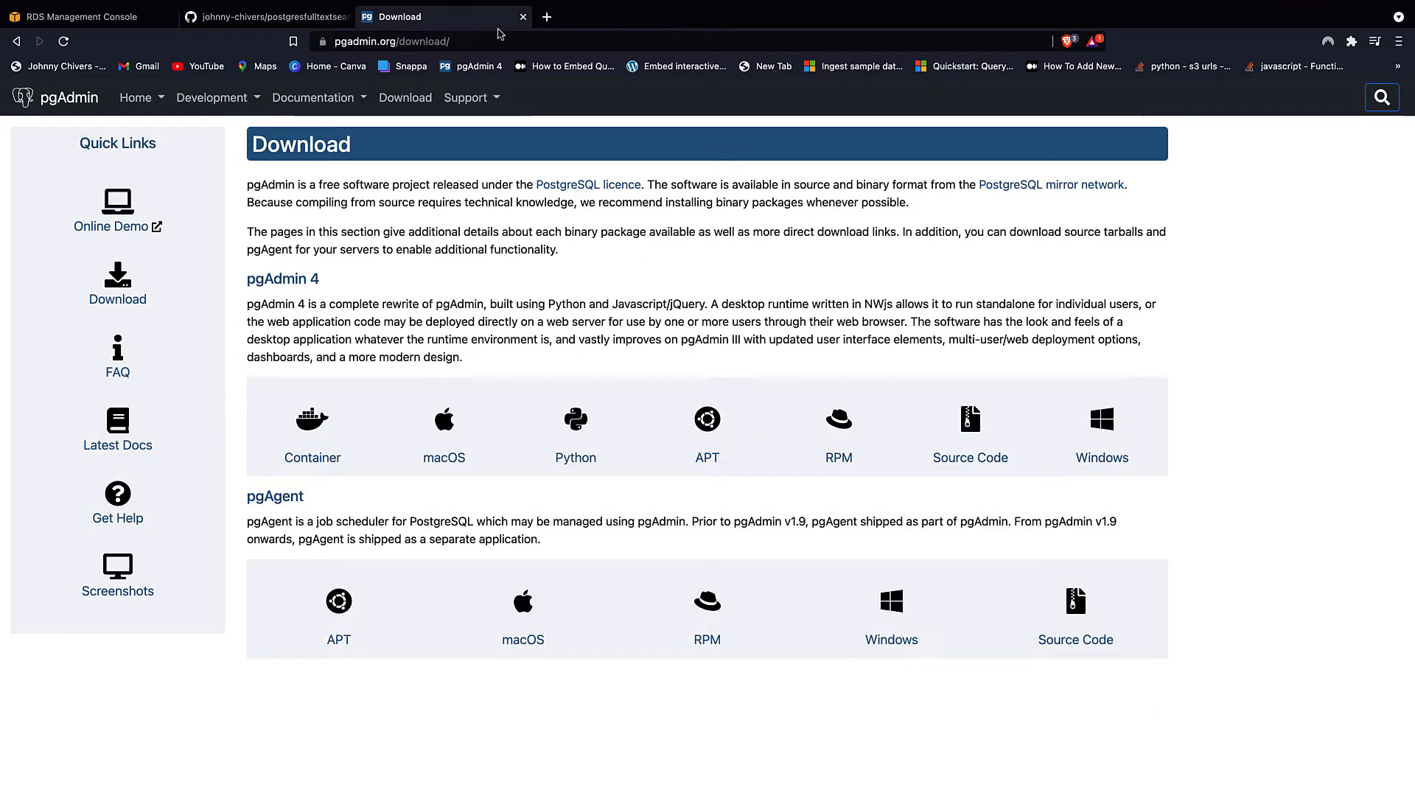
pyautogui.moveTo(523, 444)
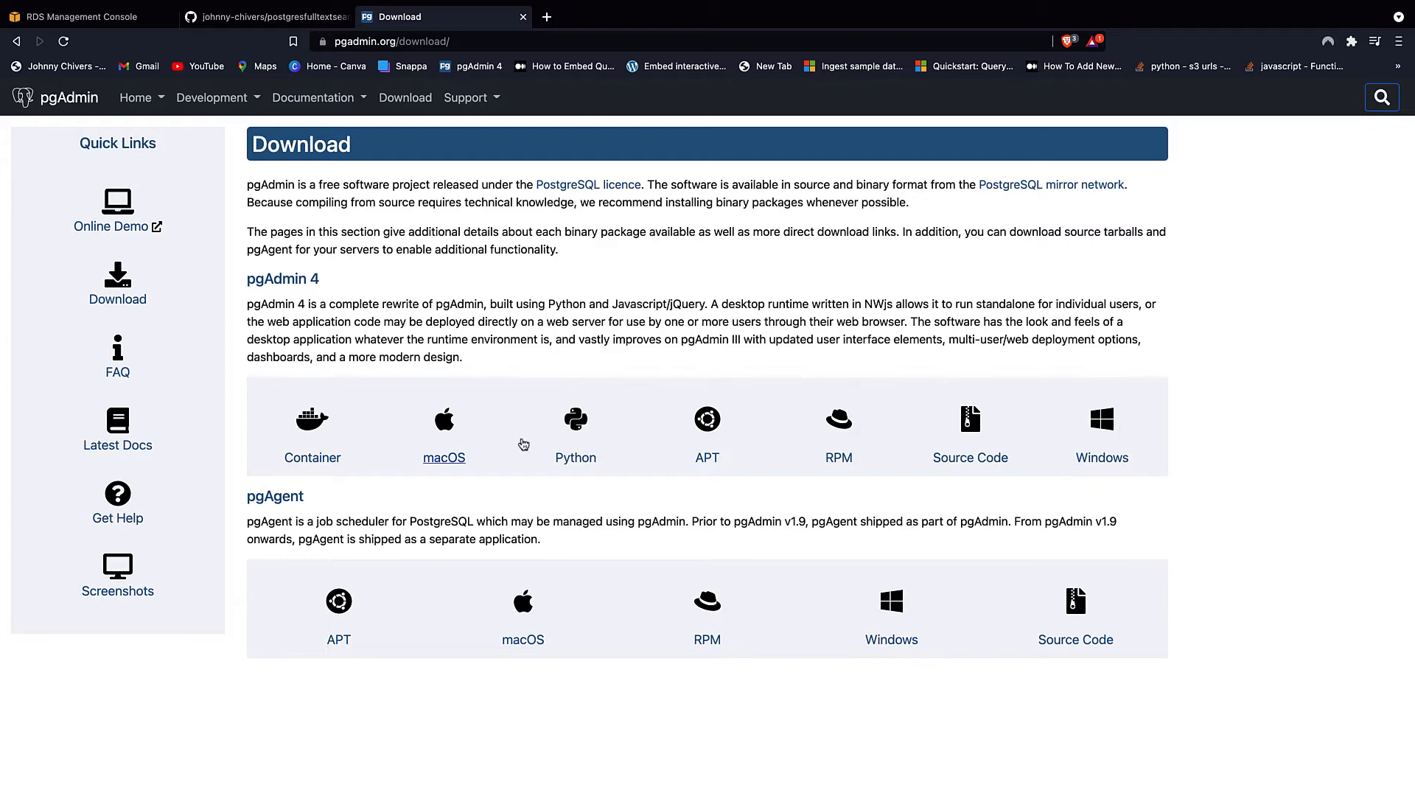
pyautogui.moveTo(460, 457)
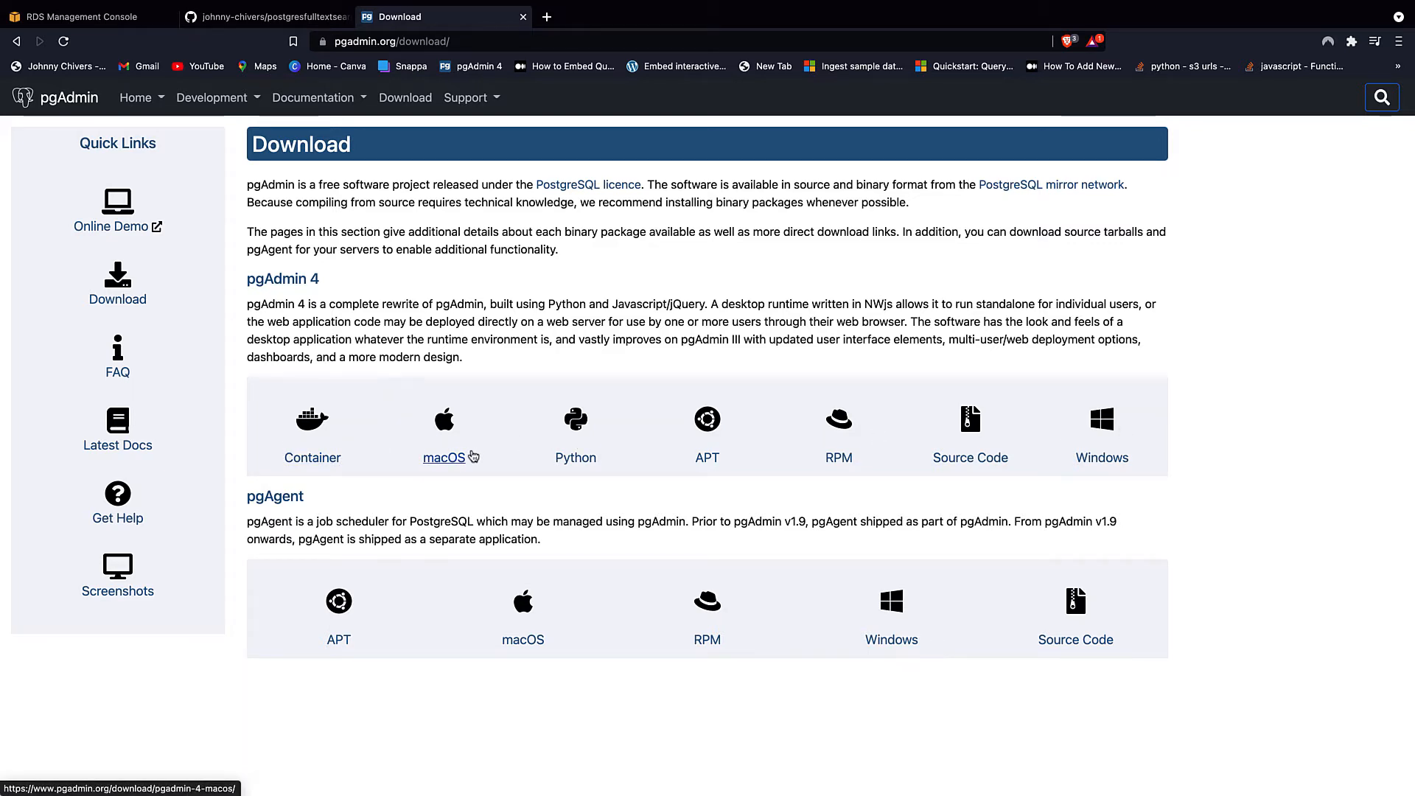
pyautogui.moveTo(313, 457)
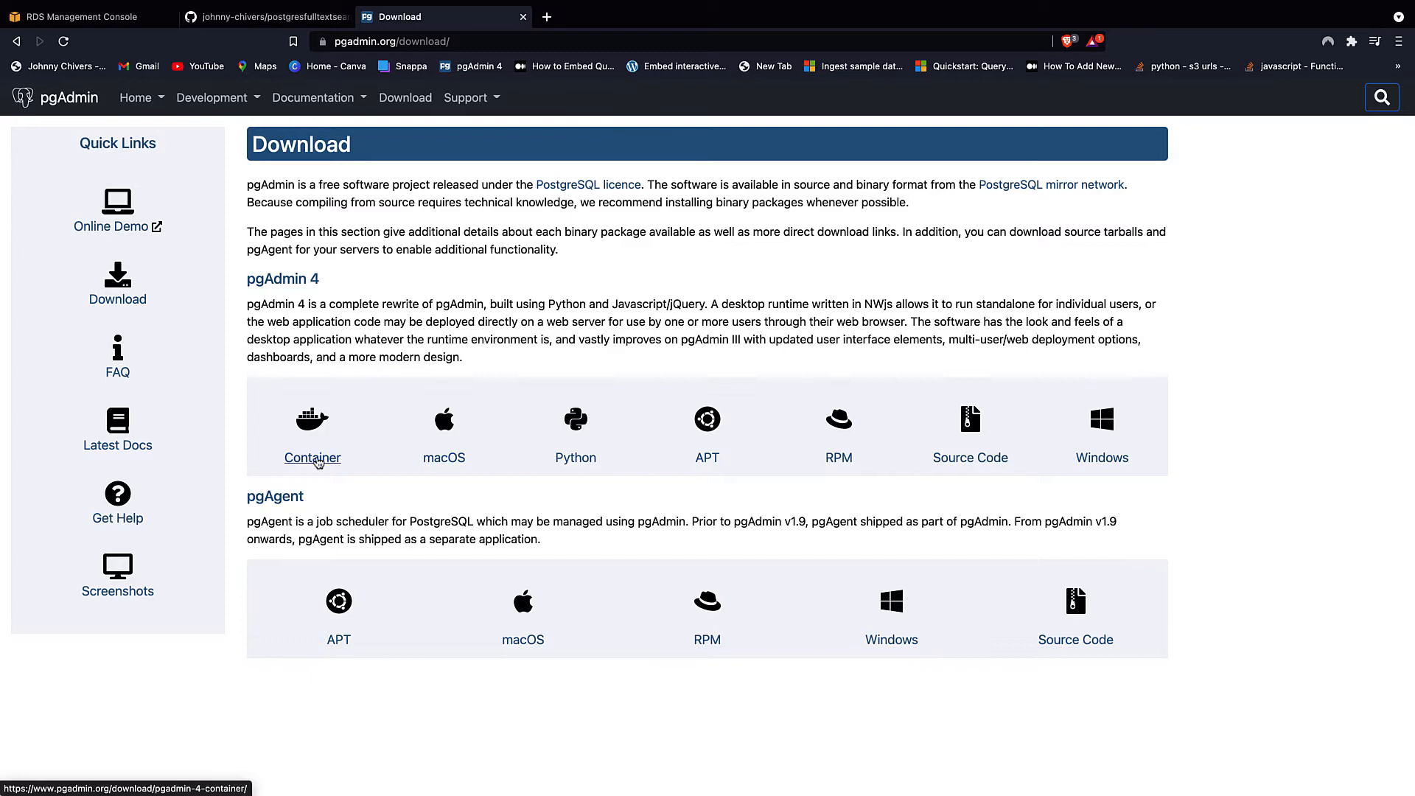
pyautogui.moveTo(403, 492)
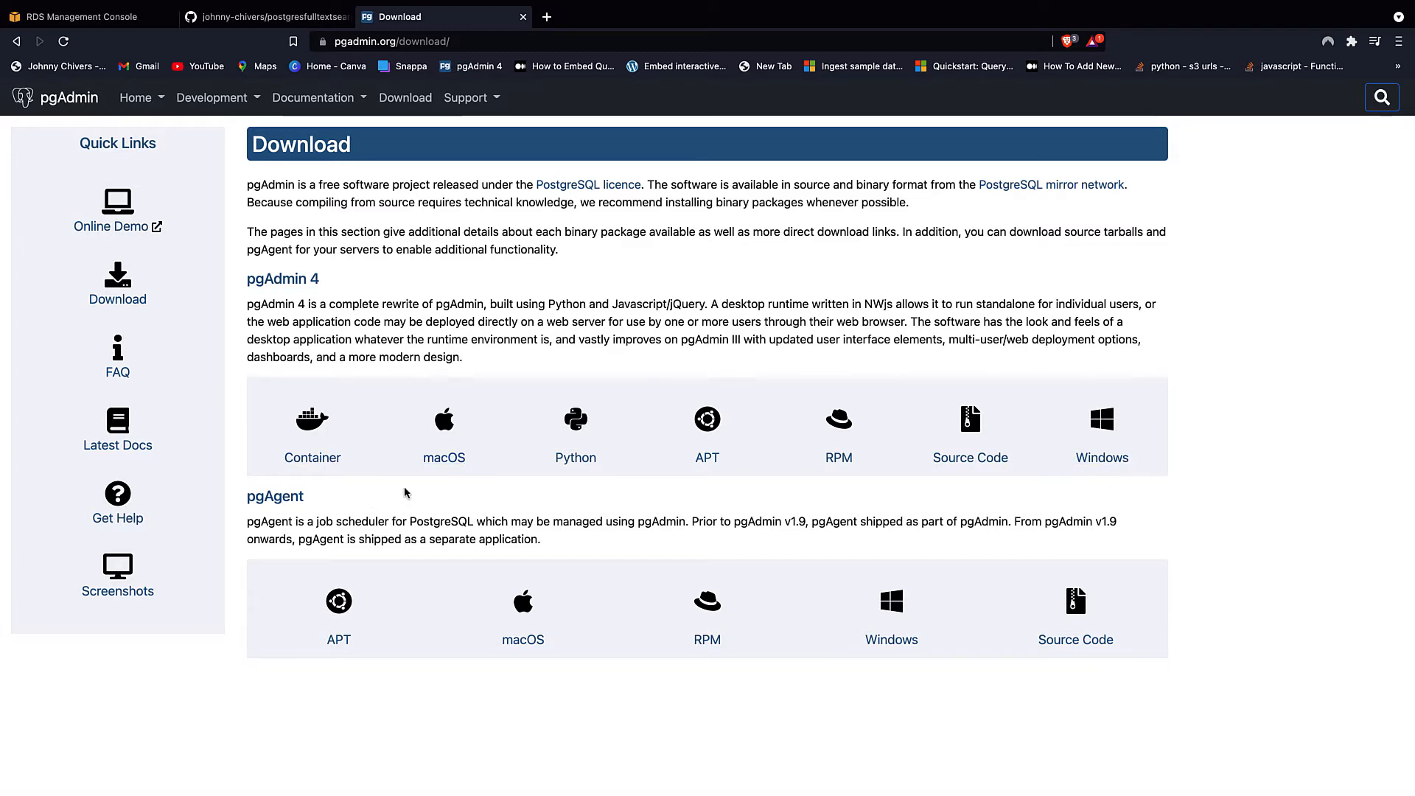
pyautogui.moveTo(1249, 456)
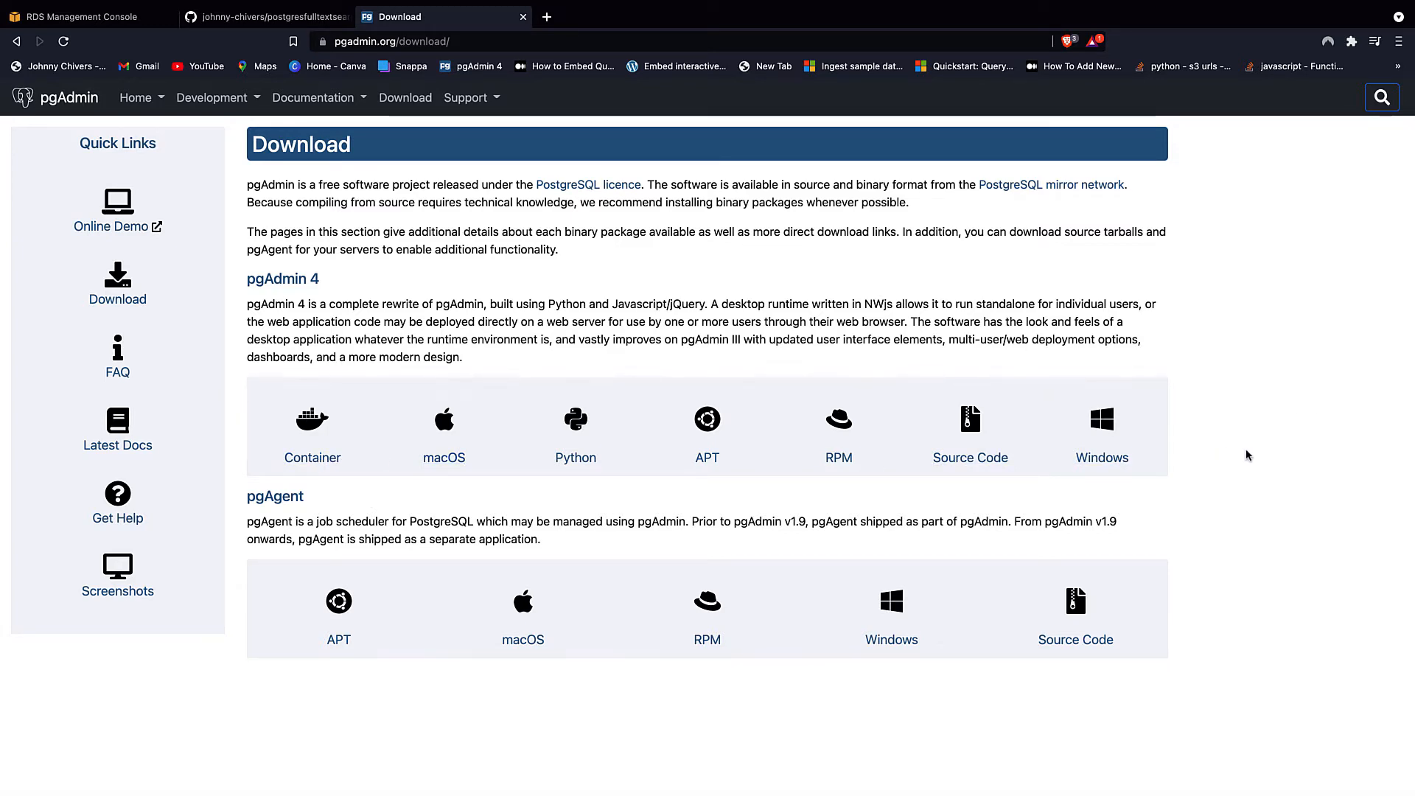
pyautogui.moveTo(1228, 456)
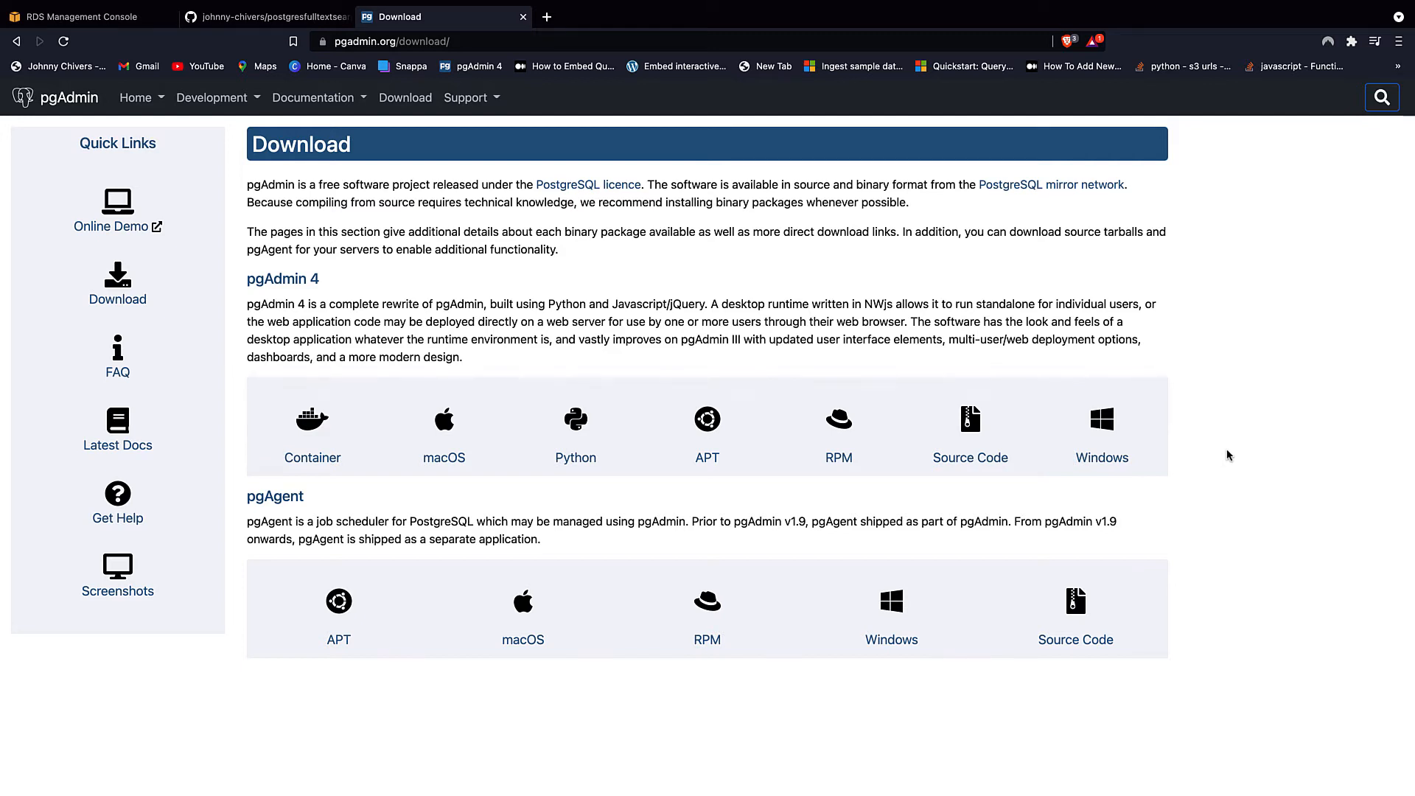
pyautogui.moveTo(81, 17)
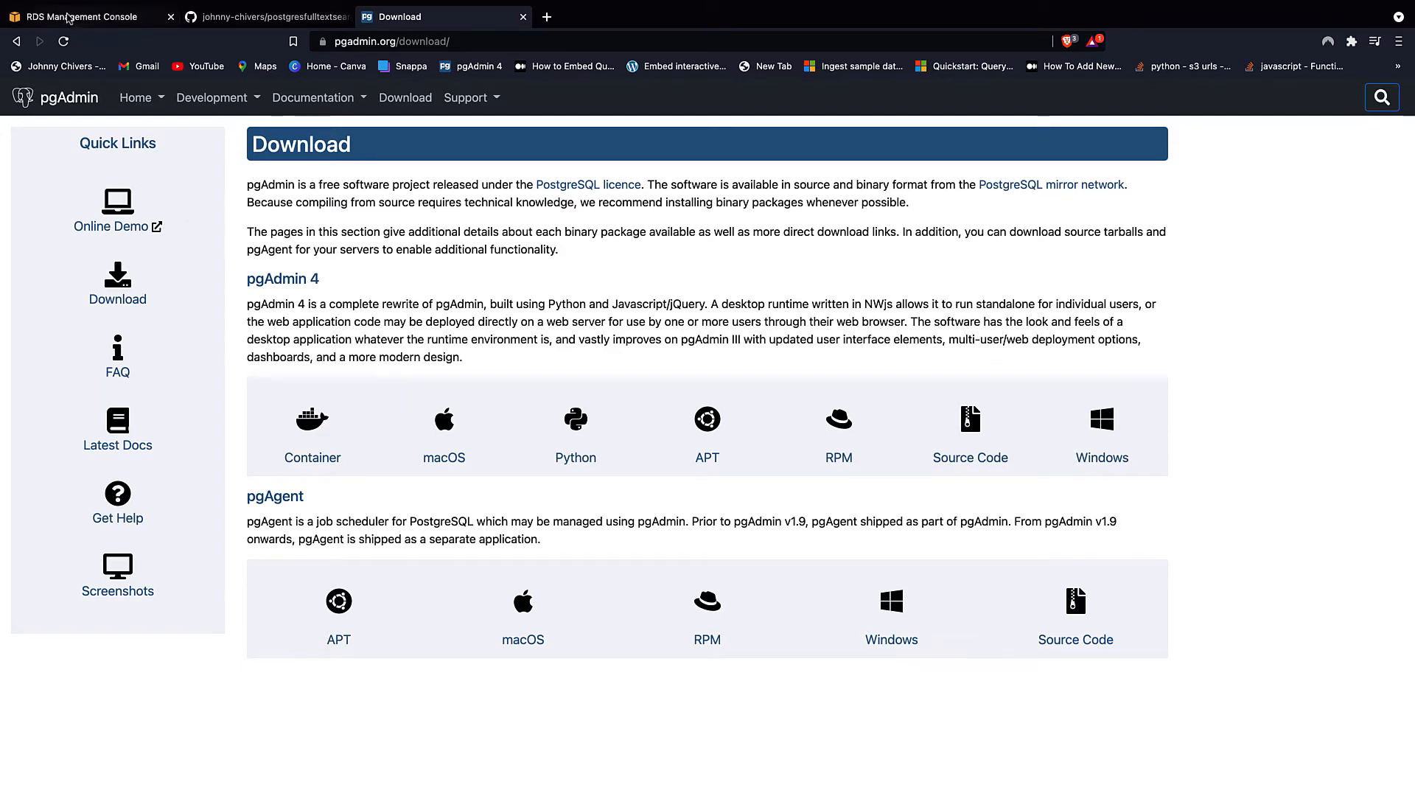
# - Return to the RDS list and confirm demo and demo-instance-1 show Available
pyautogui.click(81, 16)
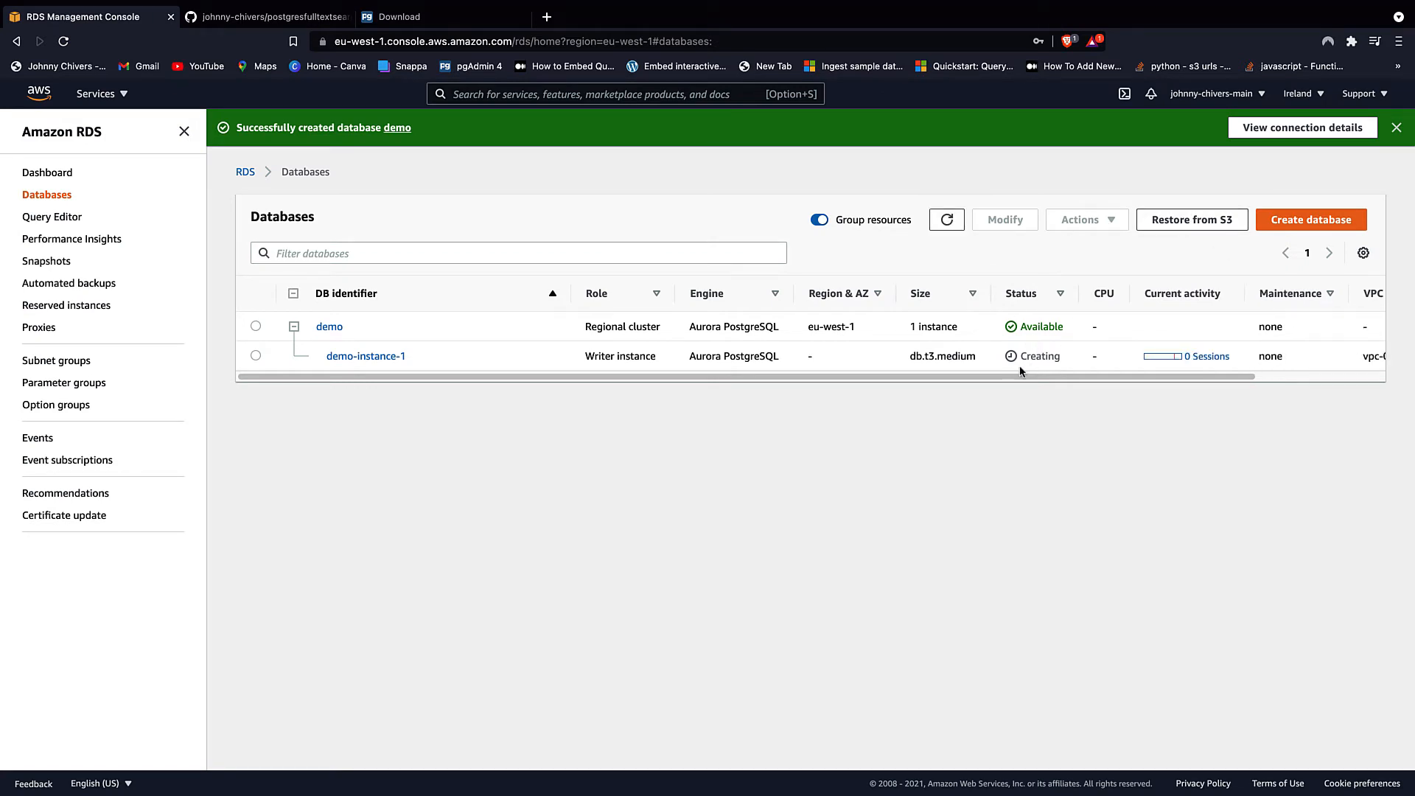
pyautogui.moveTo(1068, 373)
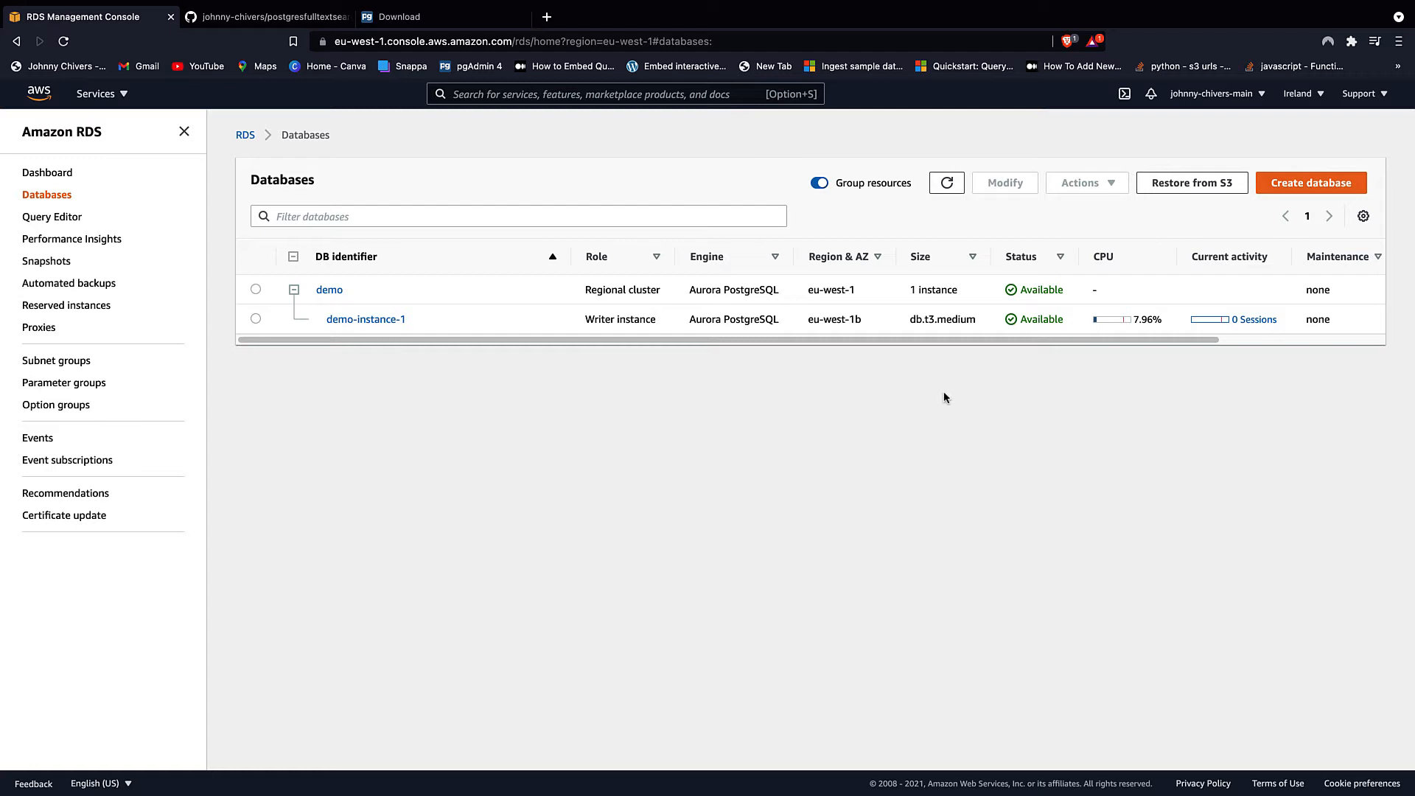
pyautogui.click(946, 183)
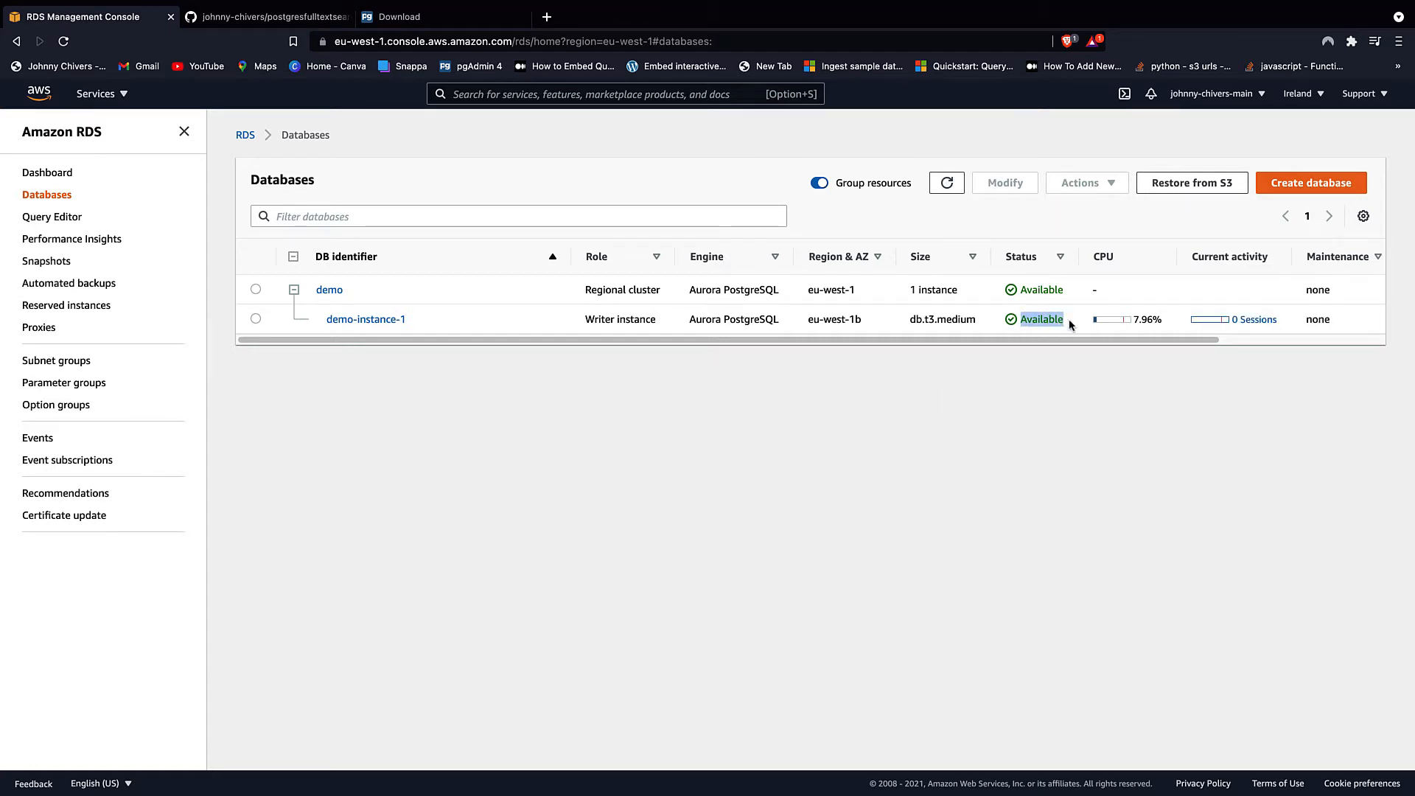
pyautogui.moveTo(883, 513)
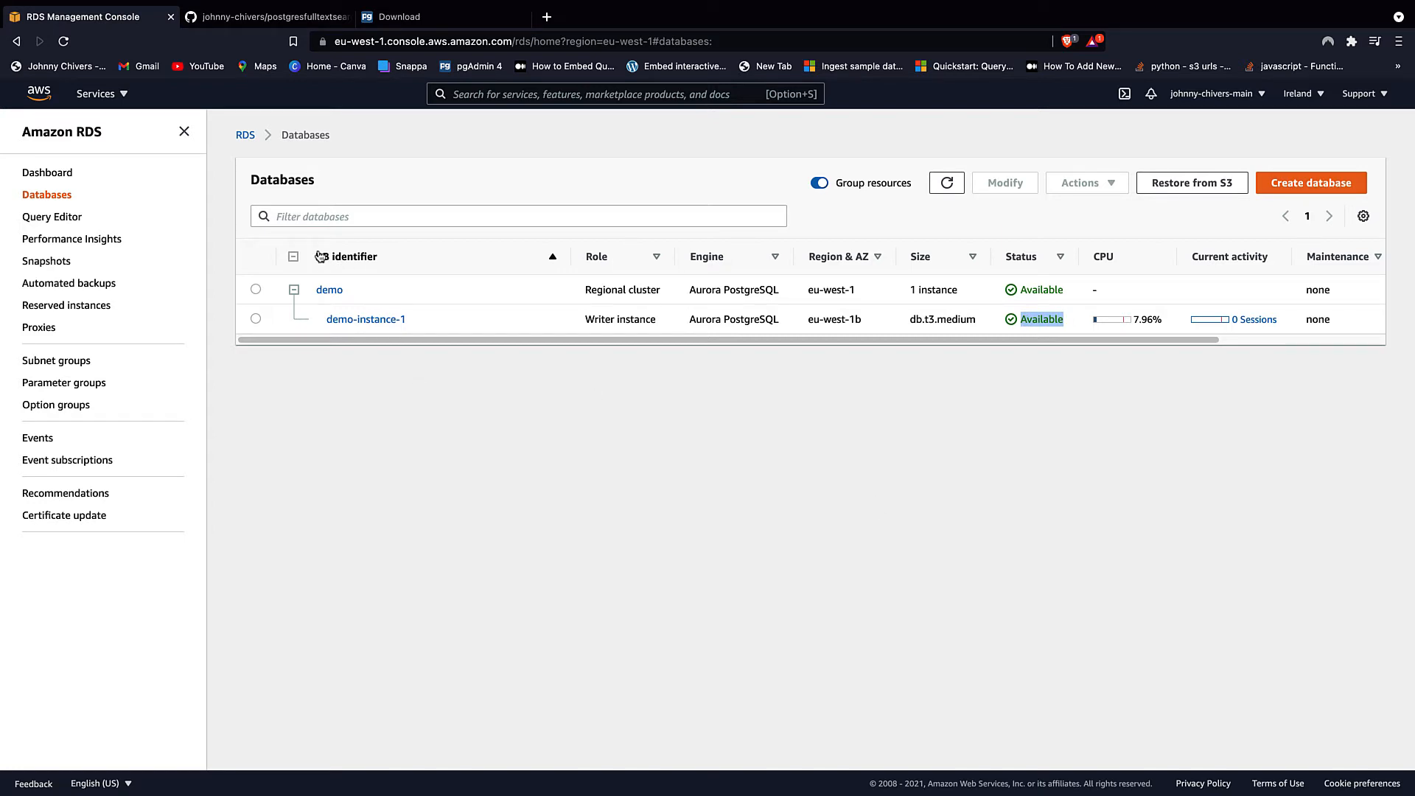
# - Download the postgresfulltextsearch GitHub repository as a ZIP into Downloads
pyautogui.click(267, 17)
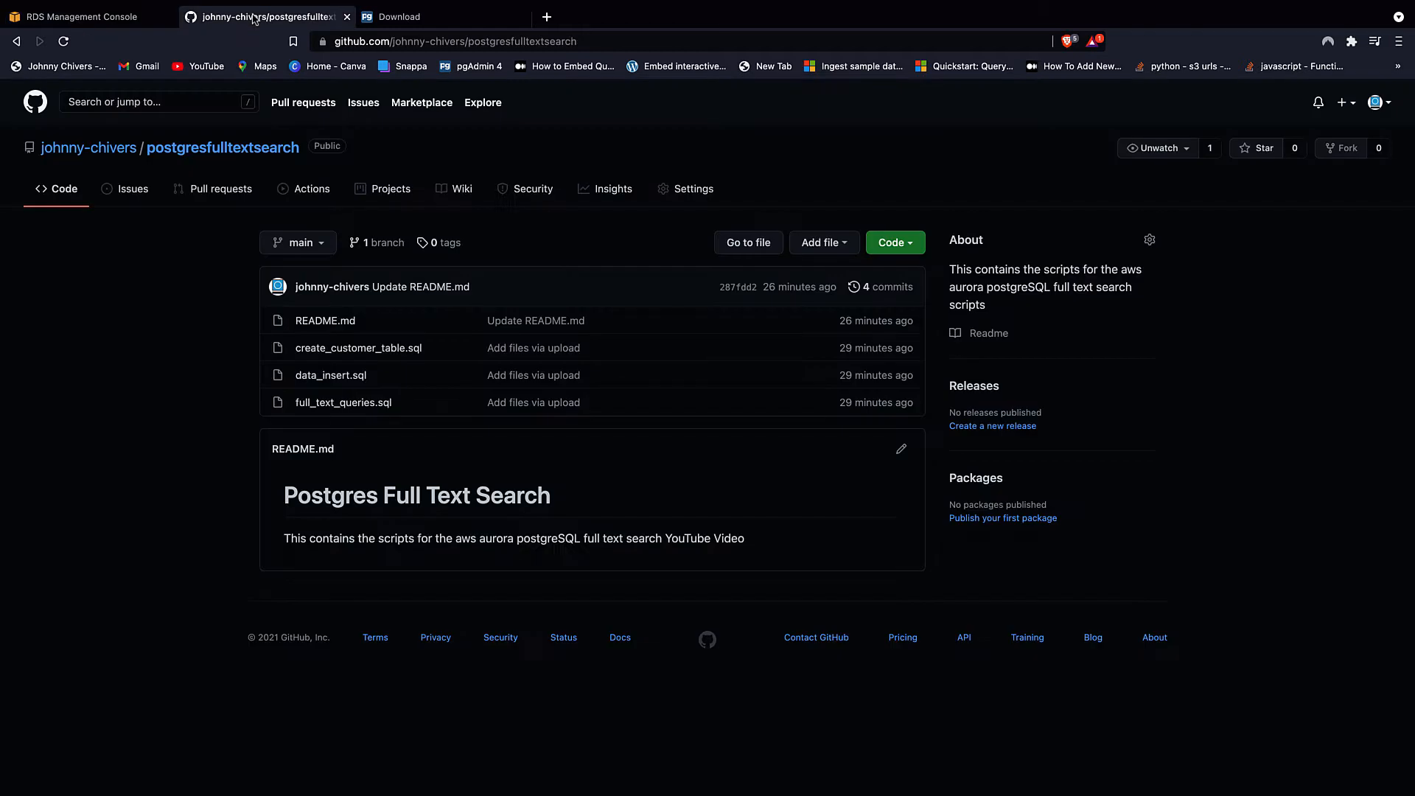
pyautogui.moveTo(328, 369)
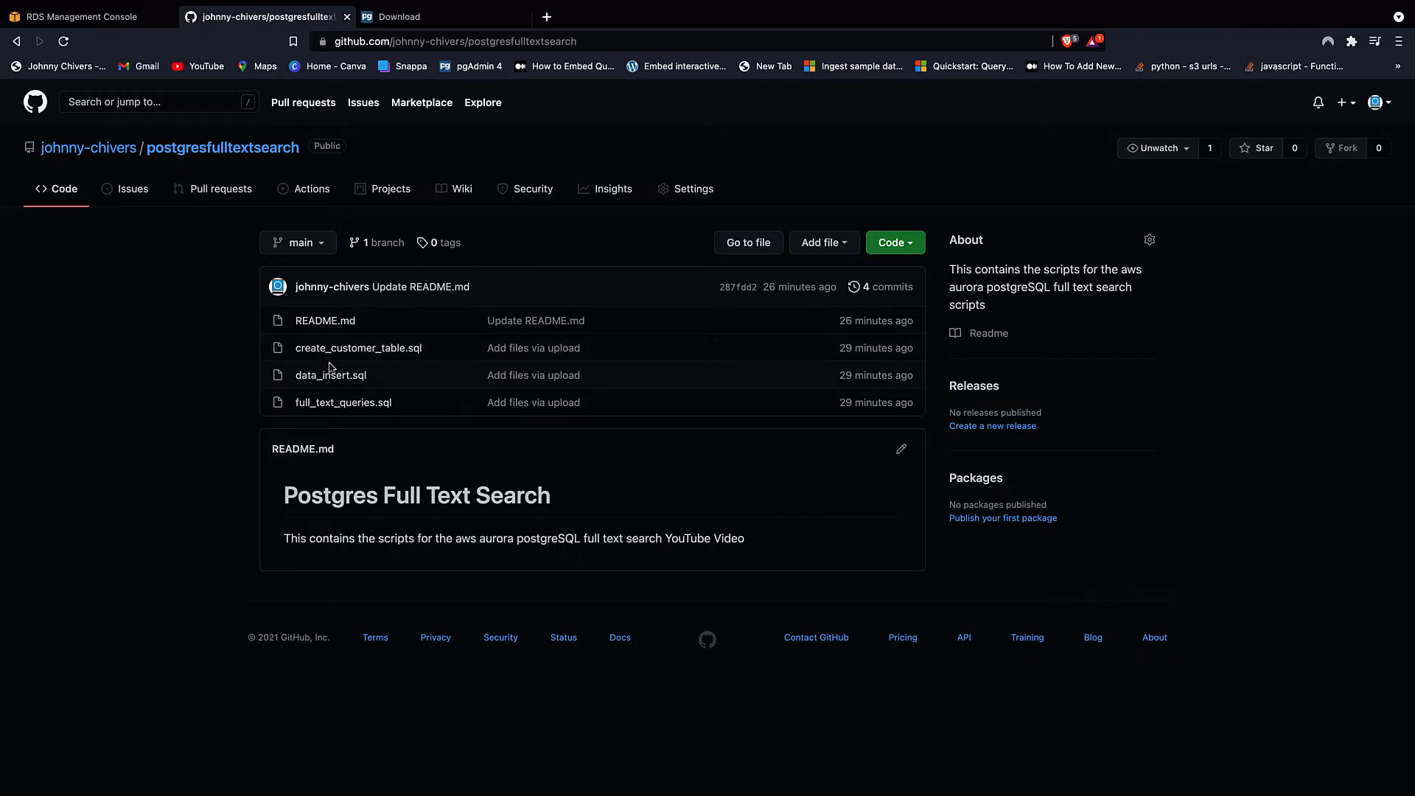
pyautogui.moveTo(431, 407)
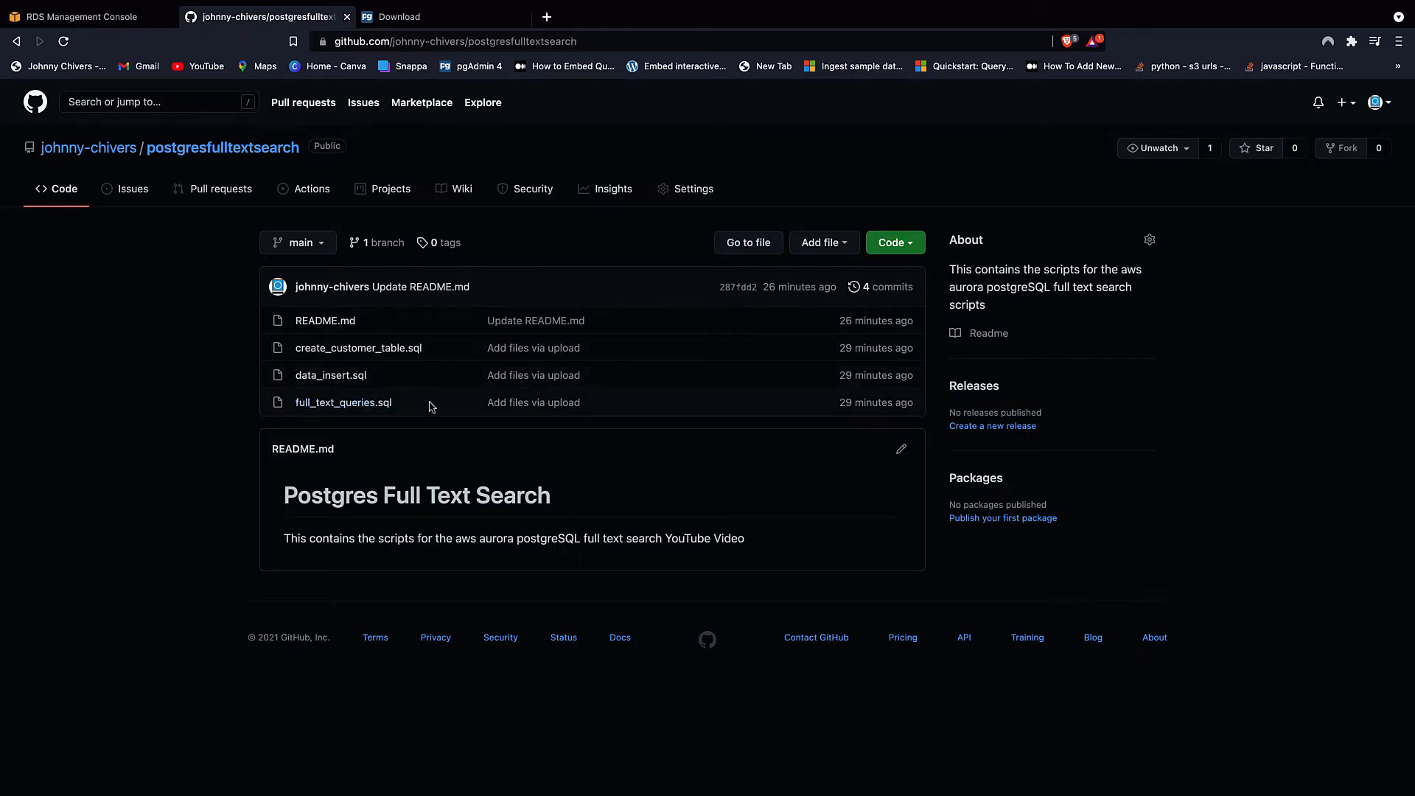
pyautogui.click(893, 241)
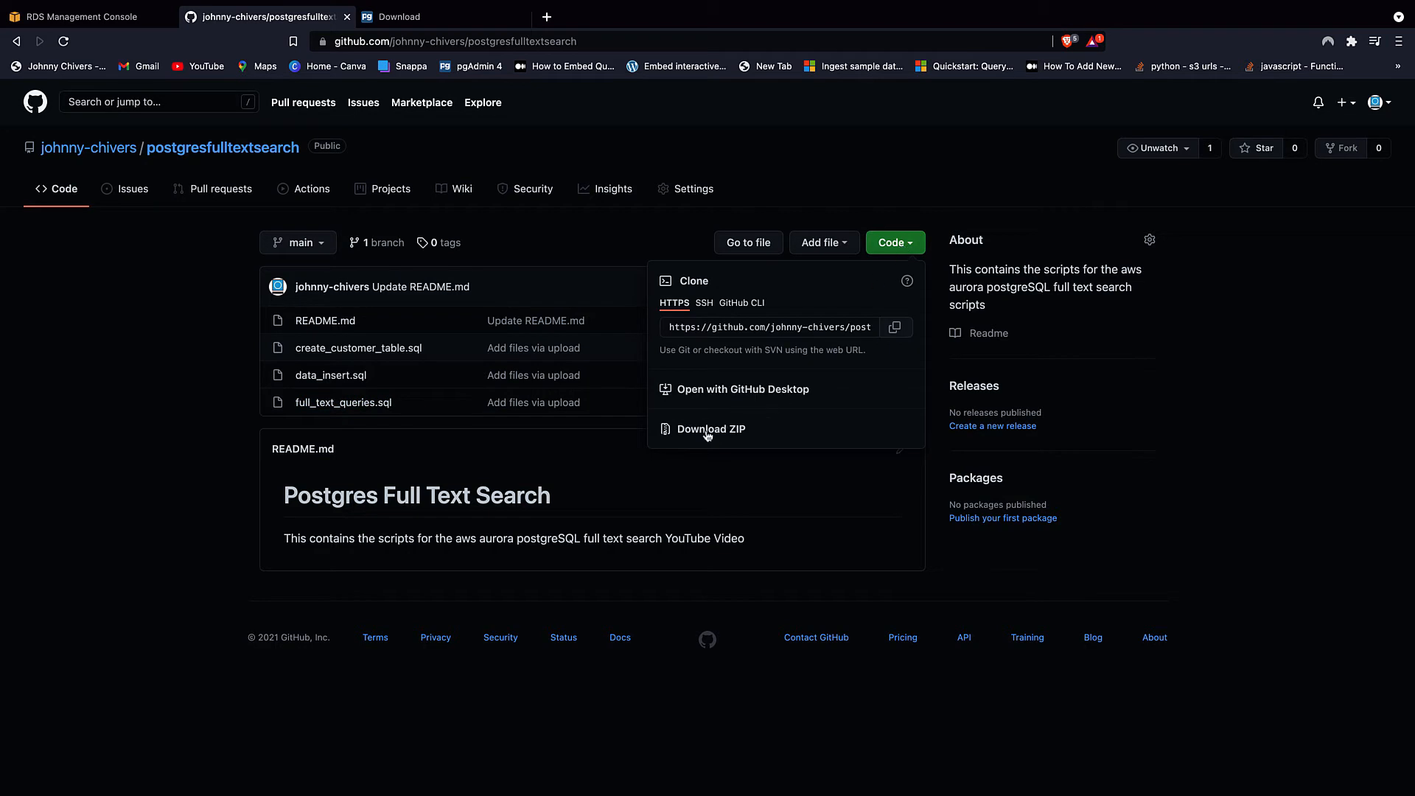
pyautogui.click(710, 429)
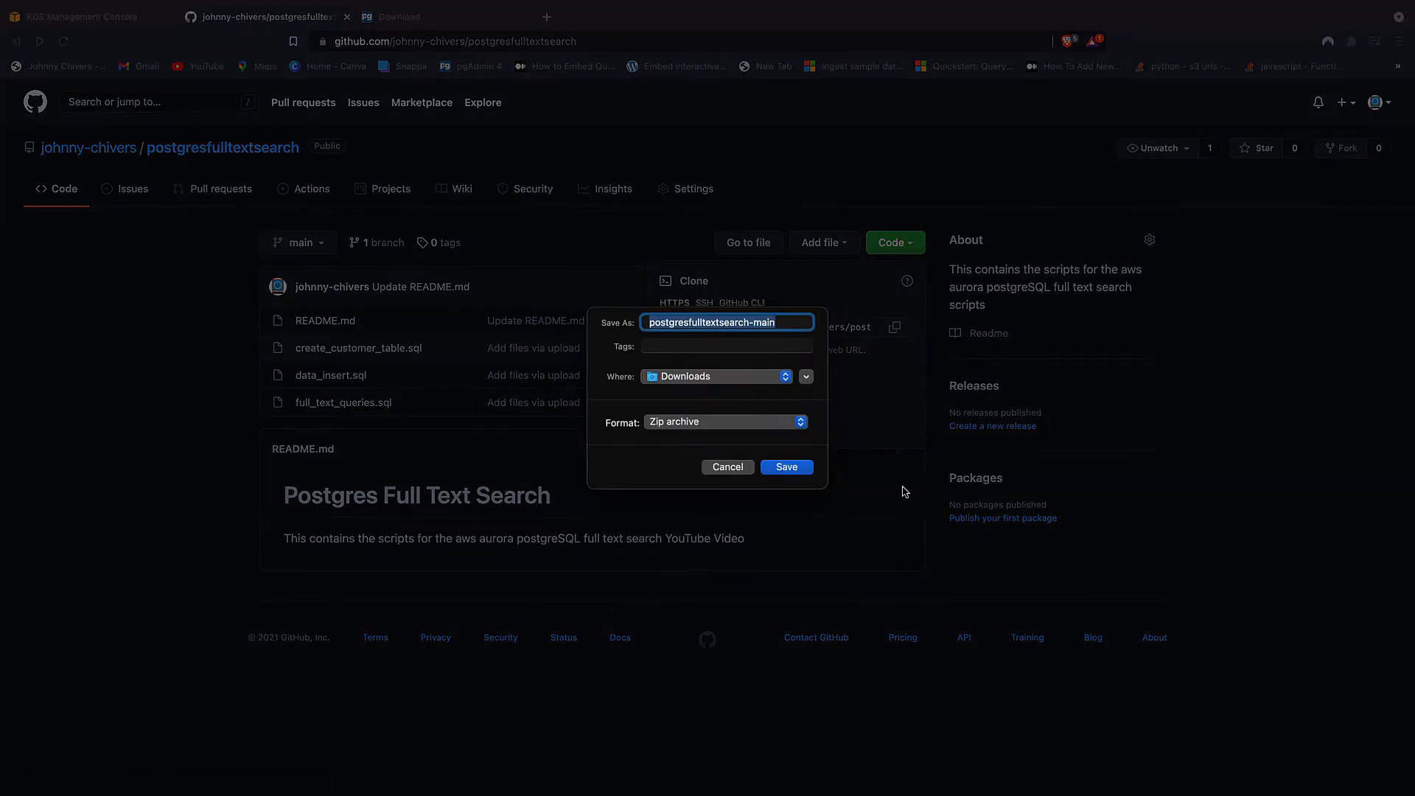
pyautogui.click(785, 467)
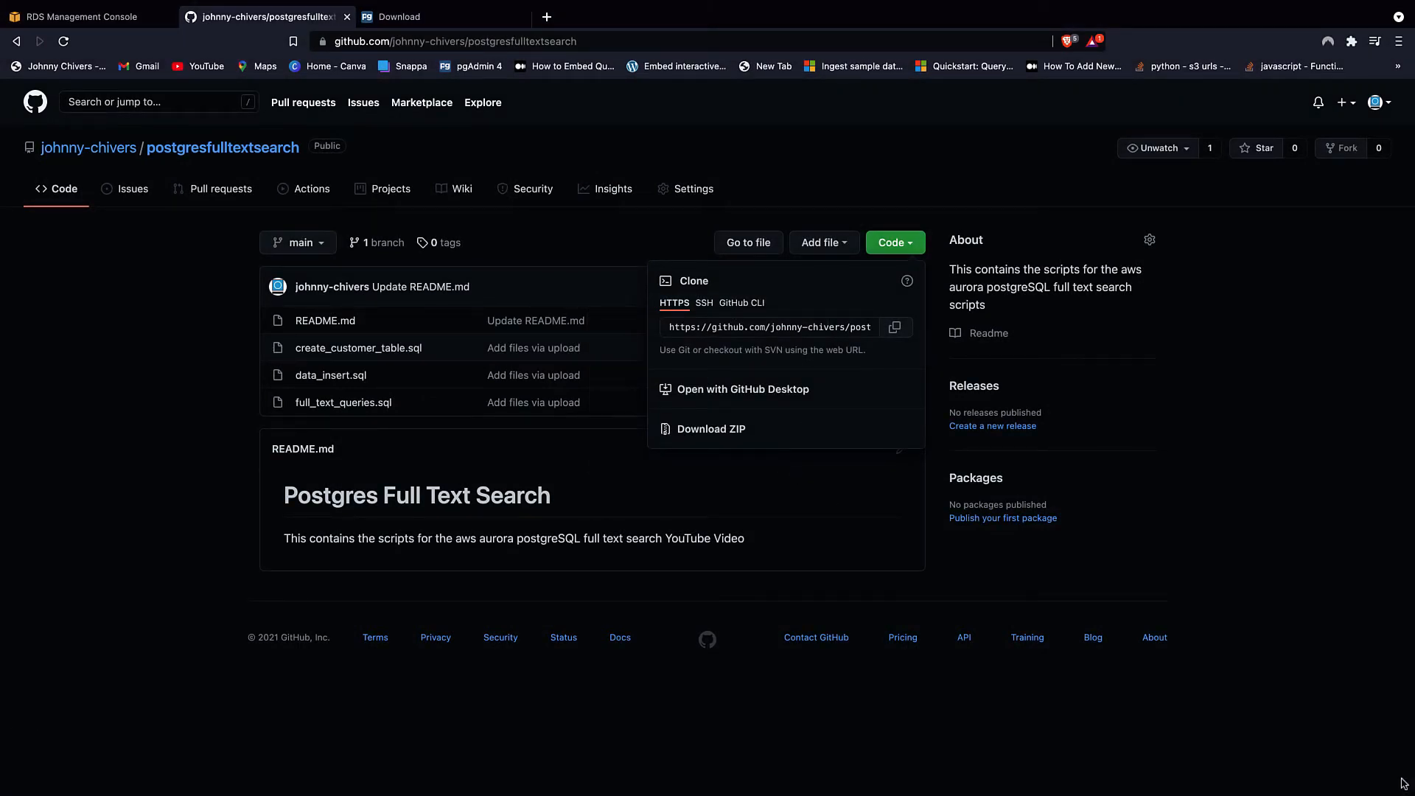
pyautogui.moveTo(309, 145)
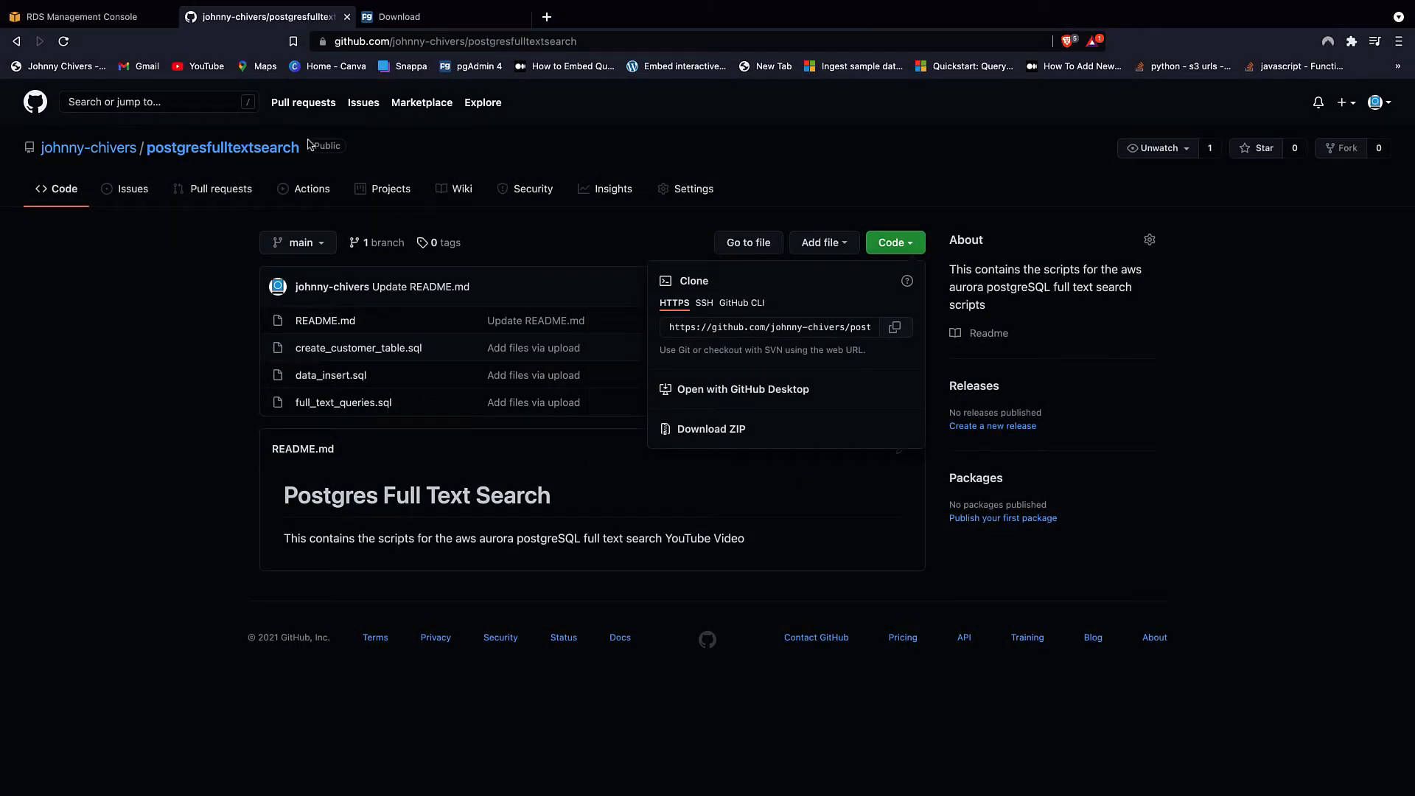
# - Show the pgAdmin download page again
pyautogui.click(443, 16)
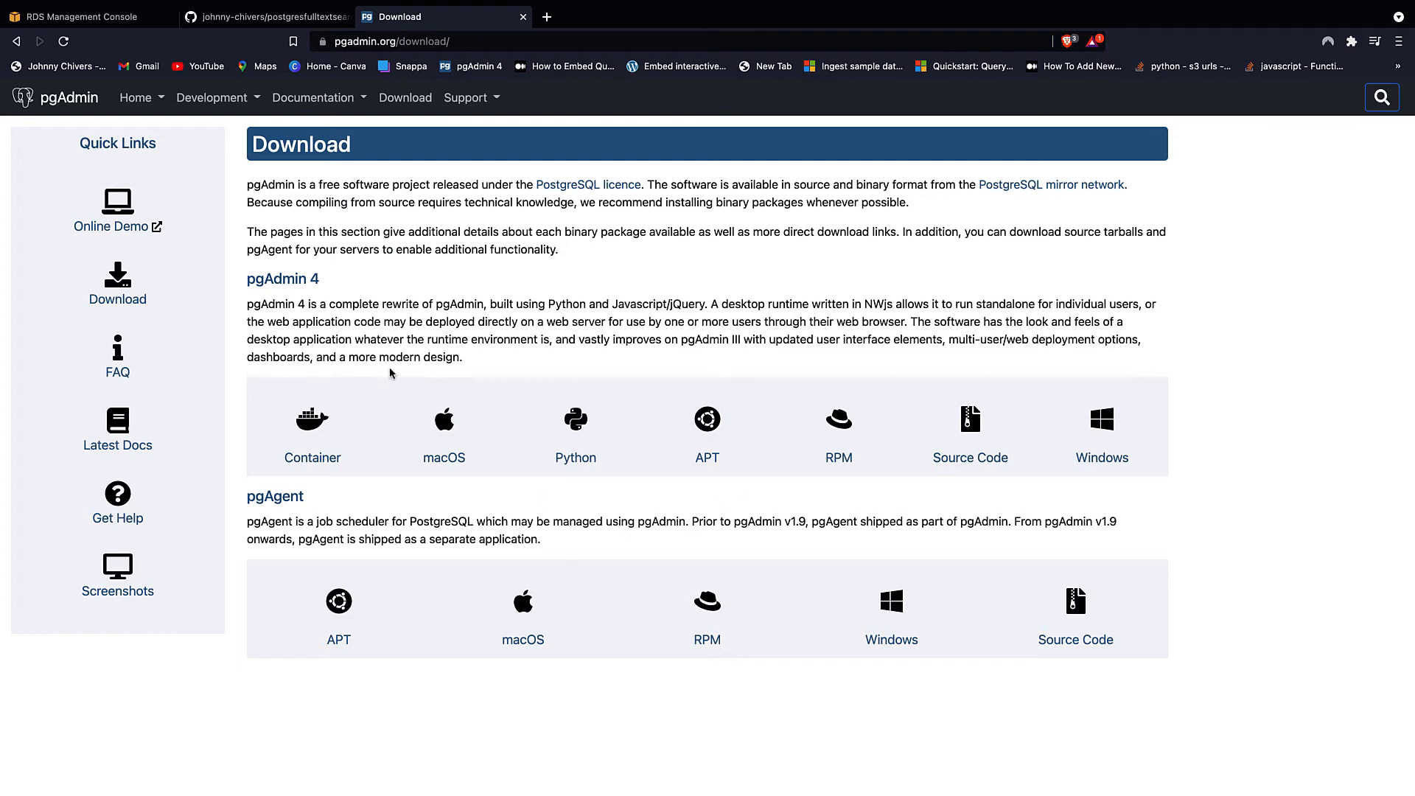
pyautogui.moveTo(1178, 320)
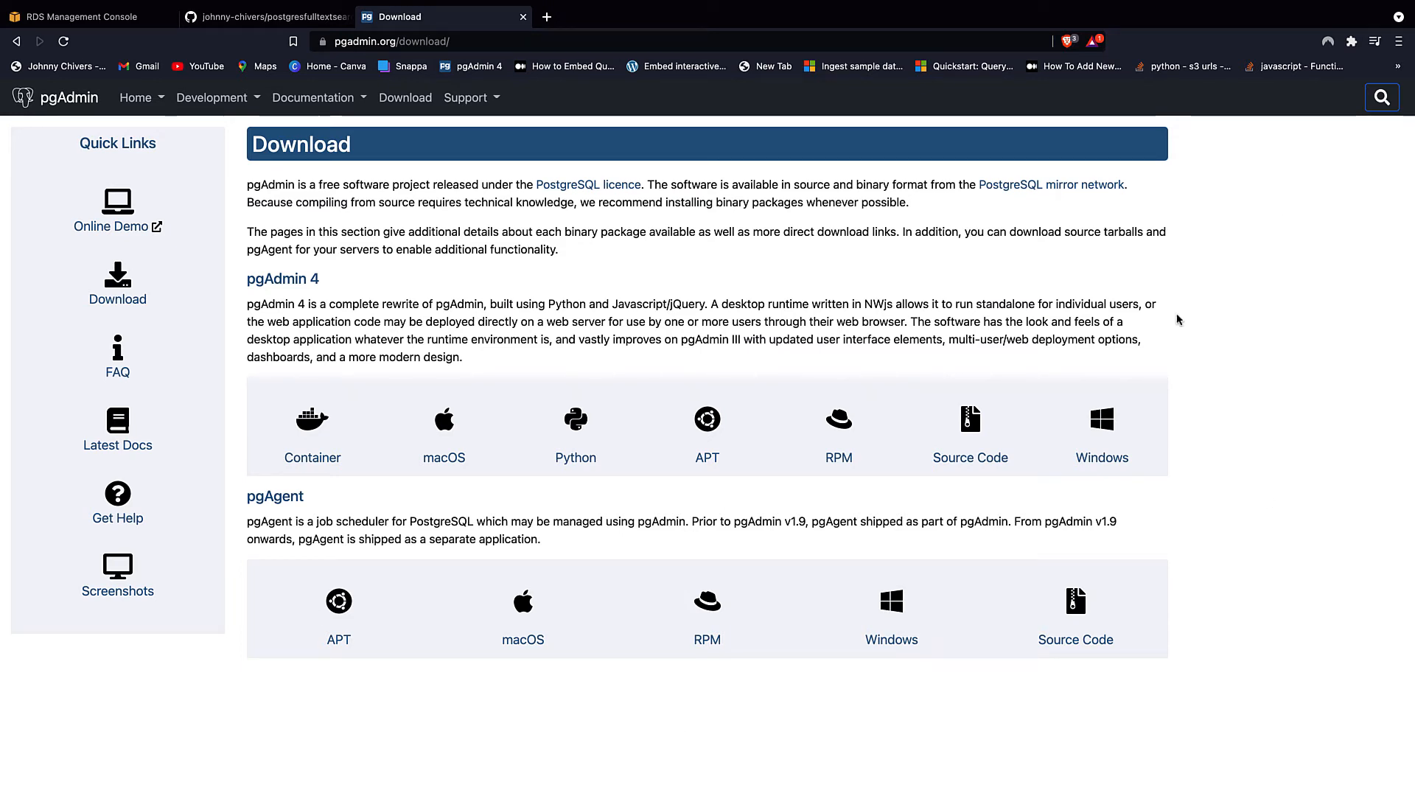
pyautogui.moveTo(1135, 335)
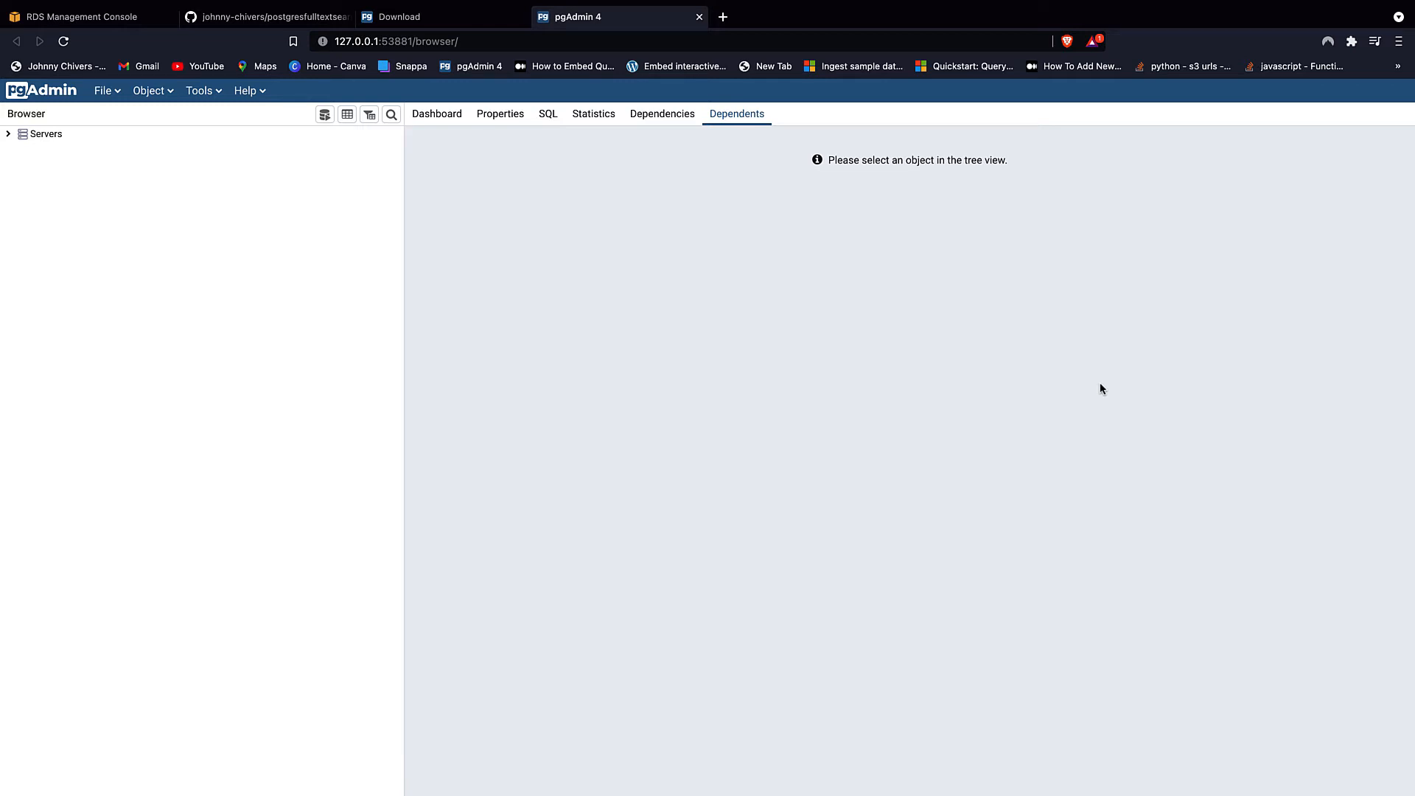
# - Register a new server named 'demo' and move to its Connection settings
pyautogui.click(44, 135)
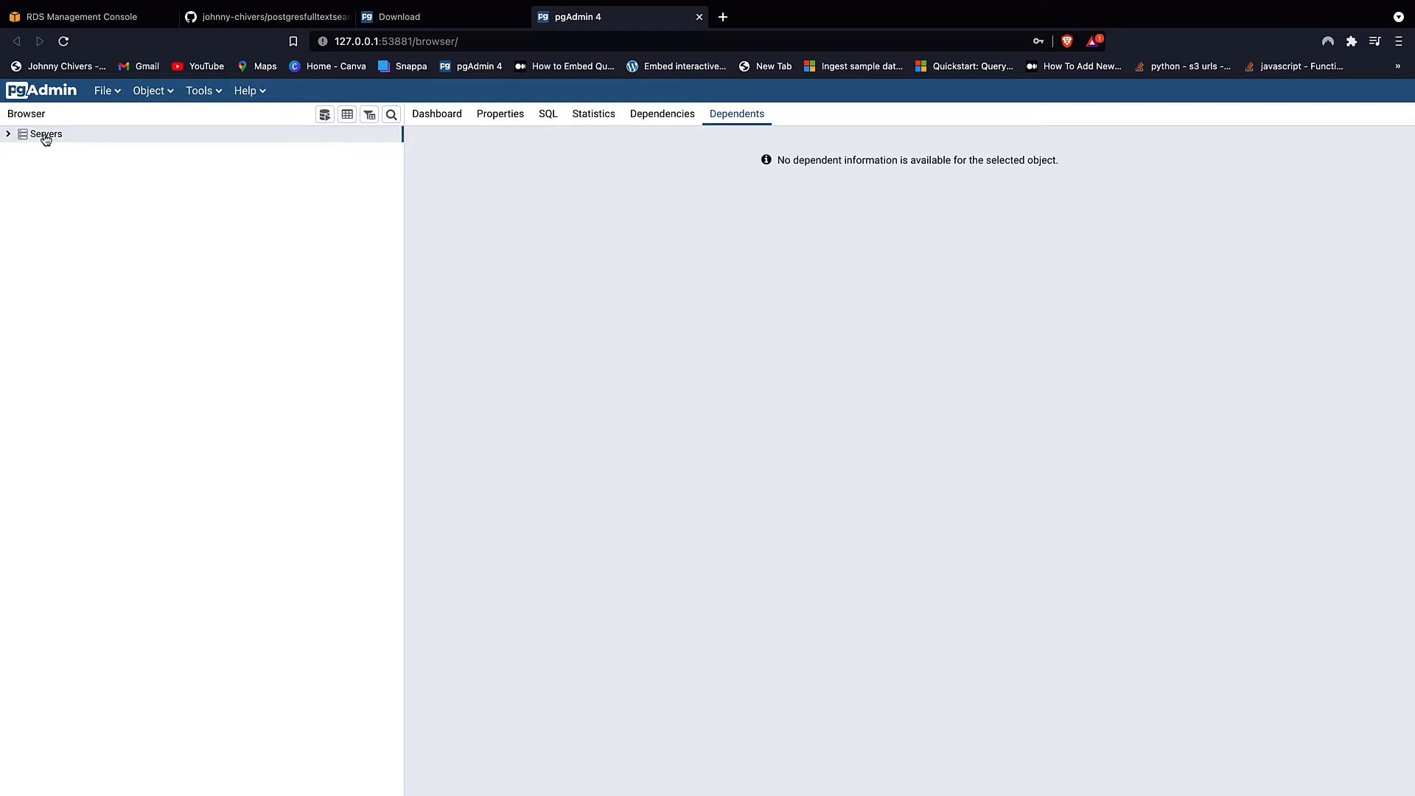
pyautogui.rightClick(44, 134)
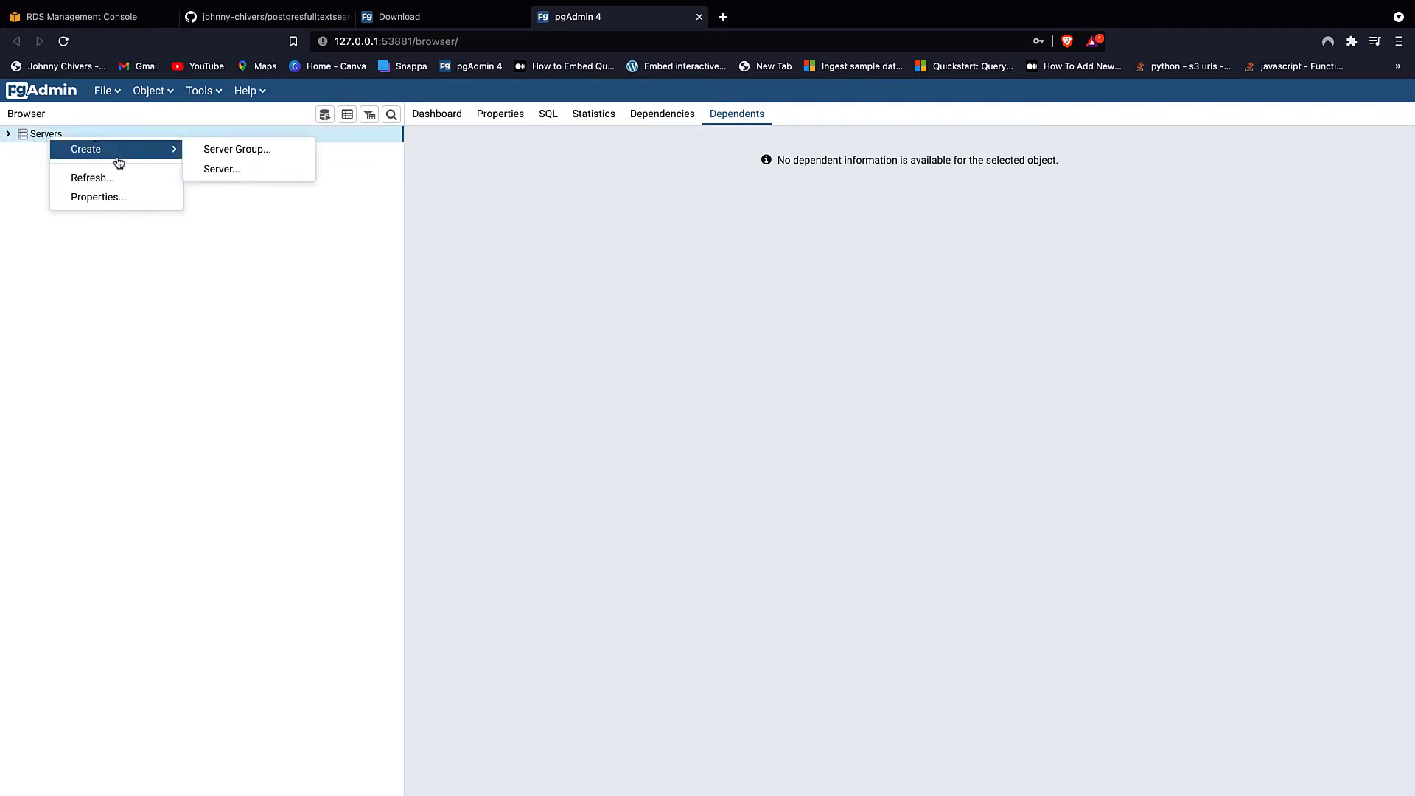
pyautogui.click(221, 169)
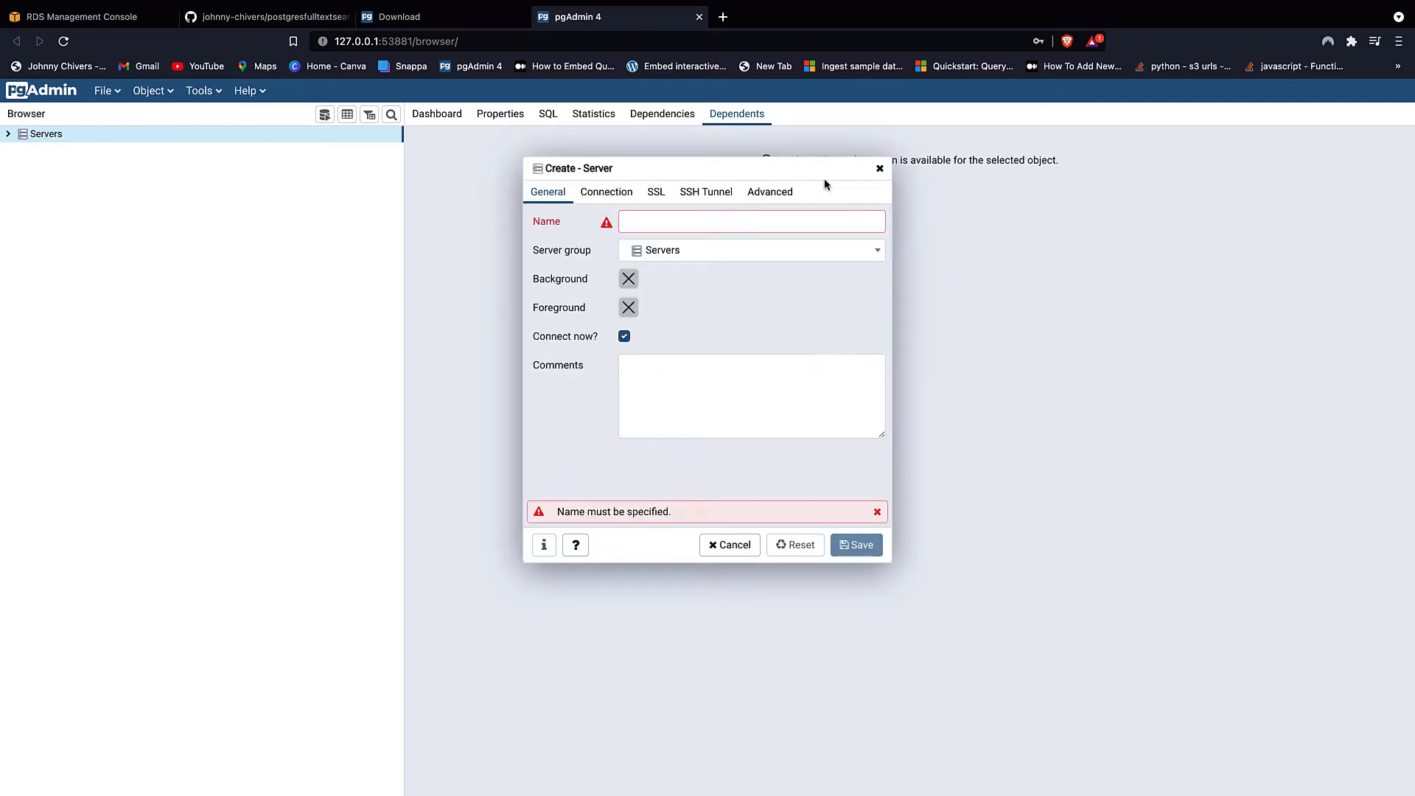
pyautogui.click(751, 221)
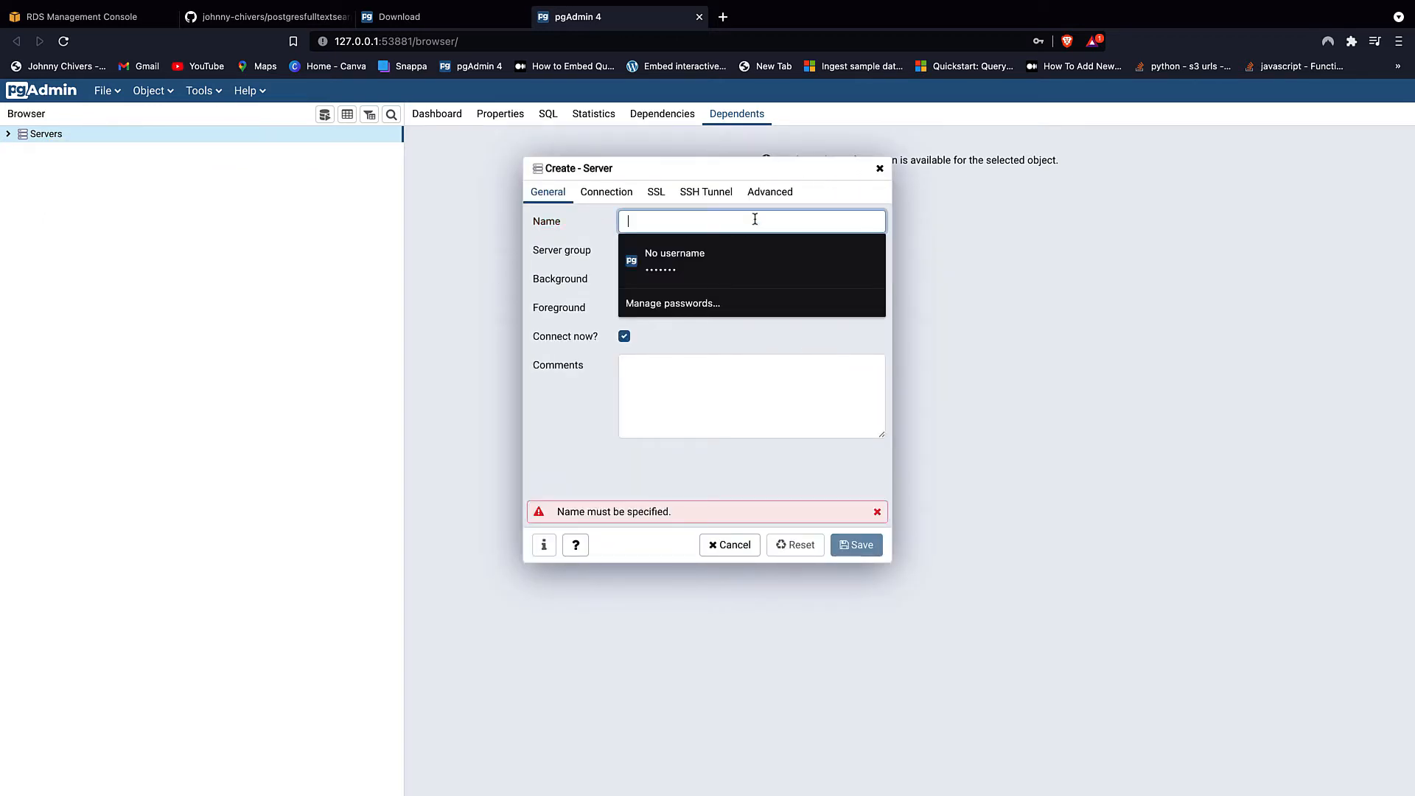
pyautogui.write('demo')
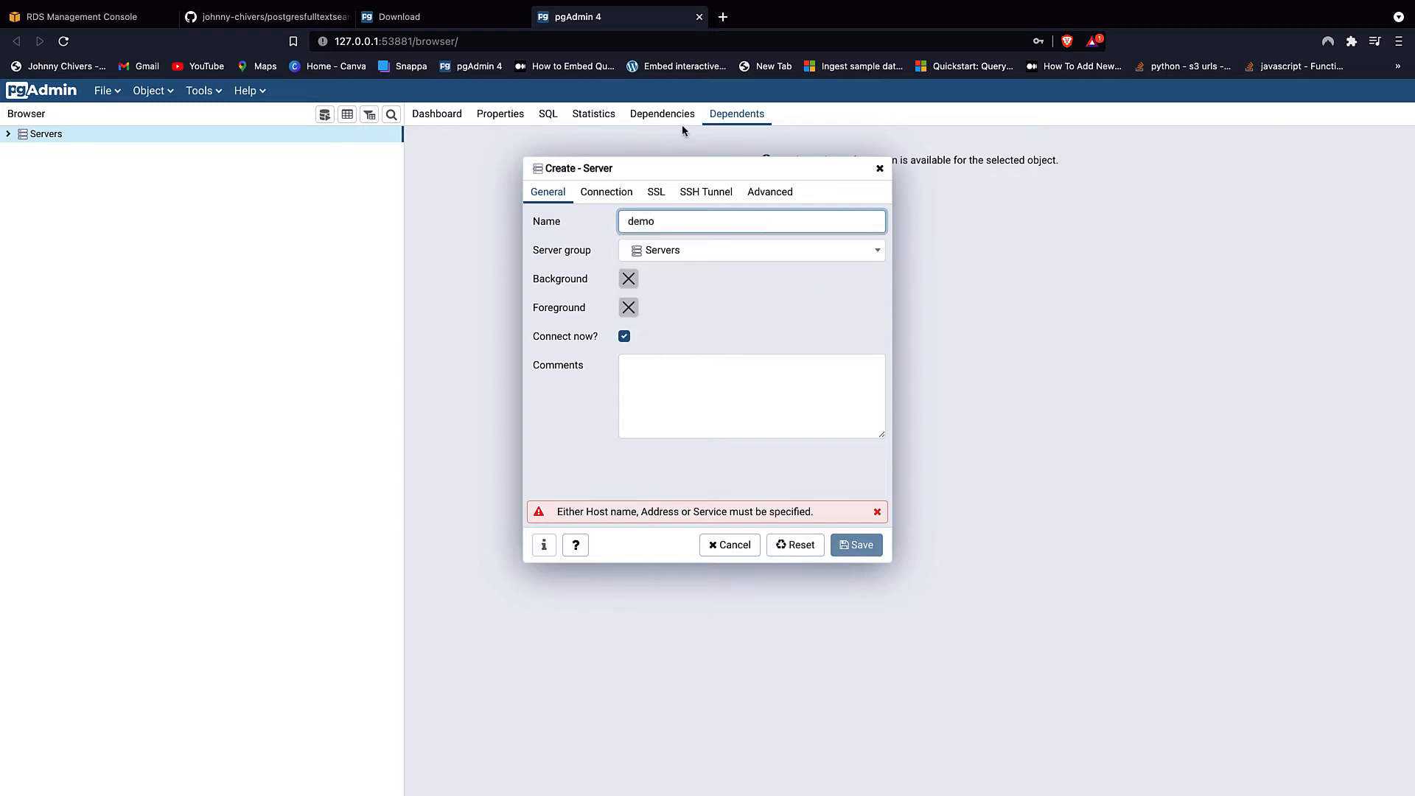
pyautogui.click(606, 192)
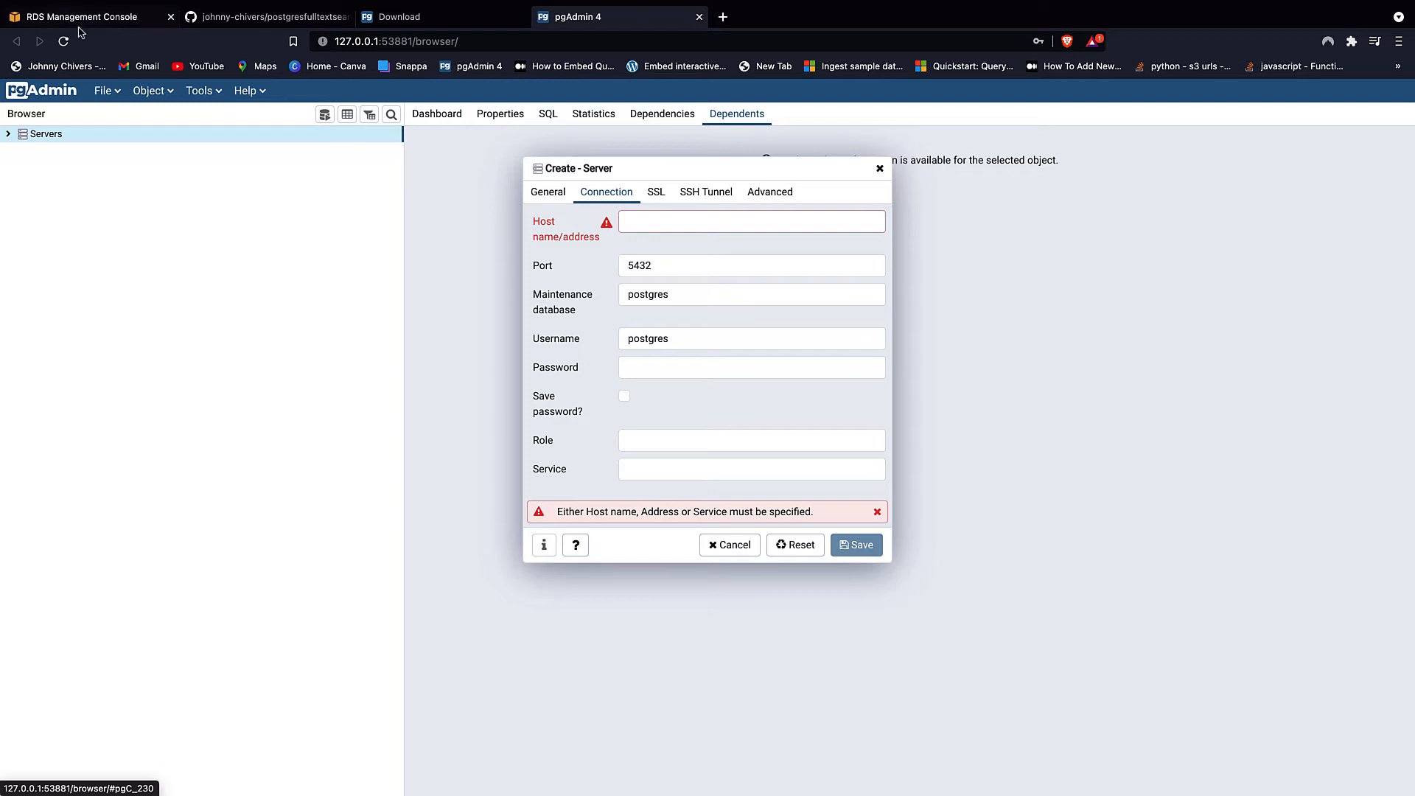
# - Copy the demo-instance-1 endpoint from RDS and return to the server registration
pyautogui.click(81, 17)
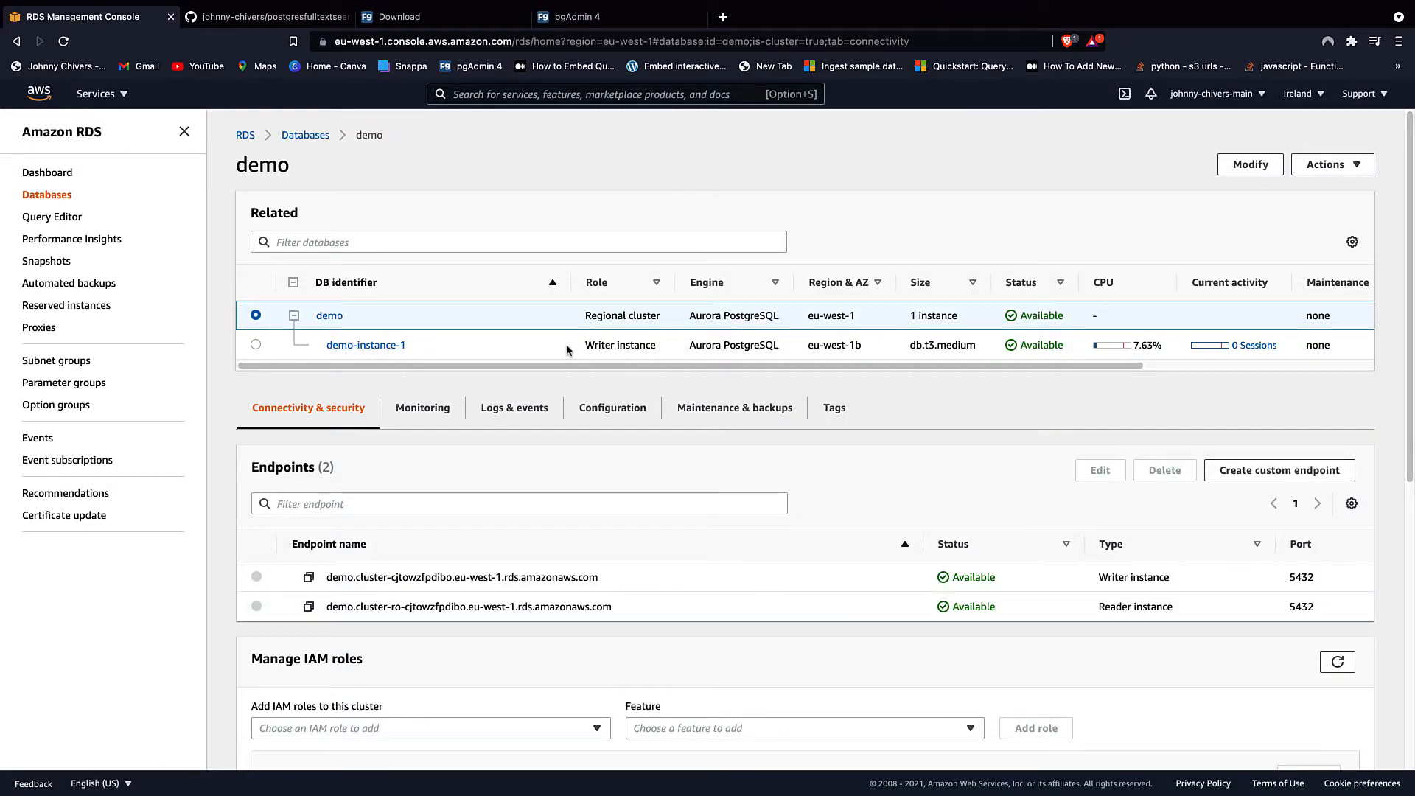
pyautogui.click(366, 345)
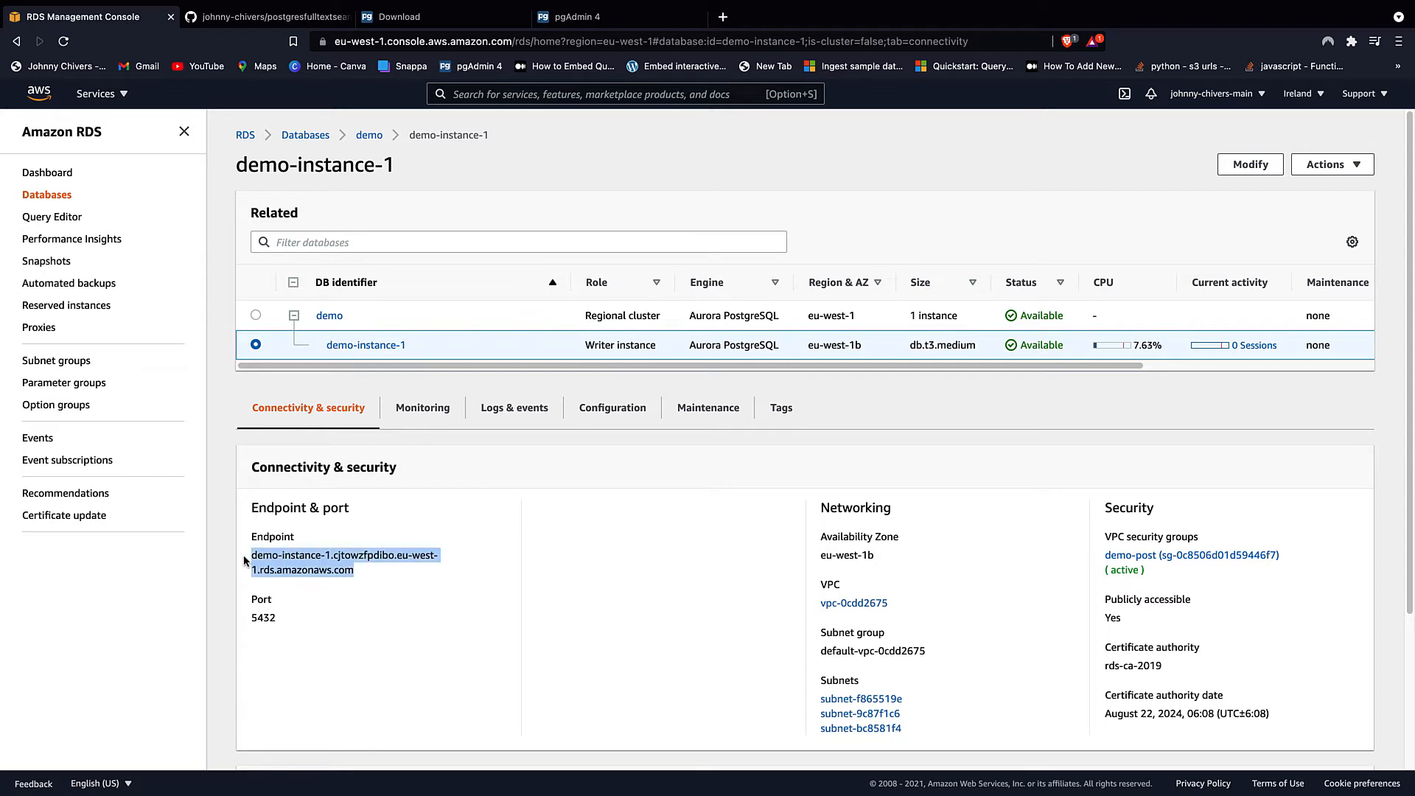
pyautogui.click(575, 16)
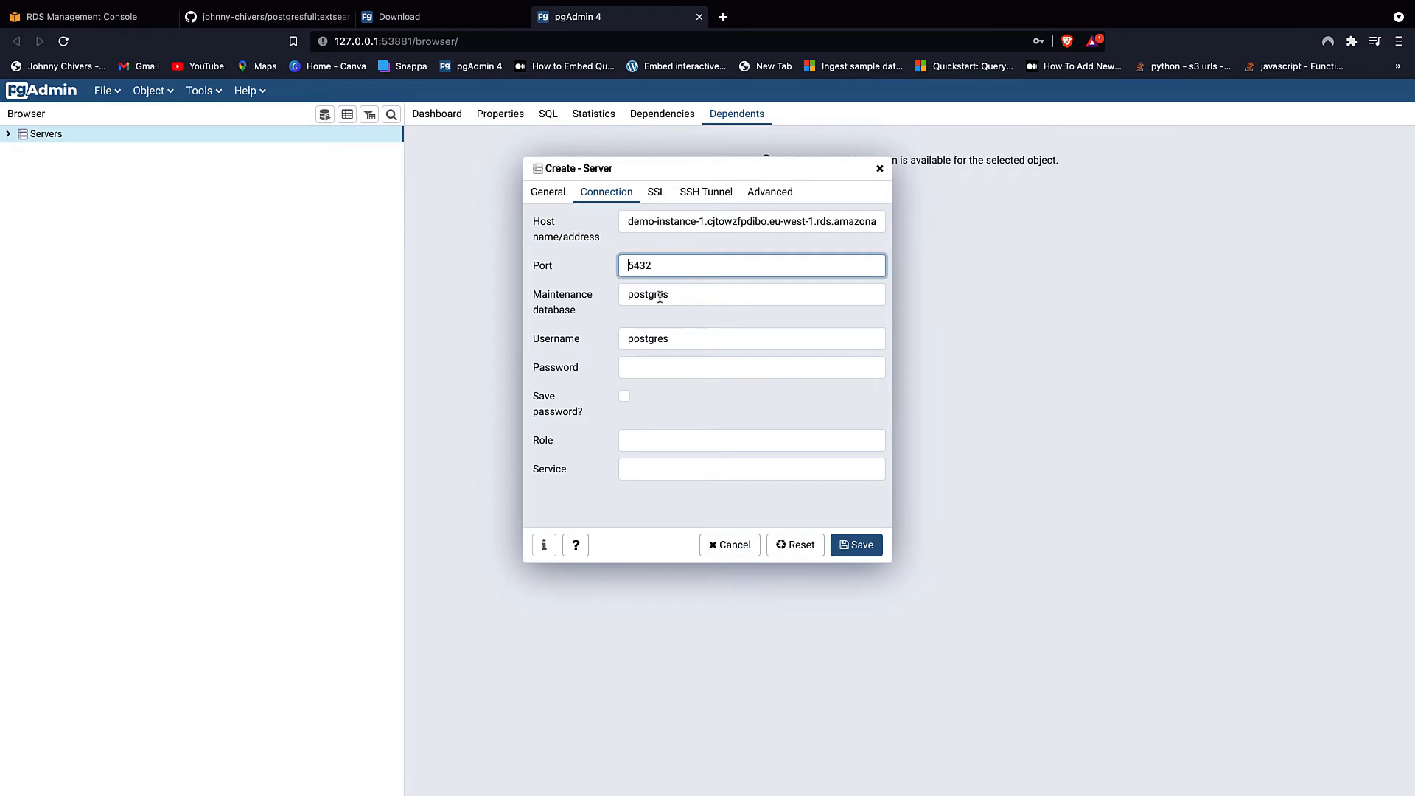
# - Enter the database password and save the demo server so it connects
pyautogui.click(750, 367)
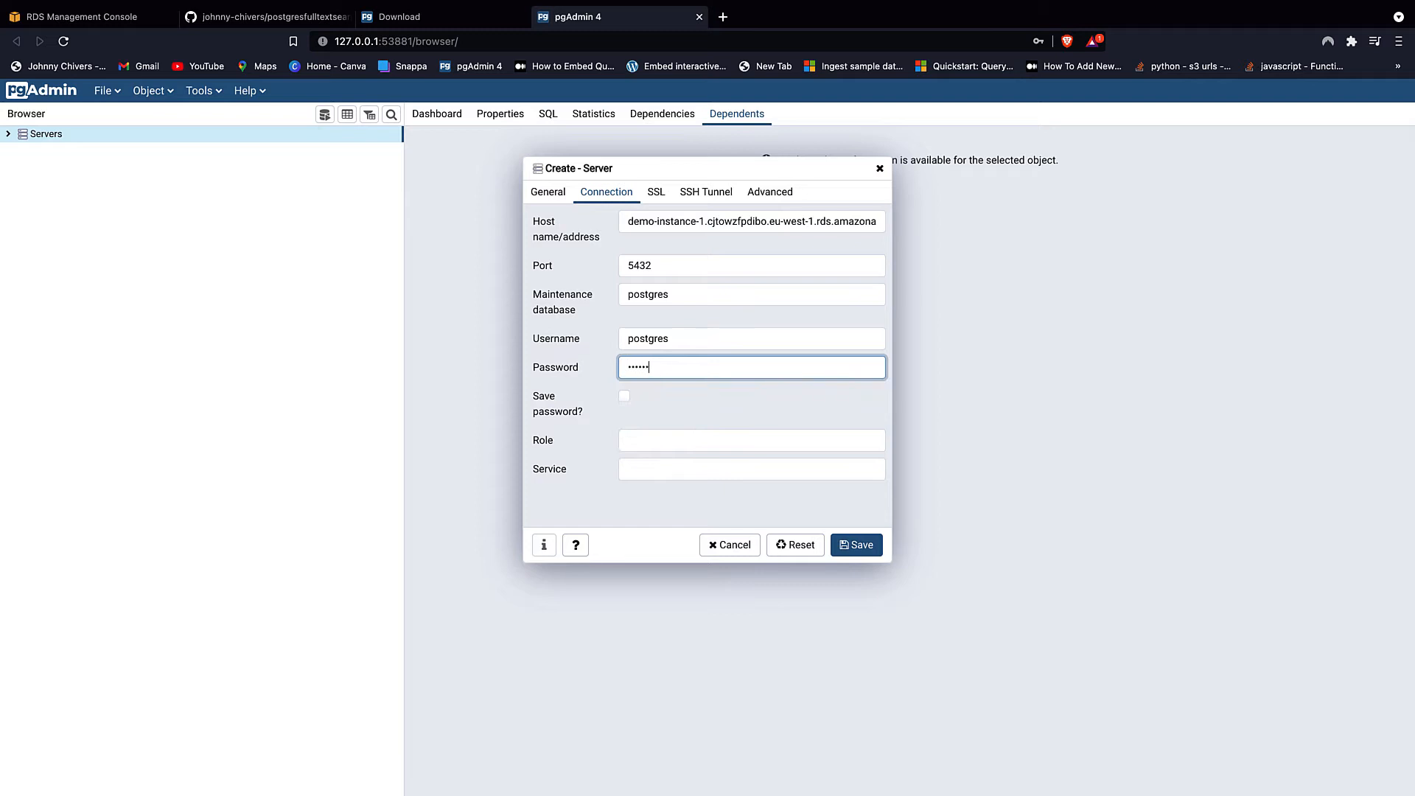
pyautogui.write('••')
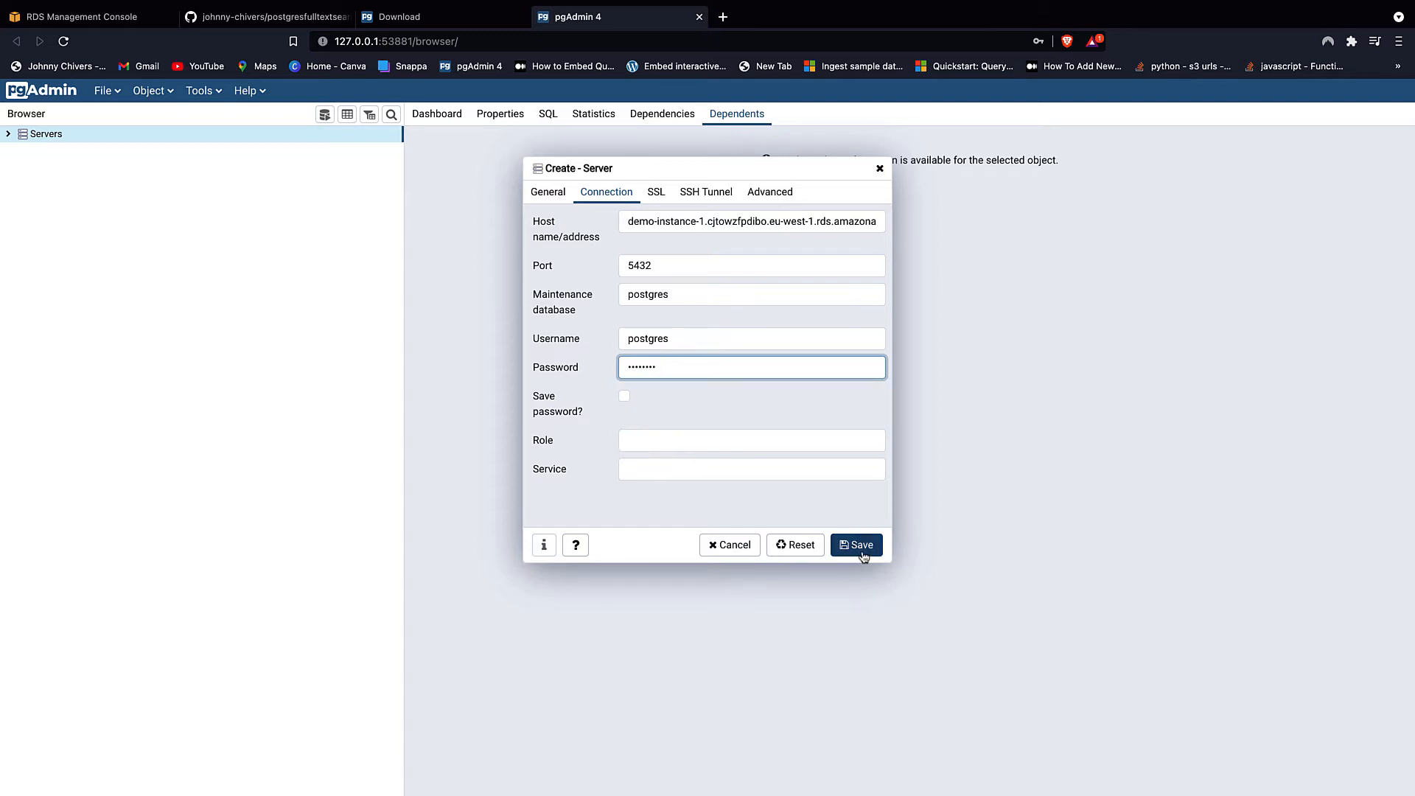
pyautogui.click(855, 544)
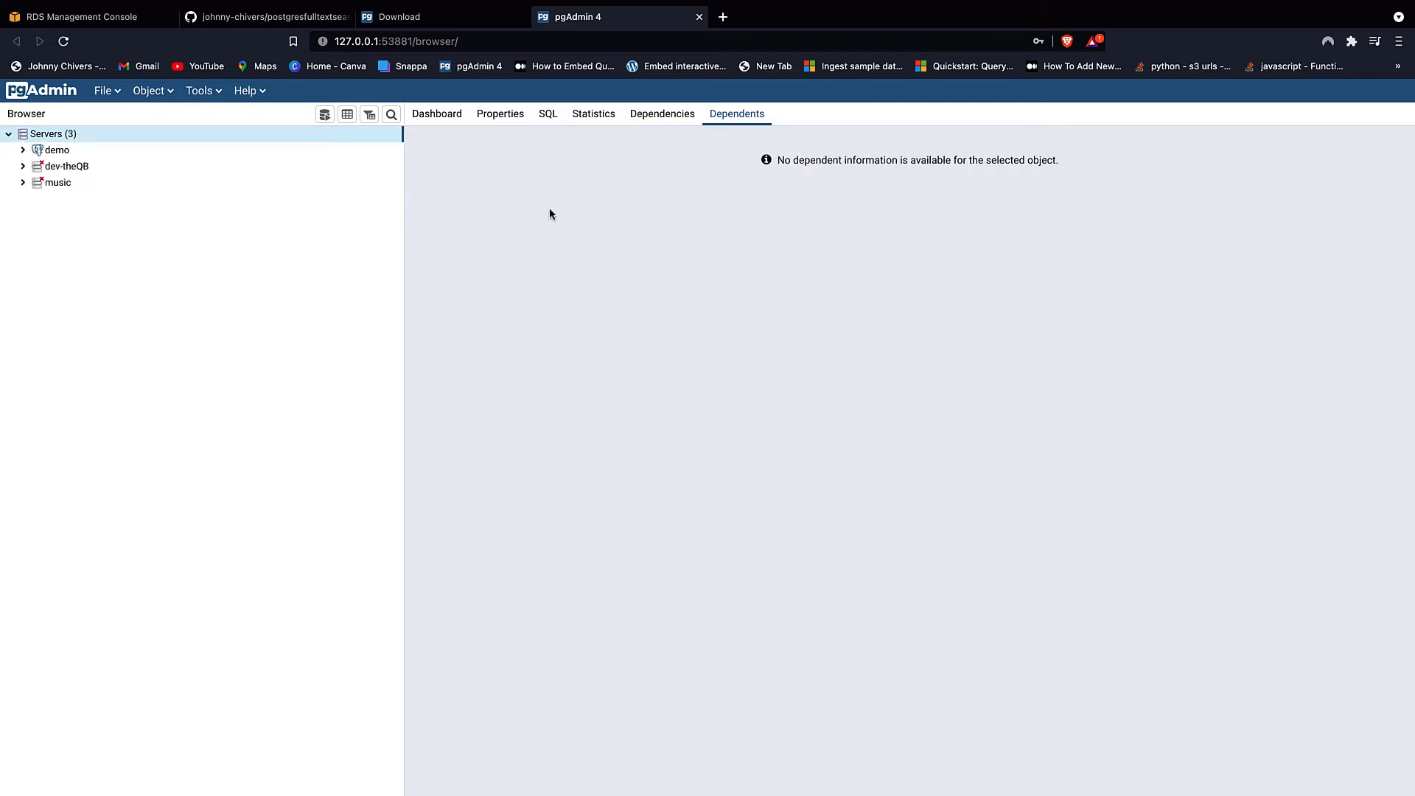
# - Expand the demo server in the browser tree down to its Databases group
pyautogui.click(57, 150)
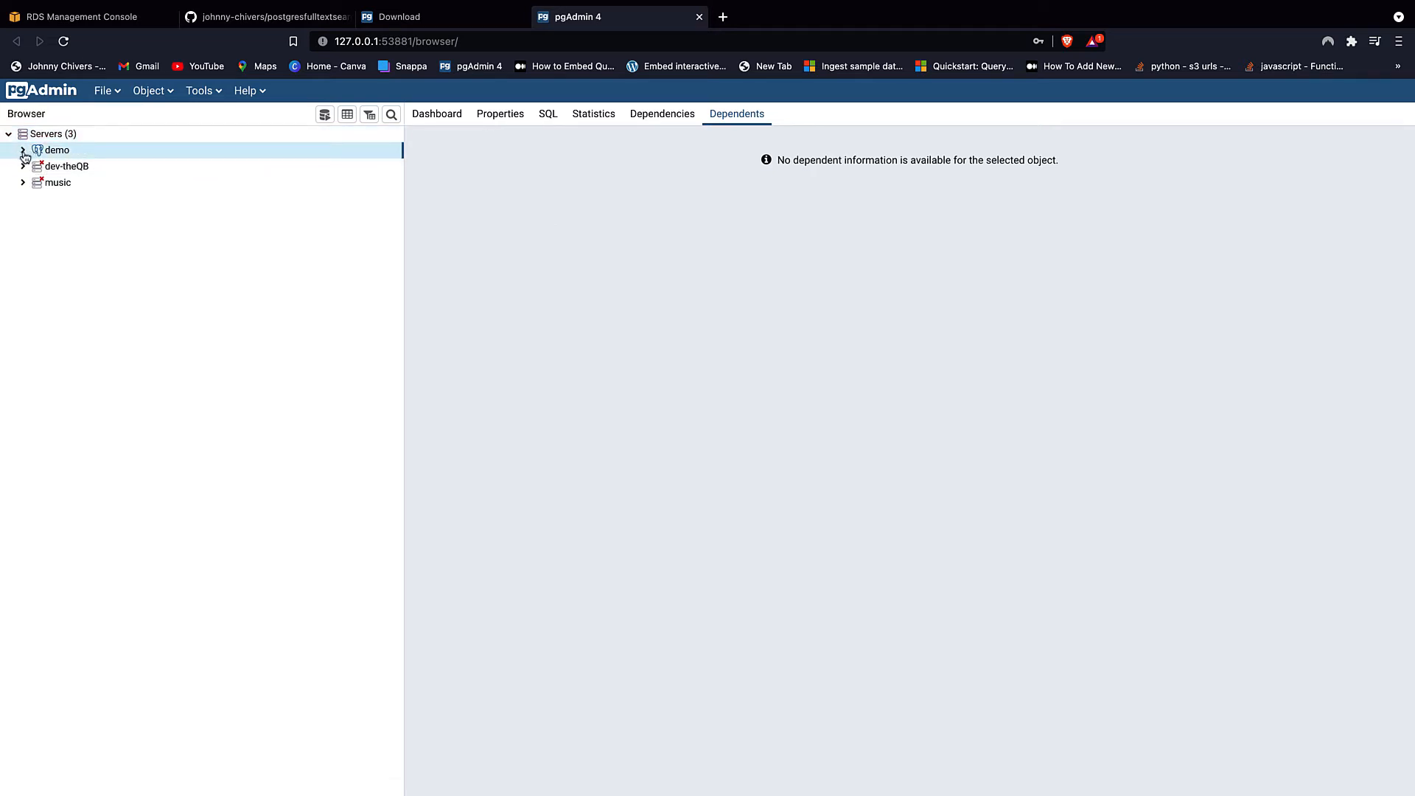
pyautogui.click(22, 150)
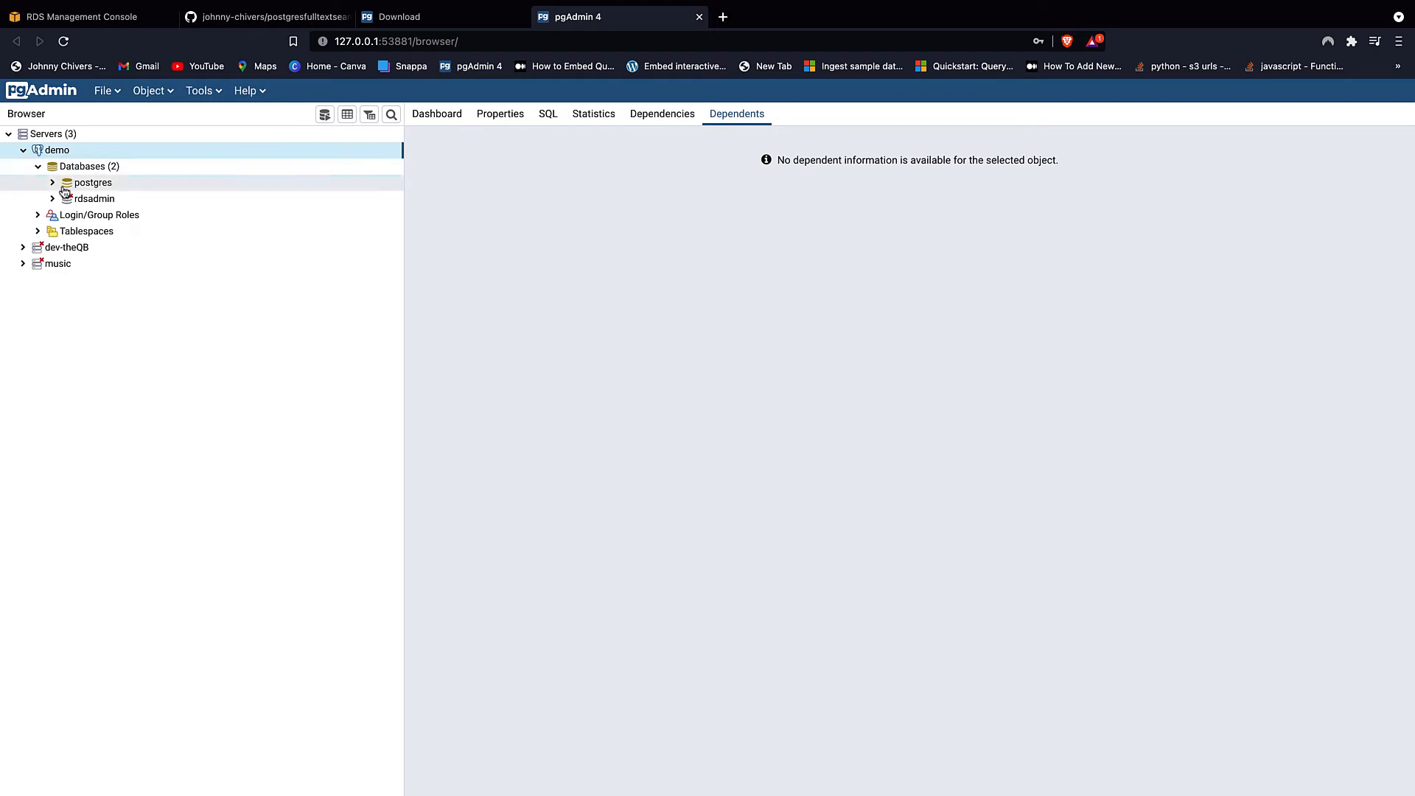
pyautogui.click(89, 167)
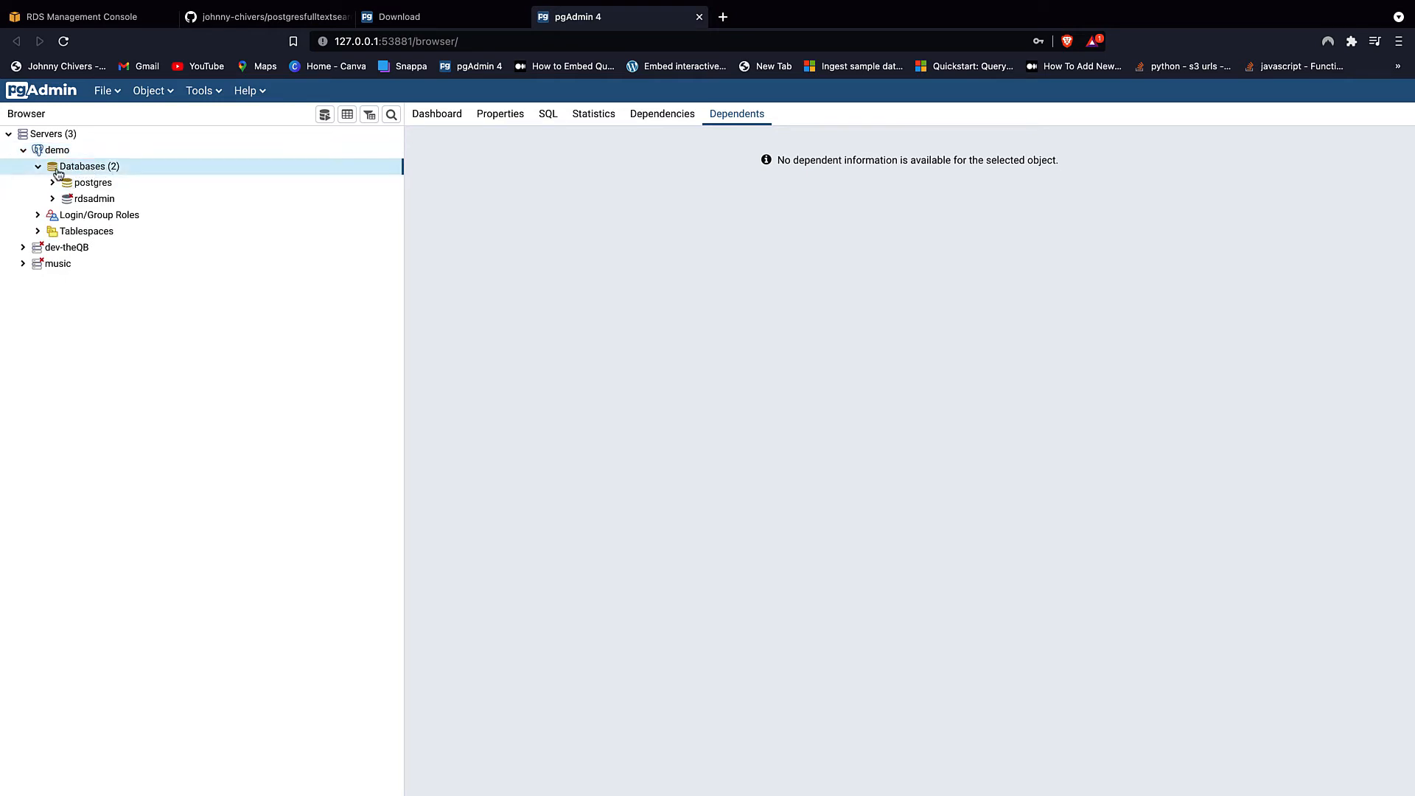
# - Create a new database named customer under the demo server and select it
pyautogui.rightClick(86, 166)
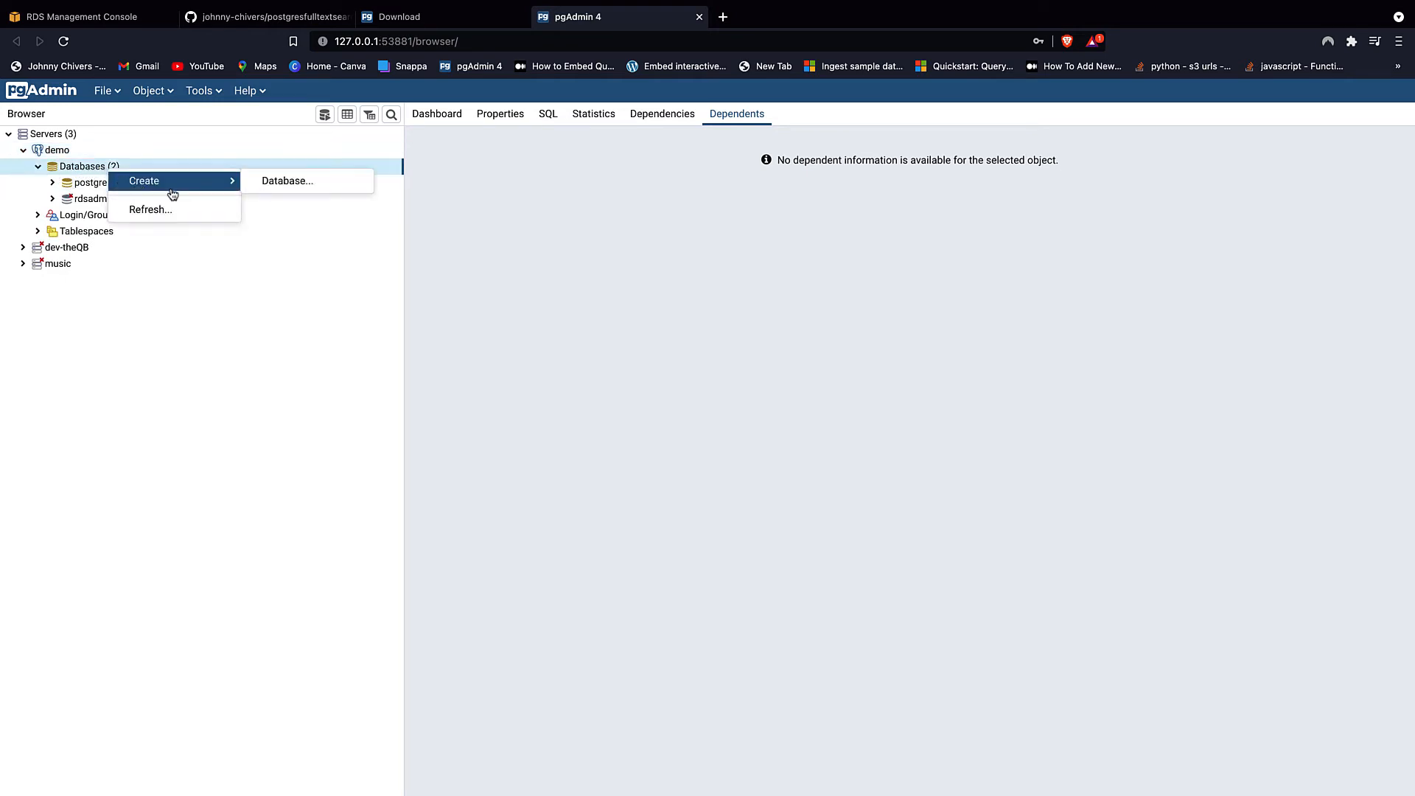
pyautogui.click(288, 180)
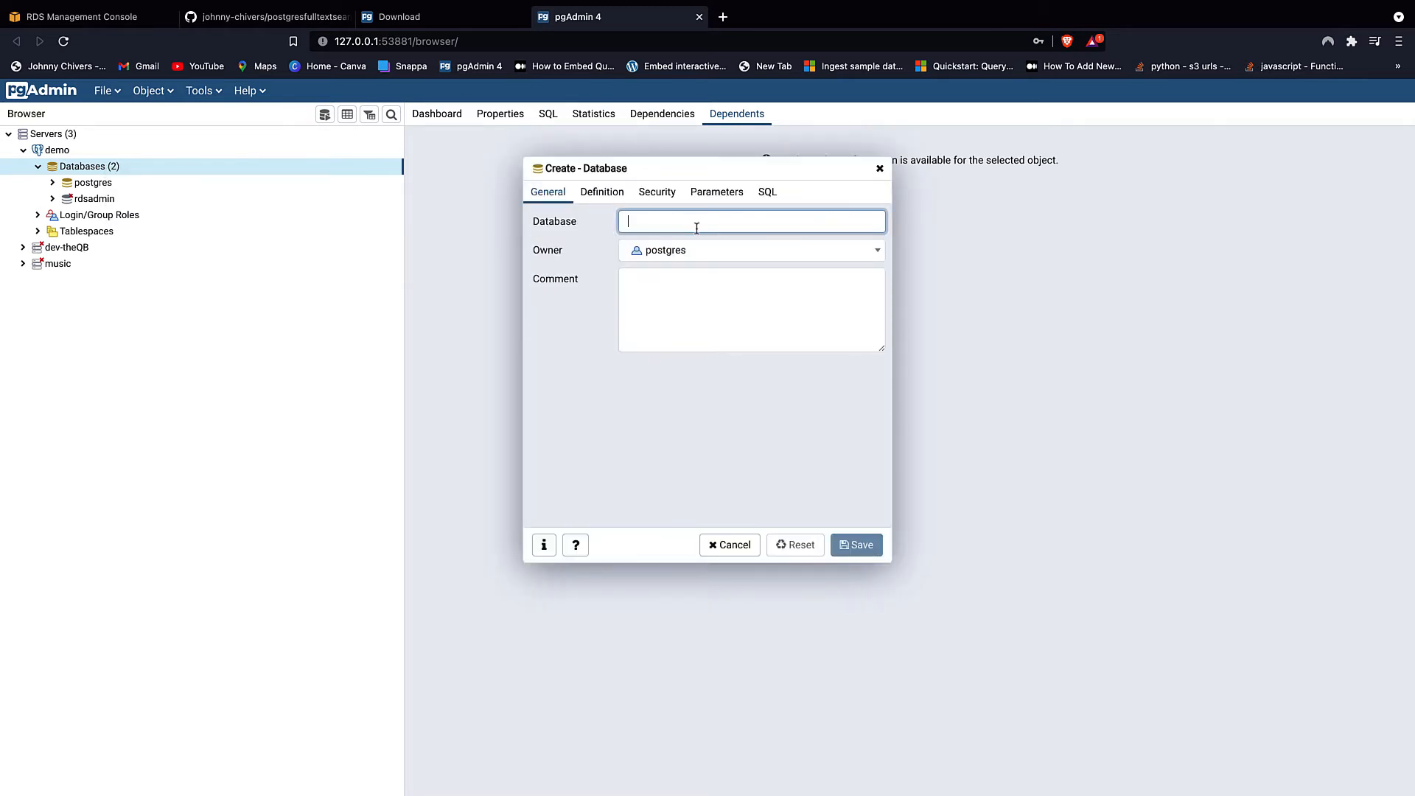
pyautogui.write('custon')
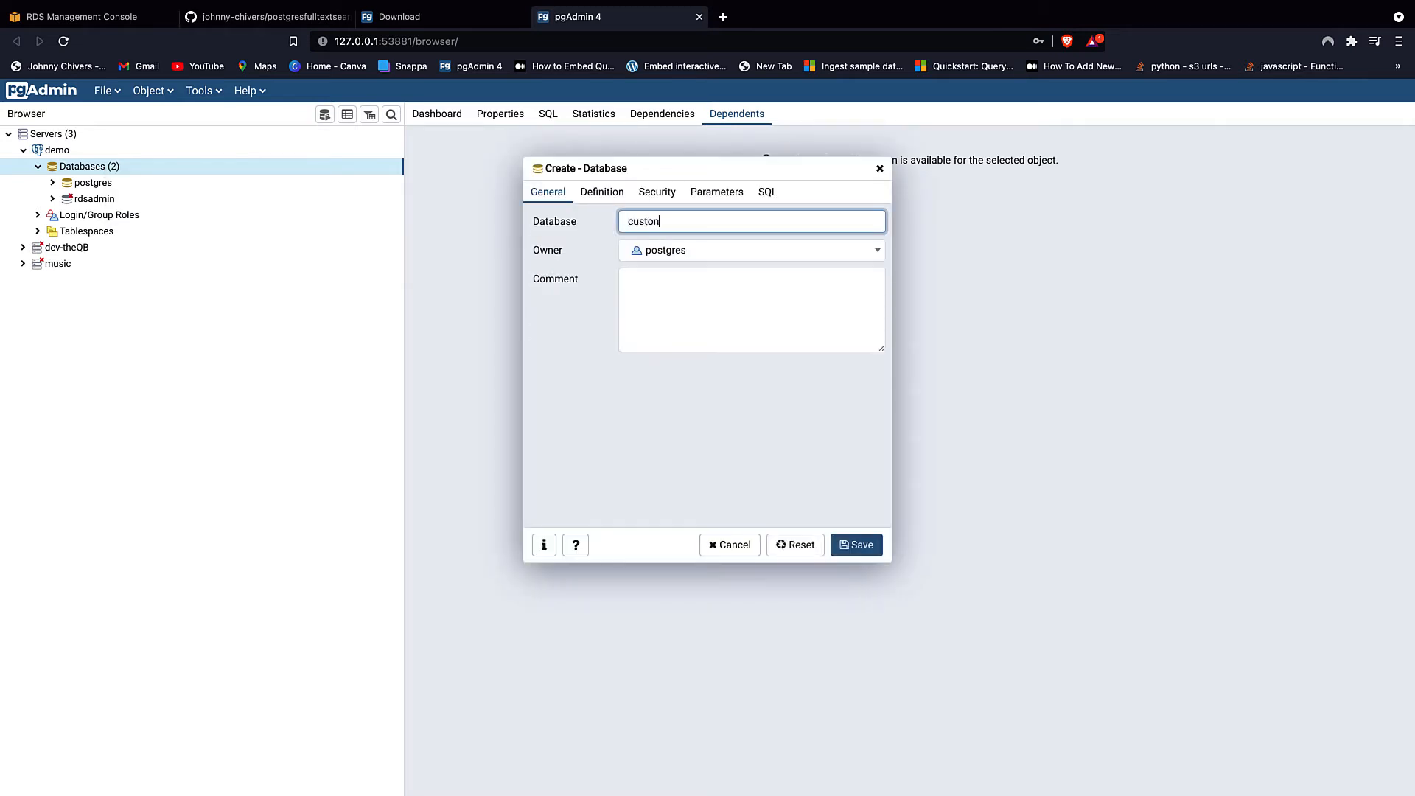
pyautogui.write('er')
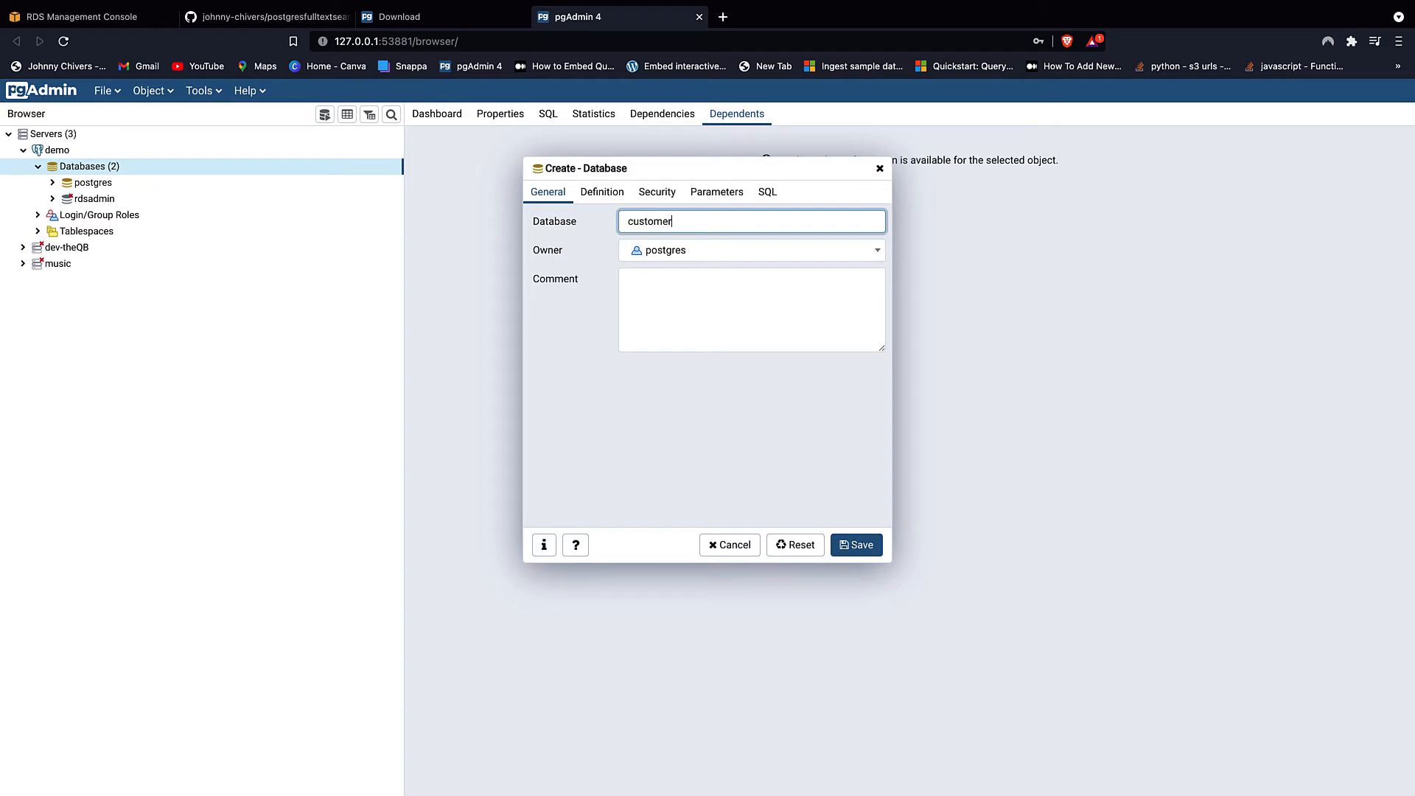
pyautogui.moveTo(882, 318)
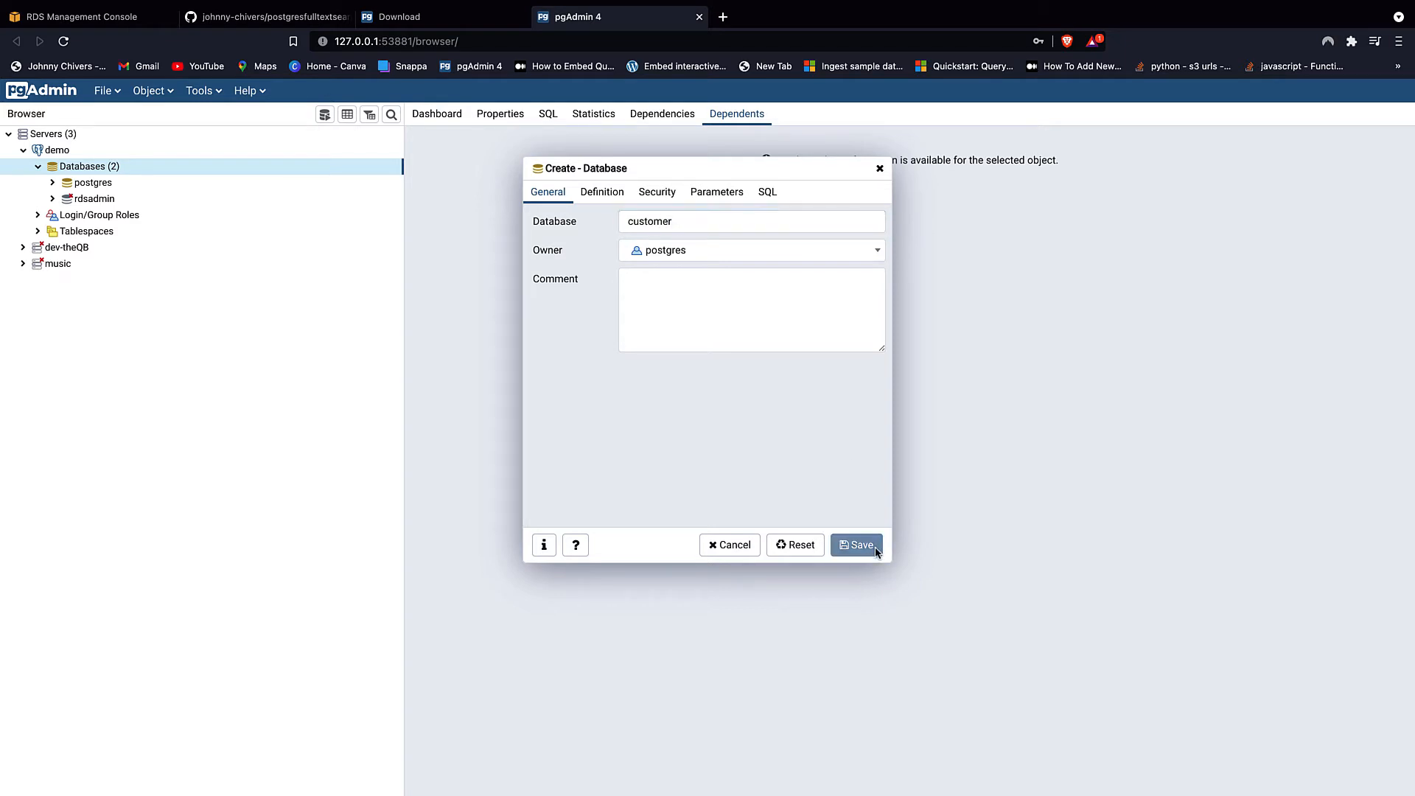
pyautogui.click(855, 544)
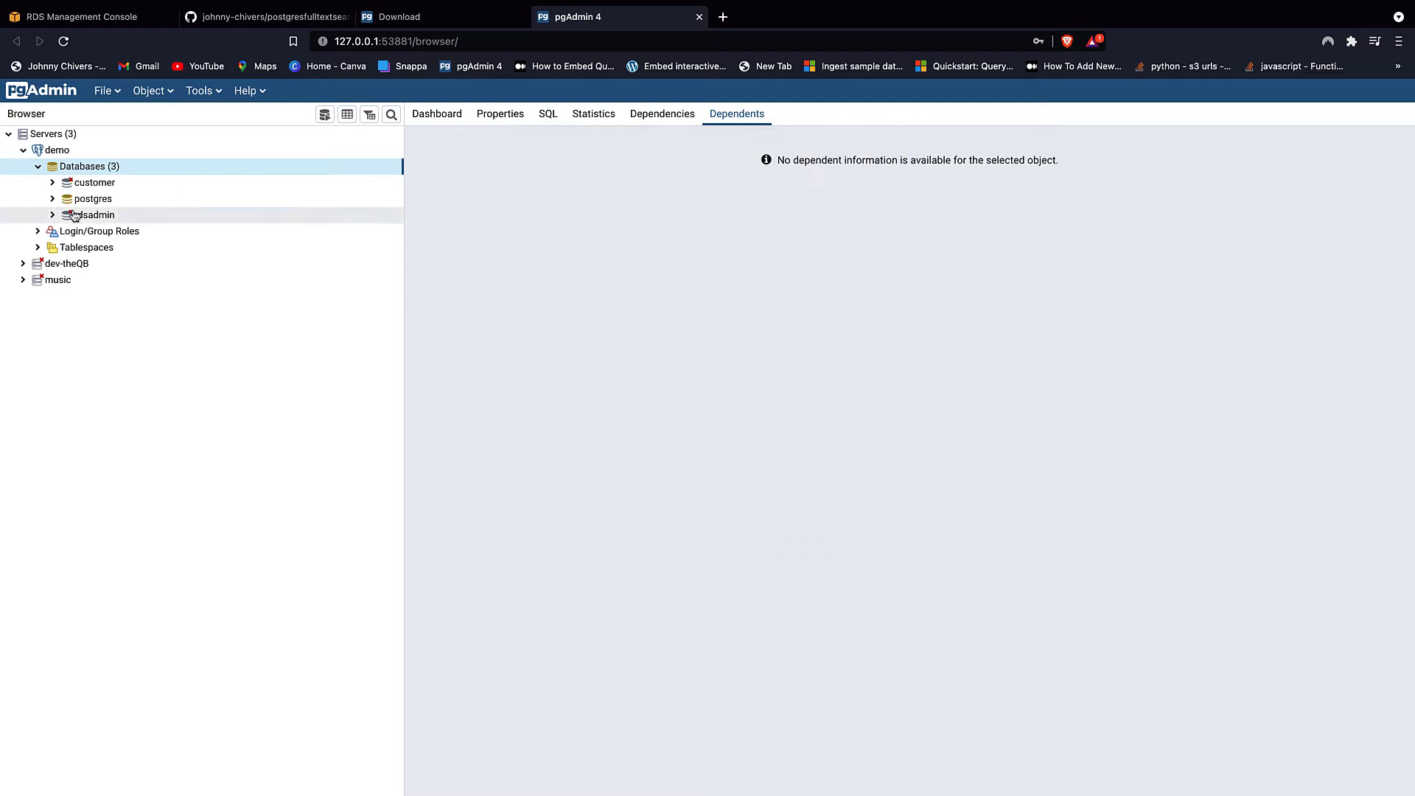
pyautogui.click(93, 183)
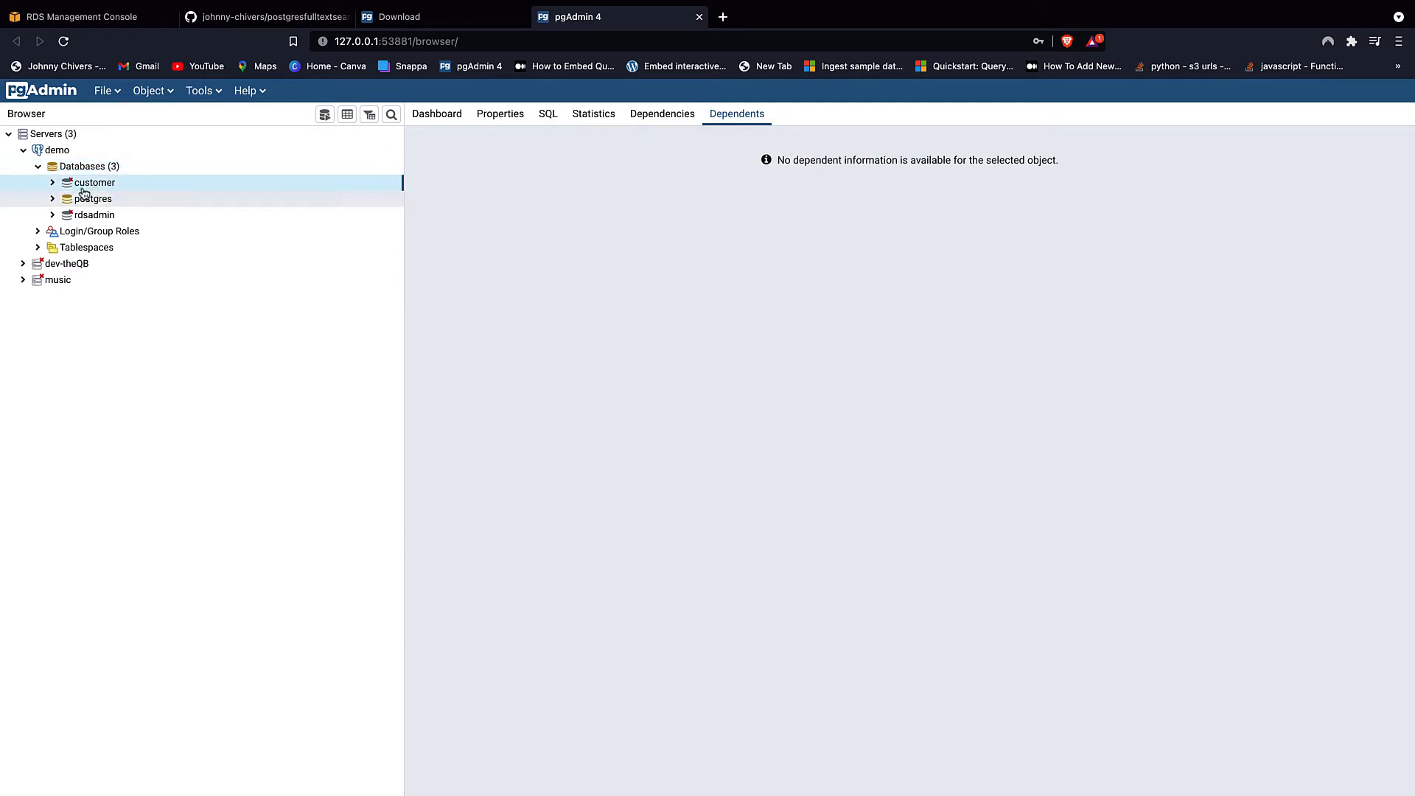
# - Expand the customer database and open a Query Tool editor on it
pyautogui.click(52, 183)
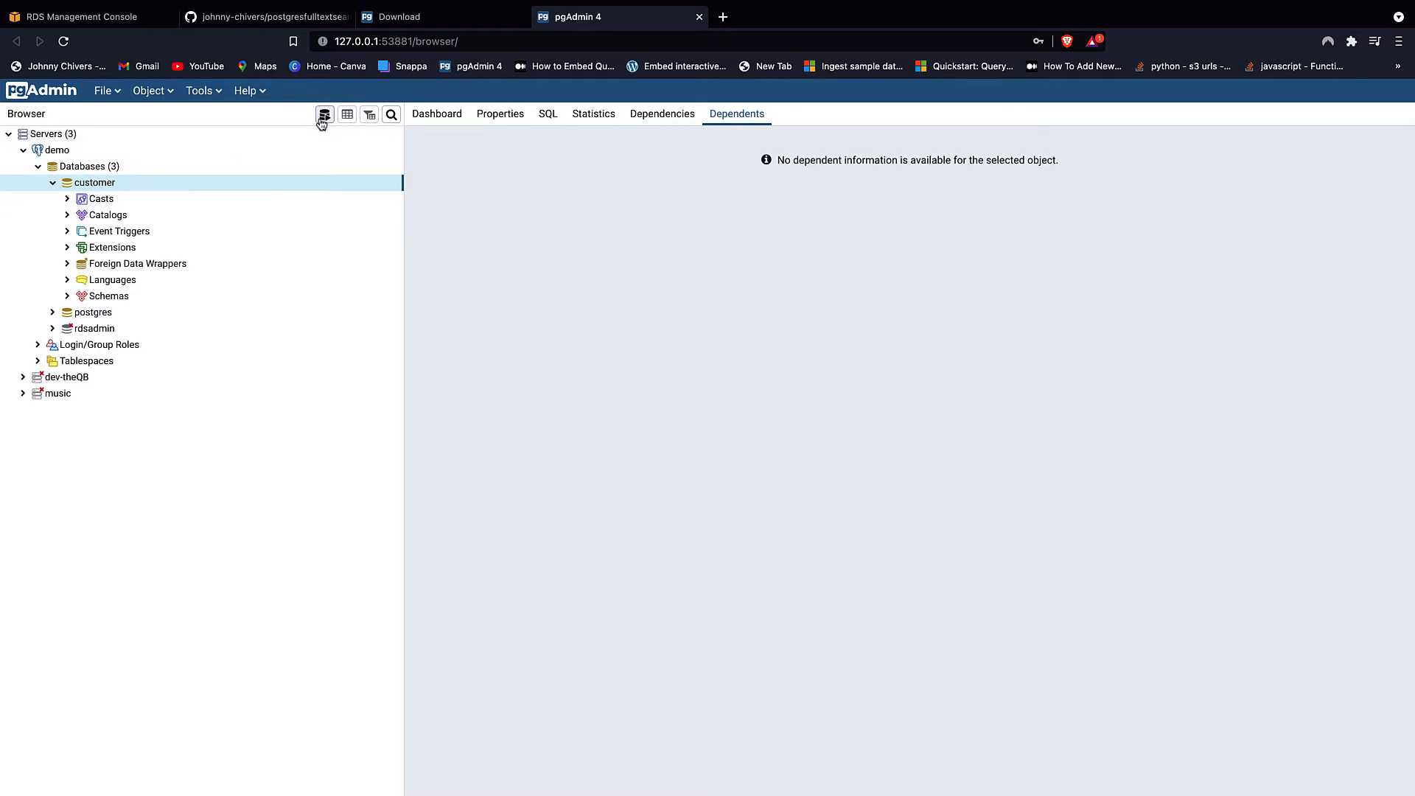
pyautogui.click(324, 115)
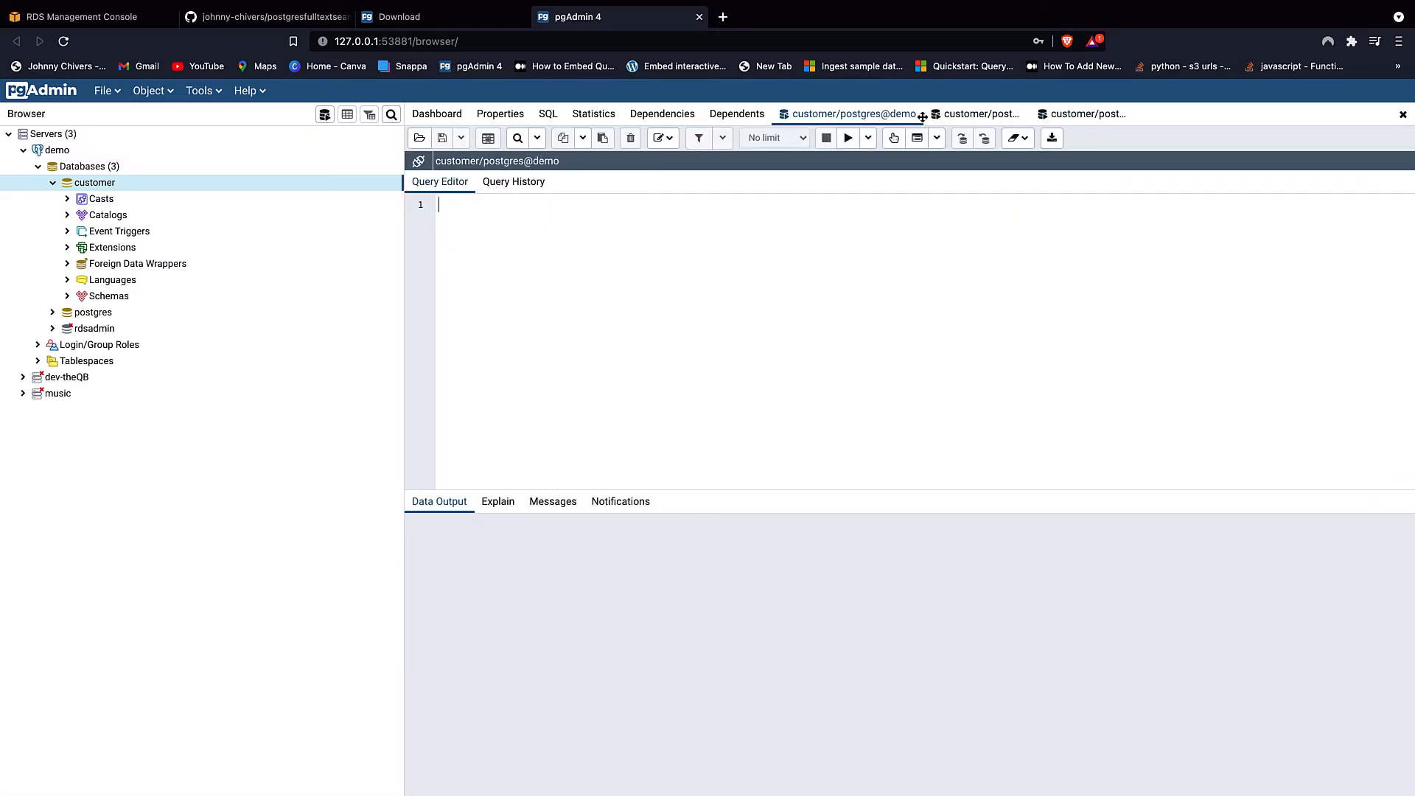
pyautogui.moveTo(632, 230)
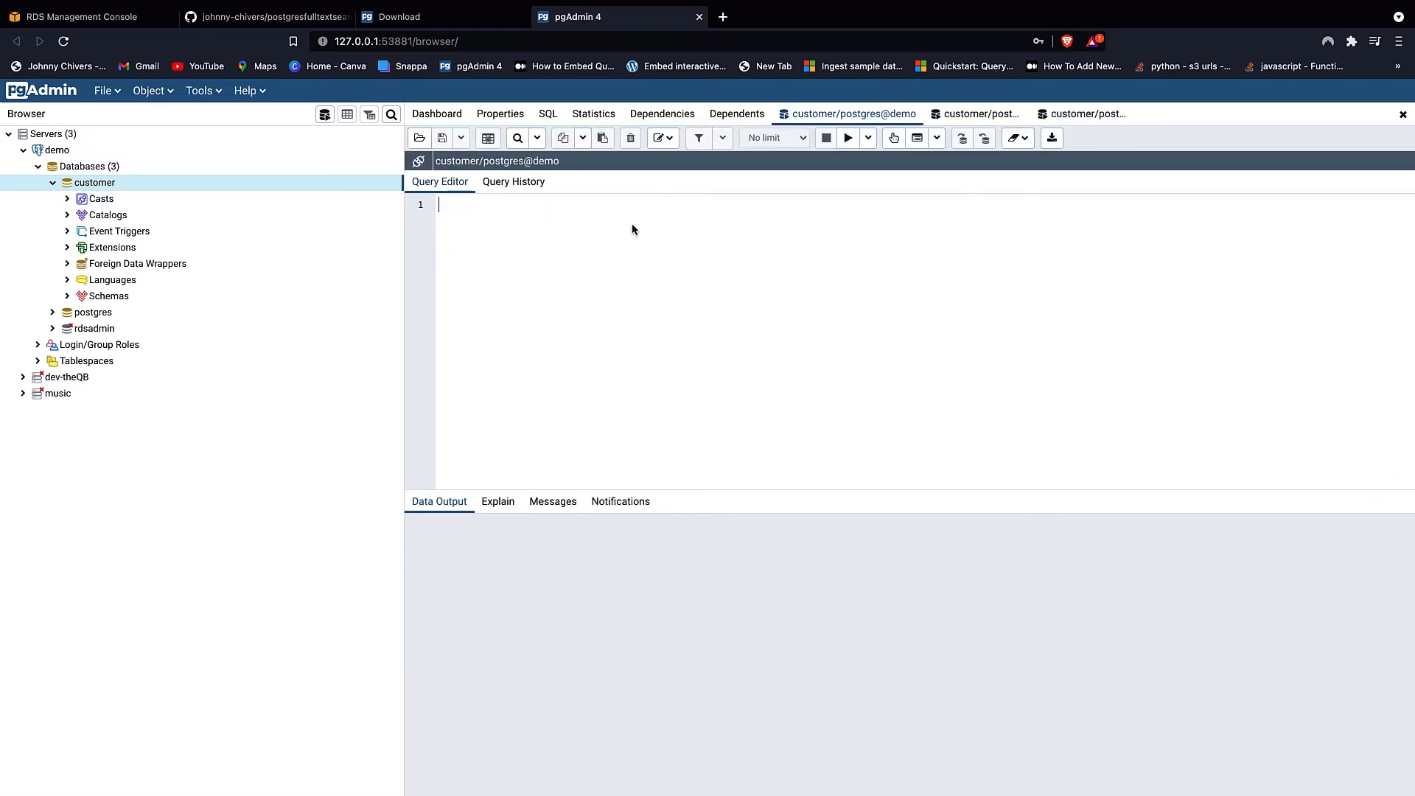
# - Load create_customer_table.sql from Downloads/postgresfulltextsearch-main into the first query tab
pyautogui.click(417, 137)
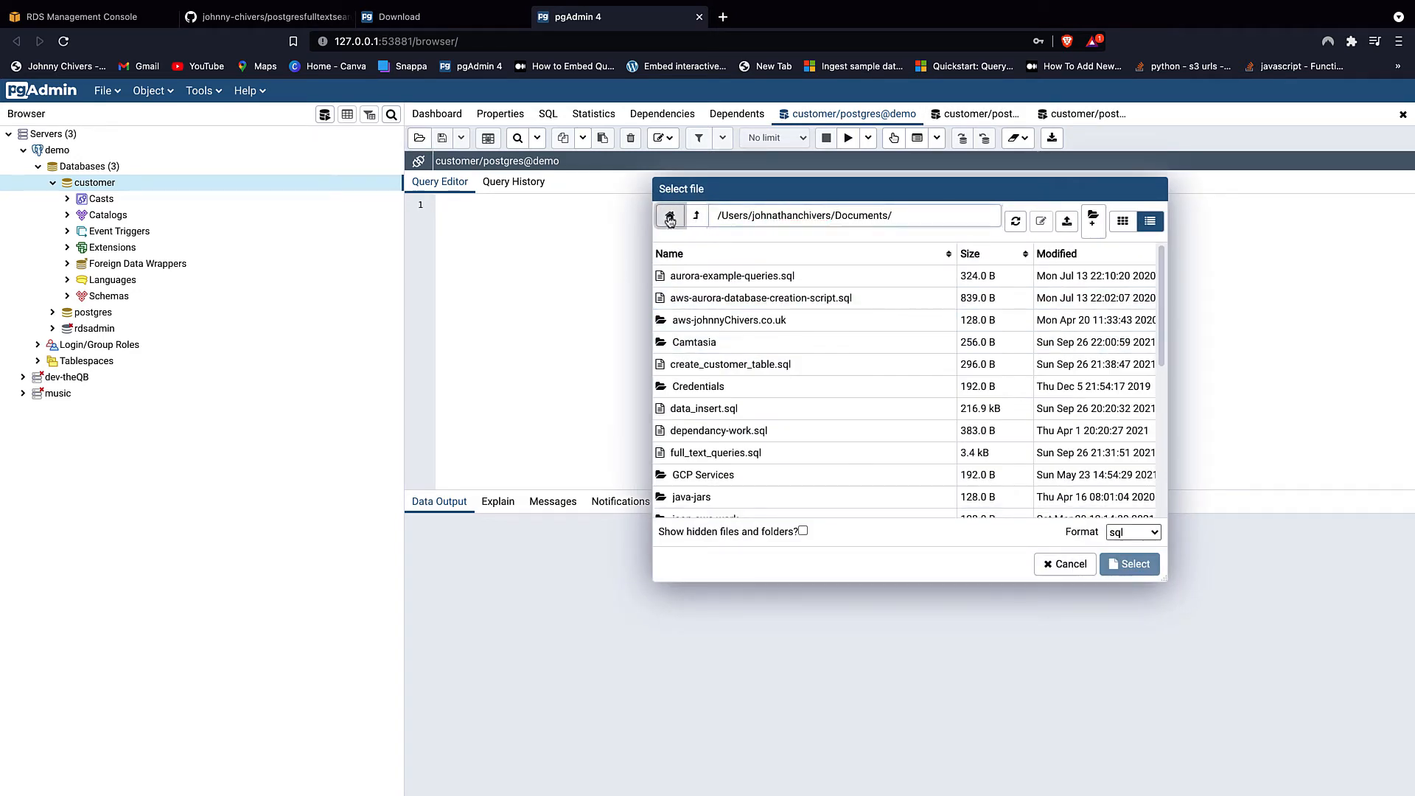
pyautogui.click(695, 215)
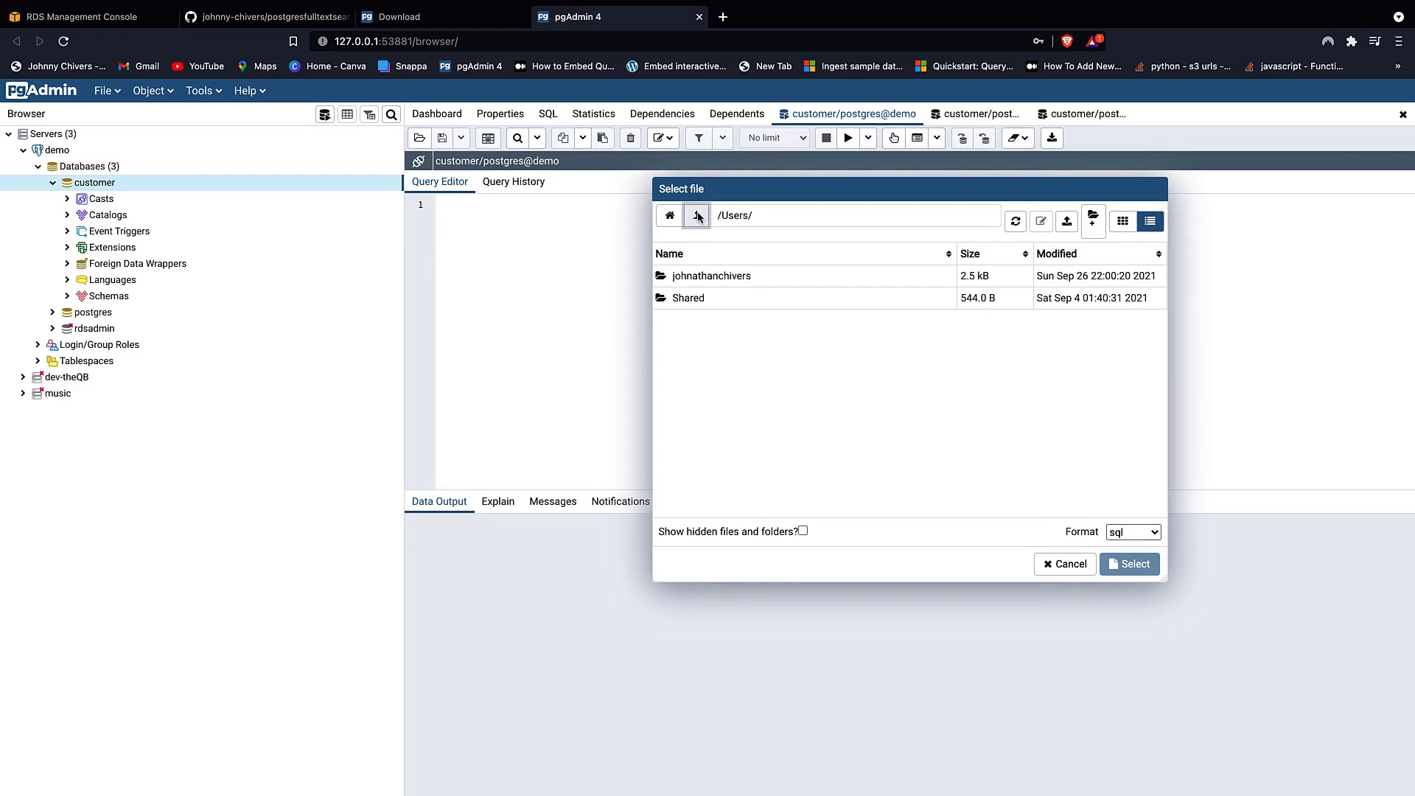
pyautogui.doubleClick(709, 275)
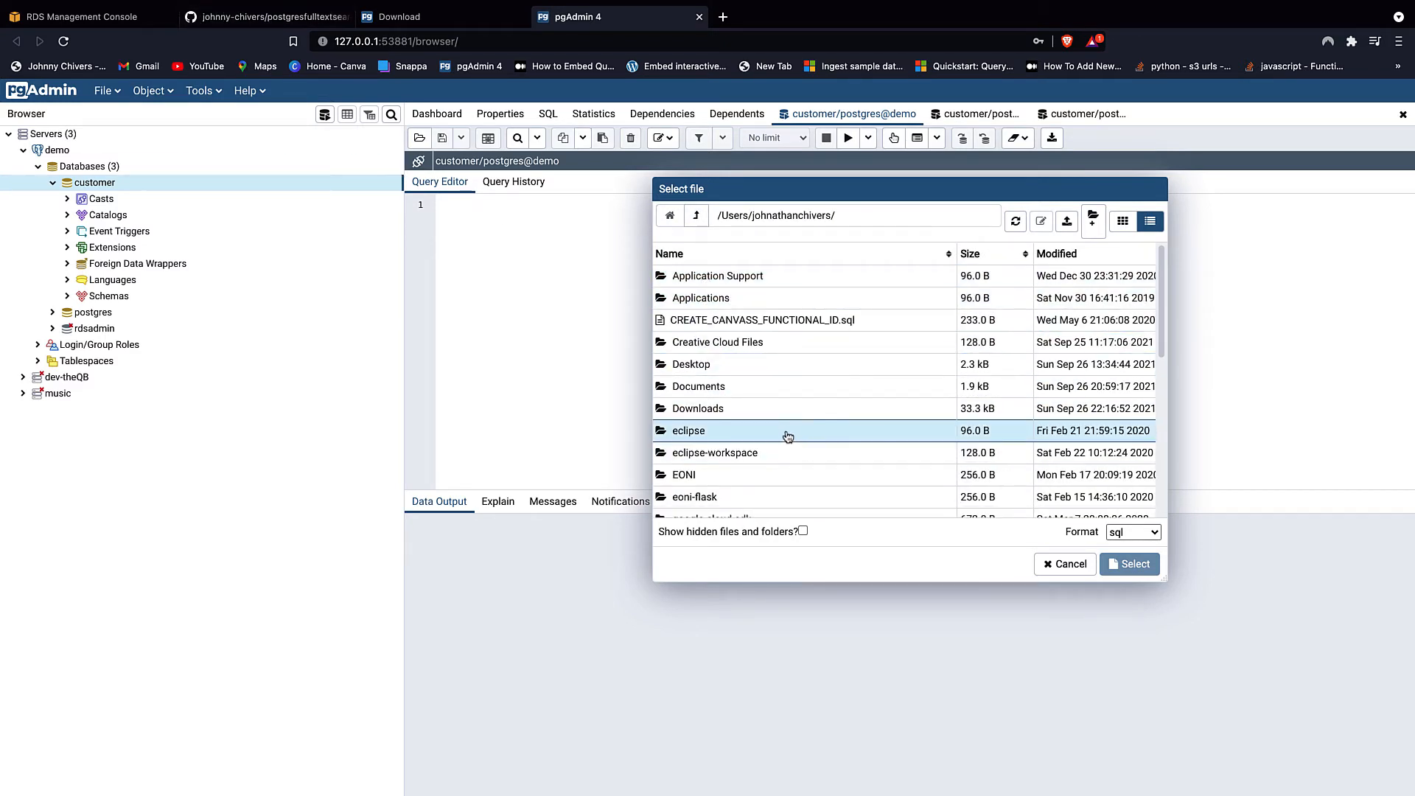
pyautogui.doubleClick(697, 409)
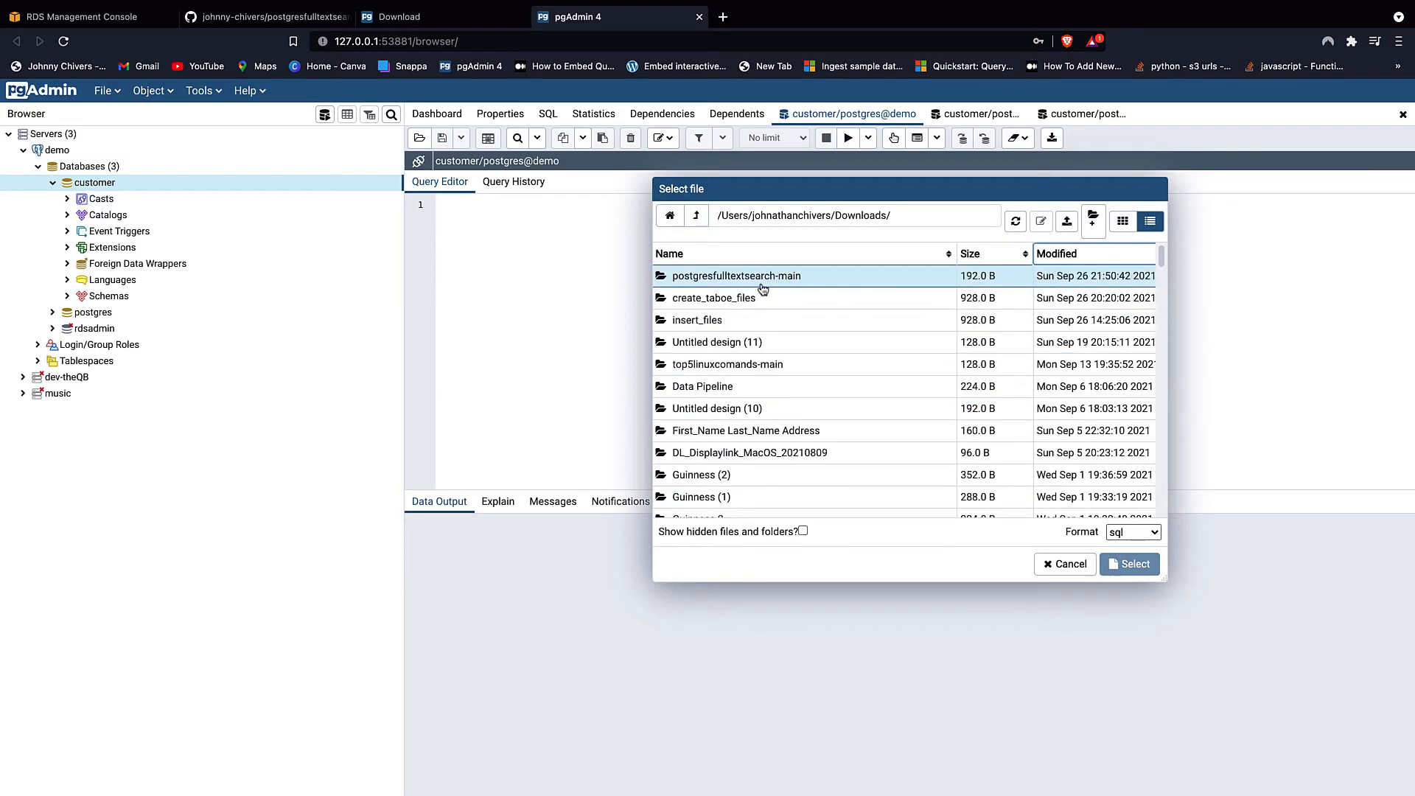
pyautogui.doubleClick(737, 276)
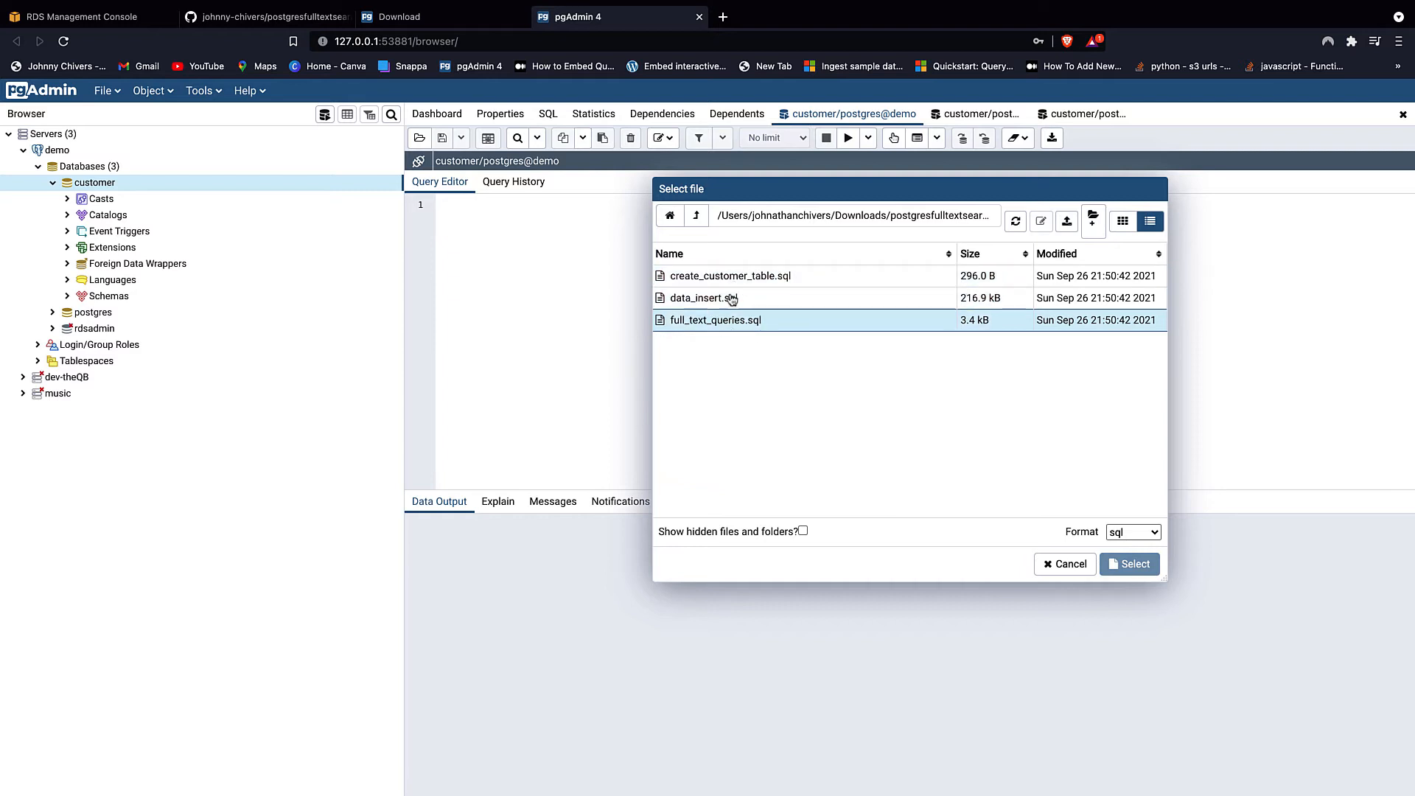
pyautogui.click(731, 276)
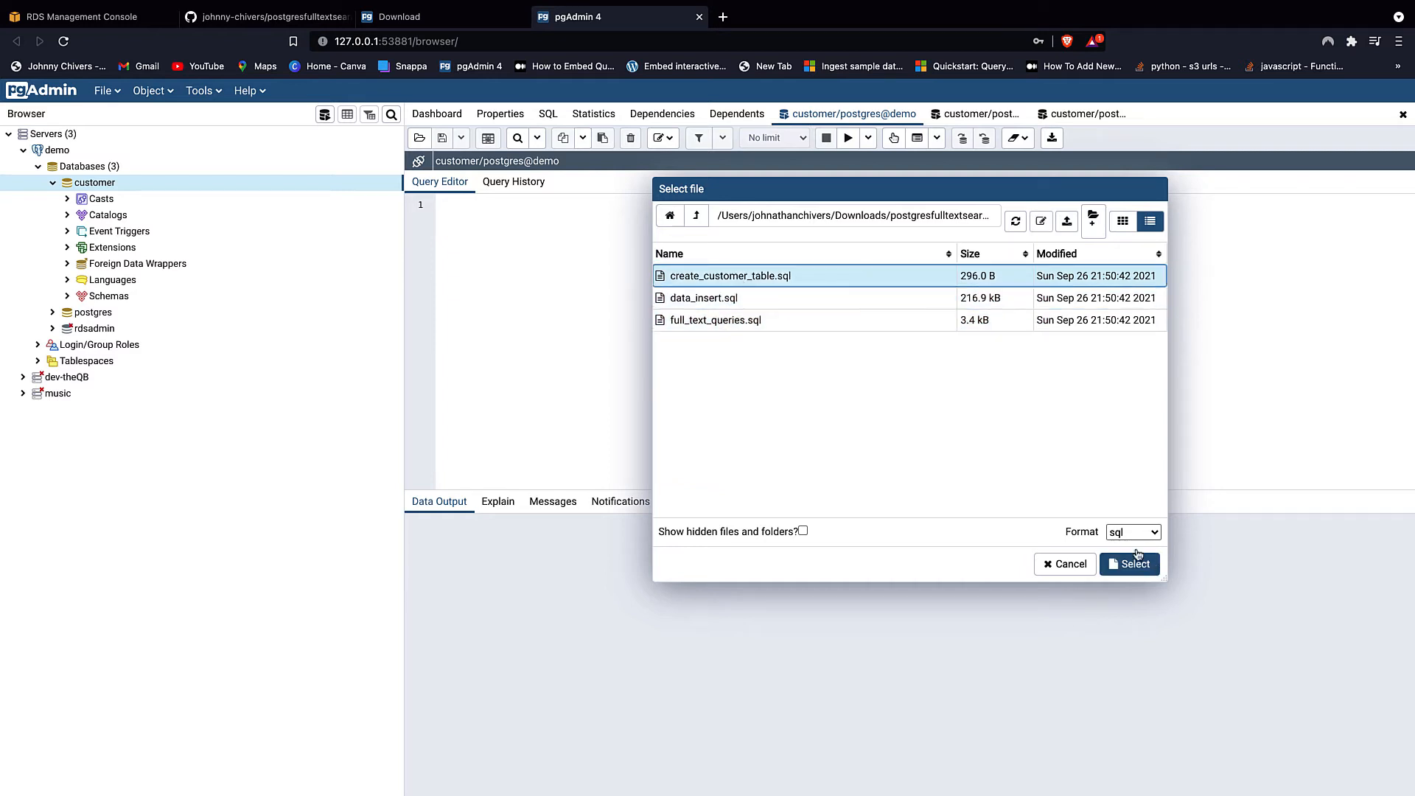
pyautogui.click(1129, 563)
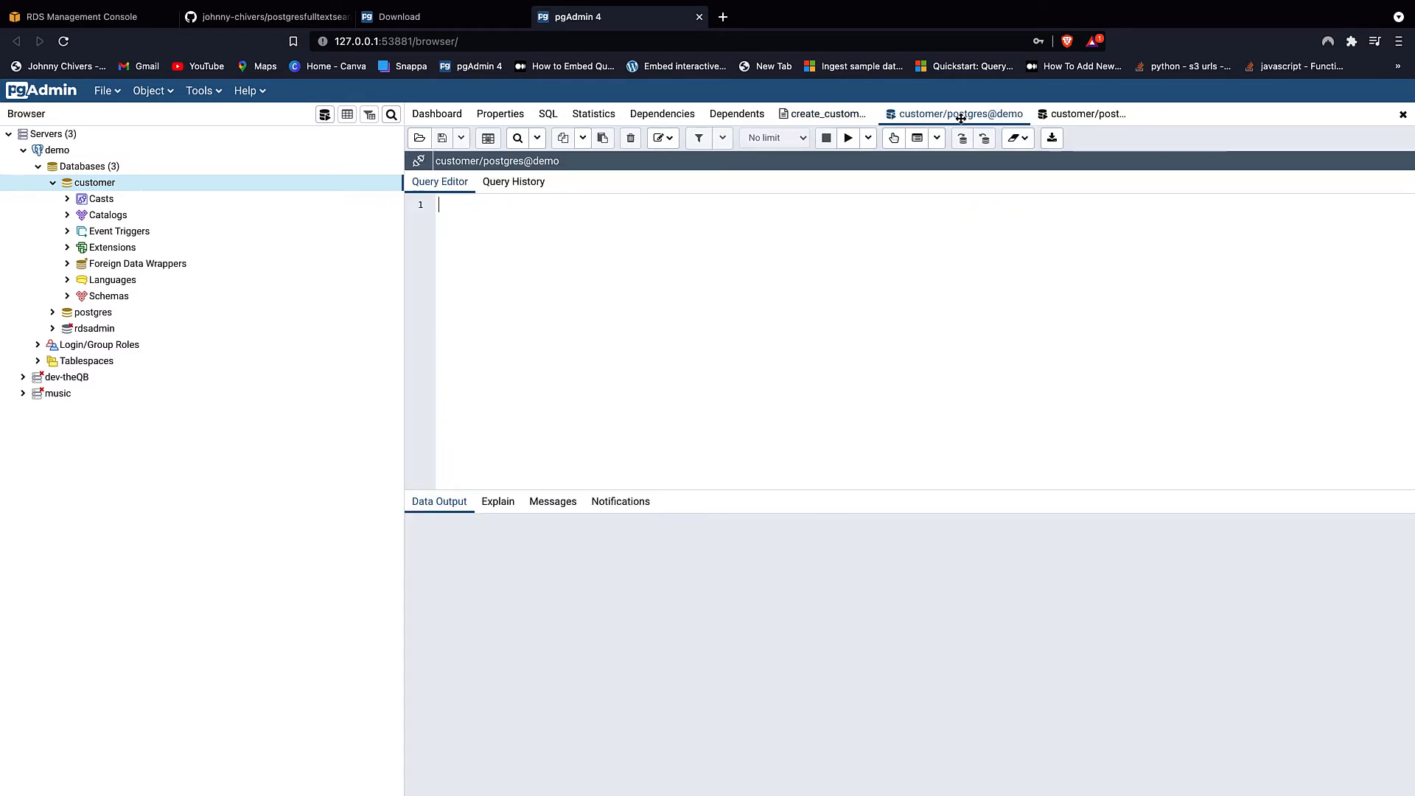
# - Load data_insert.sql and full_text_queries.sql into the second and third query tabs
pyautogui.click(417, 138)
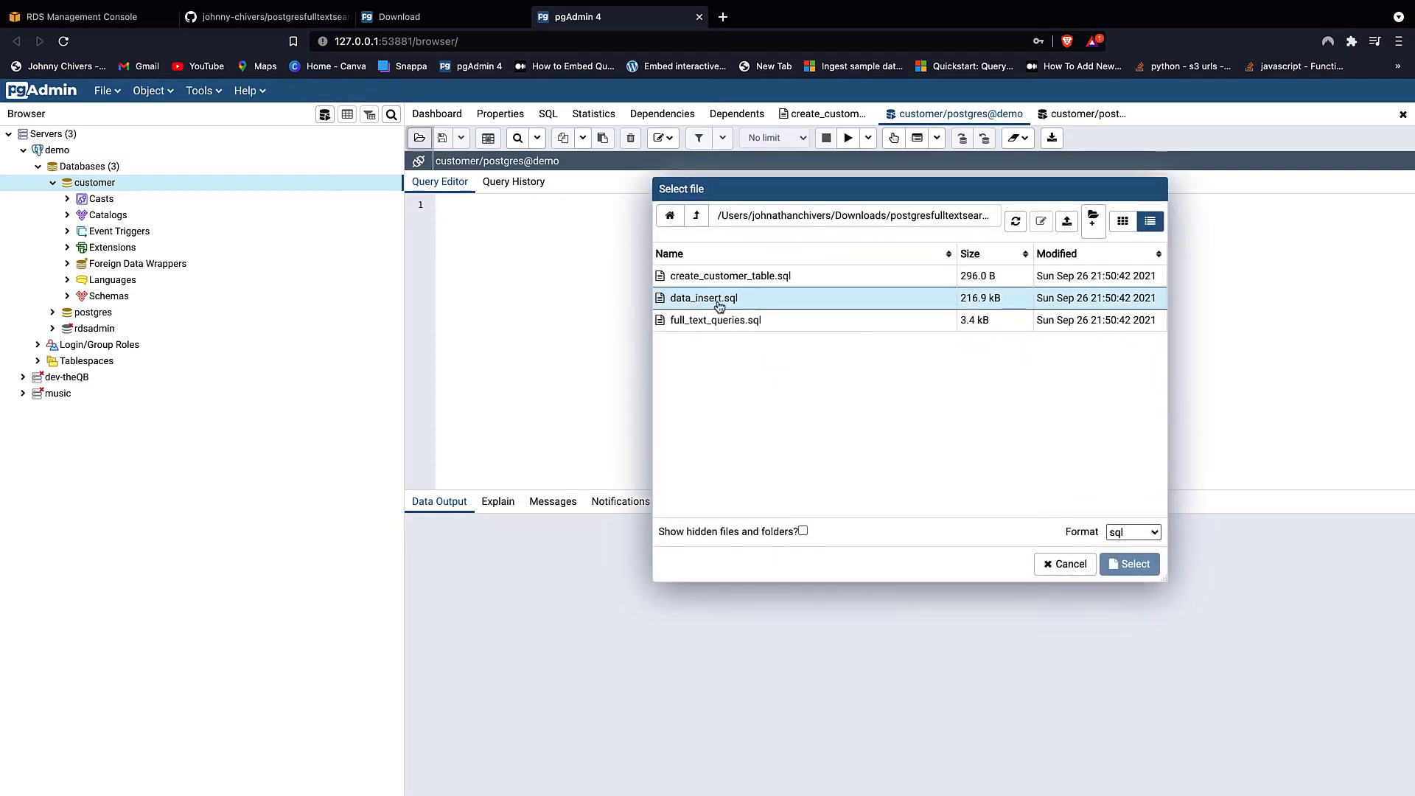
pyautogui.click(1129, 563)
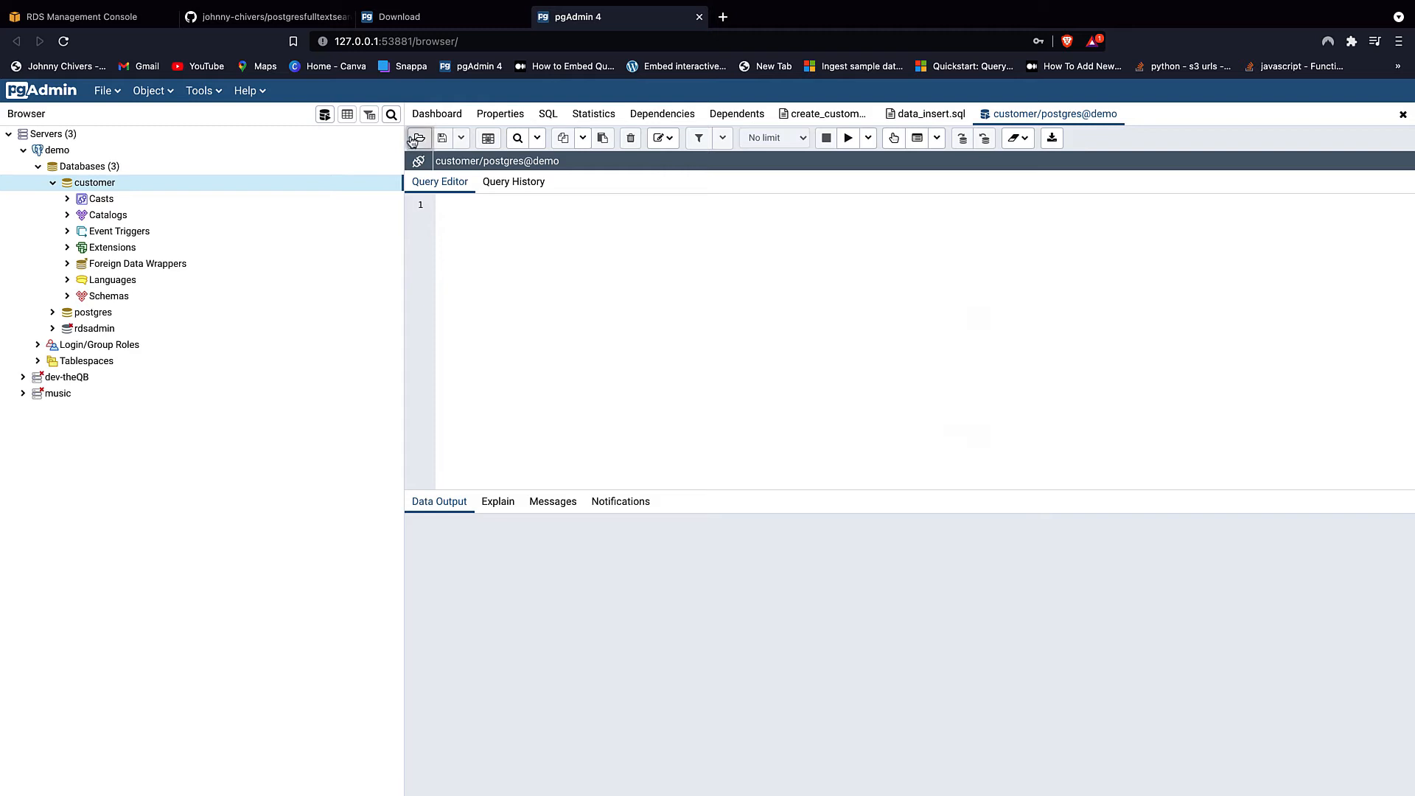
pyautogui.click(417, 139)
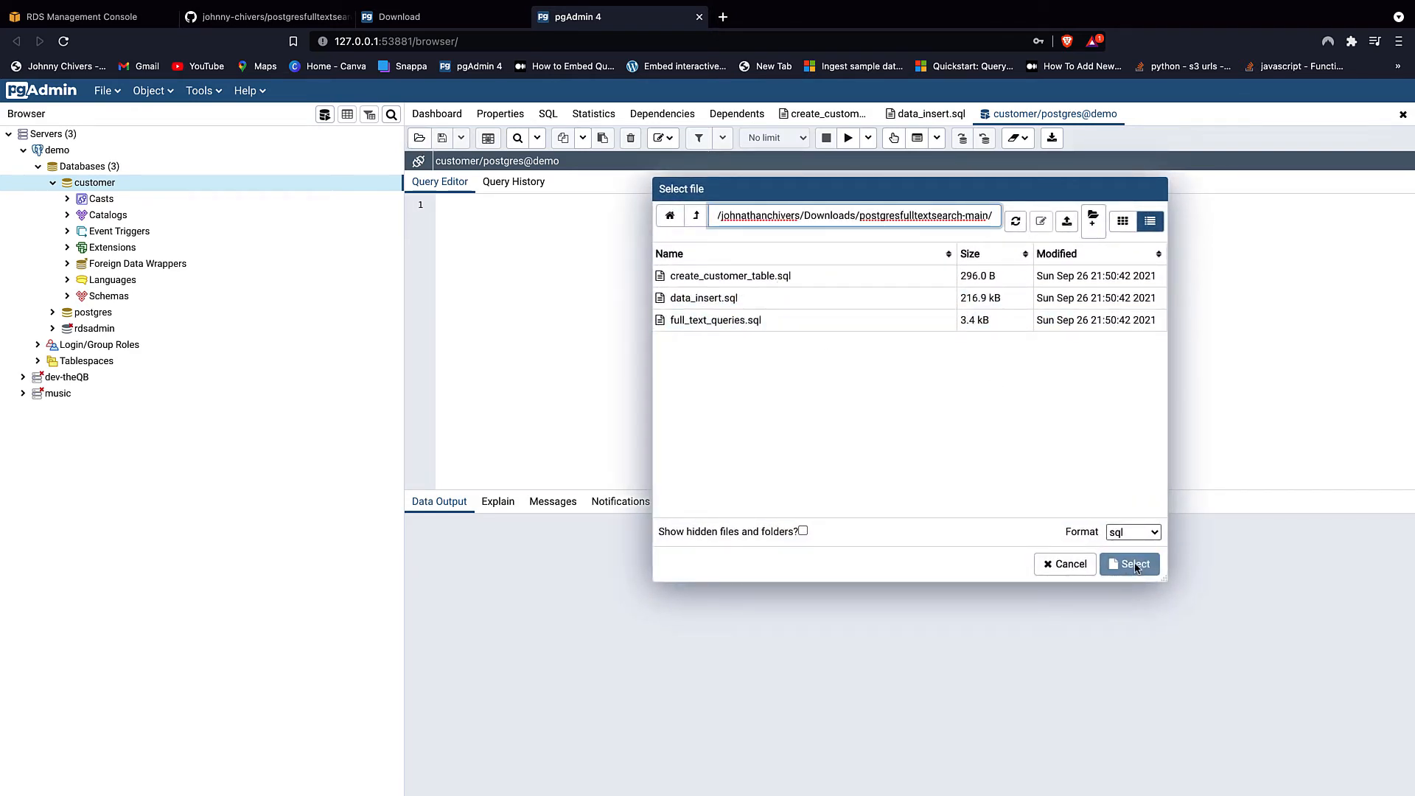
pyautogui.click(1128, 563)
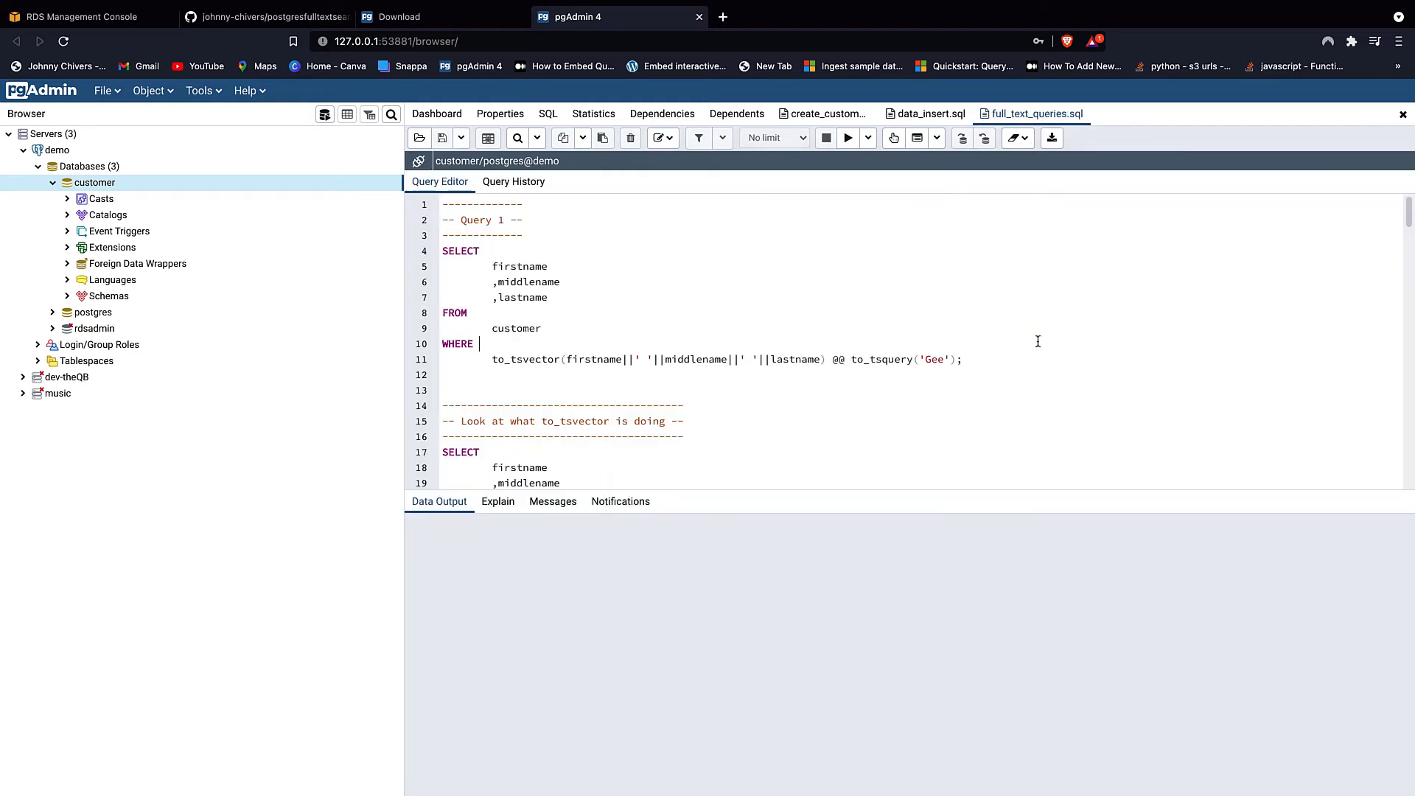
pyautogui.click(821, 113)
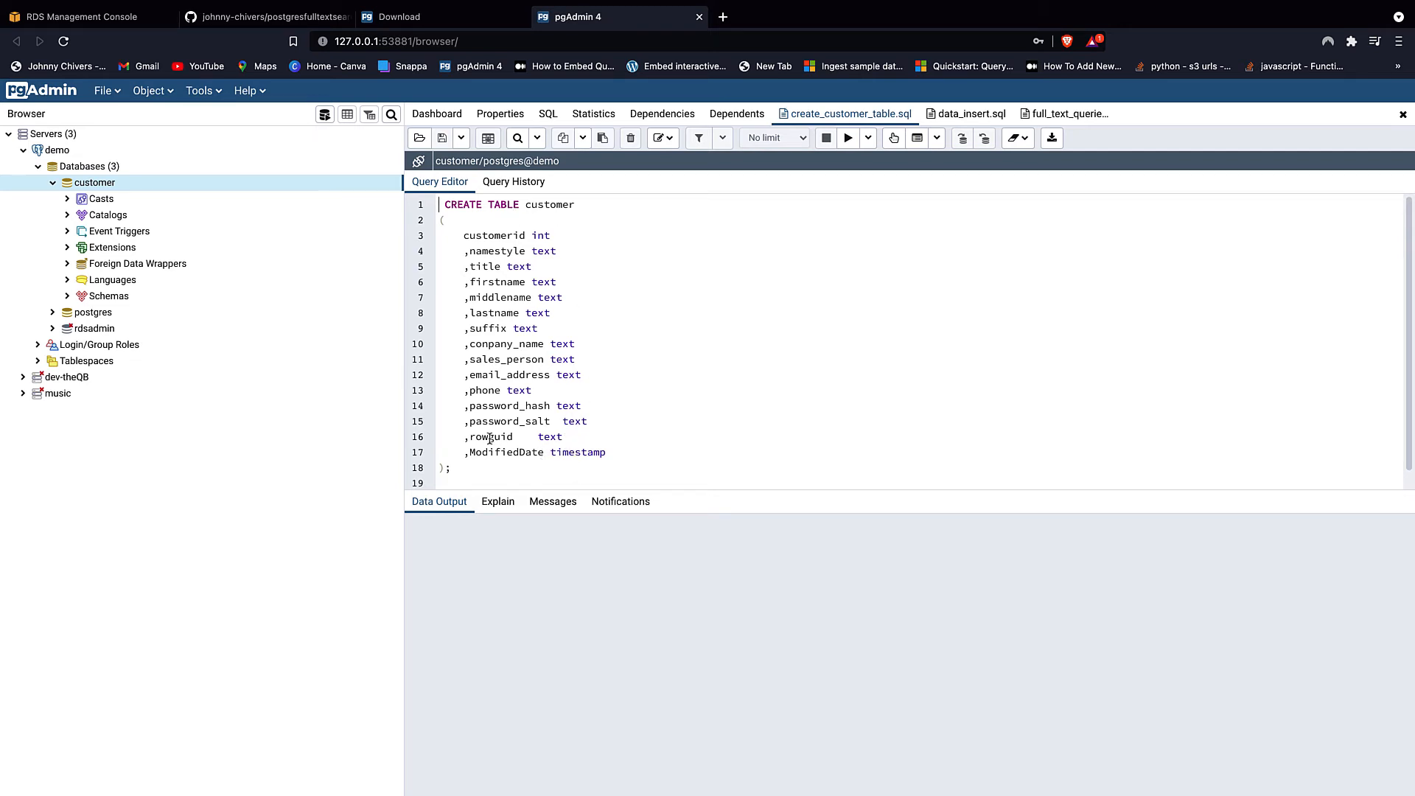
pyautogui.moveTo(504, 486)
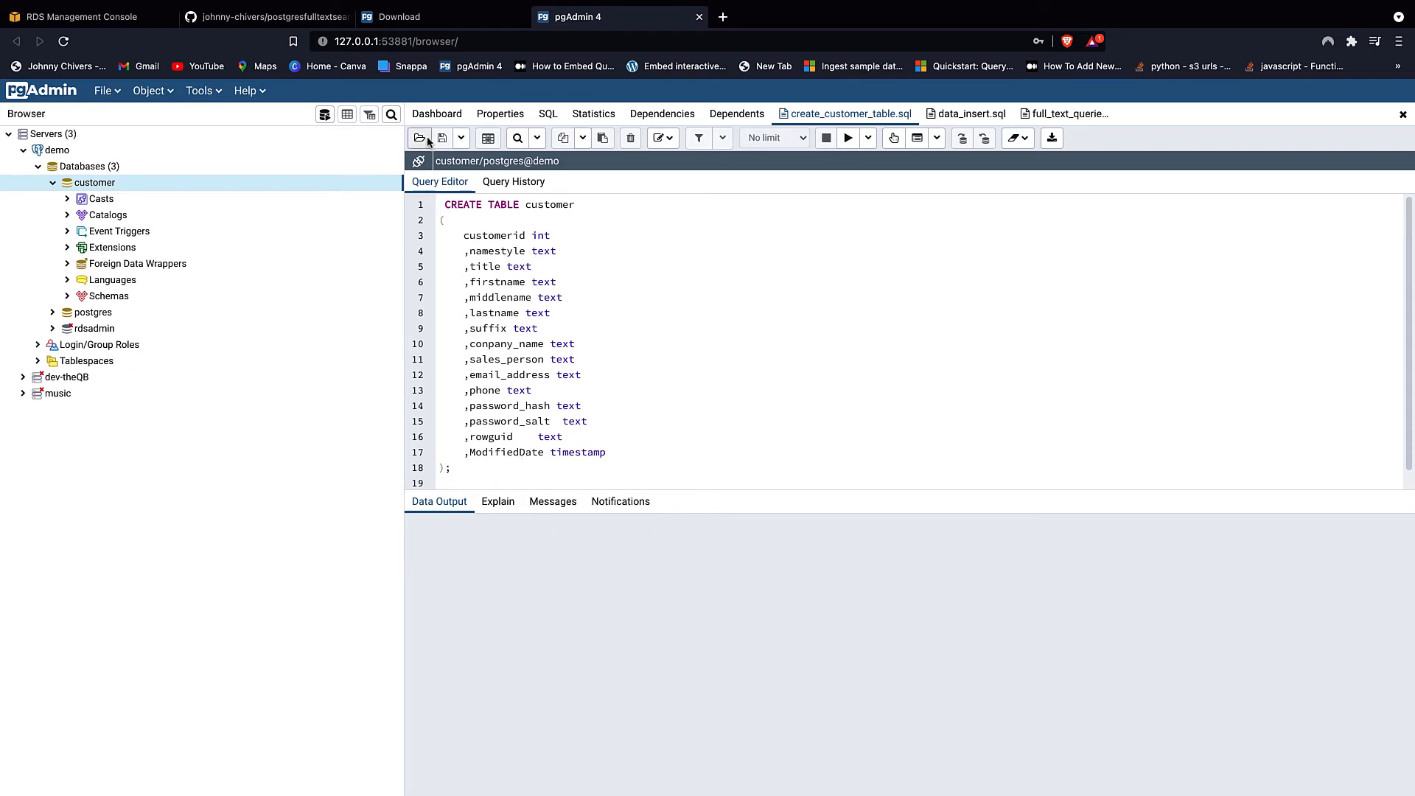
# - Execute create_customer_table.sql to create the customer table
pyautogui.click(847, 139)
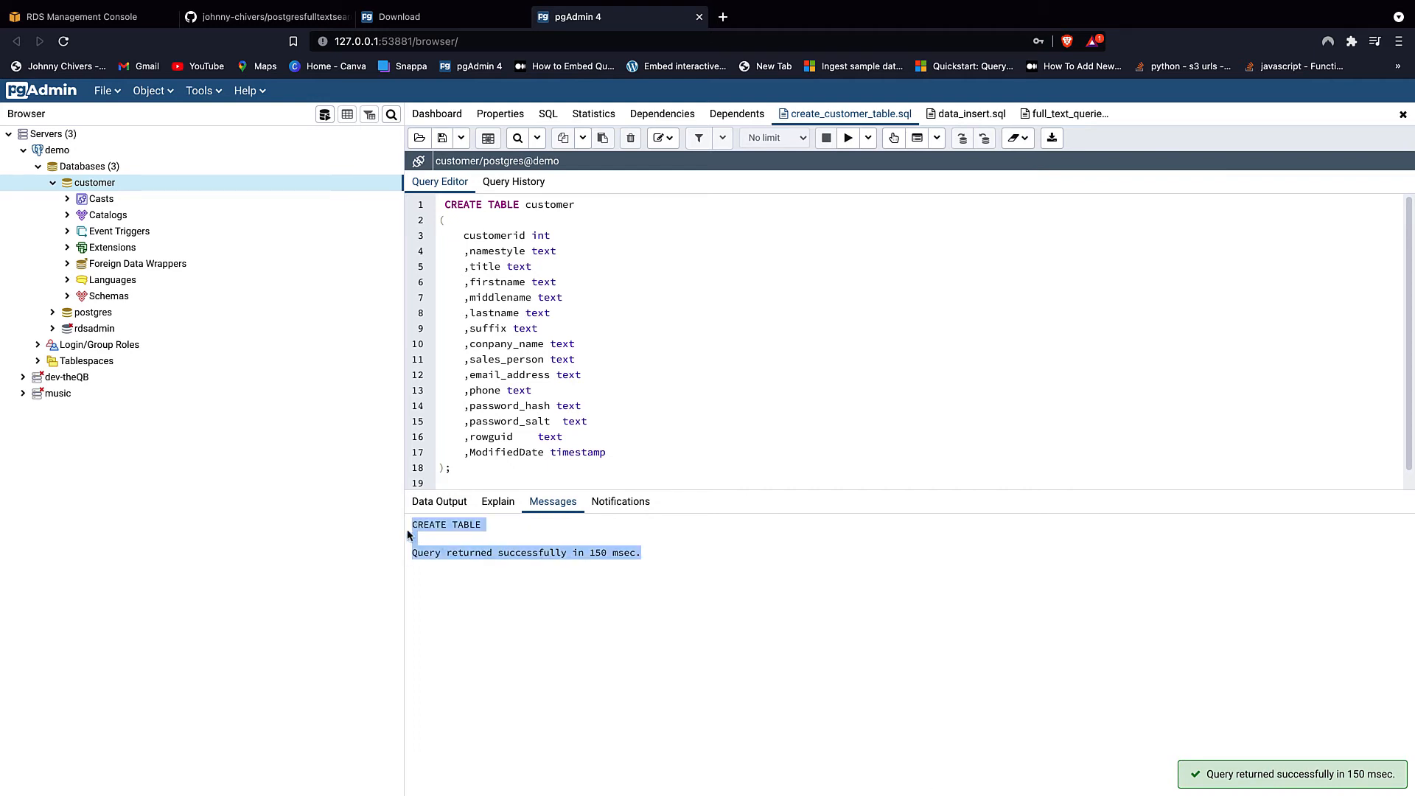
pyautogui.click(970, 113)
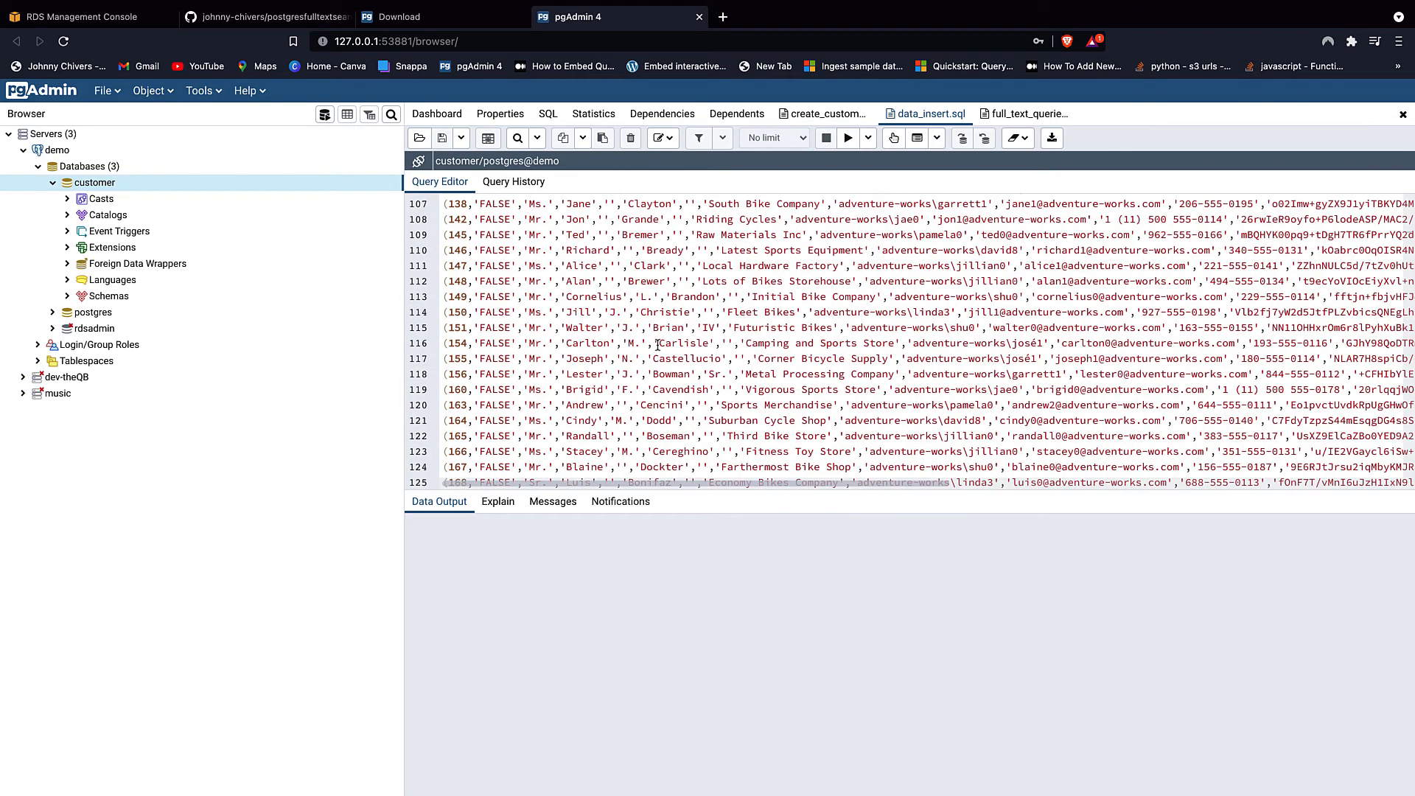
# - Review data_insert.sql and execute it, inserting 847 customer rows
pyautogui.scroll(-3)
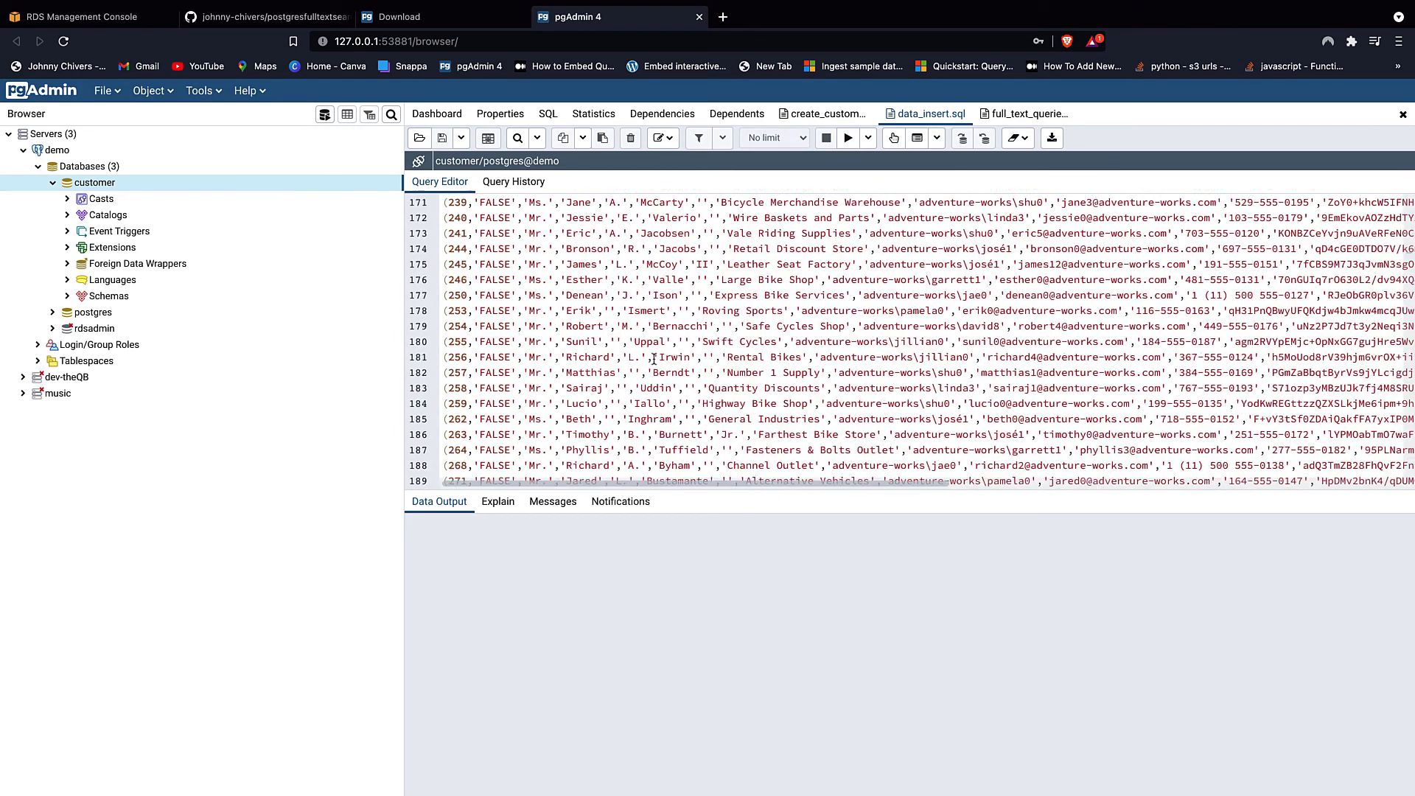
pyautogui.scroll(-3)
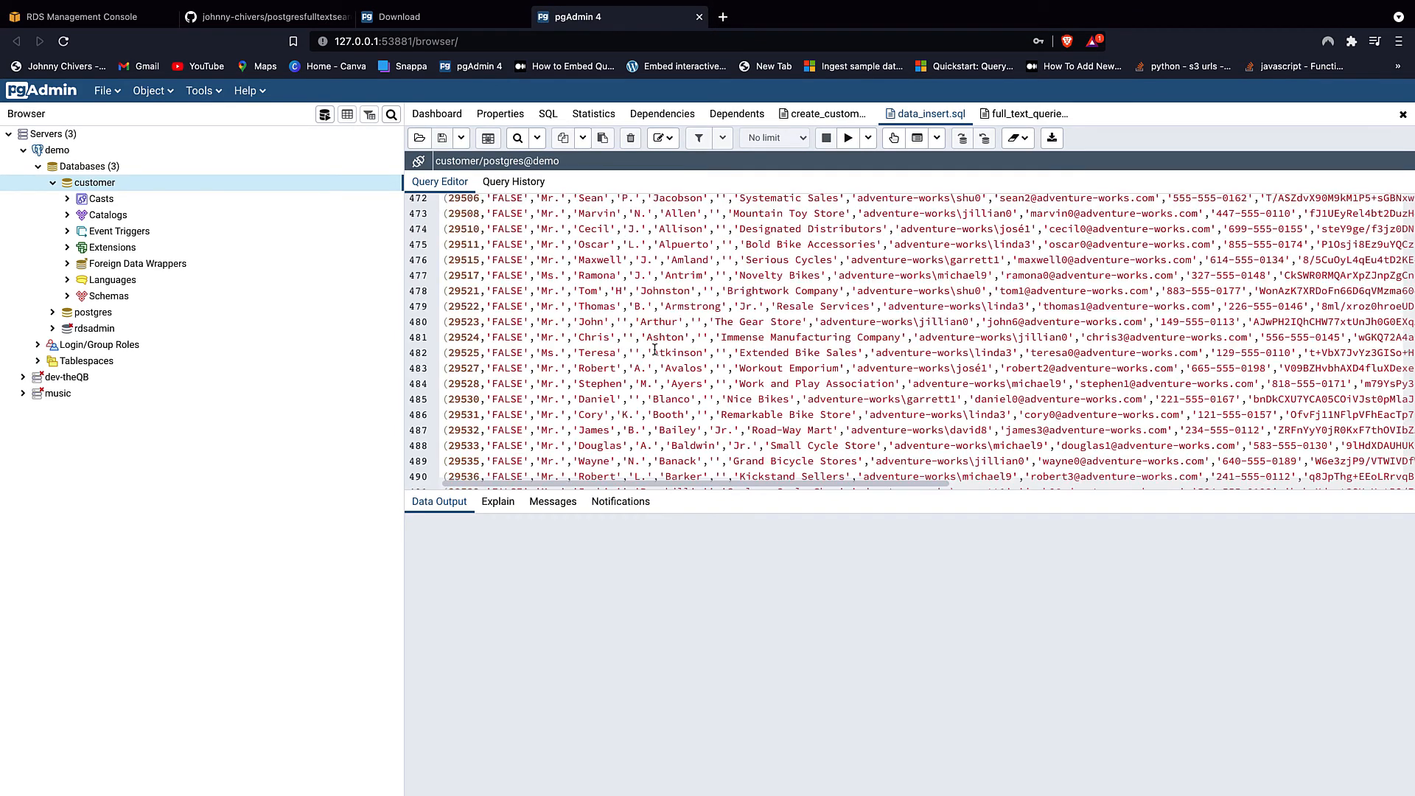
pyautogui.scroll(-3)
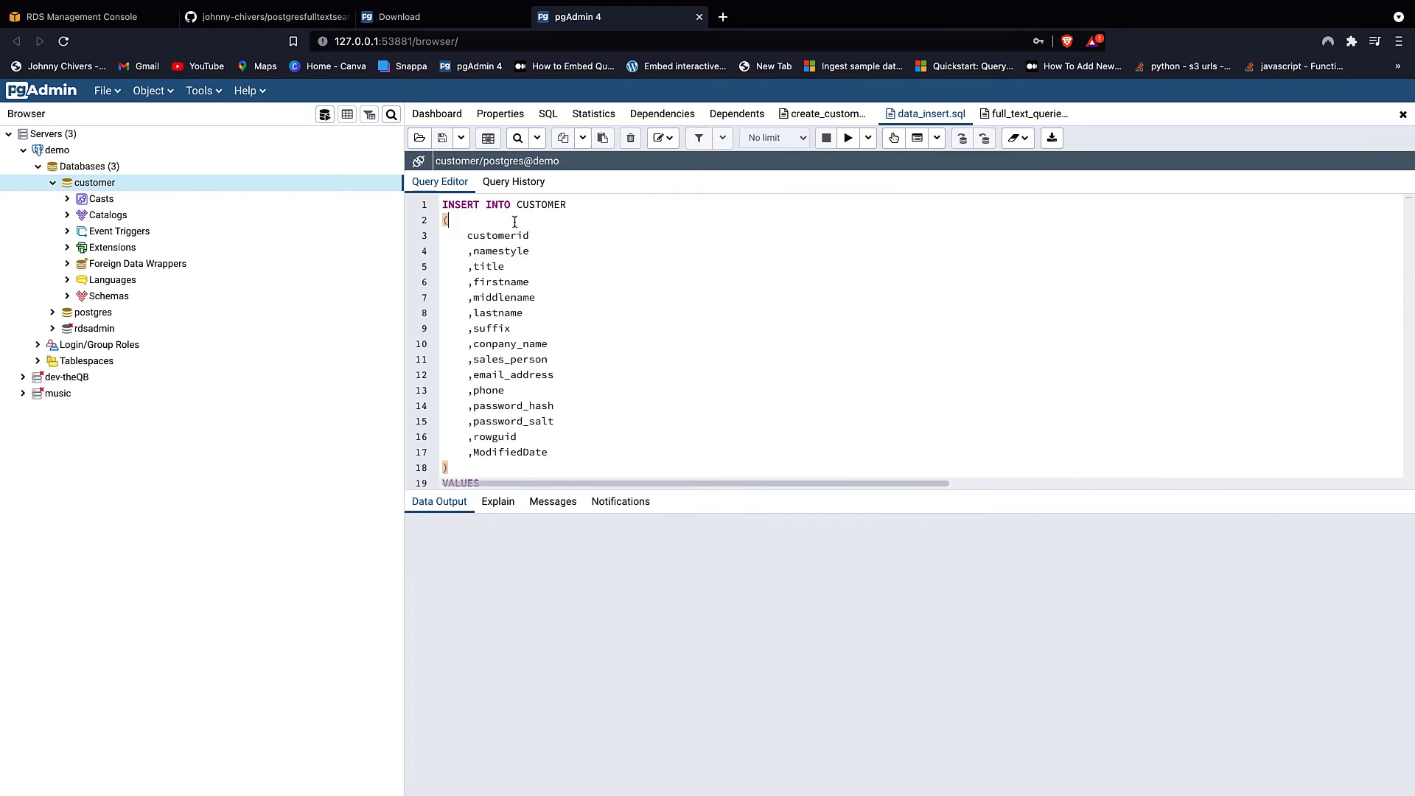
pyautogui.click(846, 139)
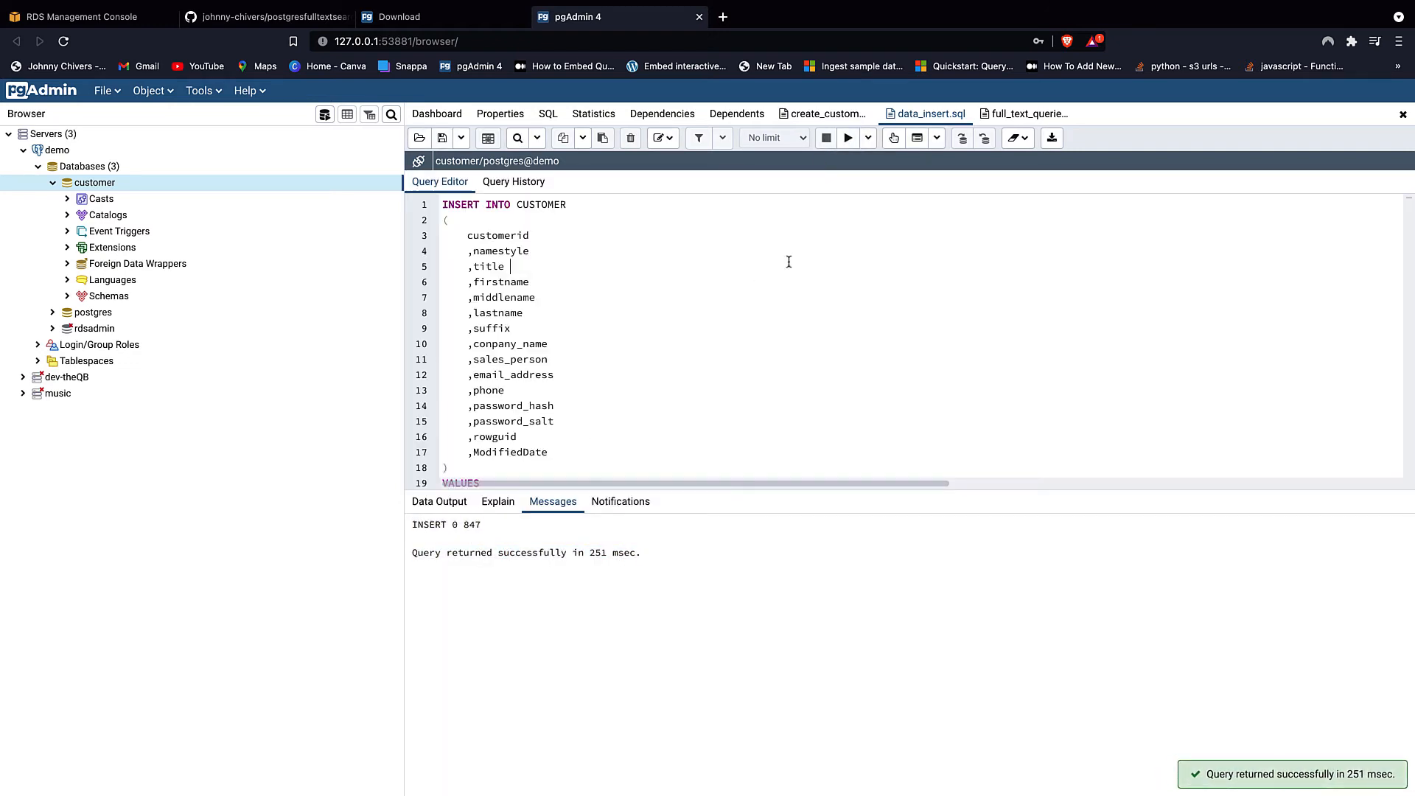
pyautogui.click(1032, 114)
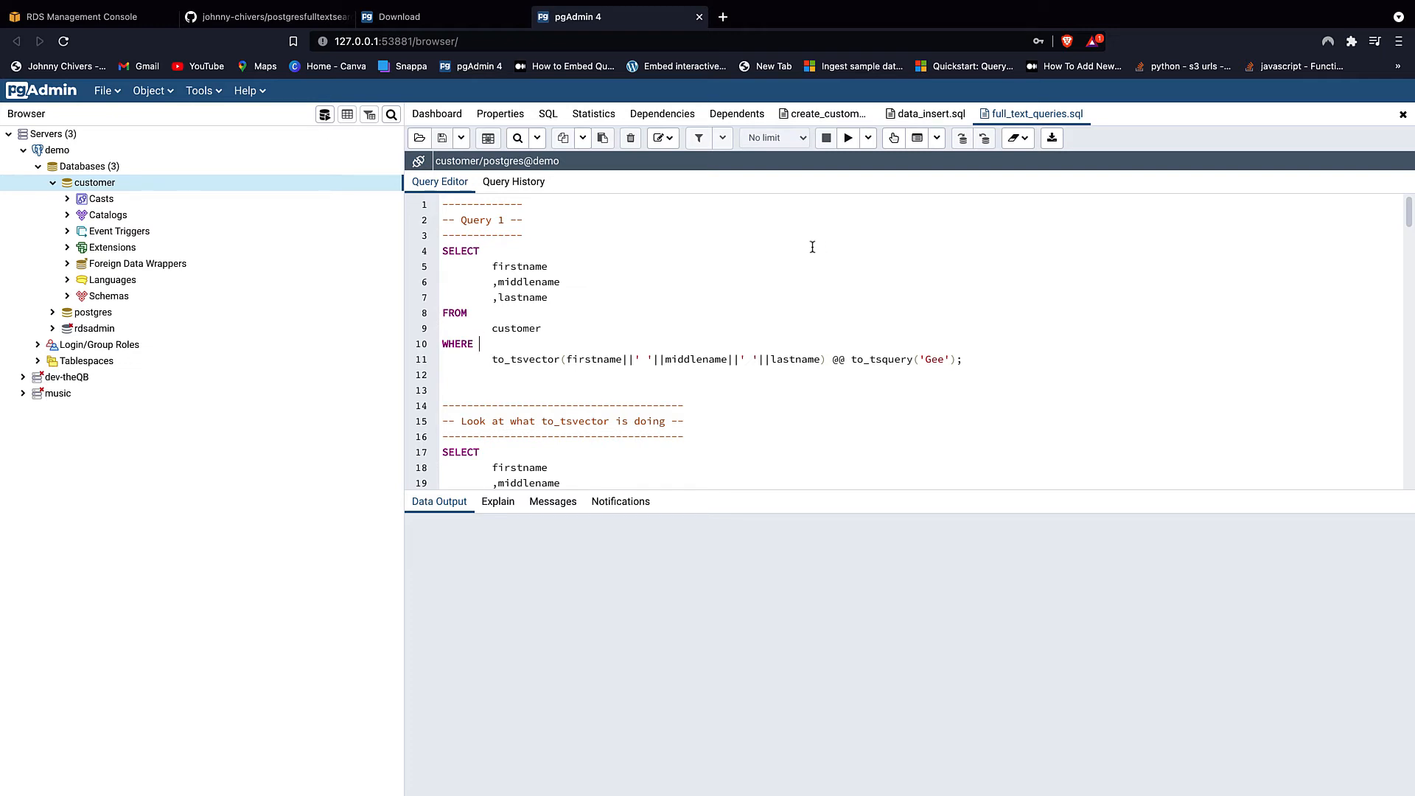
pyautogui.moveTo(594, 381)
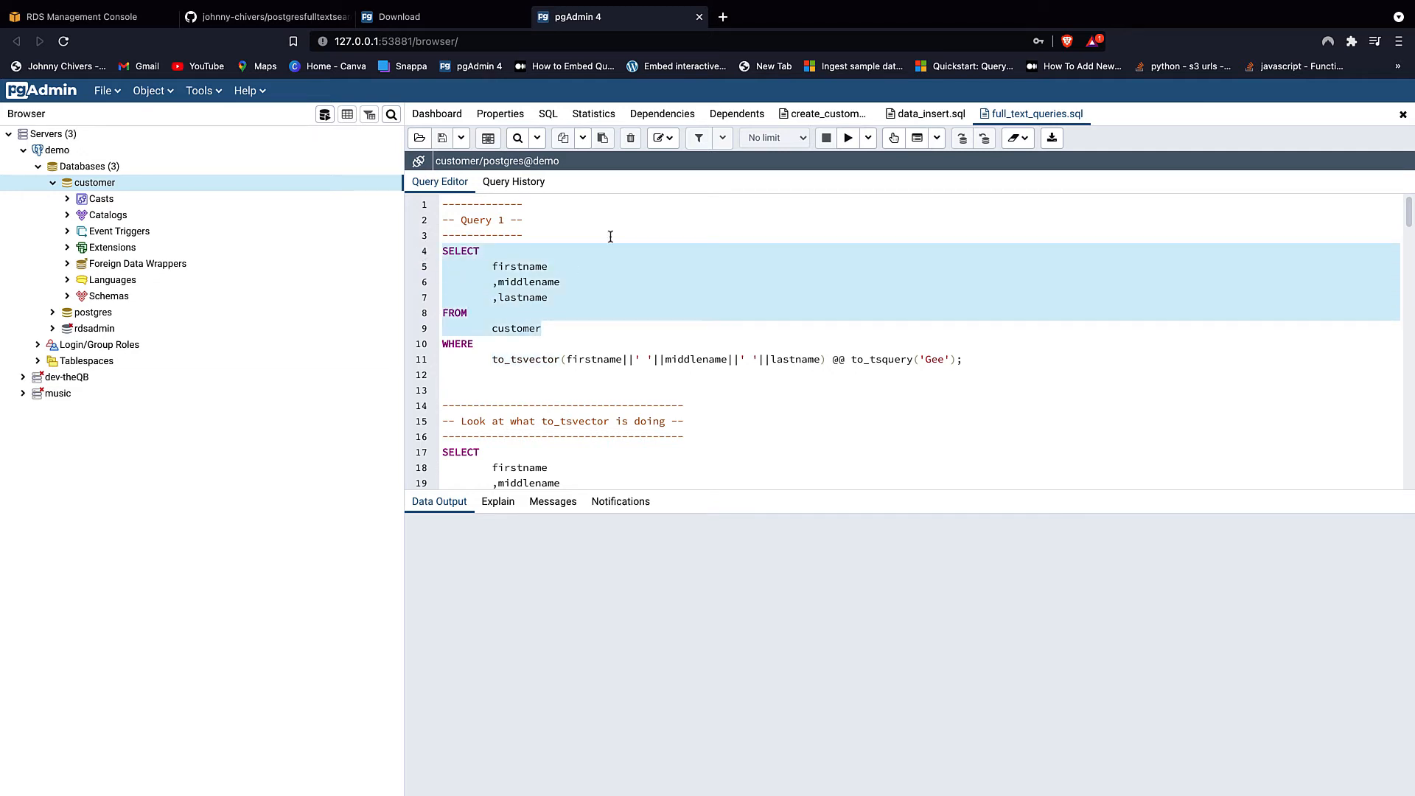
# - Execute the SELECT portion of Query 1, returning all 847 customer names
pyautogui.click(847, 138)
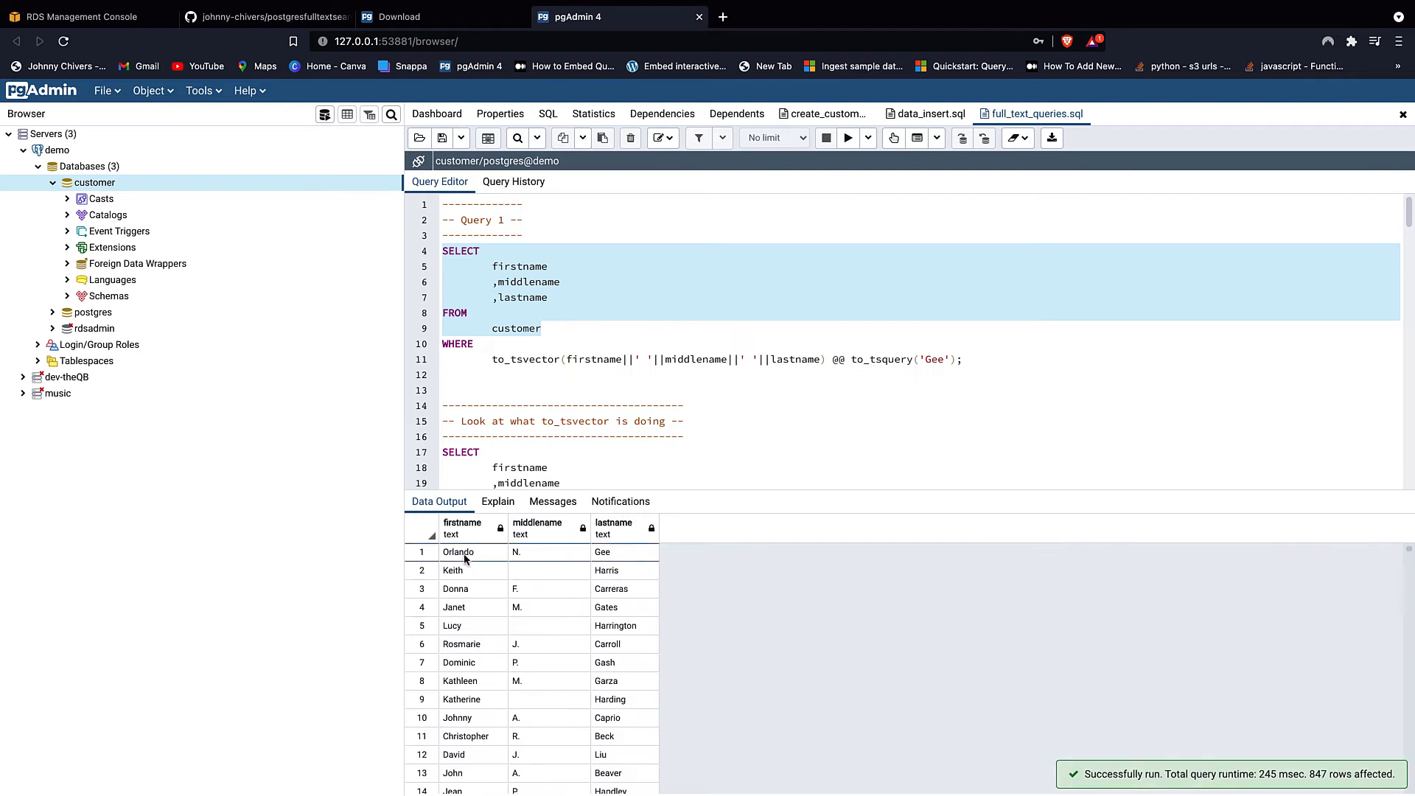
pyautogui.moveTo(523, 531)
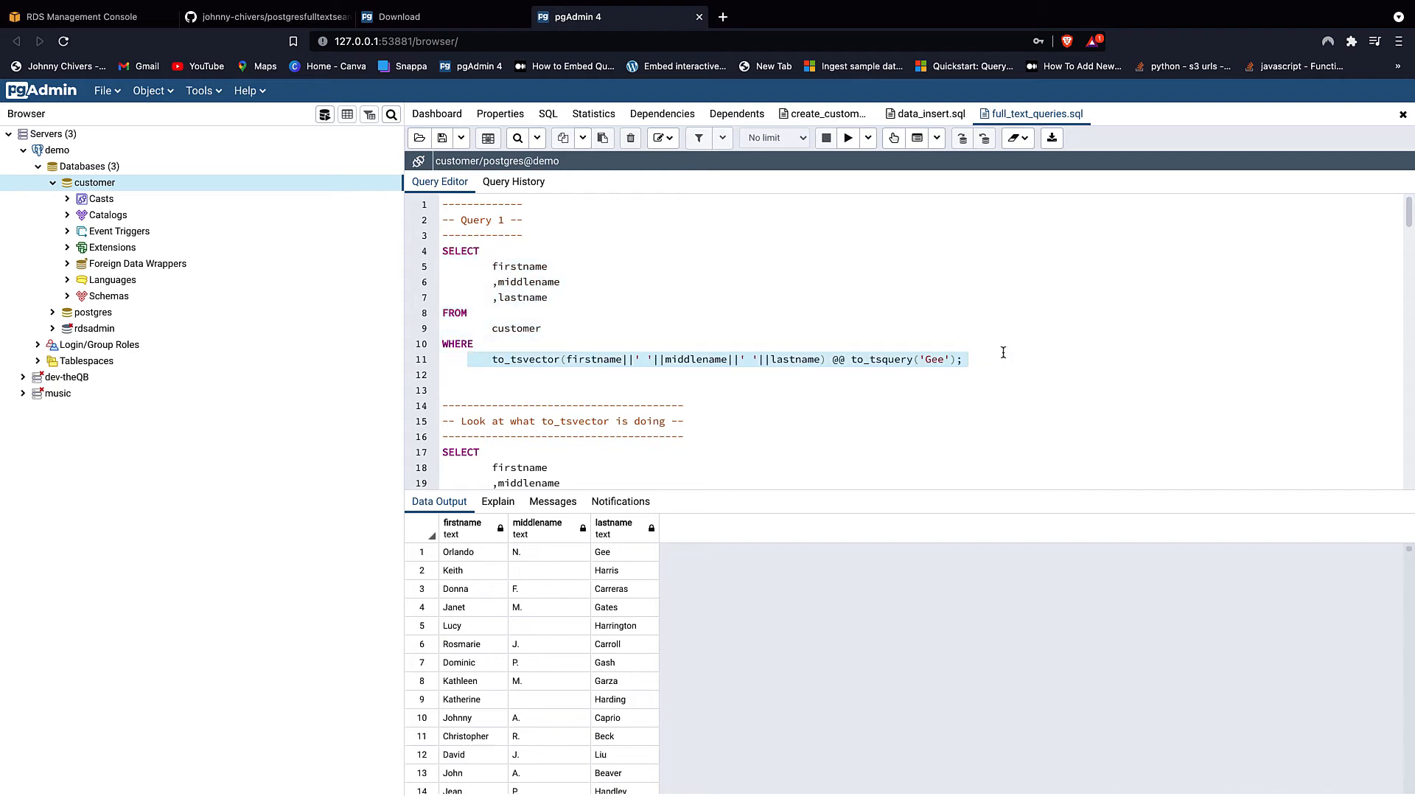
pyautogui.click(697, 359)
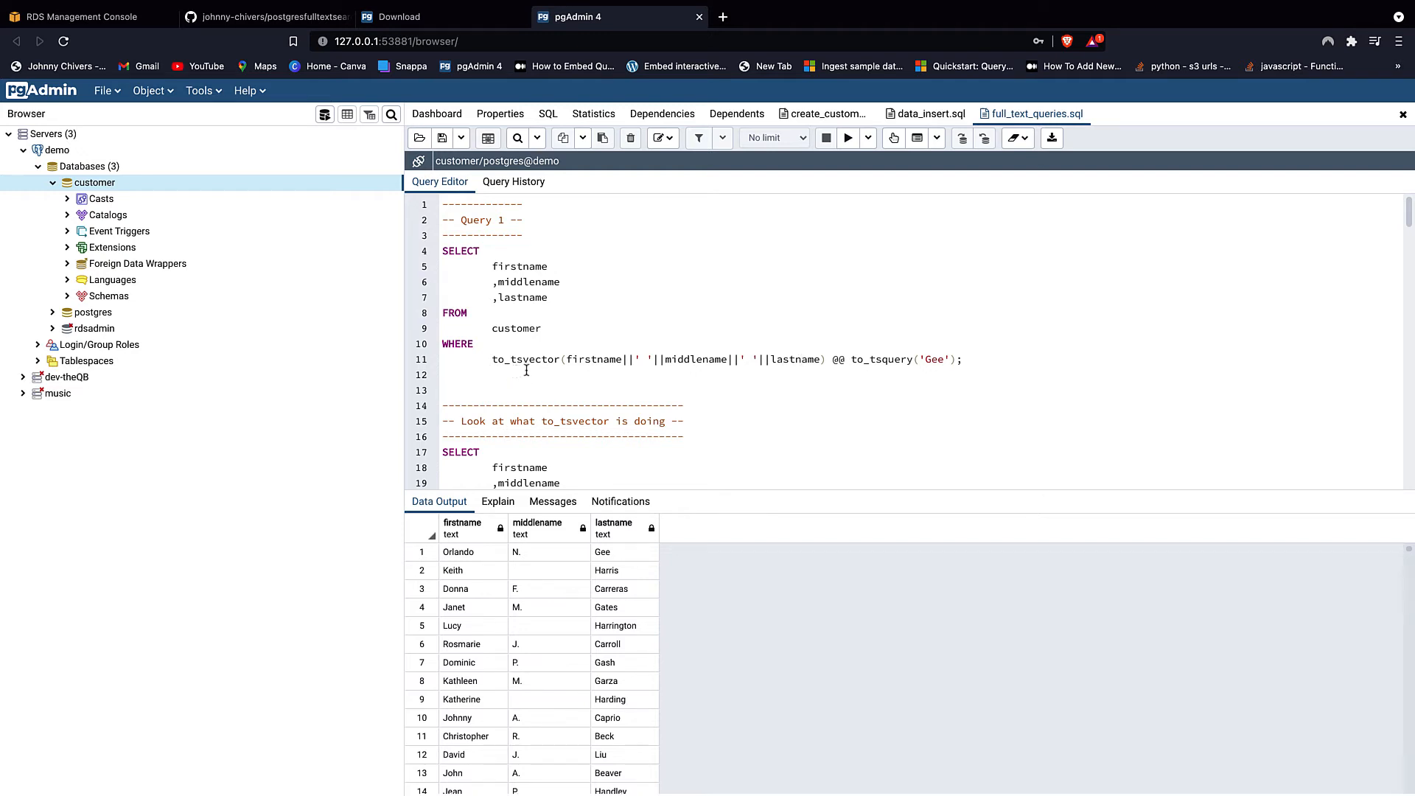
pyautogui.moveTo(1051, 343)
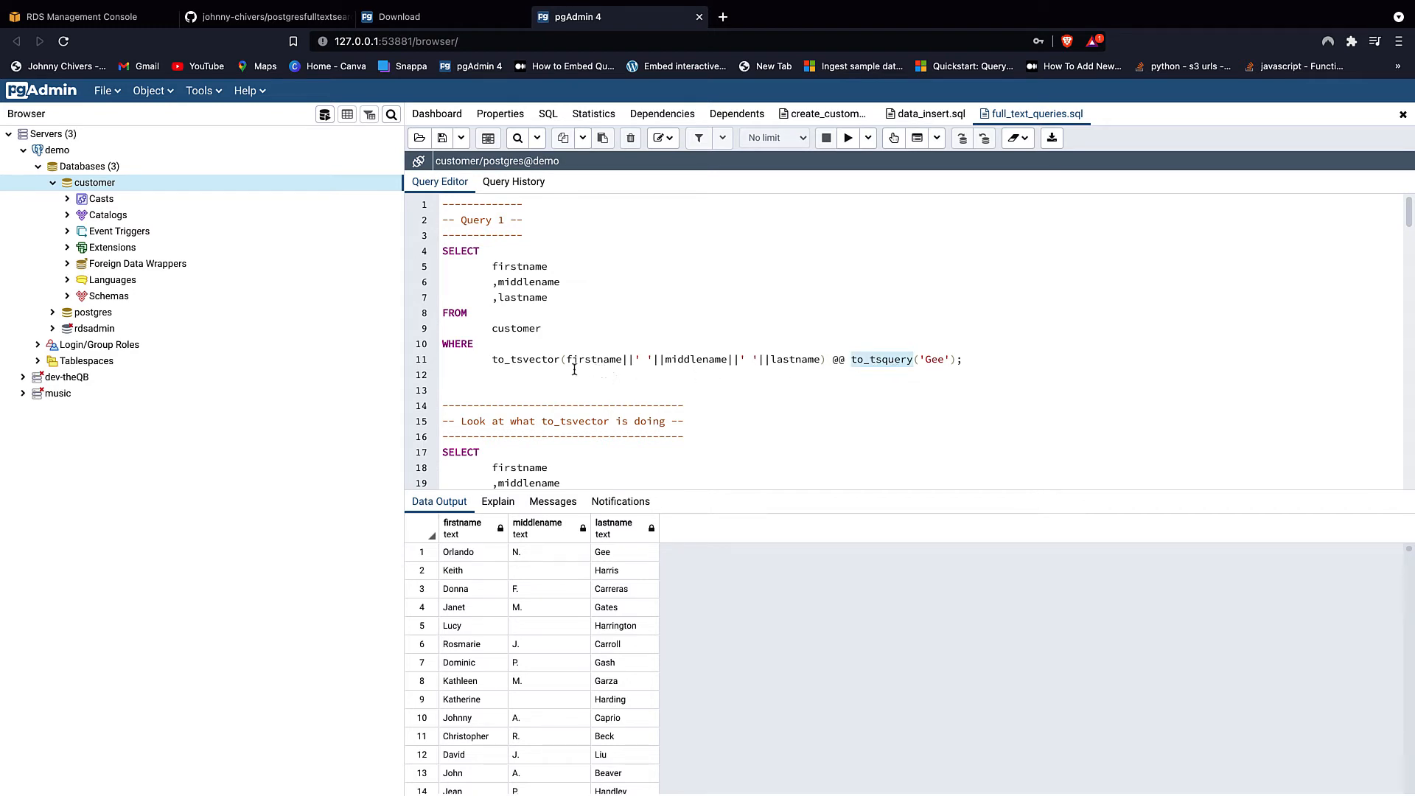
pyautogui.moveTo(796, 370)
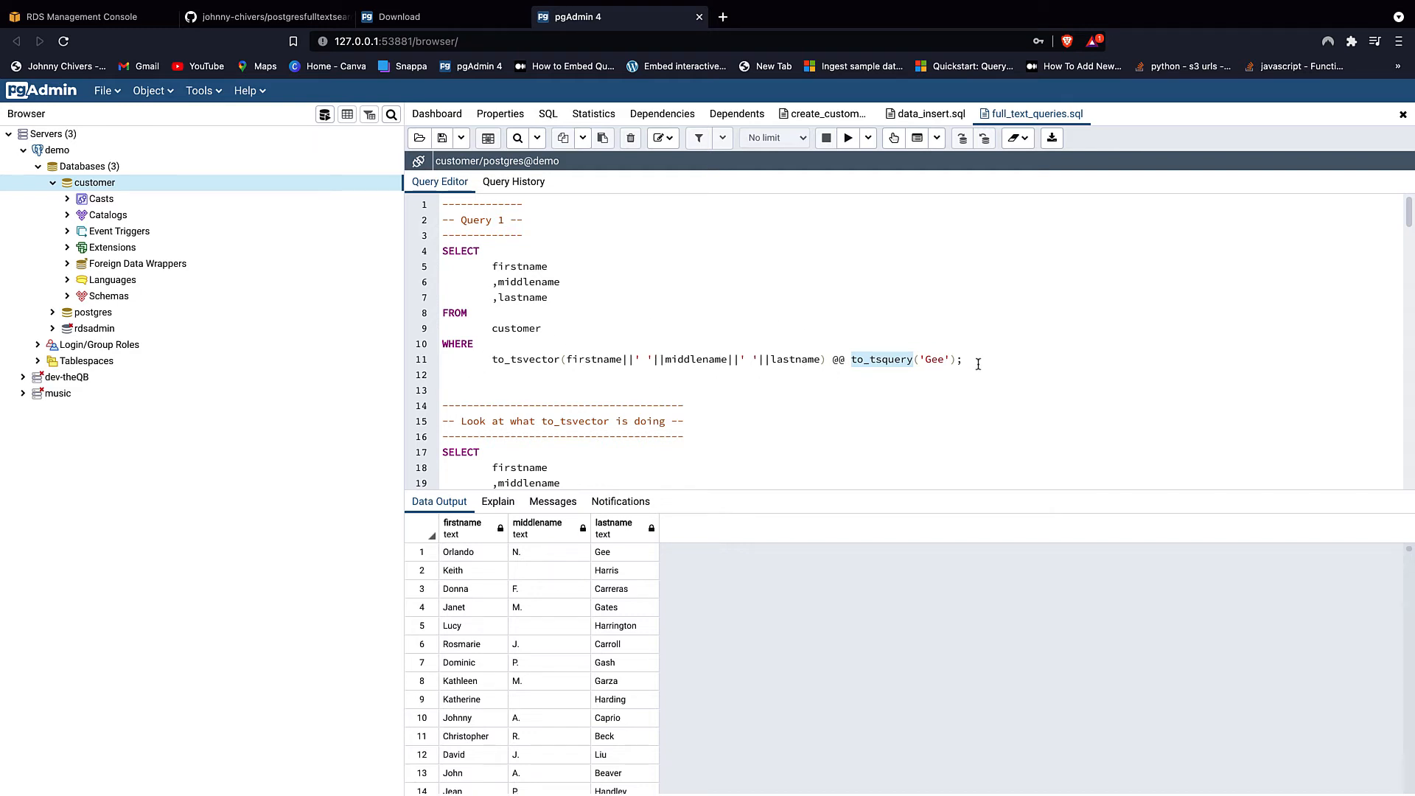
pyautogui.moveTo(963, 373)
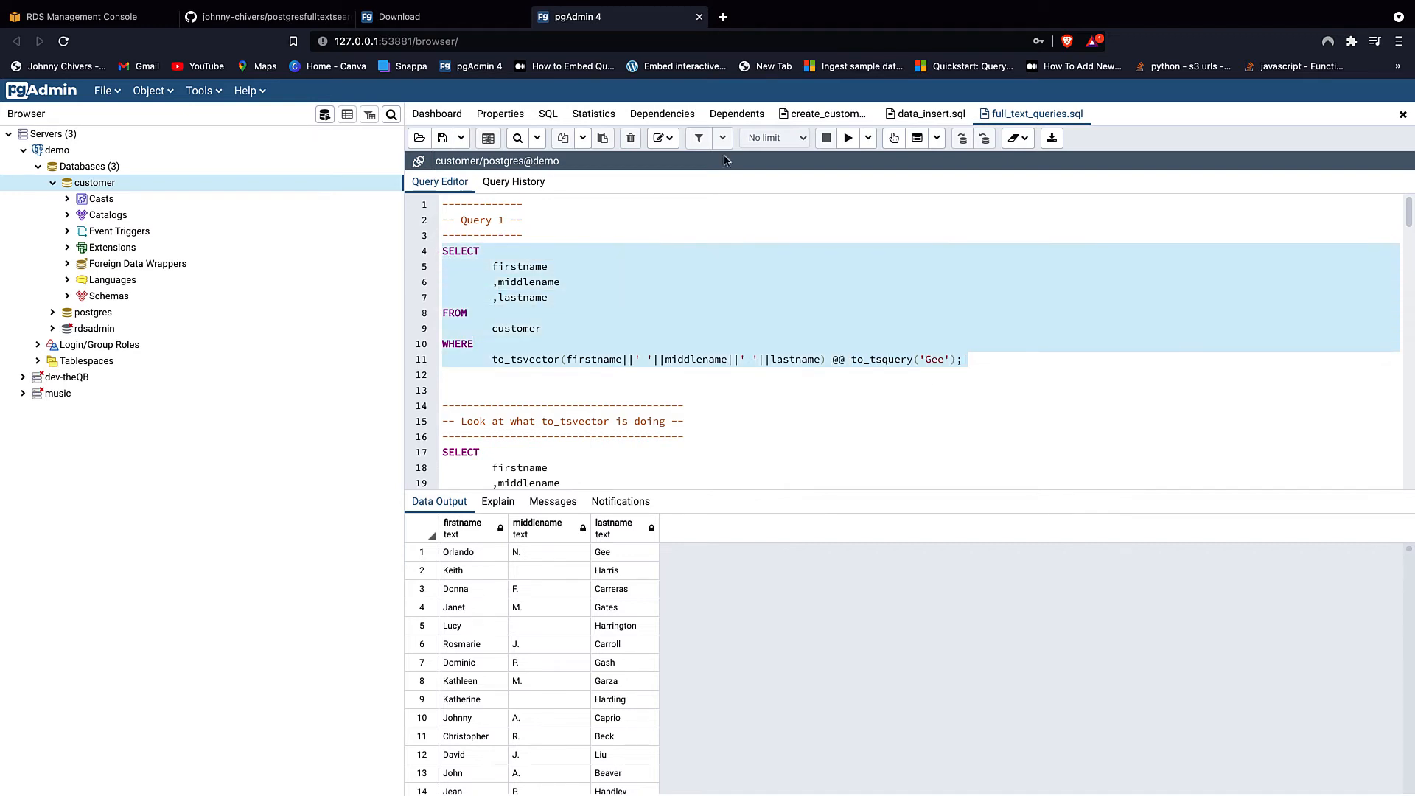
# - Run Query 1's Gee search, then the to_tsvector query listing each customer's lexemes
pyautogui.click(846, 139)
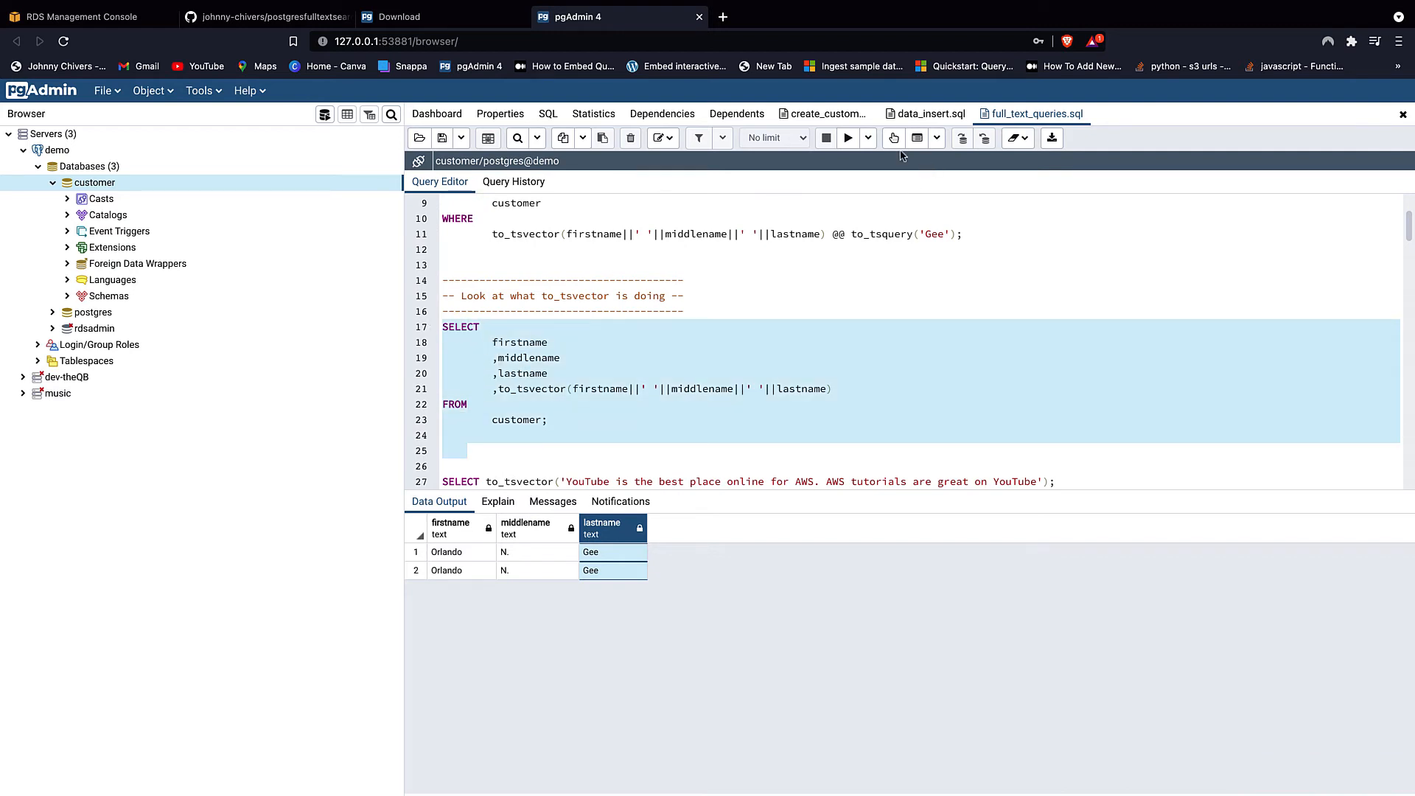
pyautogui.click(847, 138)
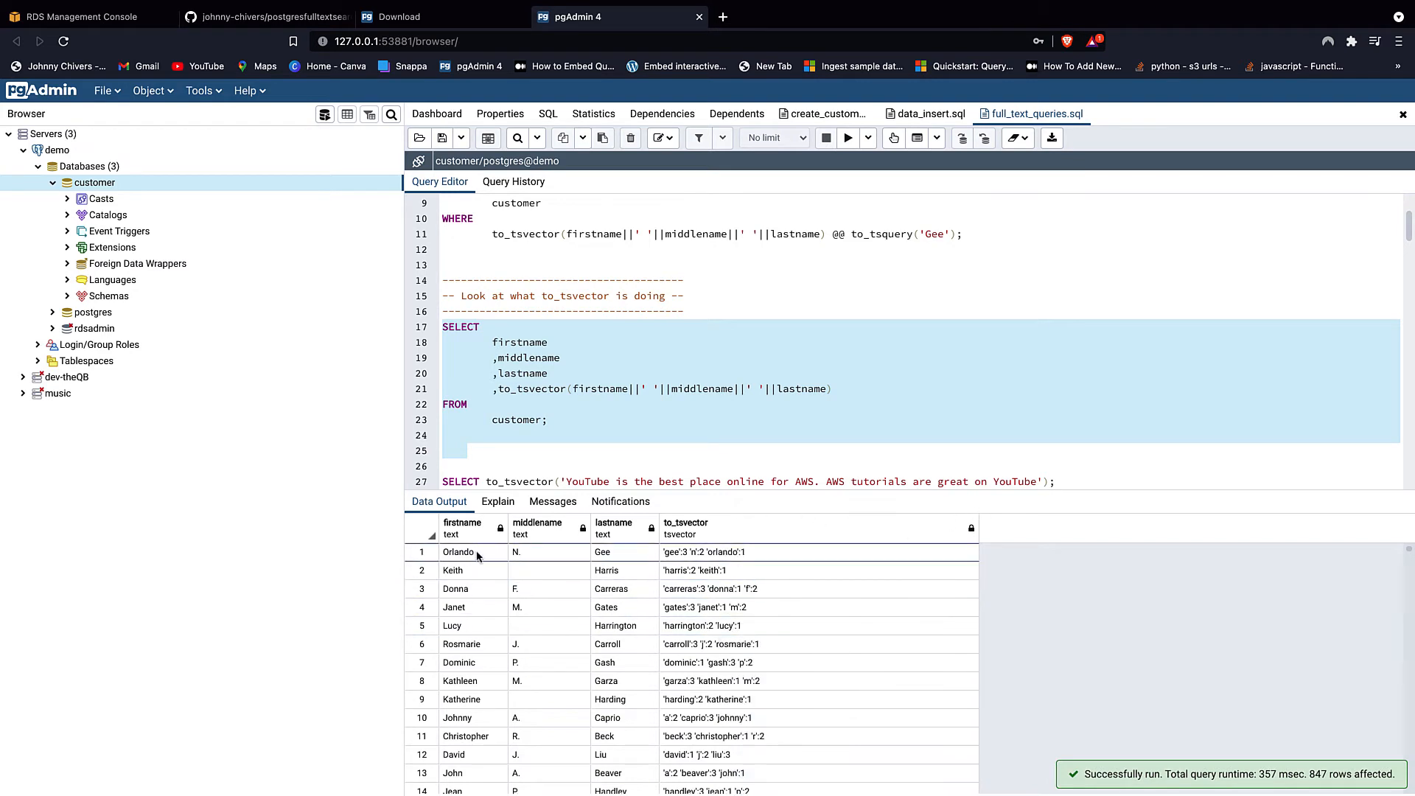
pyautogui.click(536, 552)
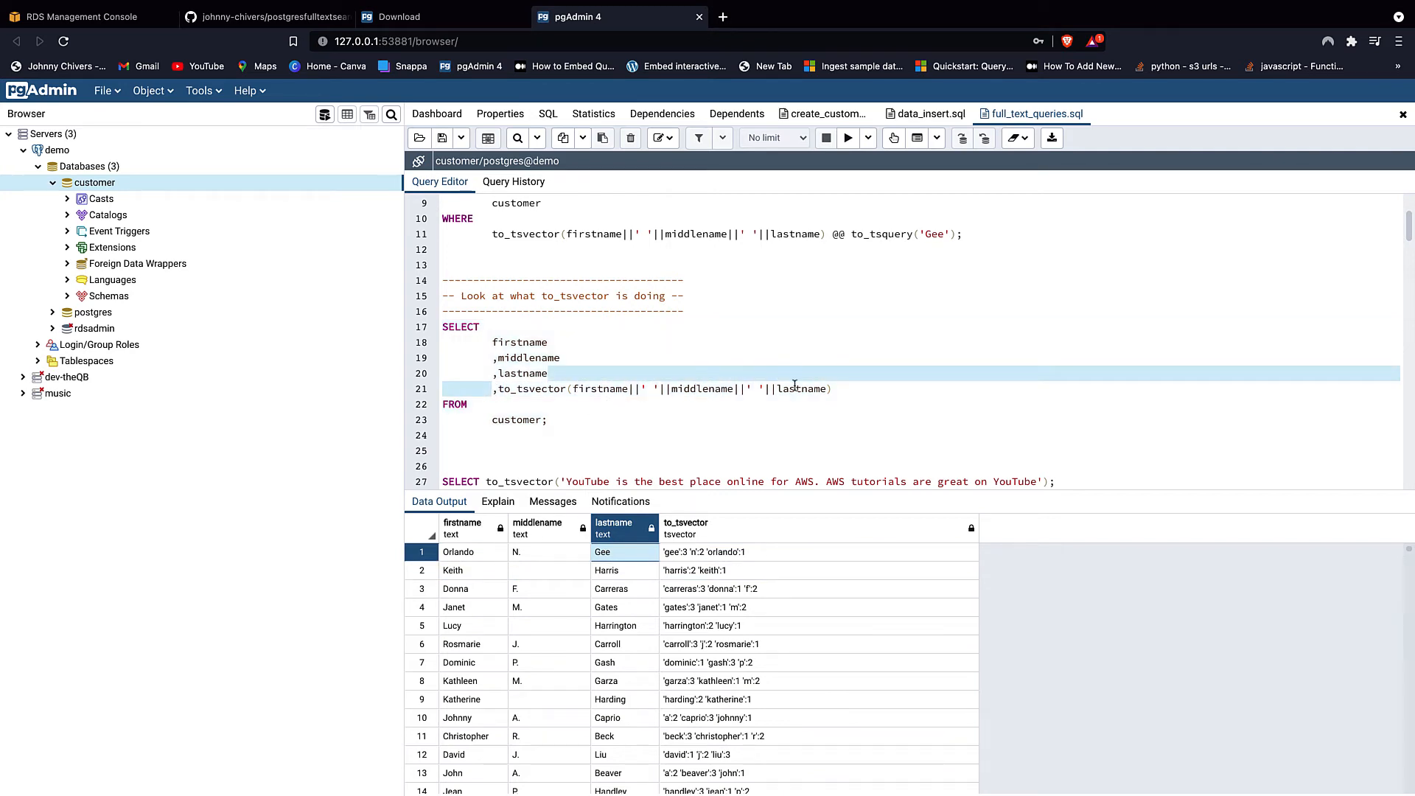
pyautogui.moveTo(672, 562)
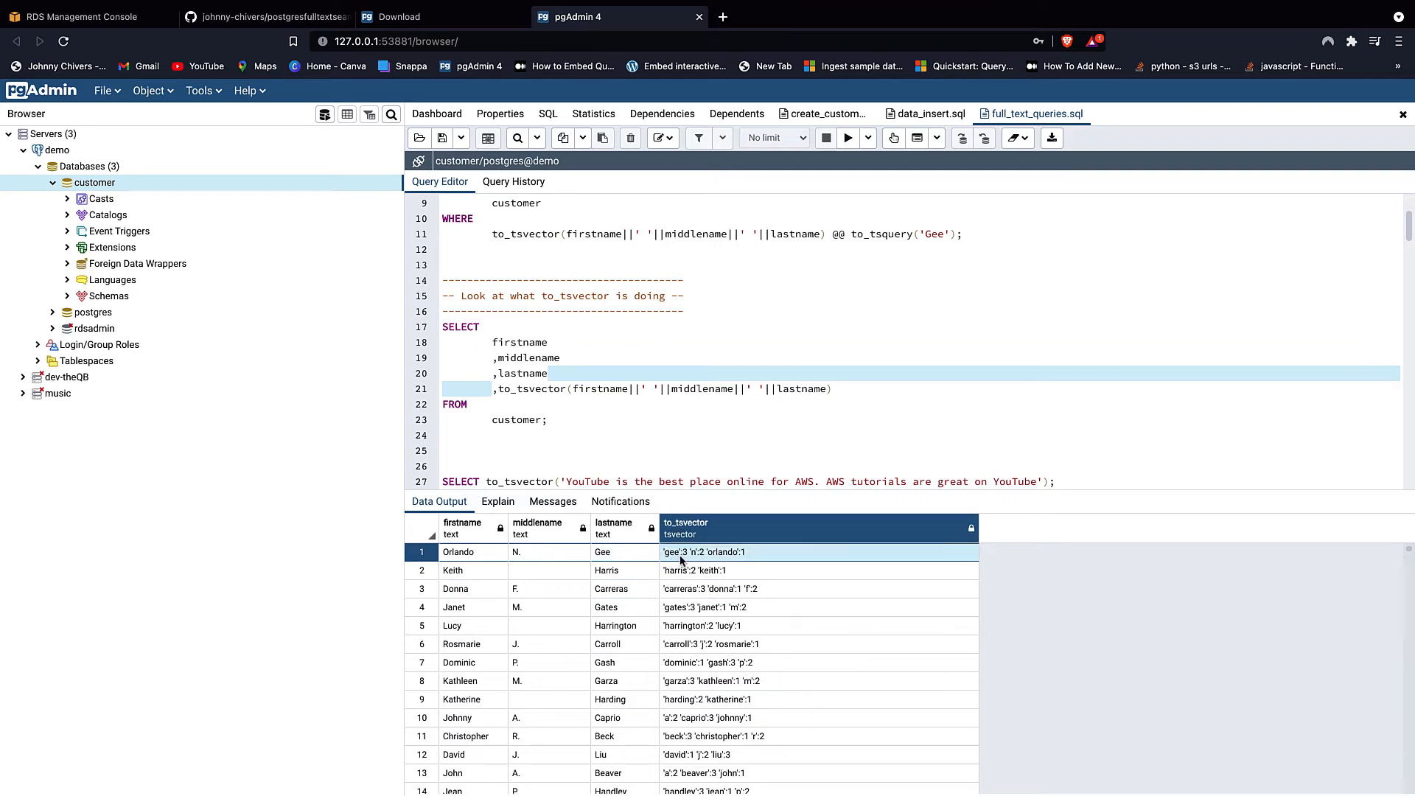
pyautogui.moveTo(569, 562)
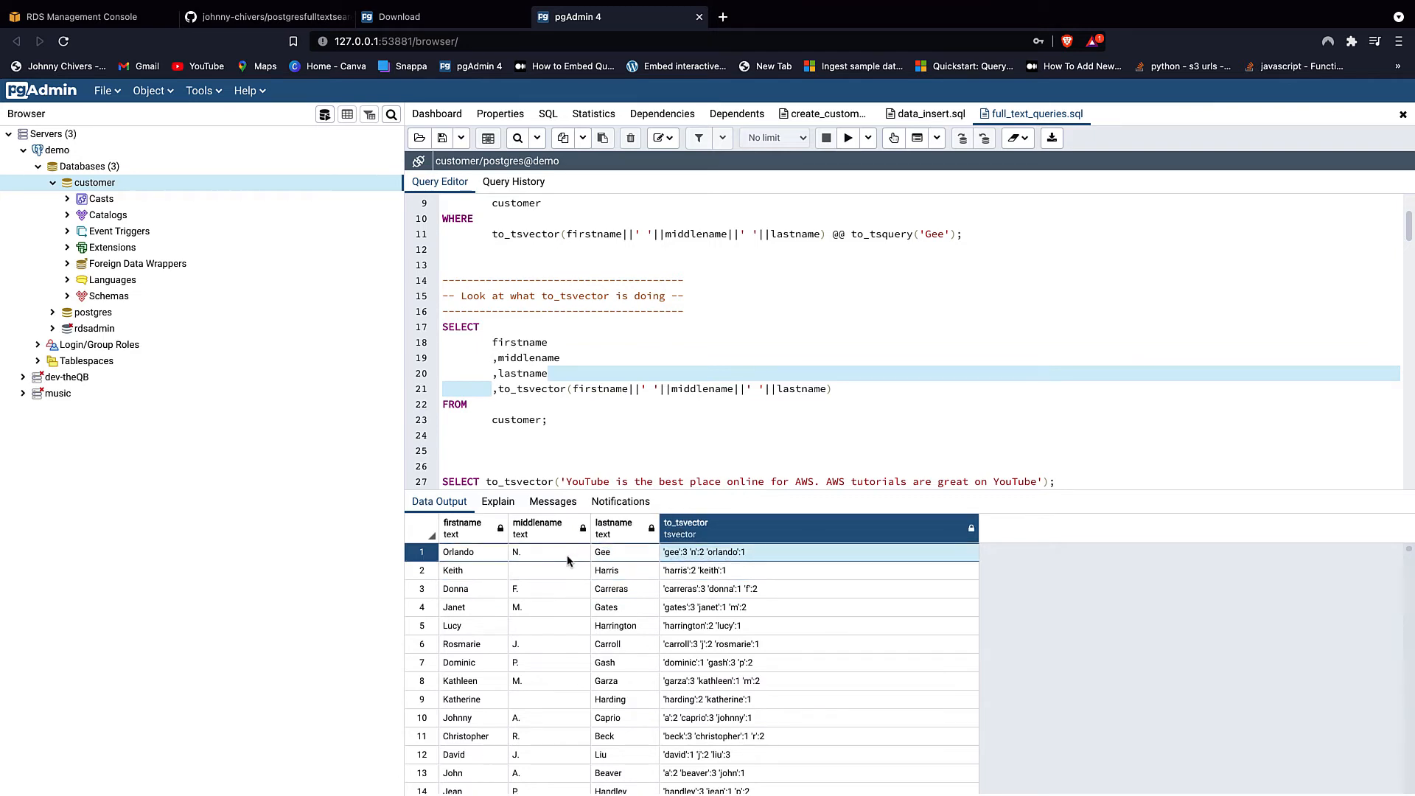
pyautogui.moveTo(695, 557)
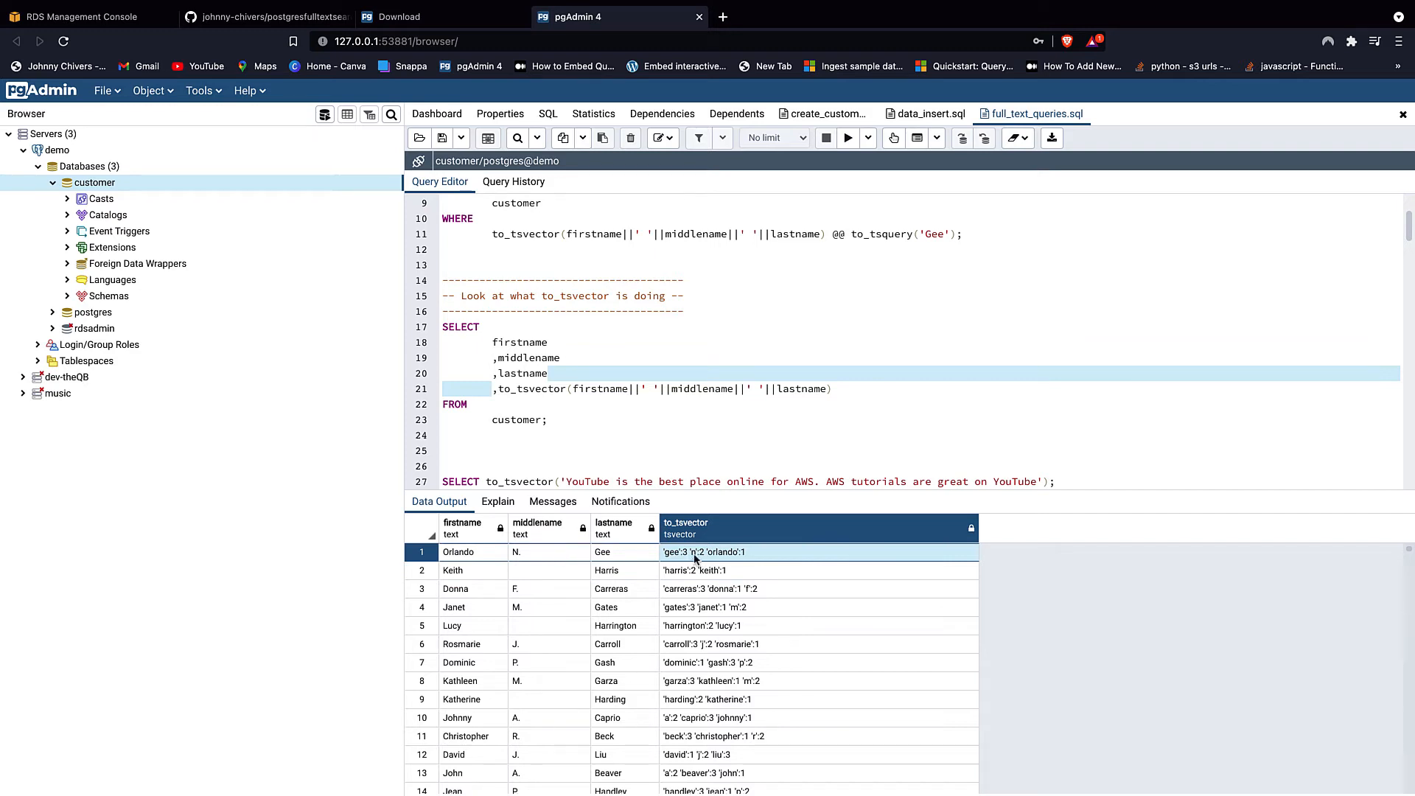
pyautogui.moveTo(565, 561)
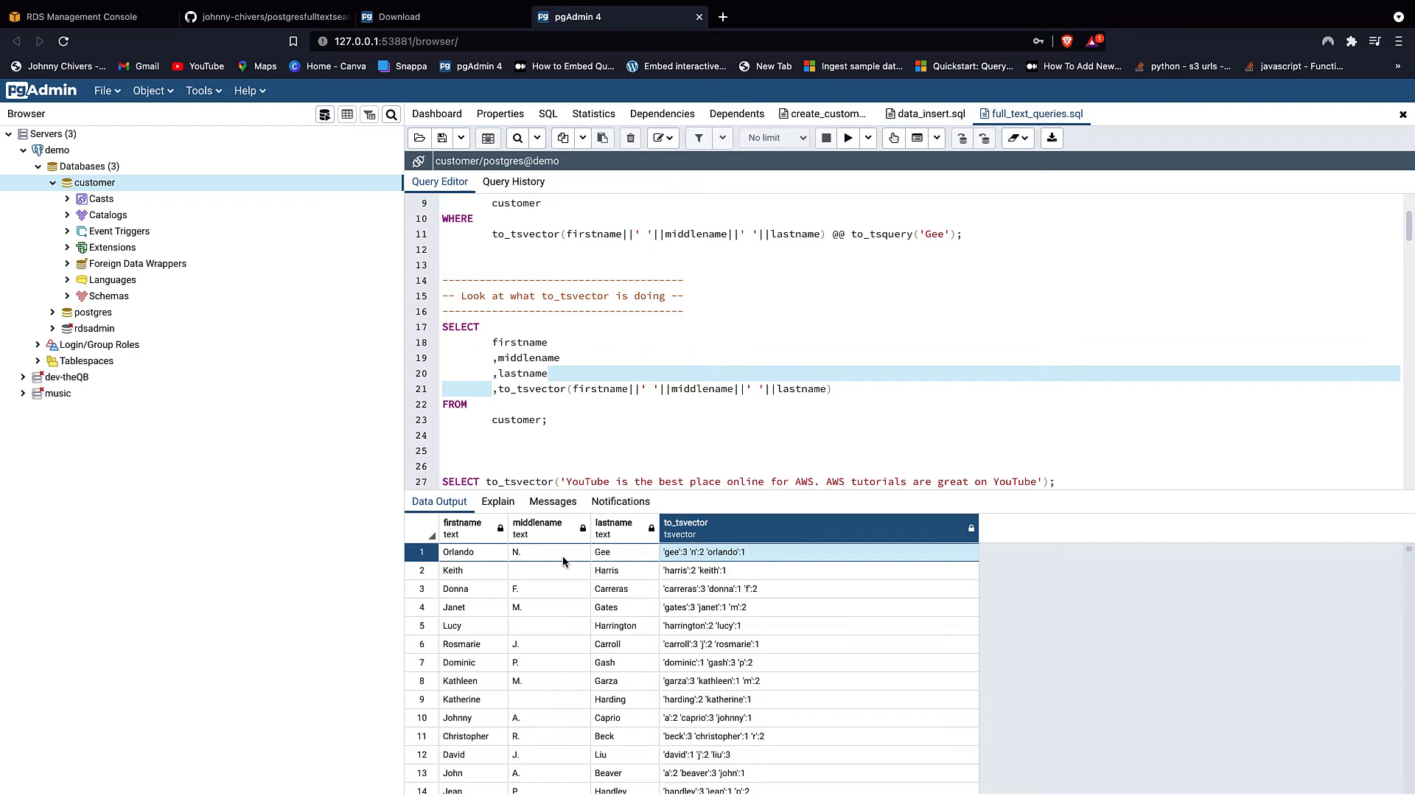
pyautogui.moveTo(710, 560)
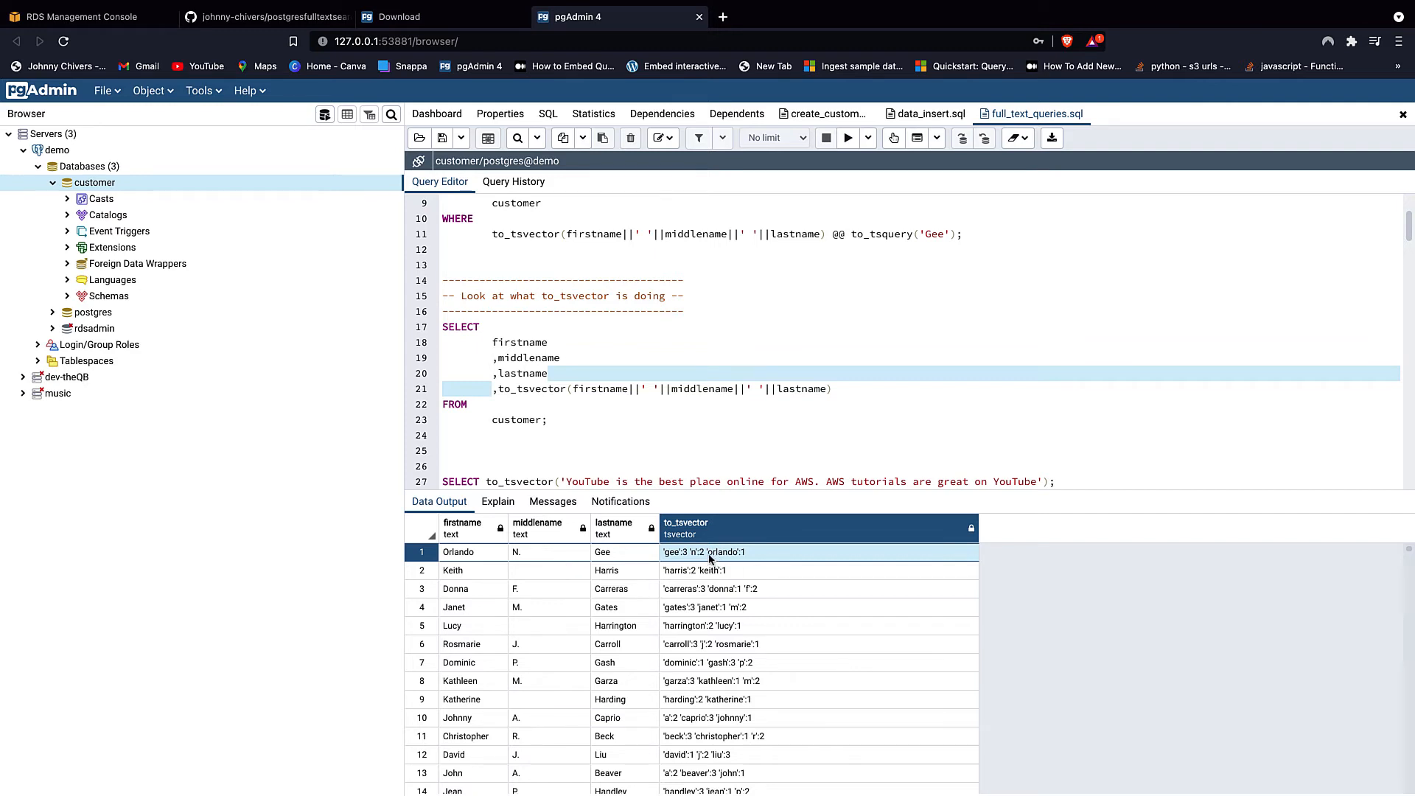
pyautogui.moveTo(469, 557)
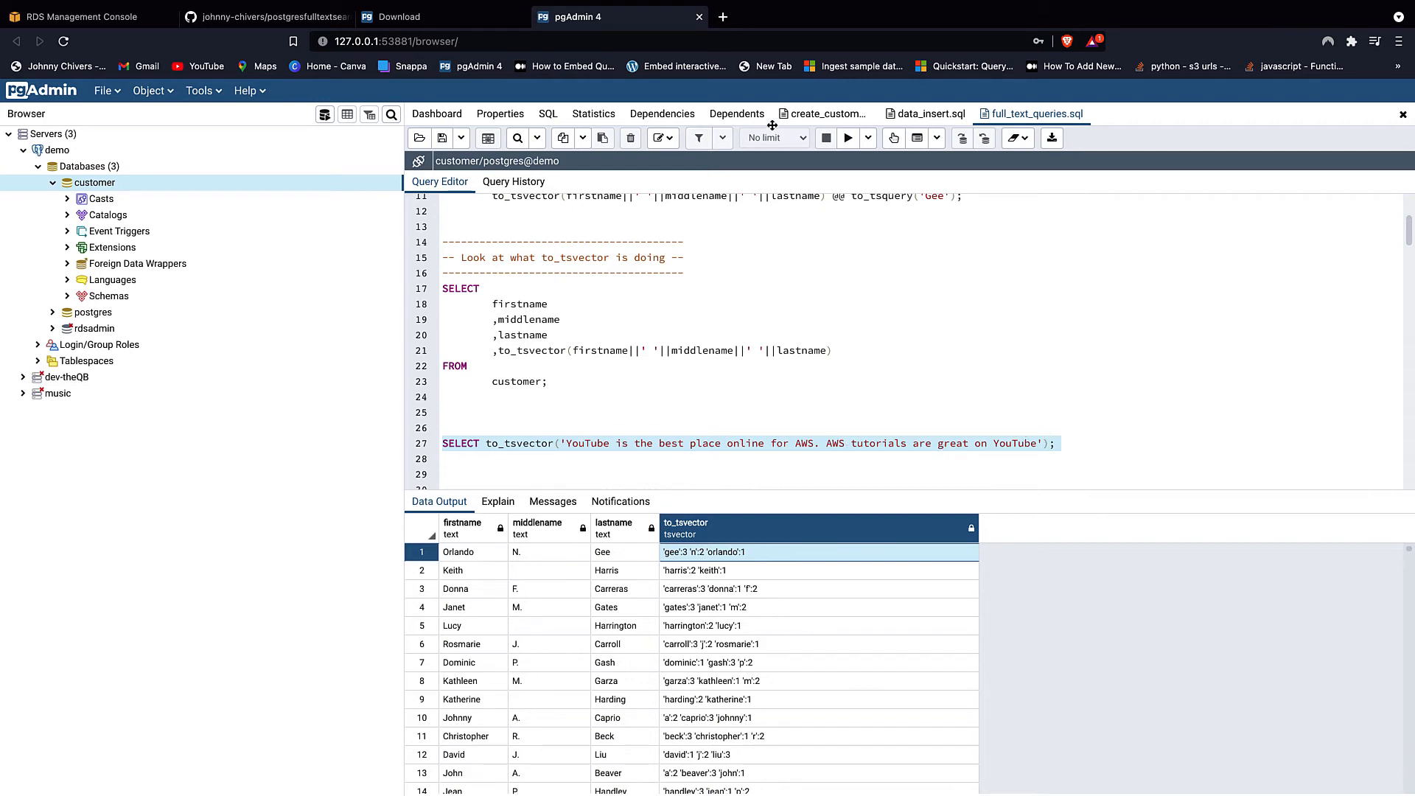
# - Run to_tsvector on the YouTube/AWS sentence, showing lexemes like 'aws':8,9 and 'youtube':1,14
pyautogui.click(847, 137)
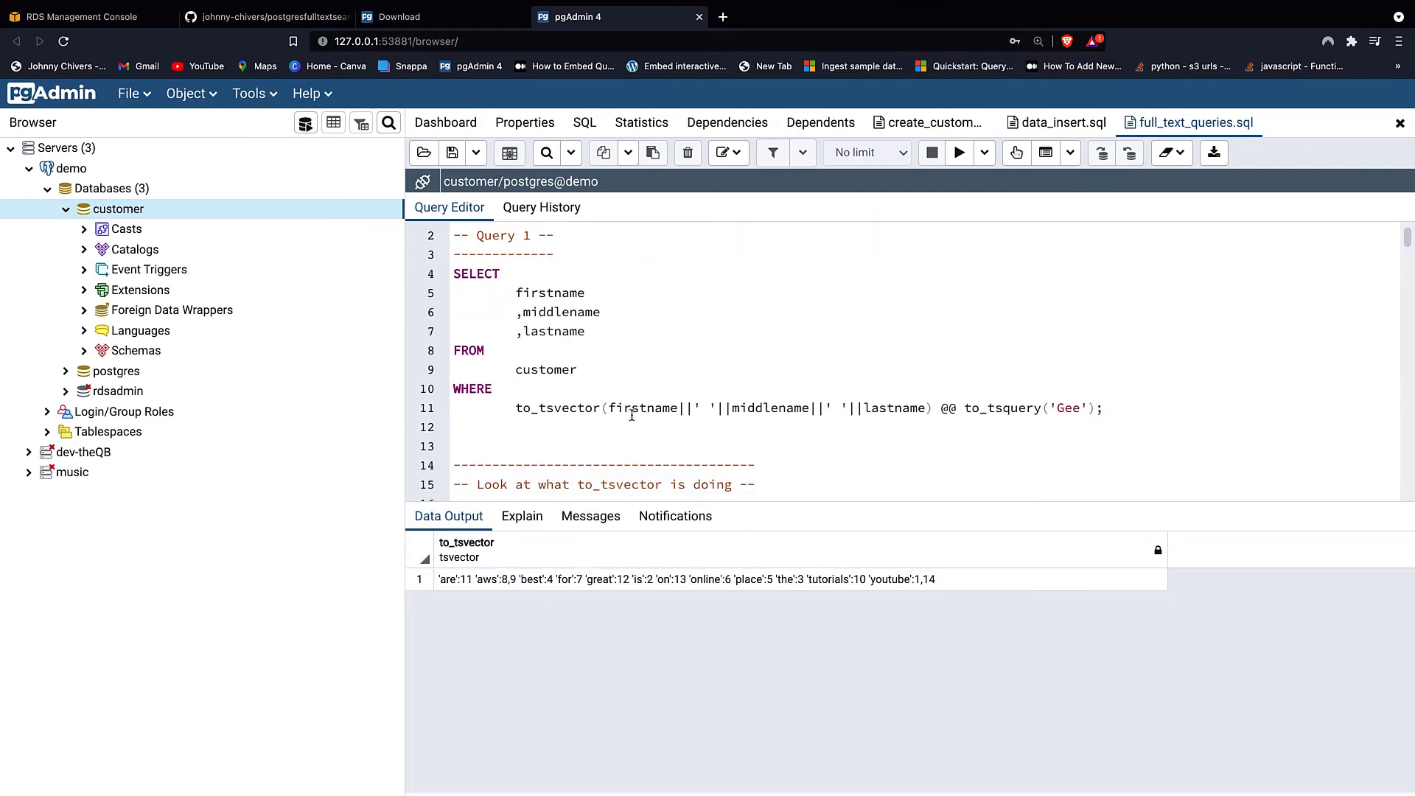
pyautogui.scroll(-3)
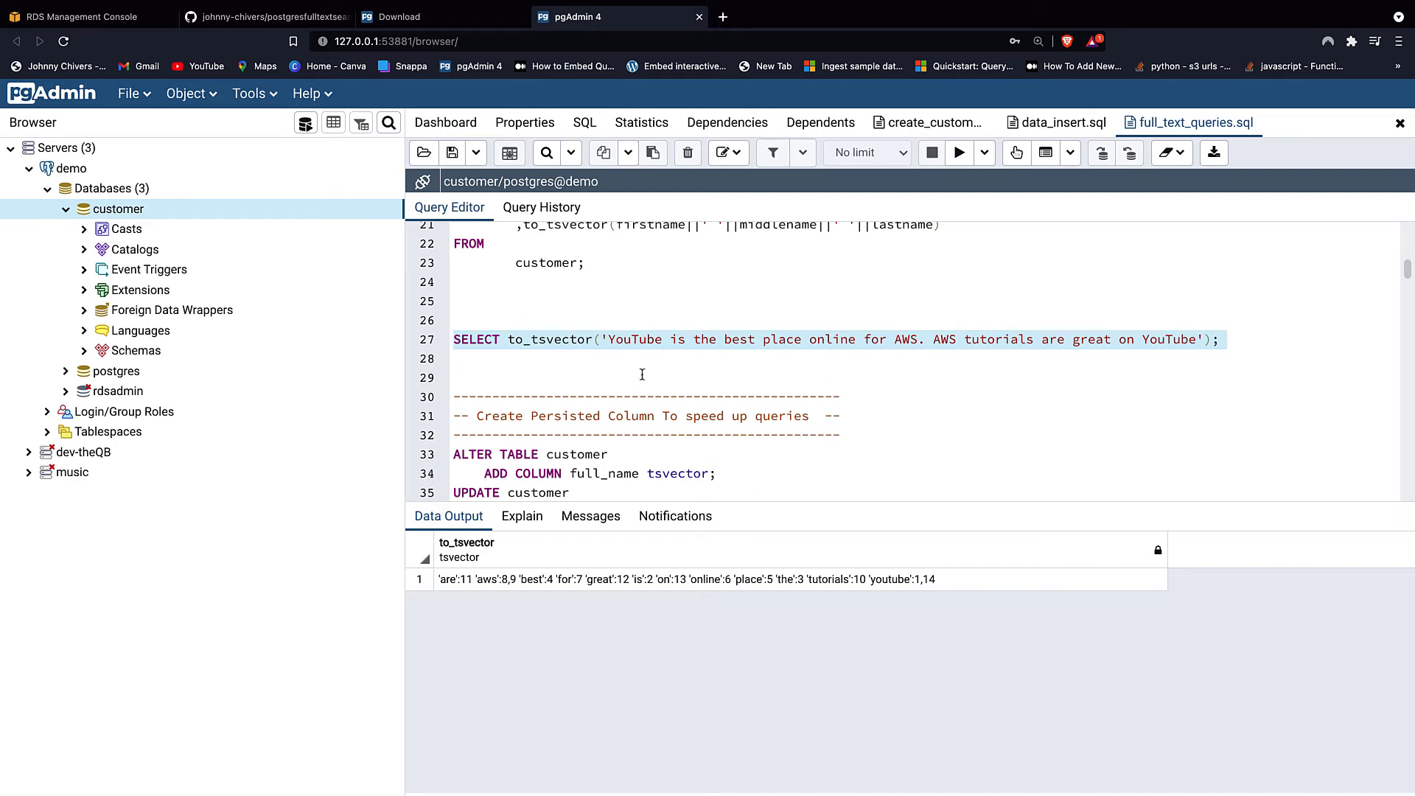
pyautogui.moveTo(925, 588)
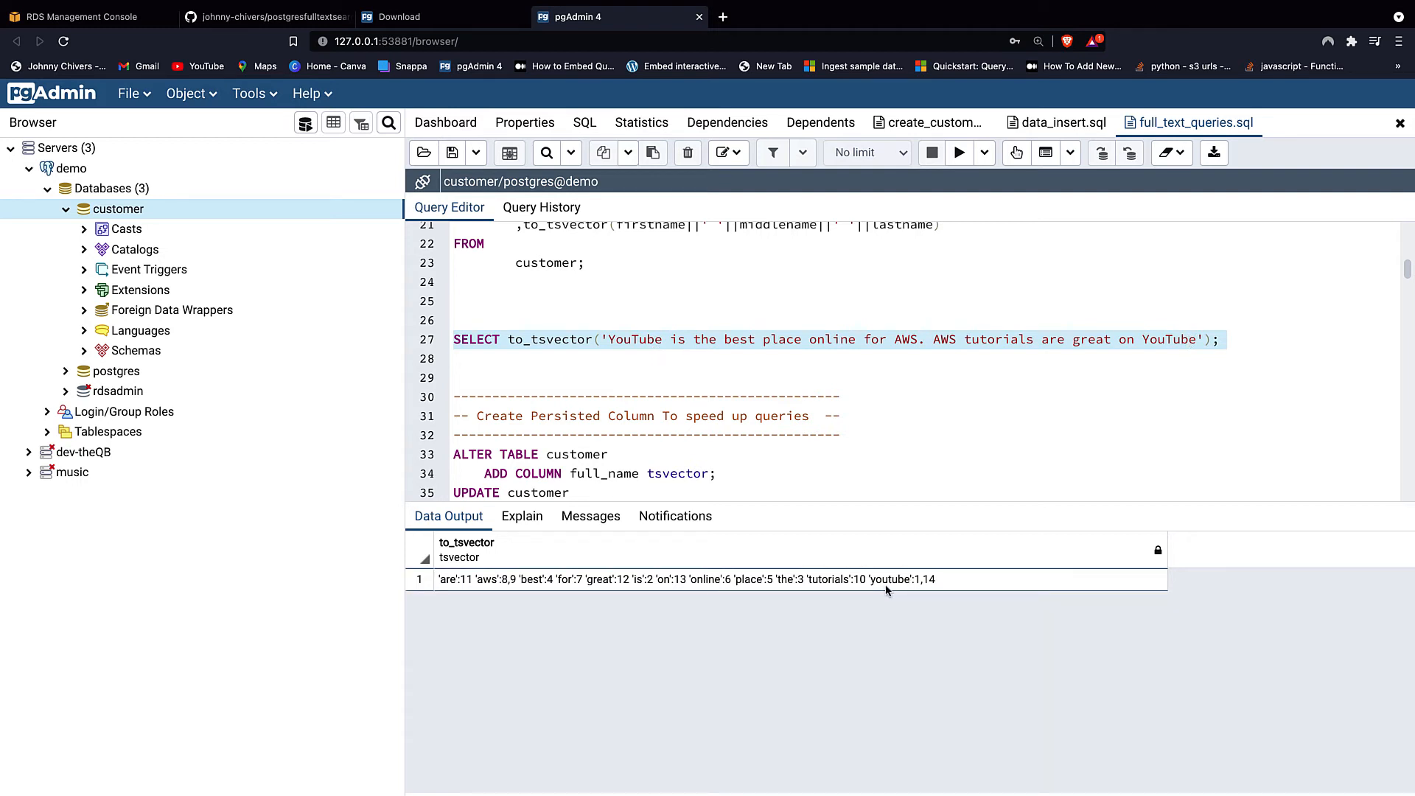
pyautogui.moveTo(802, 608)
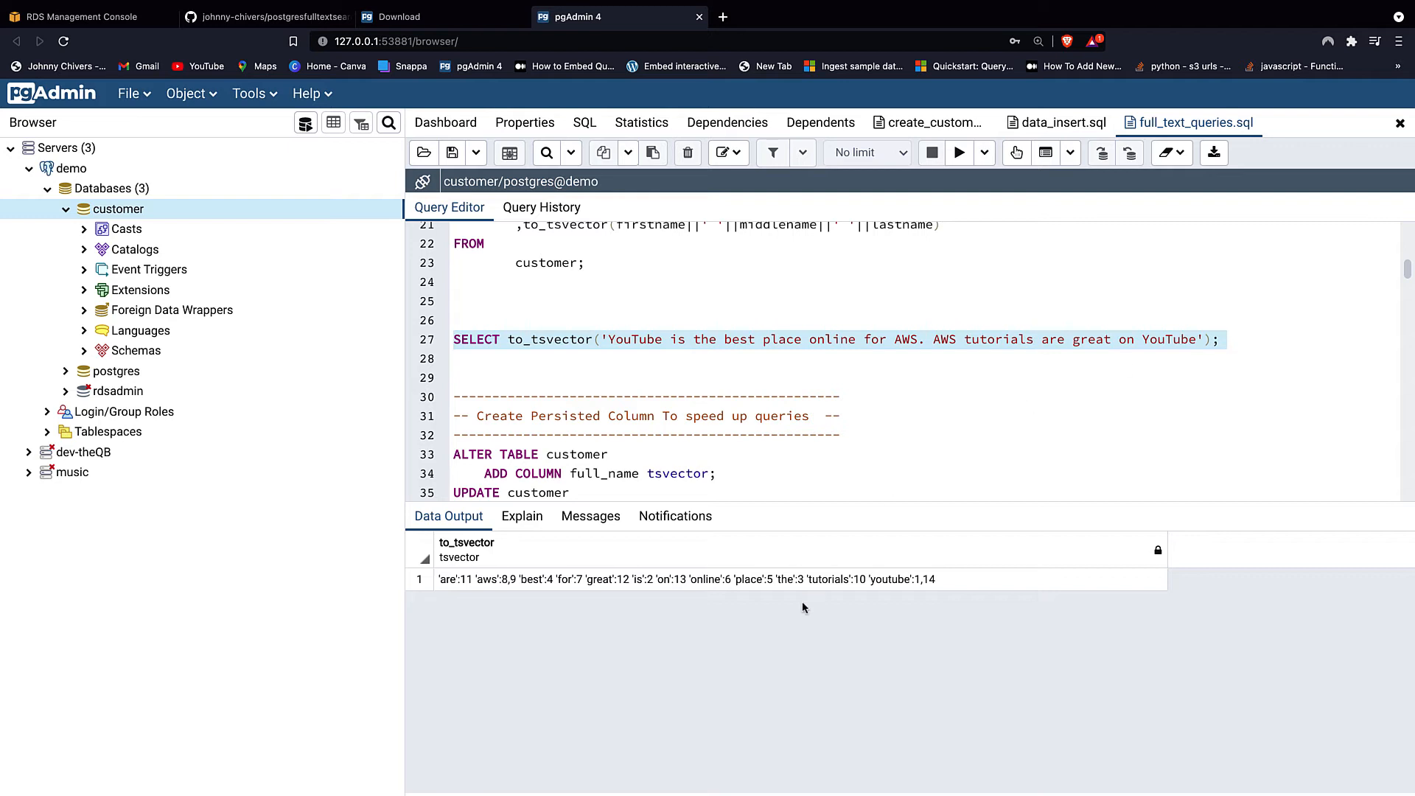
pyautogui.moveTo(898, 594)
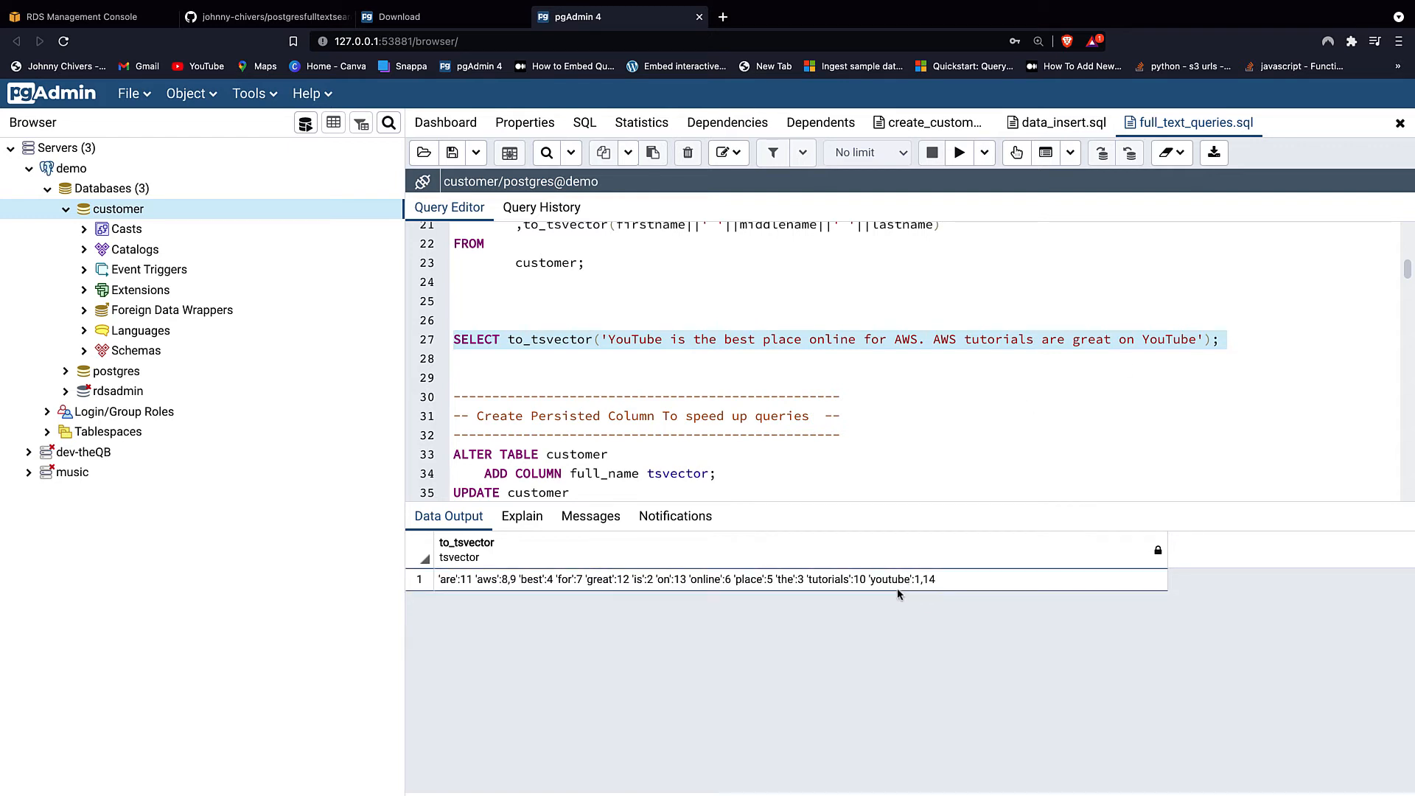
pyautogui.moveTo(800, 590)
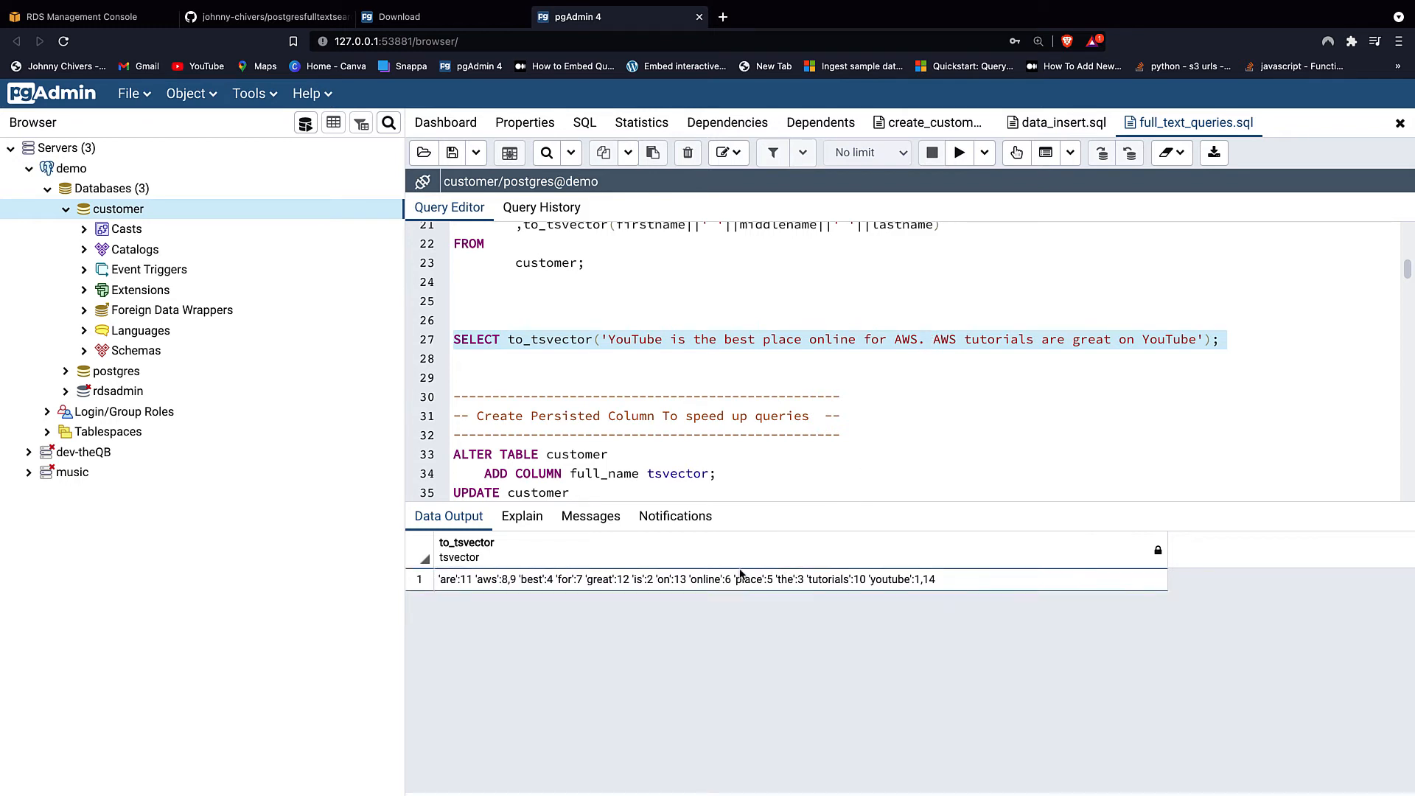
pyautogui.moveTo(492, 587)
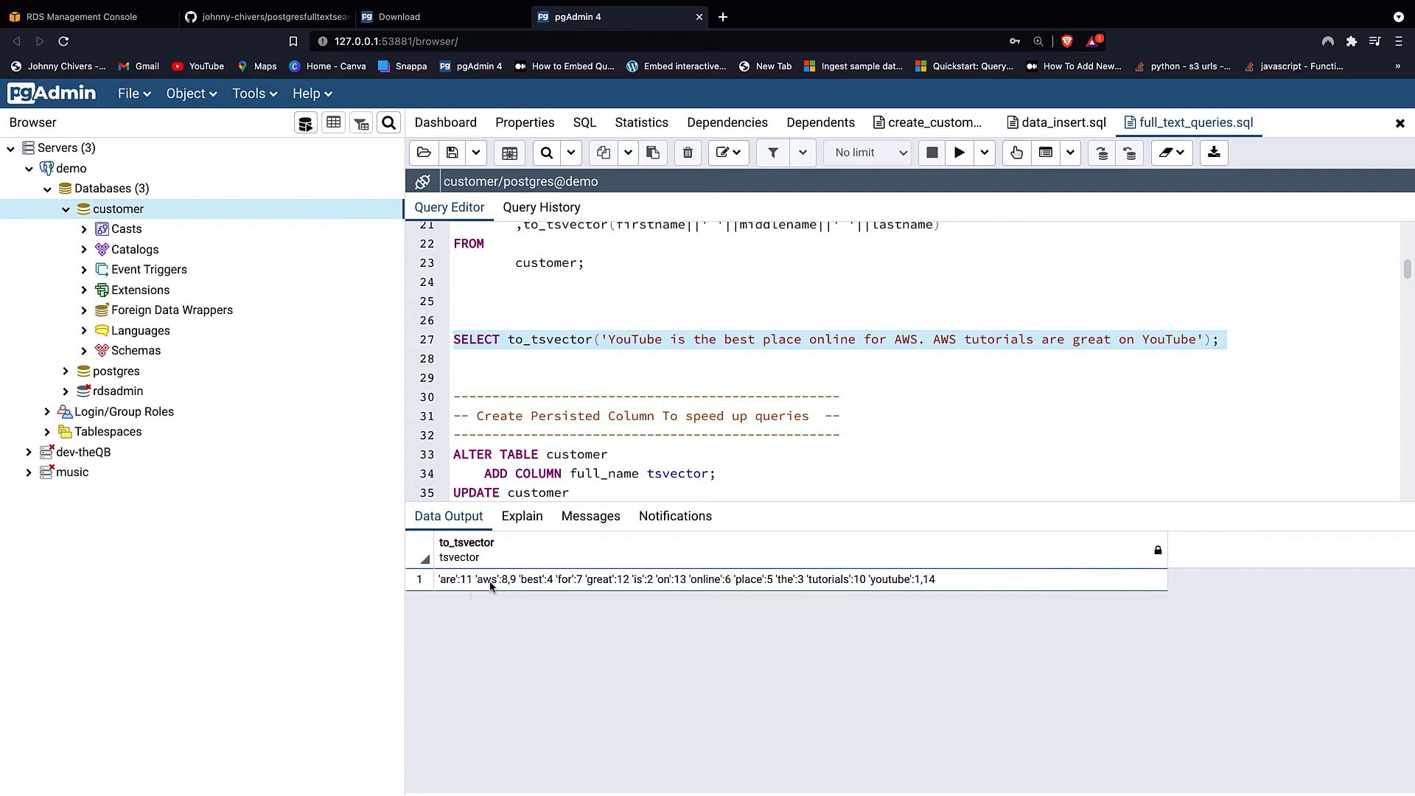
pyautogui.moveTo(512, 591)
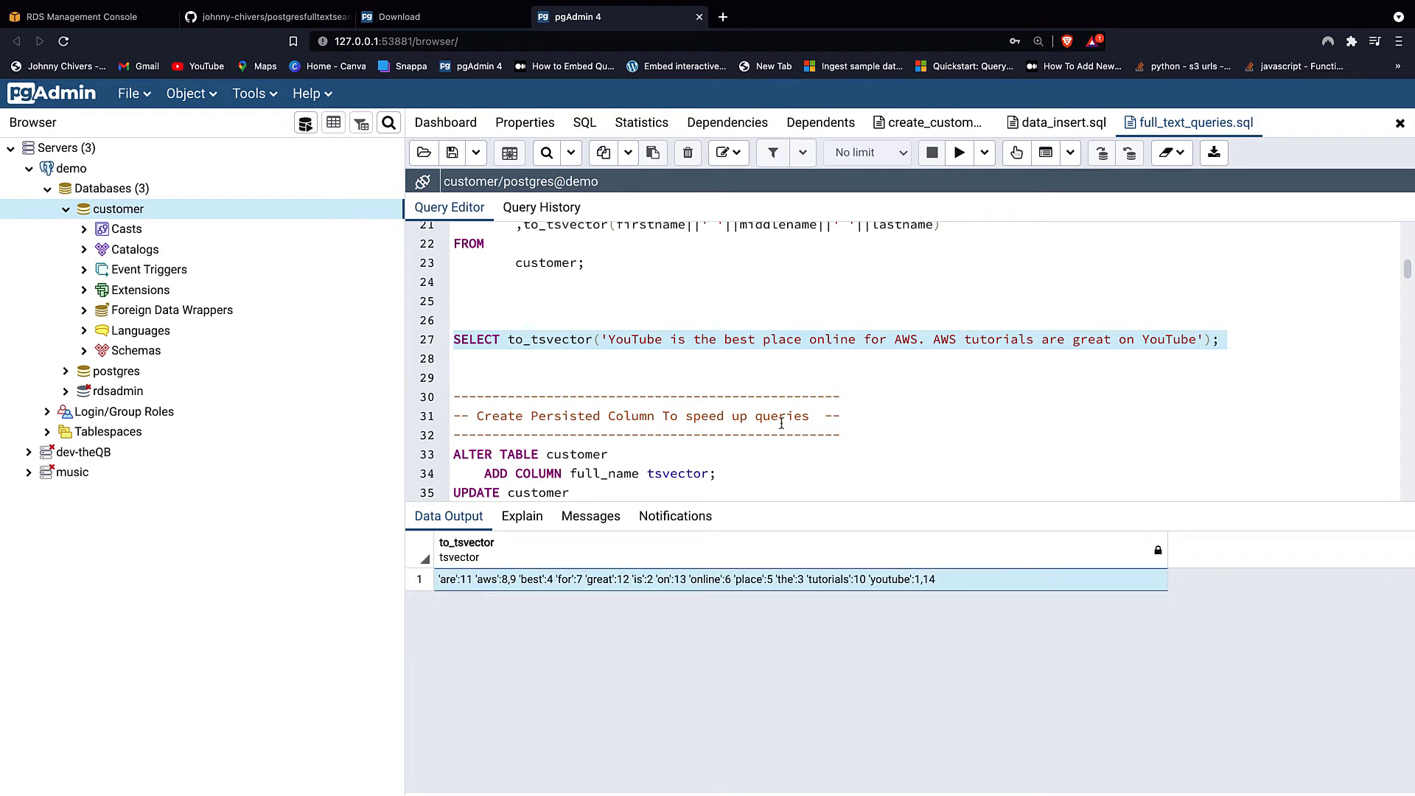
pyautogui.scroll(3)
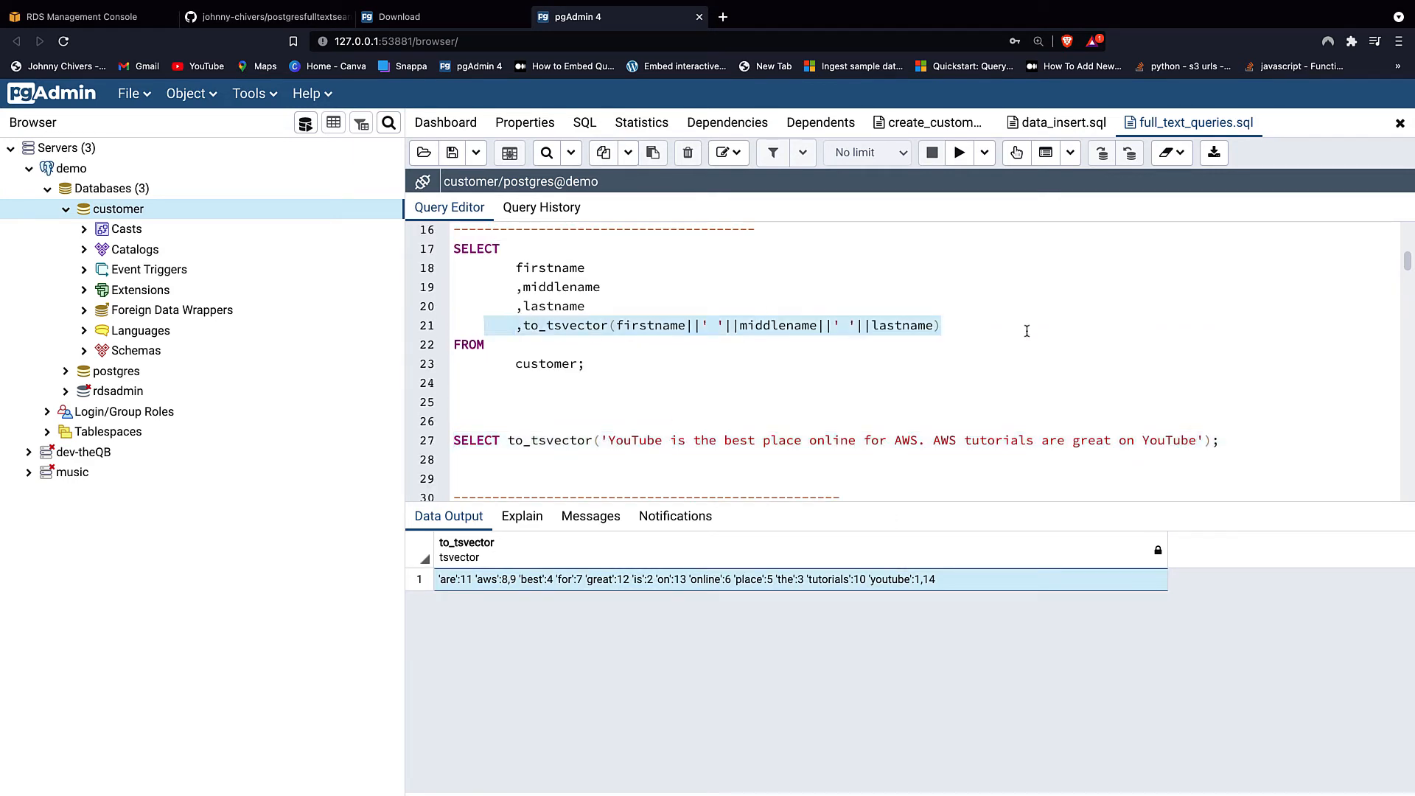
pyautogui.scroll(3)
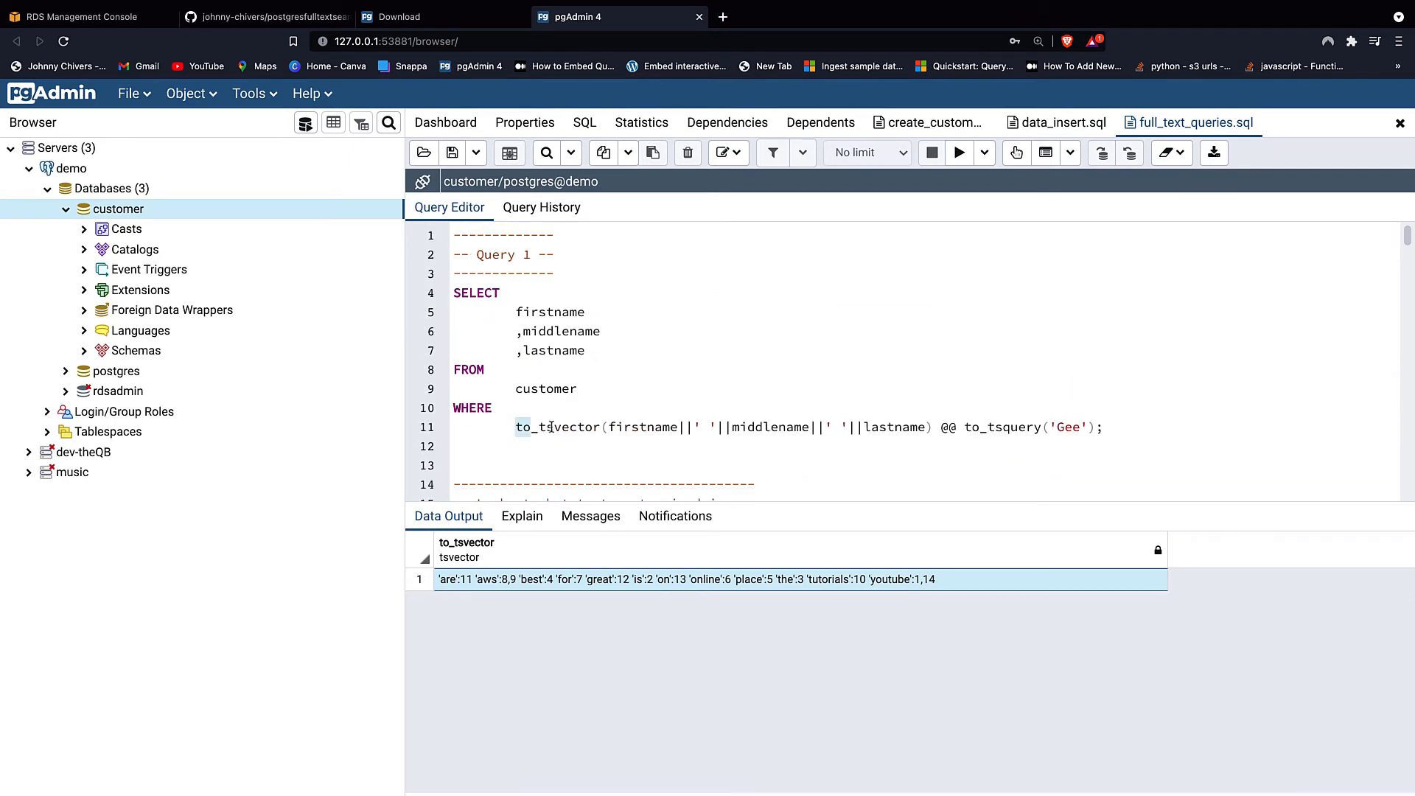
pyautogui.scroll(-3)
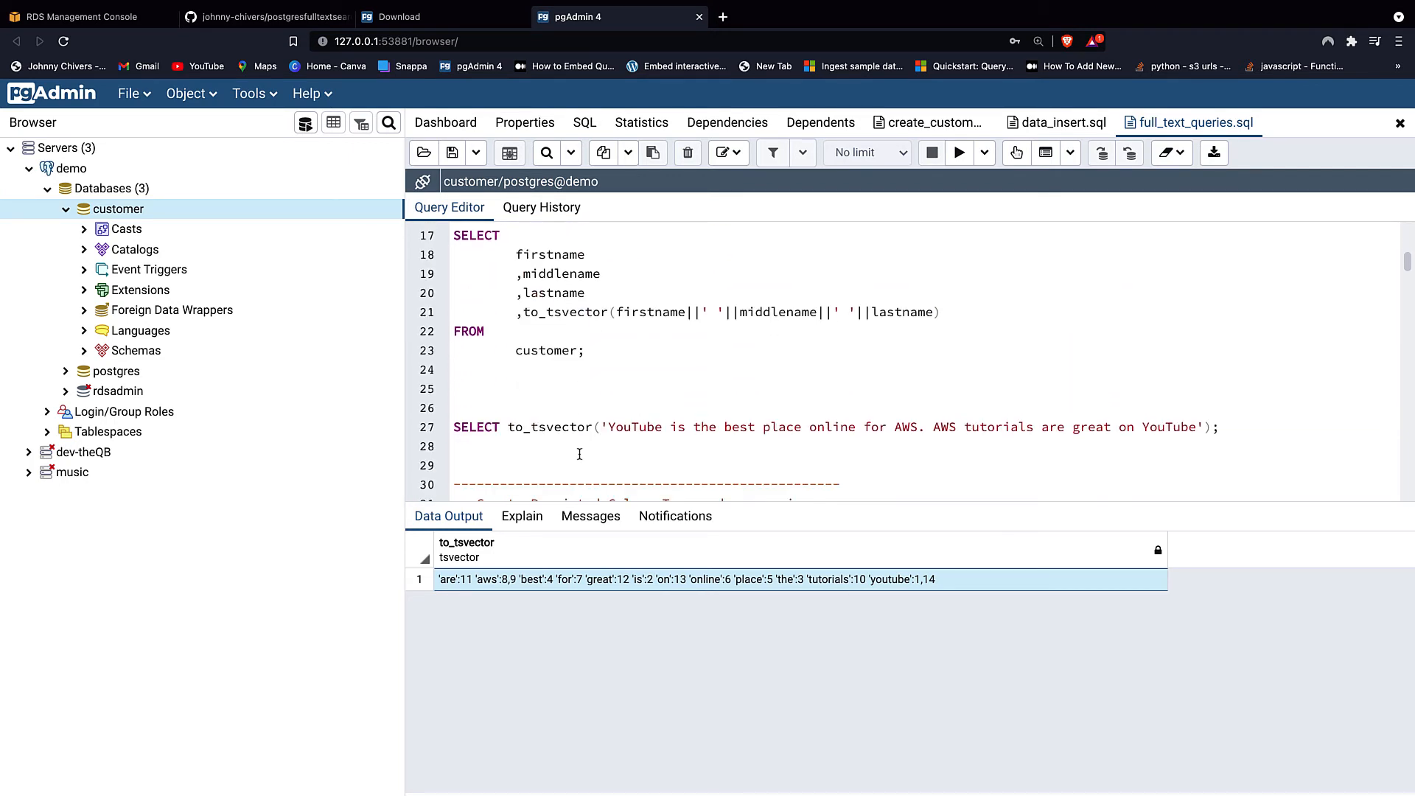
pyautogui.scroll(-3)
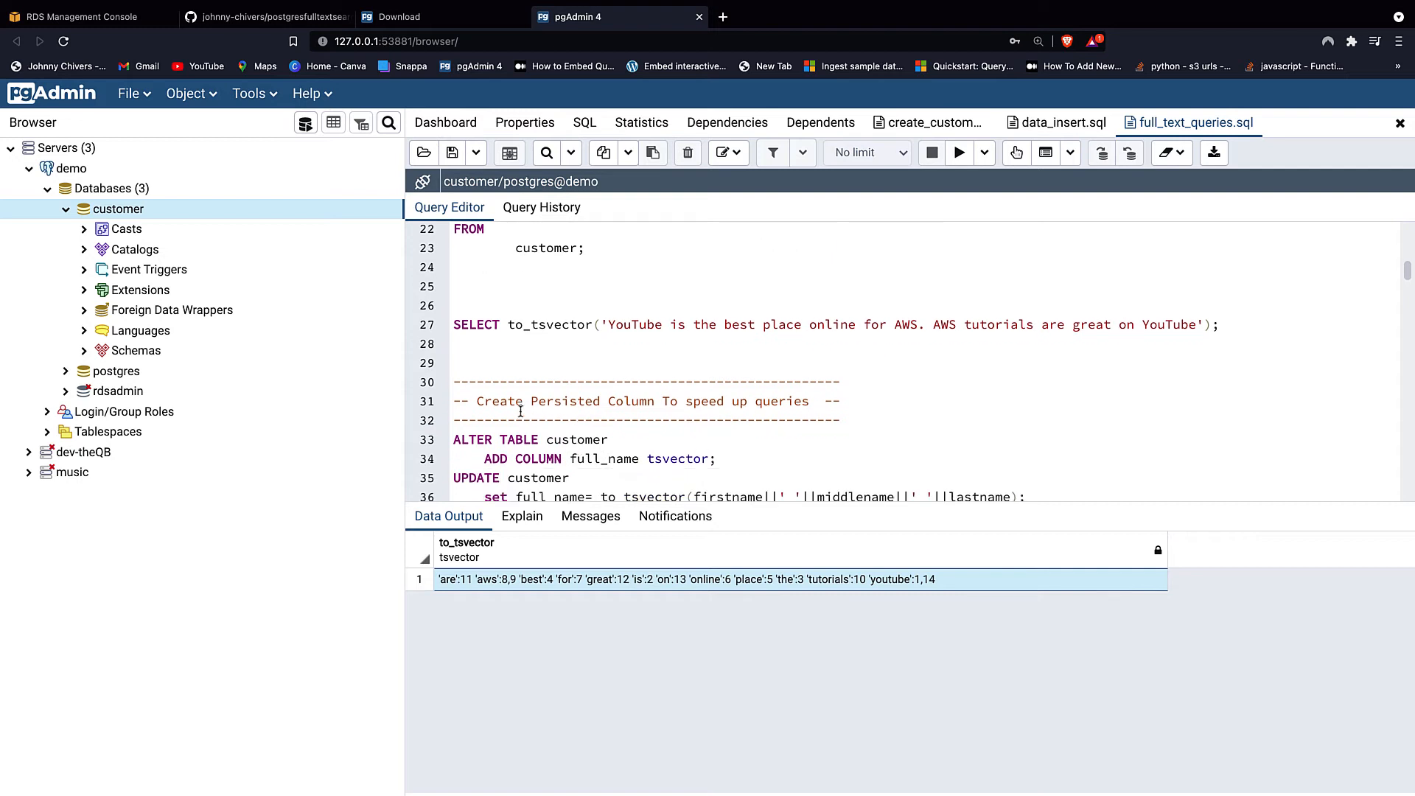
pyautogui.scroll(-3)
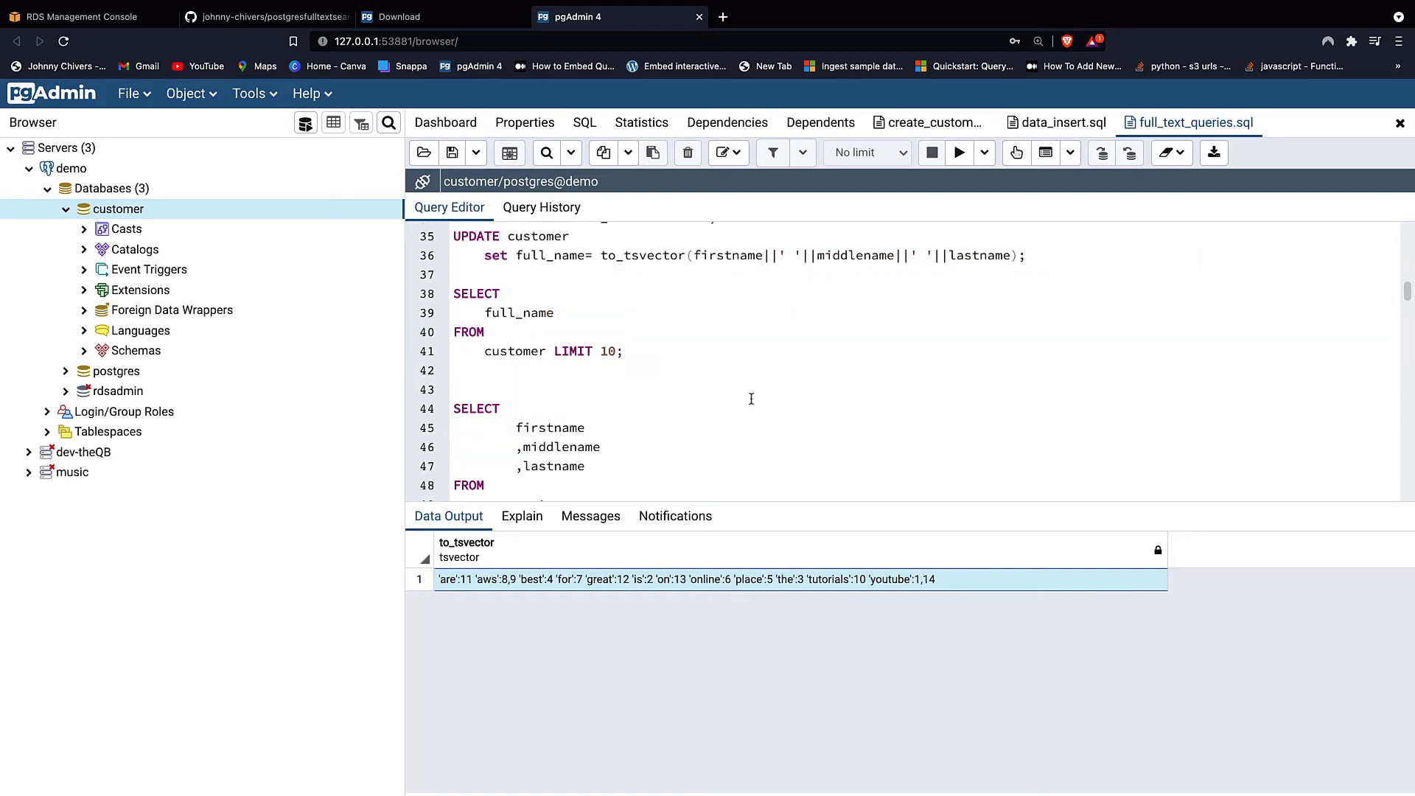
pyautogui.scroll(3)
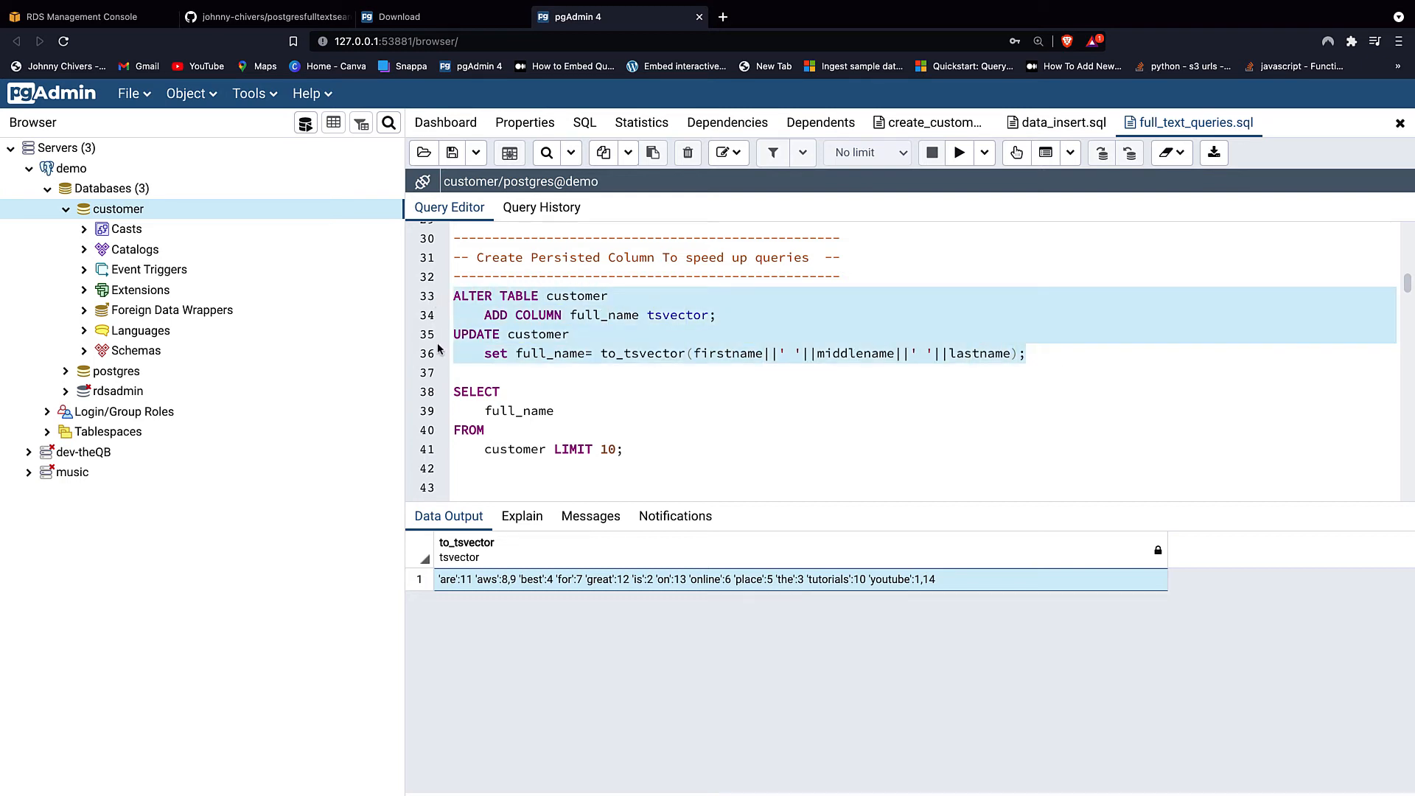
# - Add and populate the full_name tsvector column, then preview its first 10 values
pyautogui.click(959, 152)
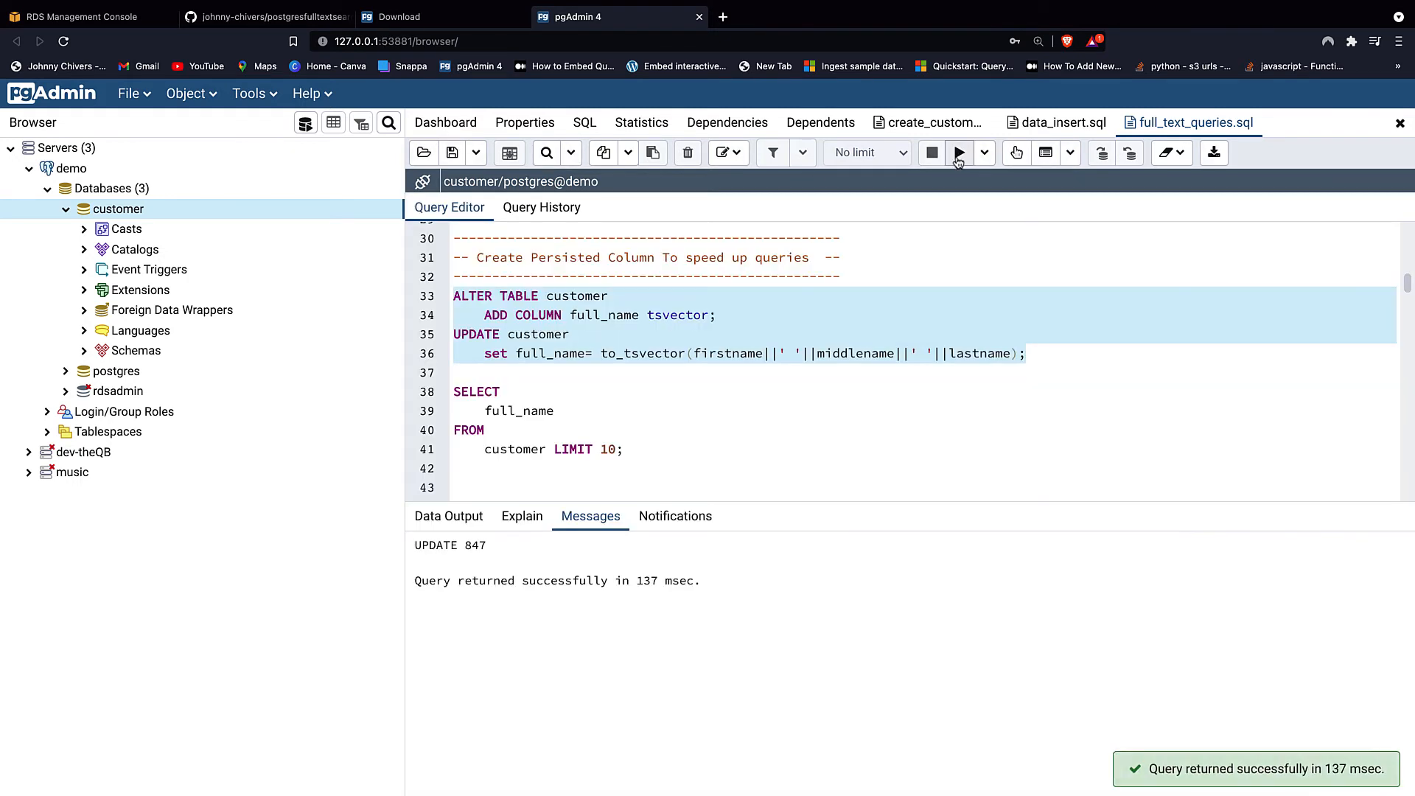
pyautogui.click(556, 429)
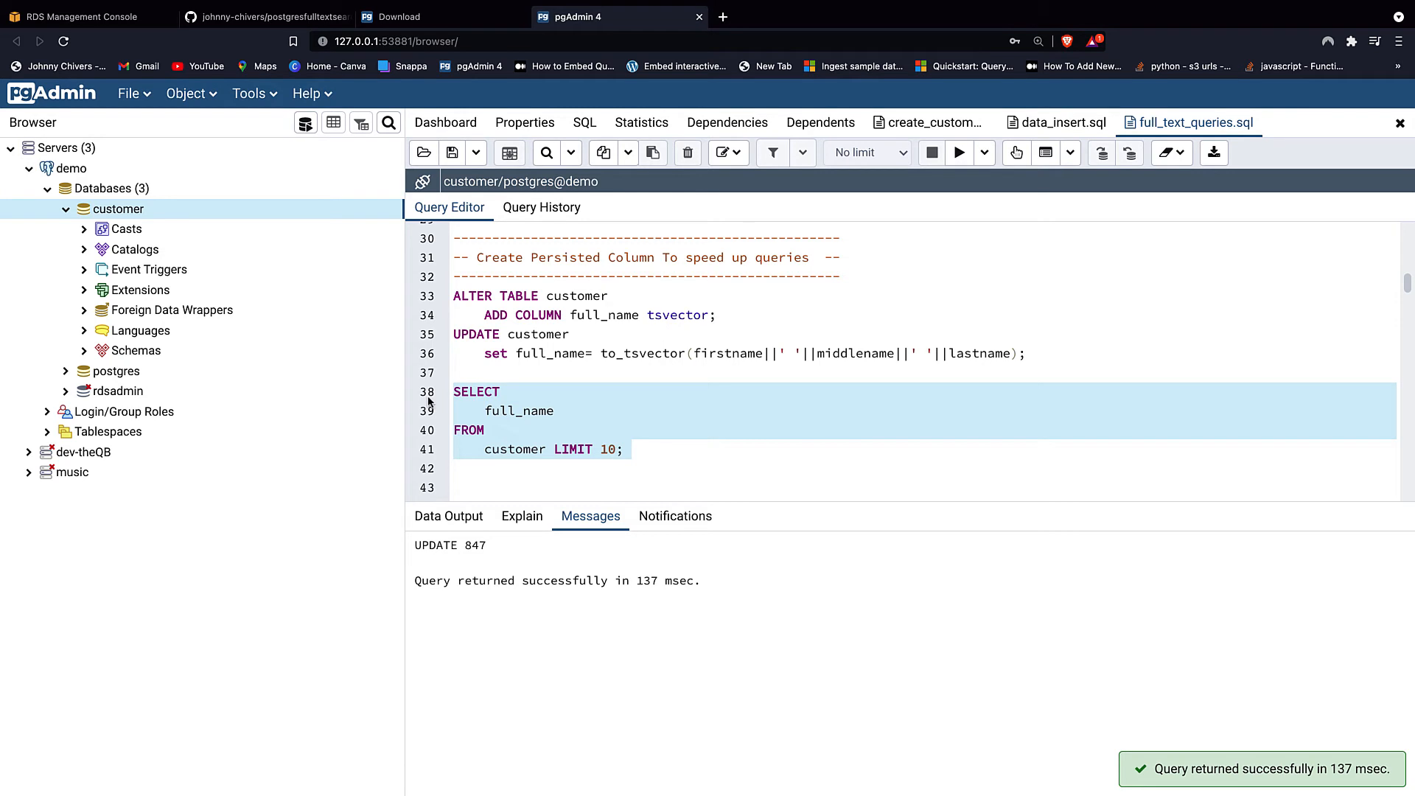
pyautogui.moveTo(442, 462)
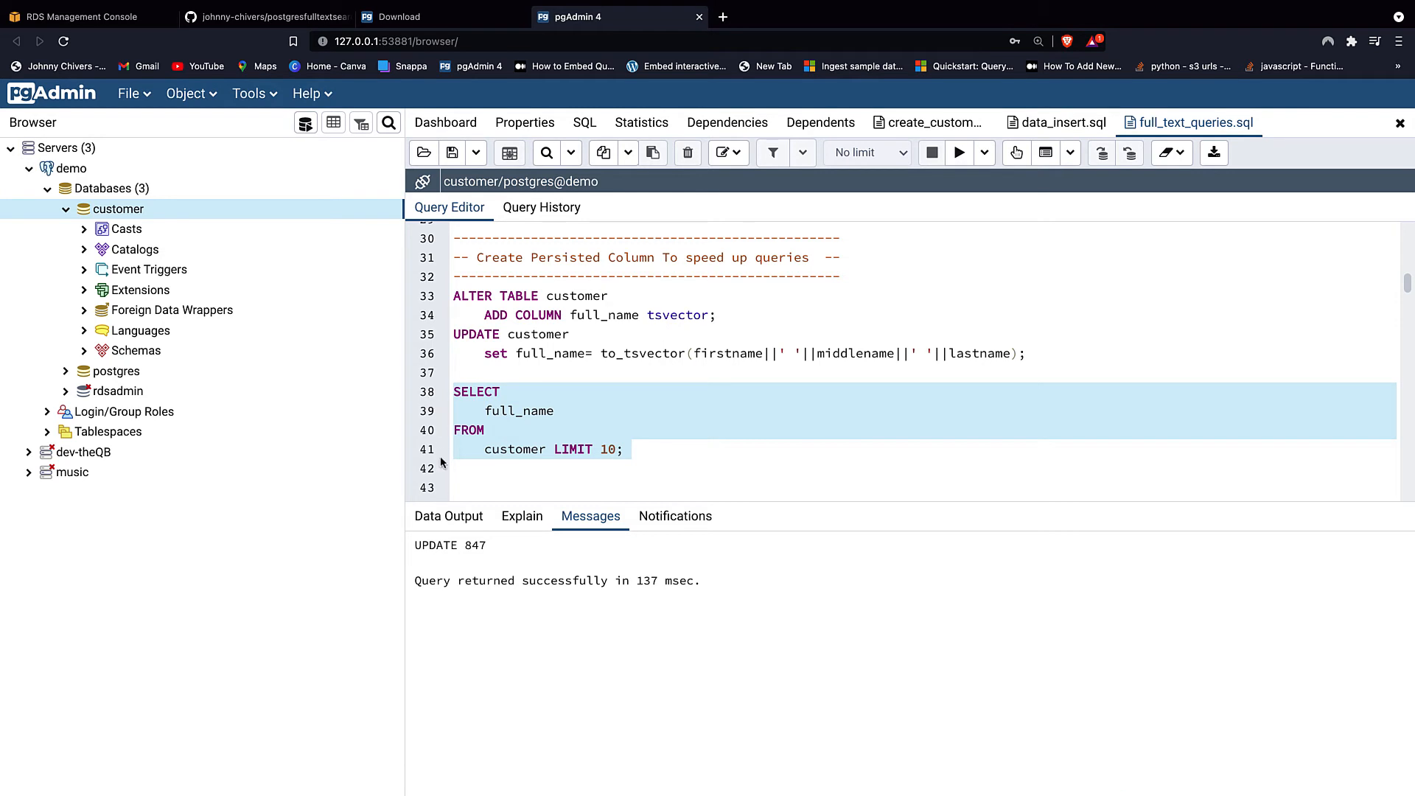
pyautogui.click(959, 152)
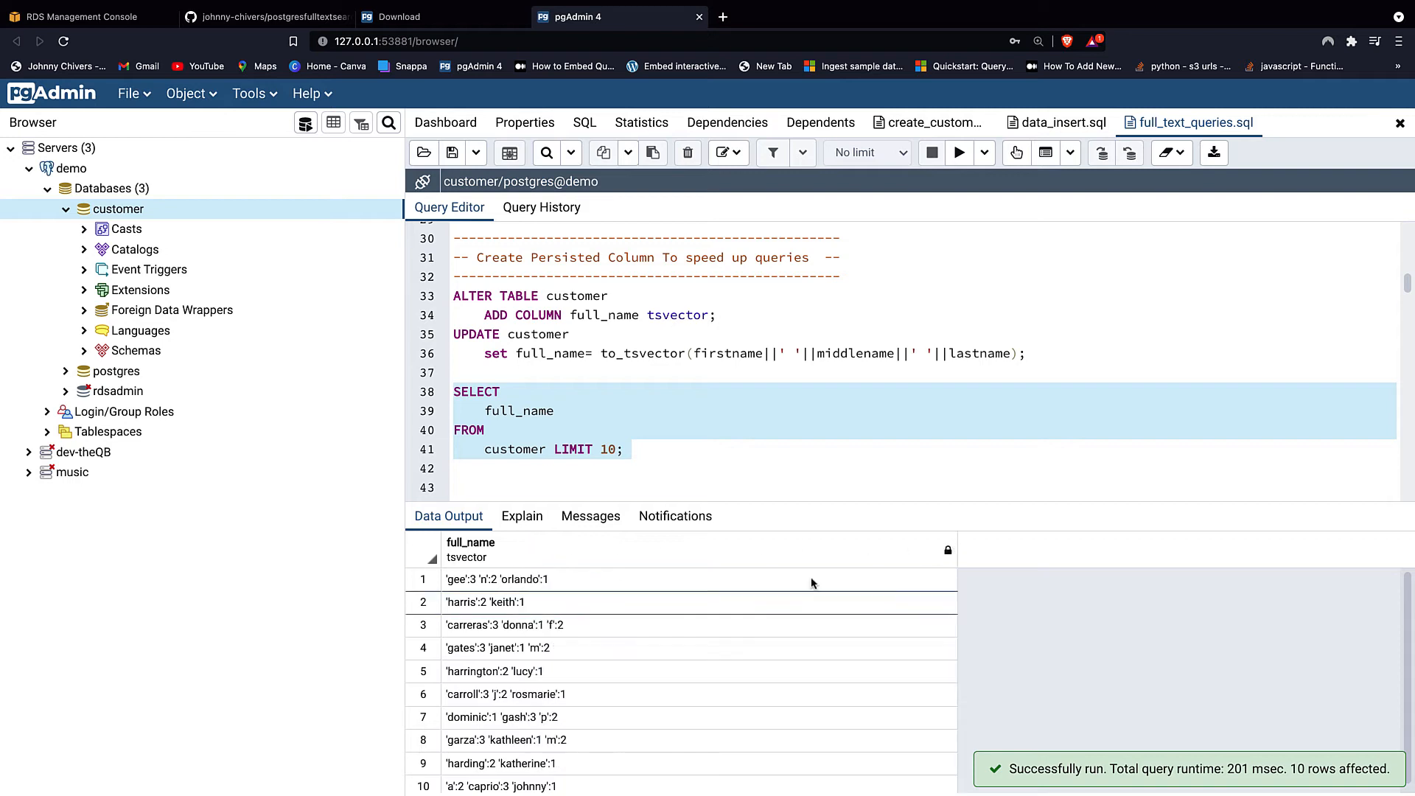
pyautogui.scroll(-3)
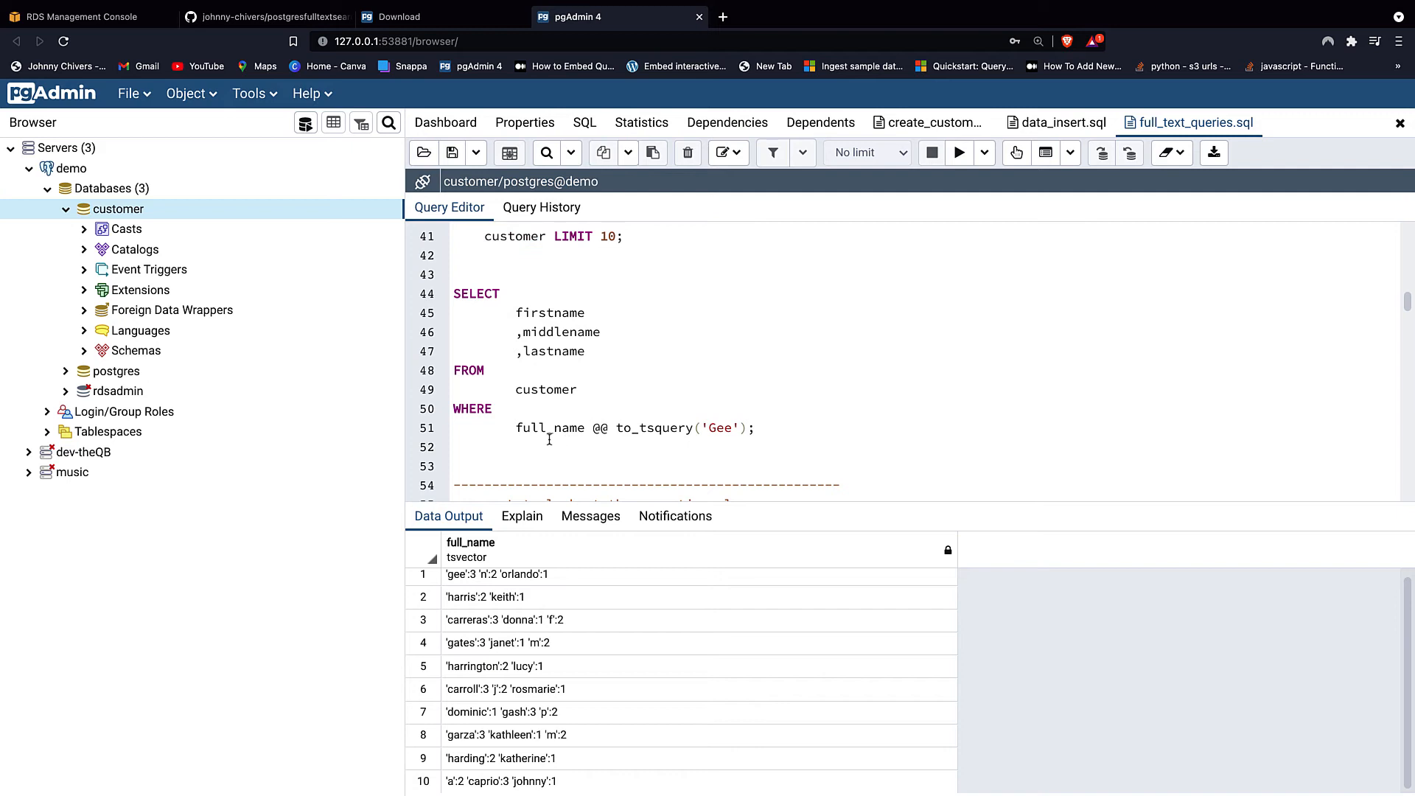
# - Run the full_name @@ to_tsquery('Gee') search, returning Orlando N. Gee twice
pyautogui.scroll(-3)
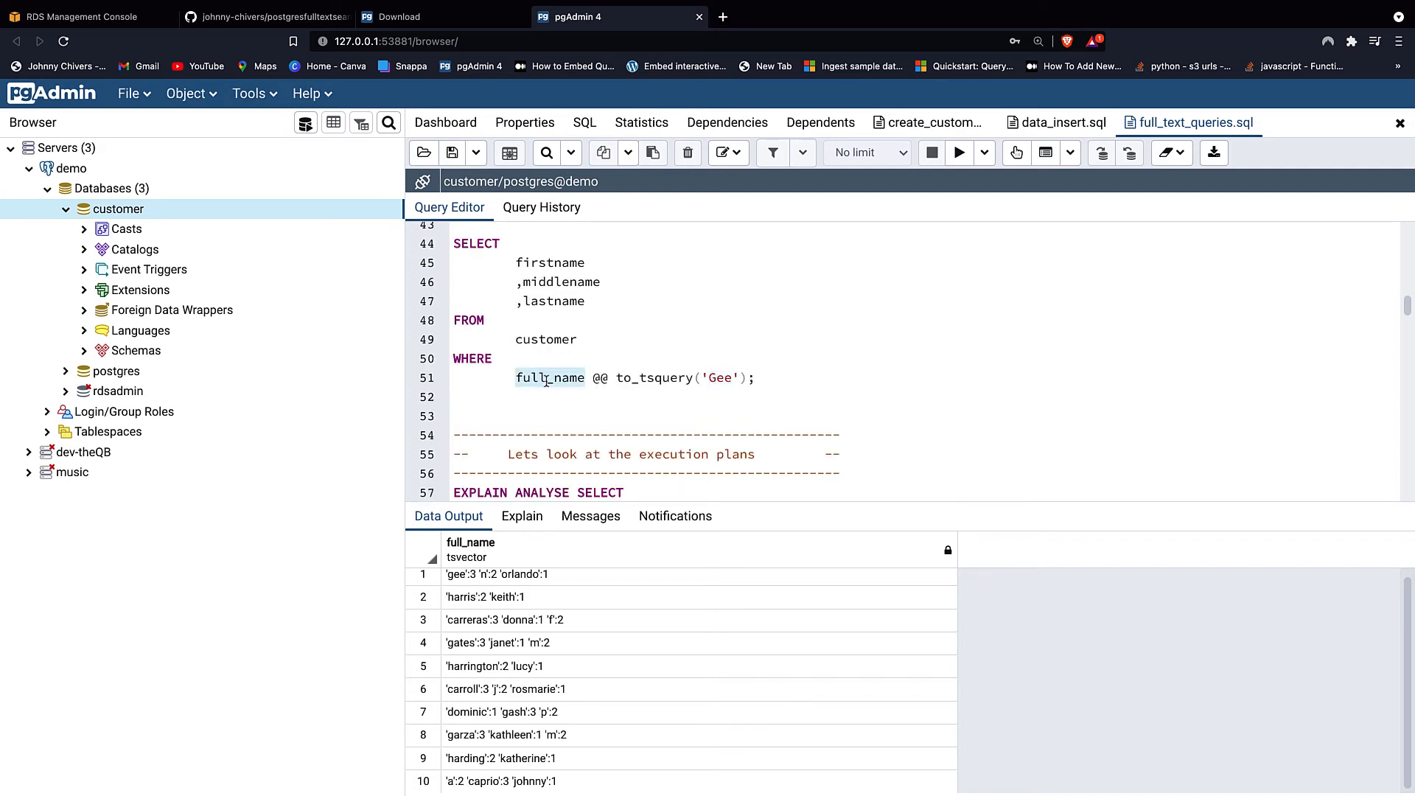
pyautogui.scroll(3)
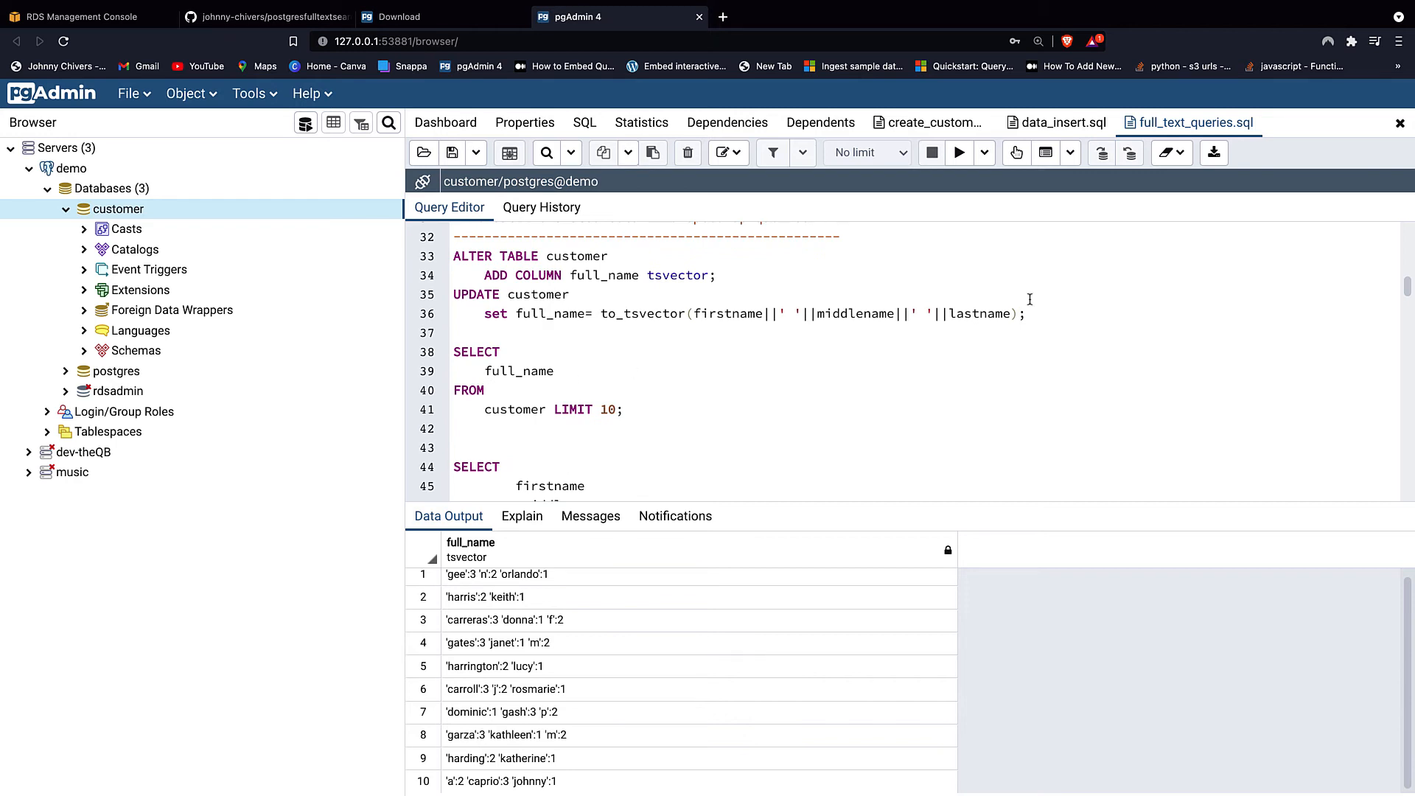
pyautogui.scroll(-3)
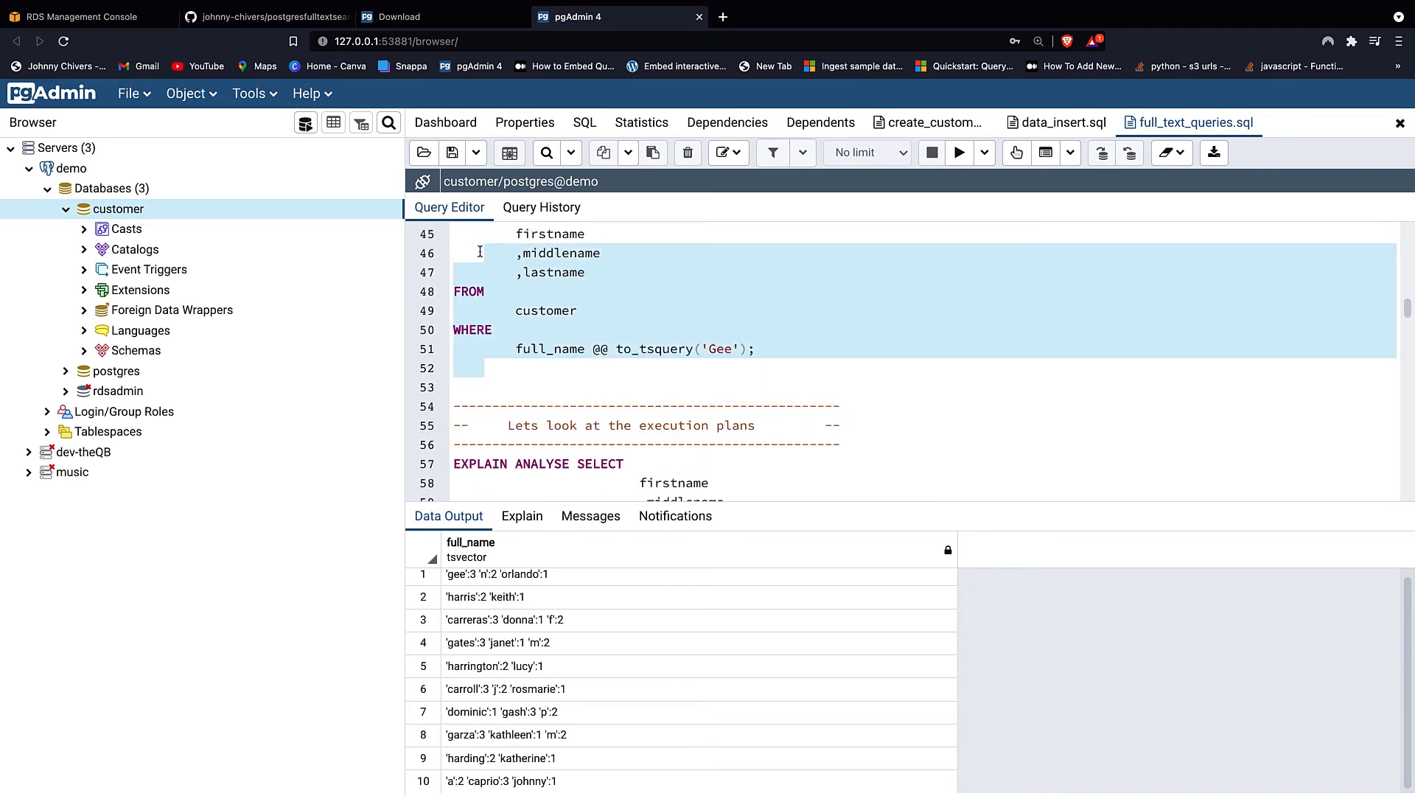
pyautogui.scroll(3)
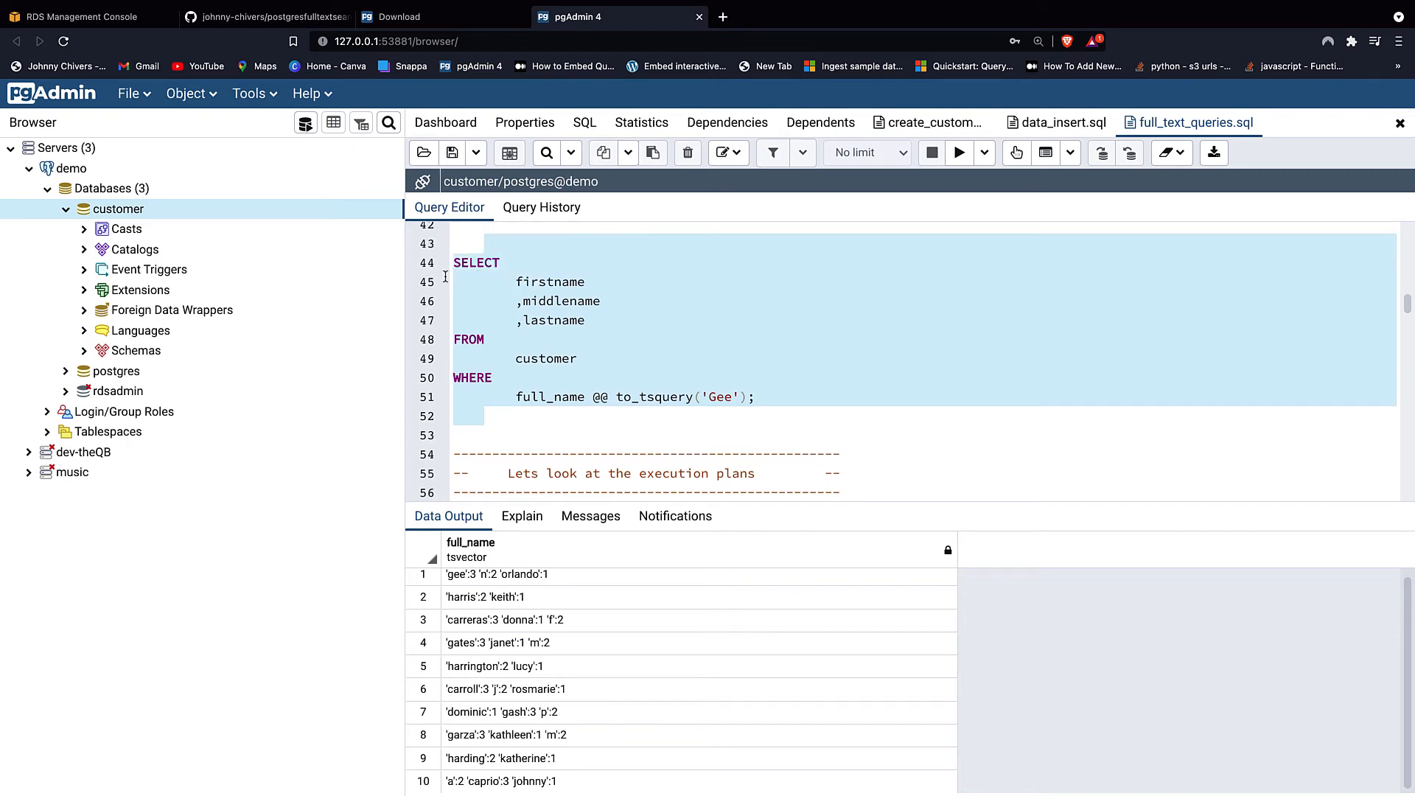
pyautogui.moveTo(959, 152)
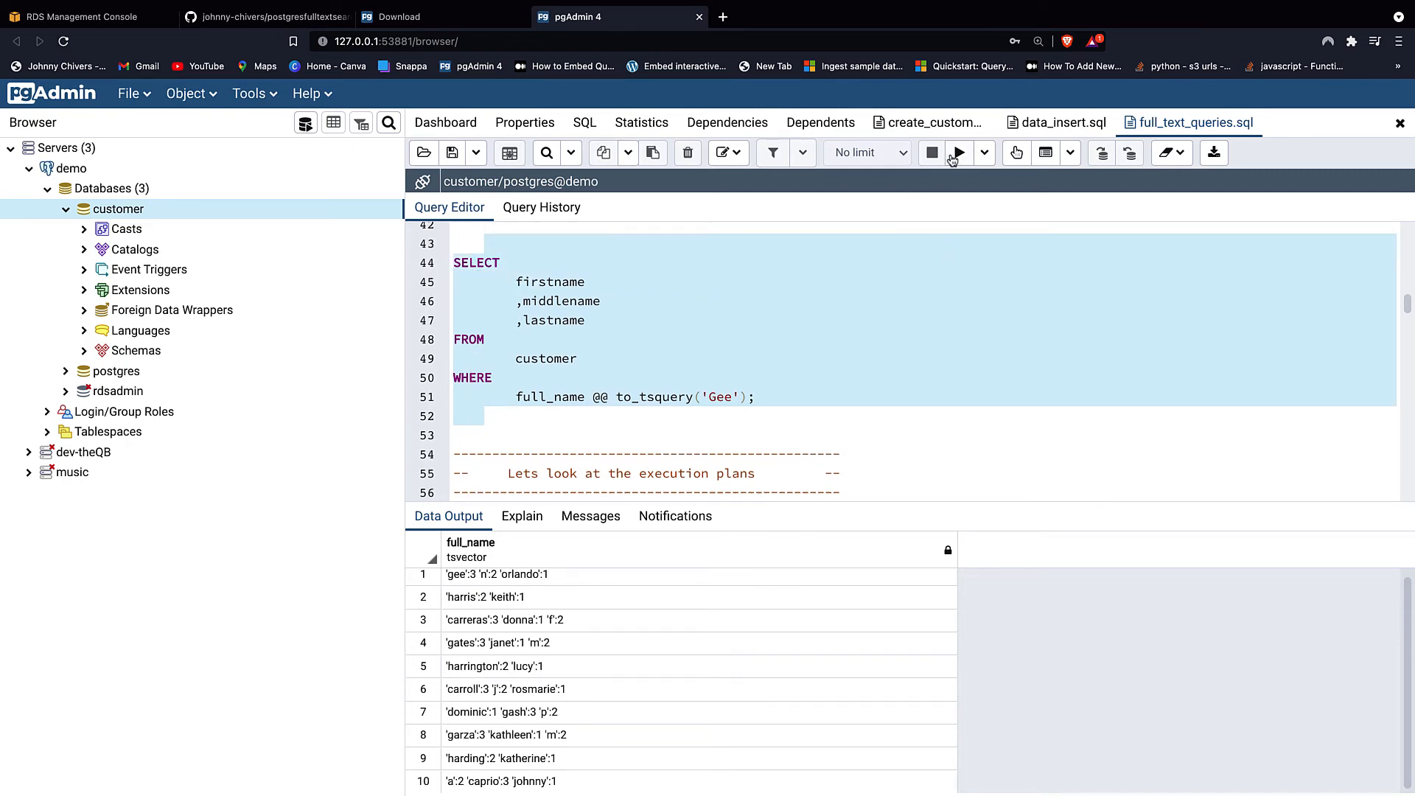
pyautogui.click(958, 152)
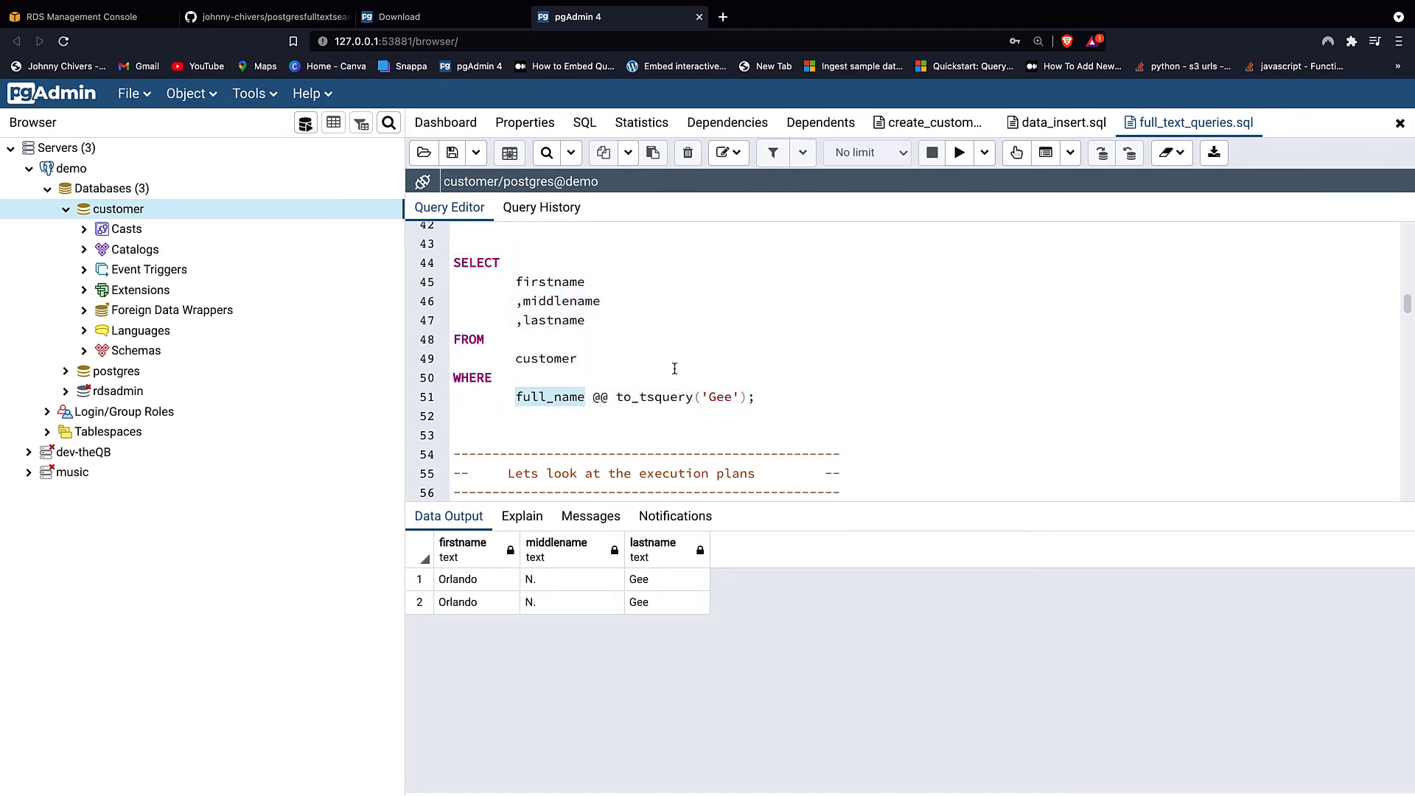
pyautogui.scroll(-3)
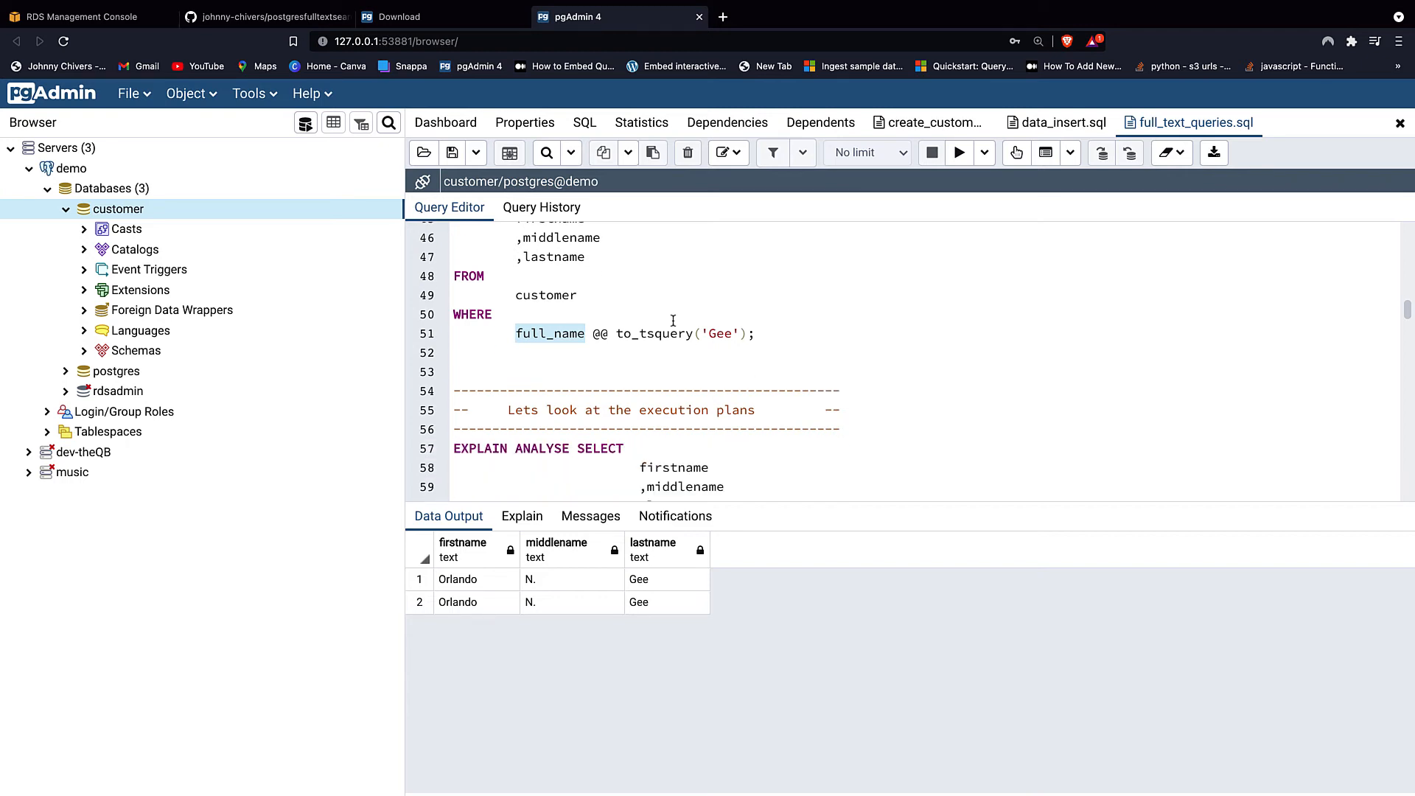
pyautogui.scroll(-3)
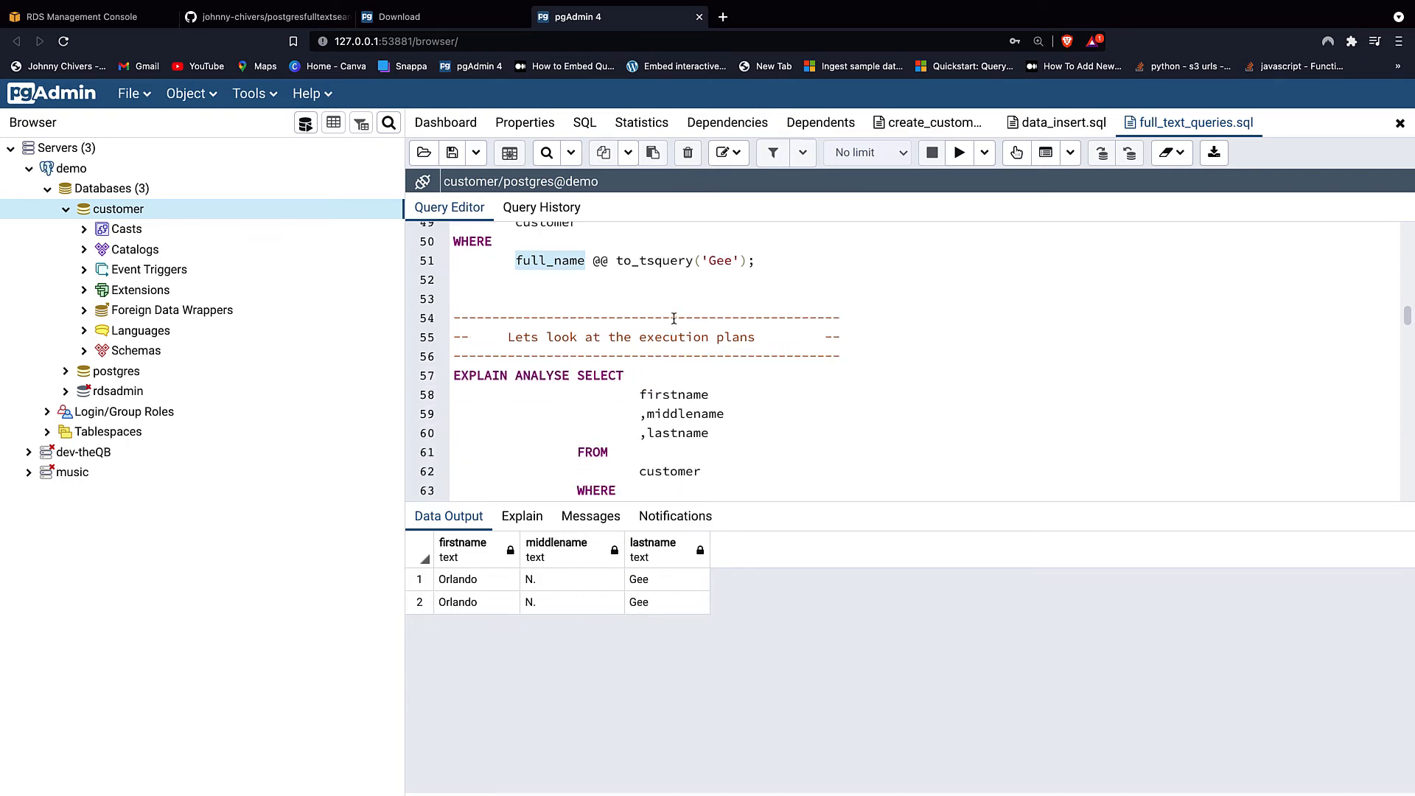
# - Run EXPLAIN ANALYSE on the on-the-fly to_tsvector Gee search, showing a 2.446 ms sequential scan
pyautogui.scroll(-3)
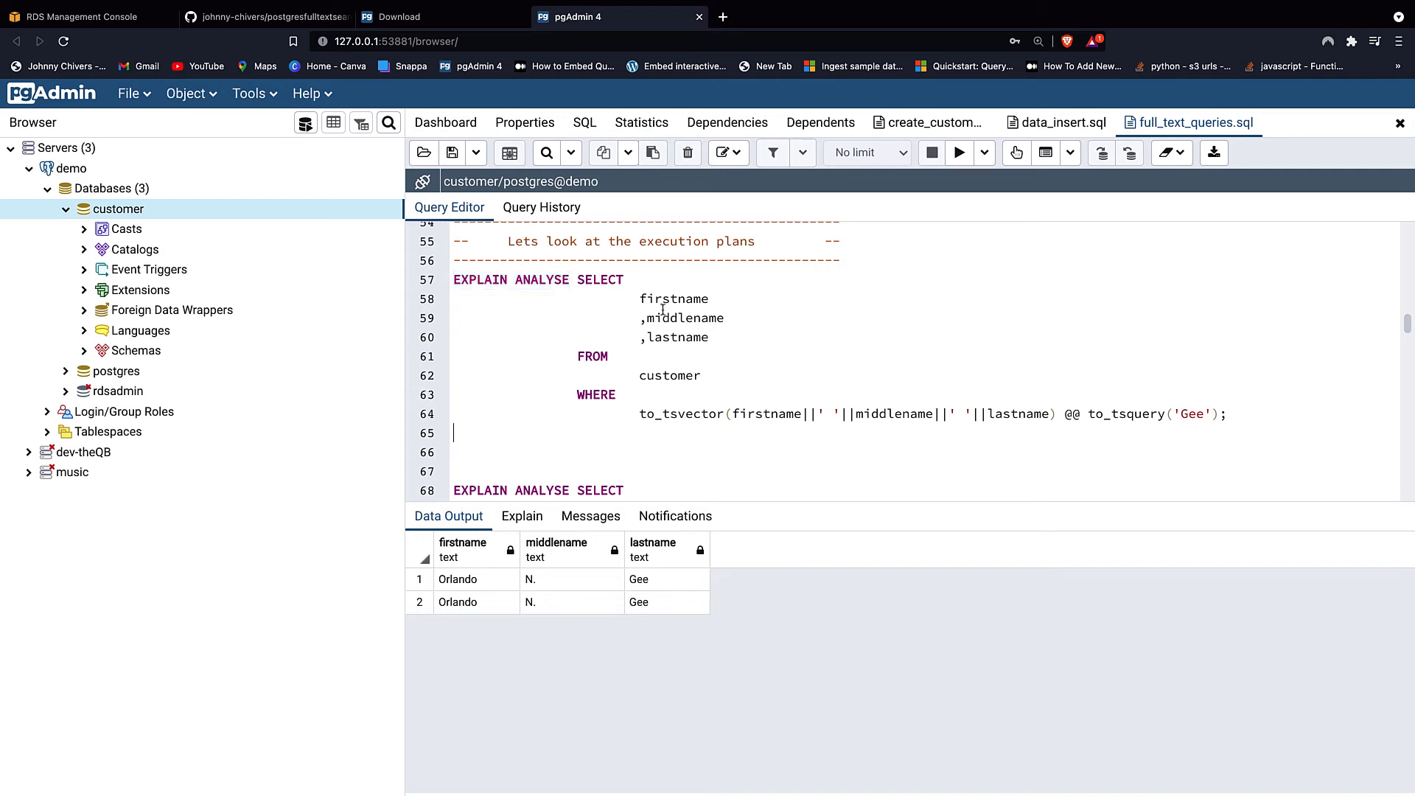
pyautogui.click(705, 413)
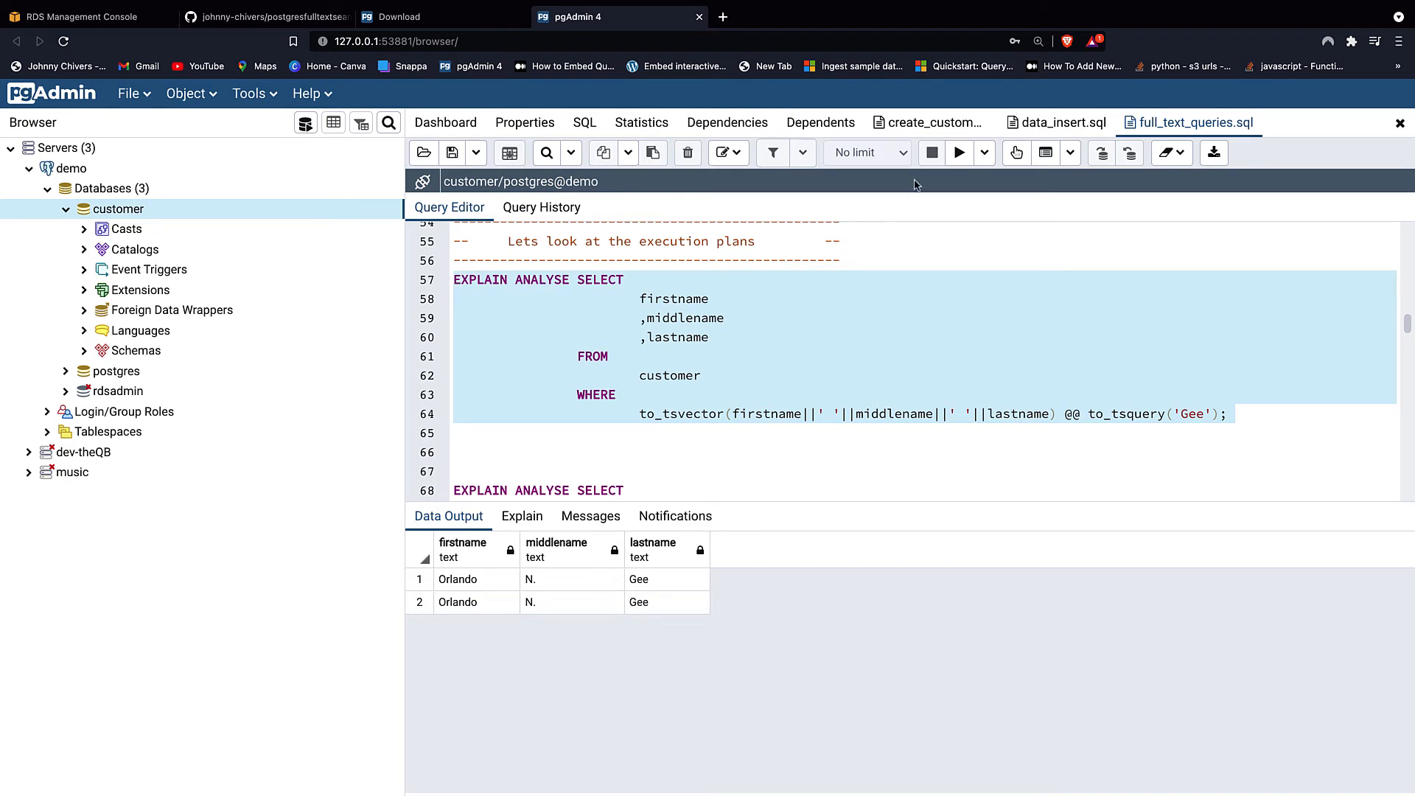
pyautogui.moveTo(960, 151)
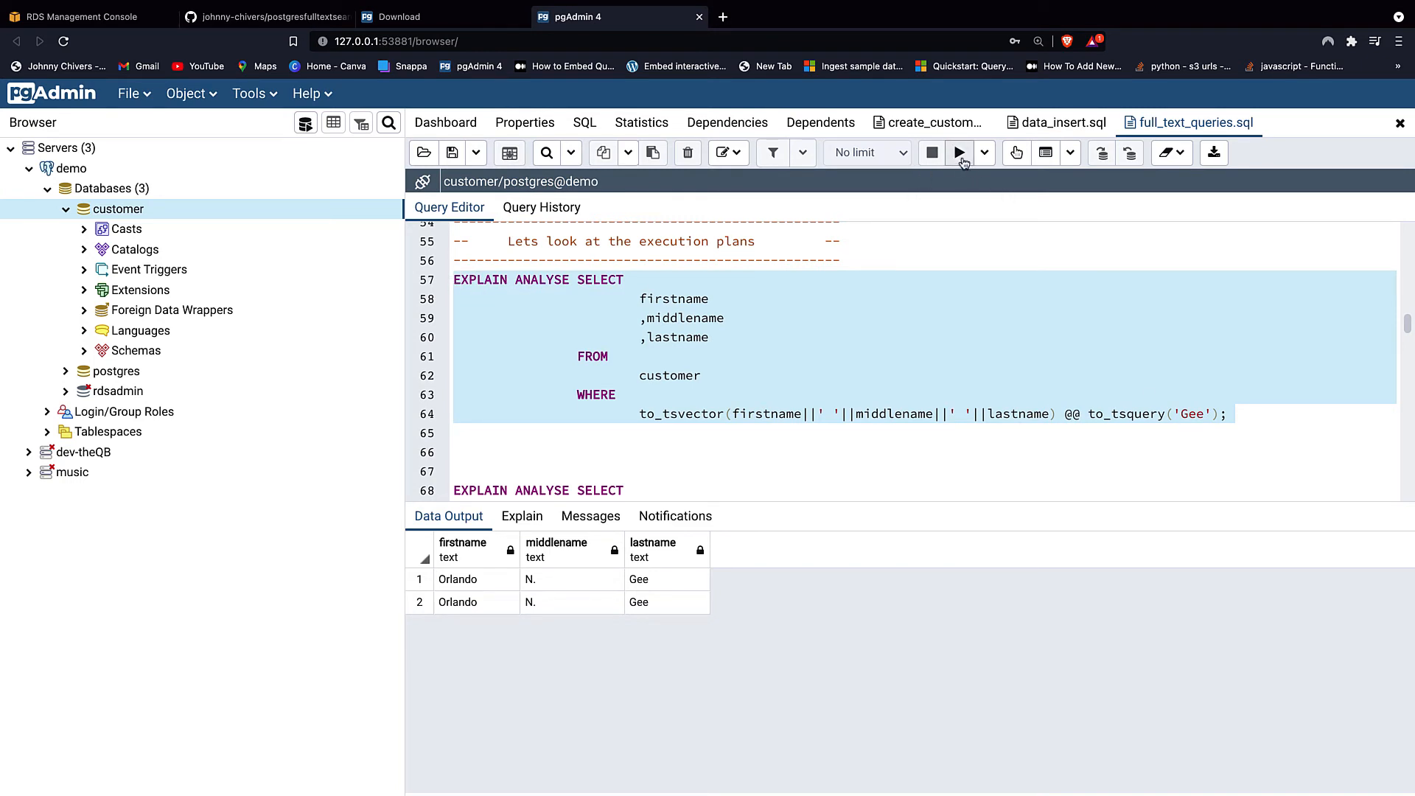
pyautogui.click(960, 152)
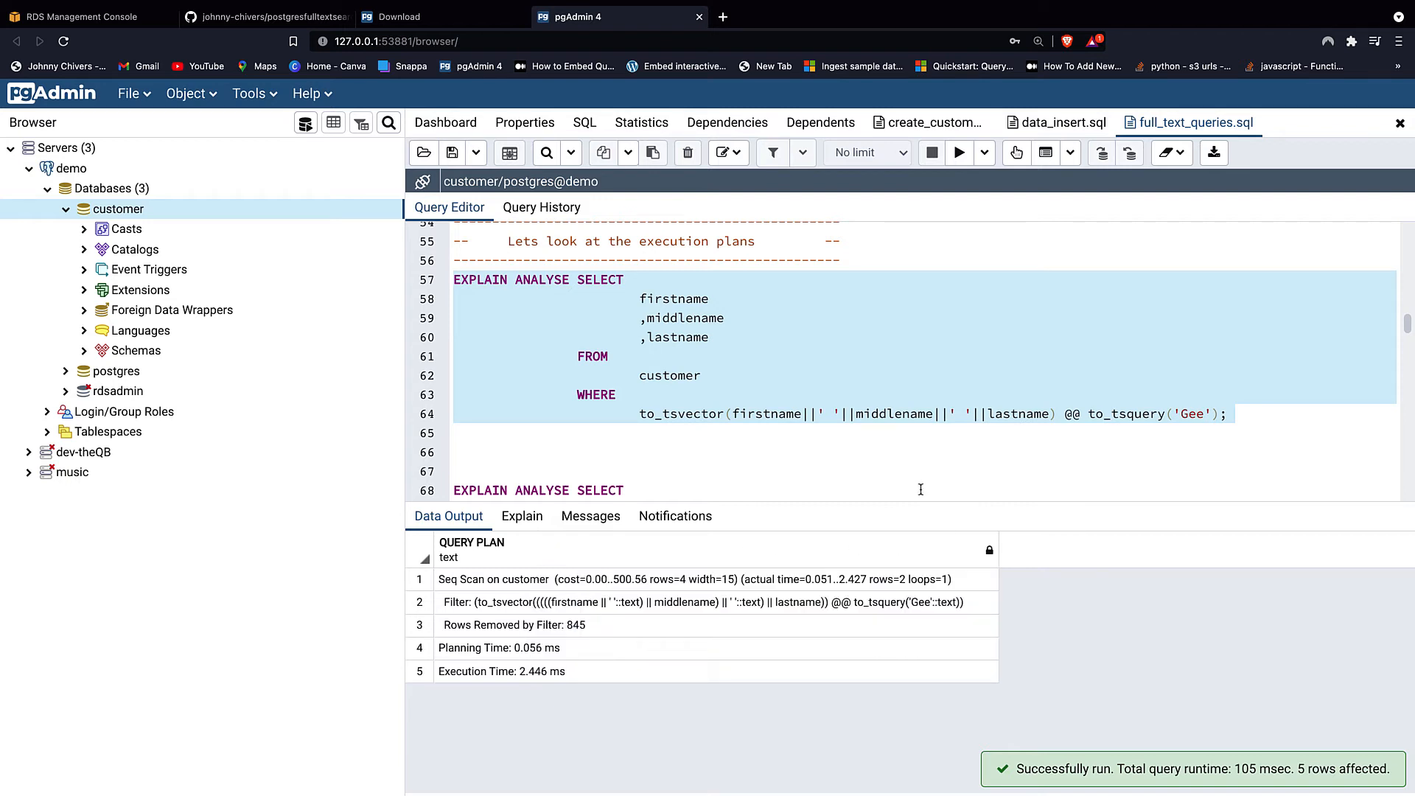
pyautogui.moveTo(734, 585)
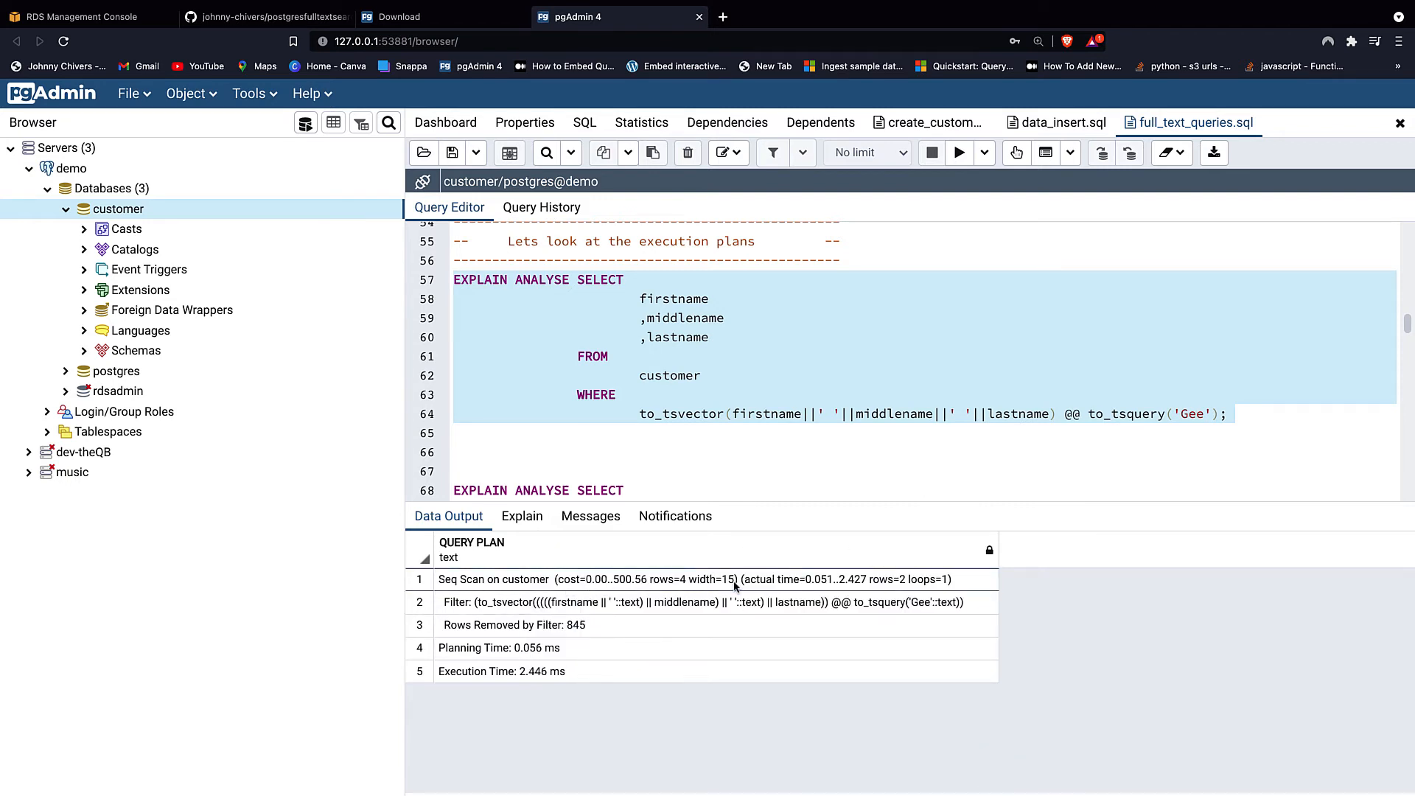
pyautogui.moveTo(718, 609)
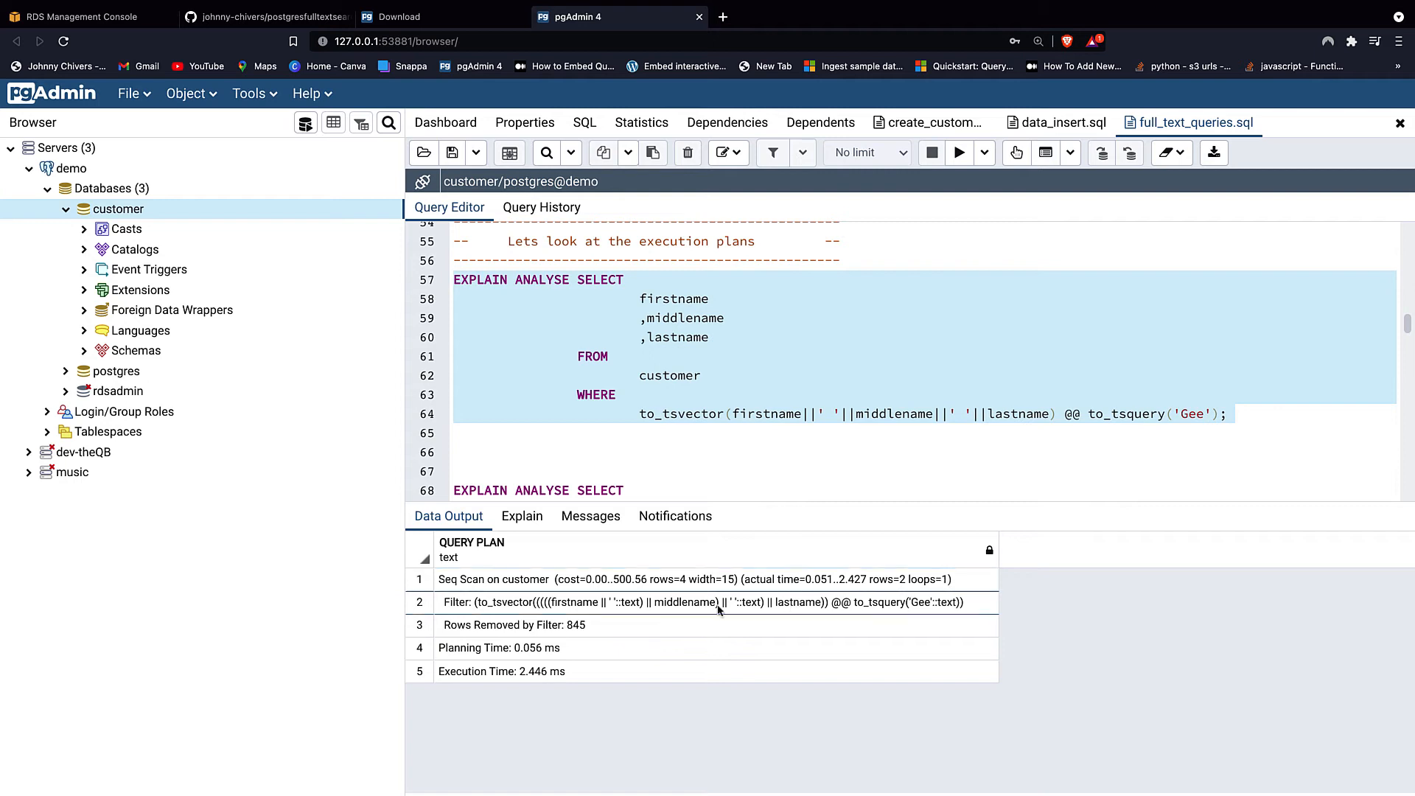
pyautogui.moveTo(672, 578)
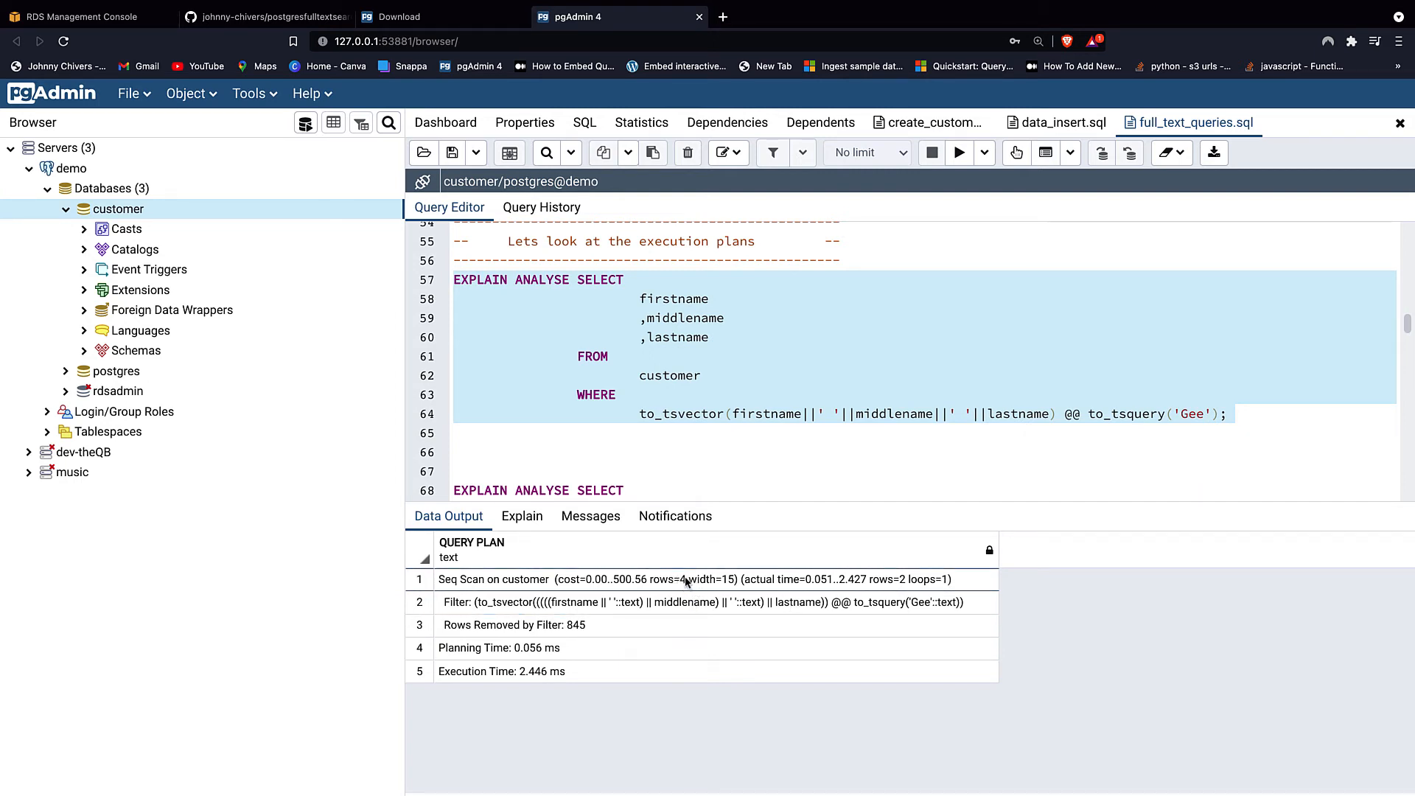
pyautogui.moveTo(889, 585)
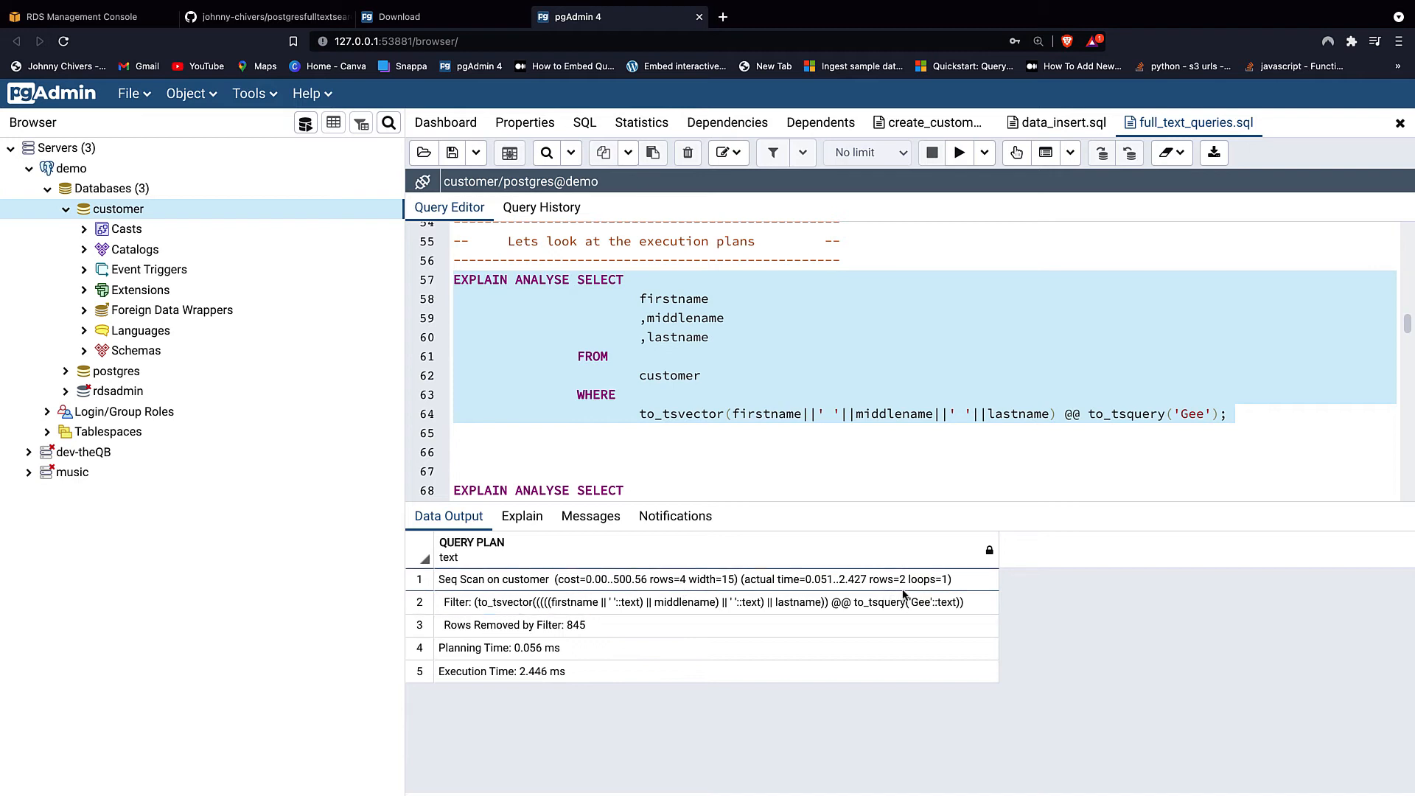
pyautogui.moveTo(712, 594)
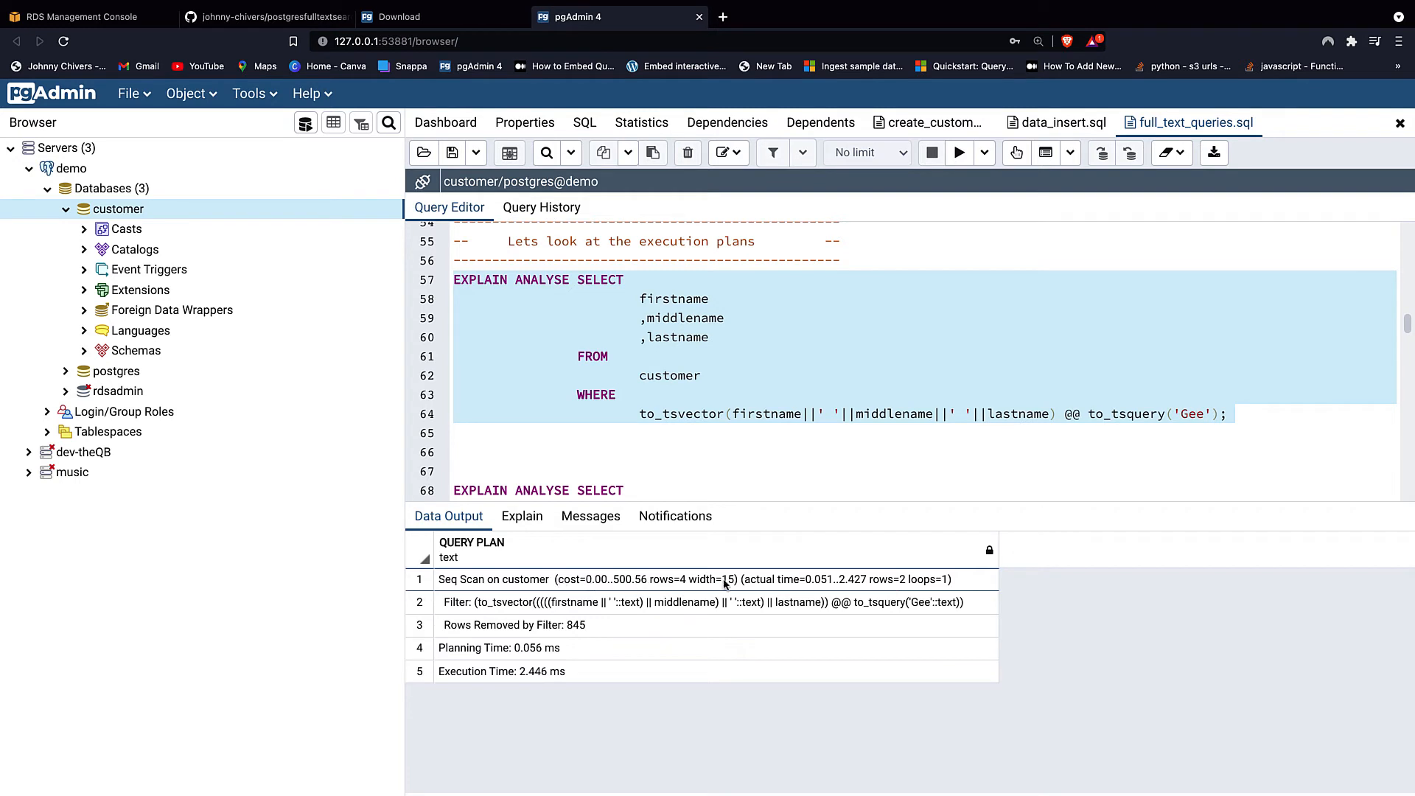
pyautogui.moveTo(685, 584)
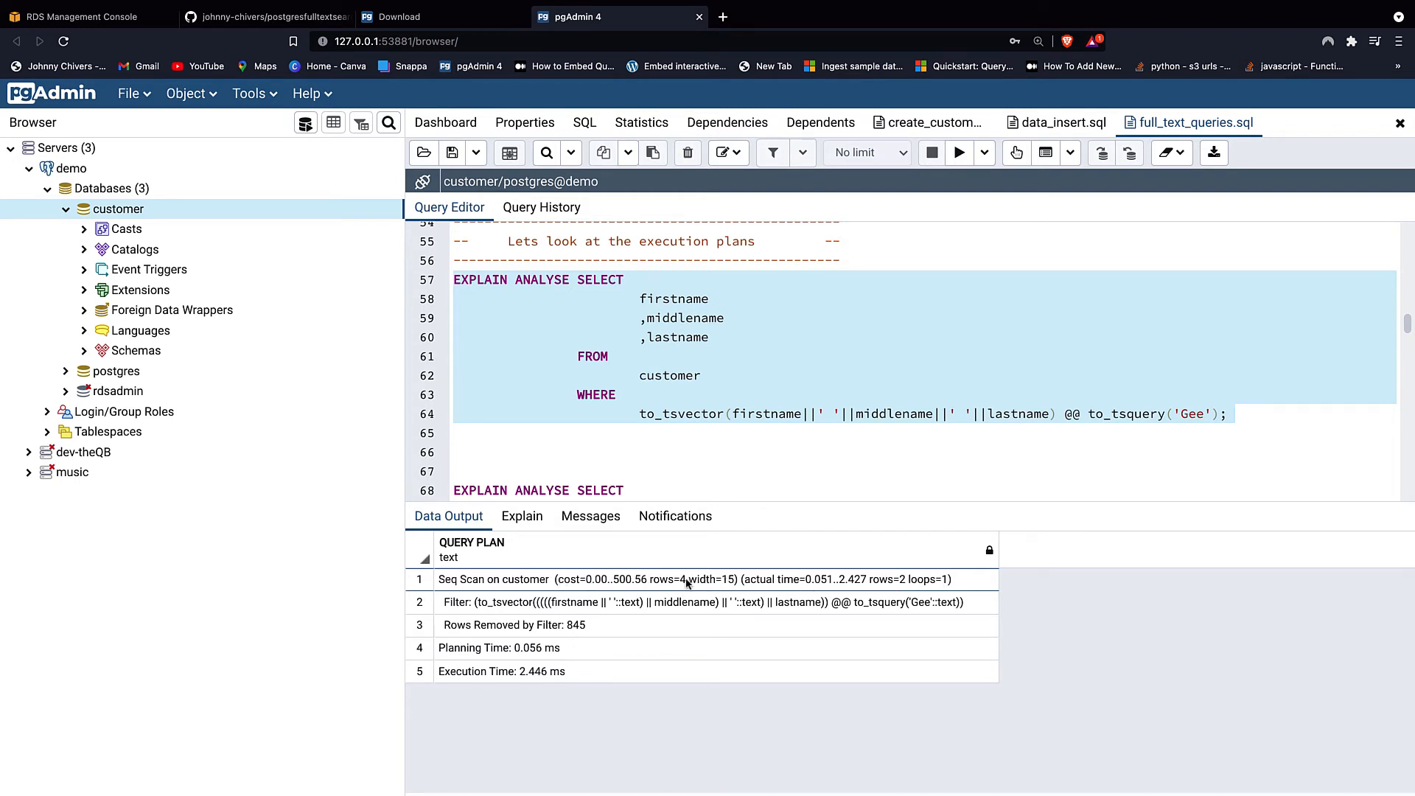
pyautogui.moveTo(818, 589)
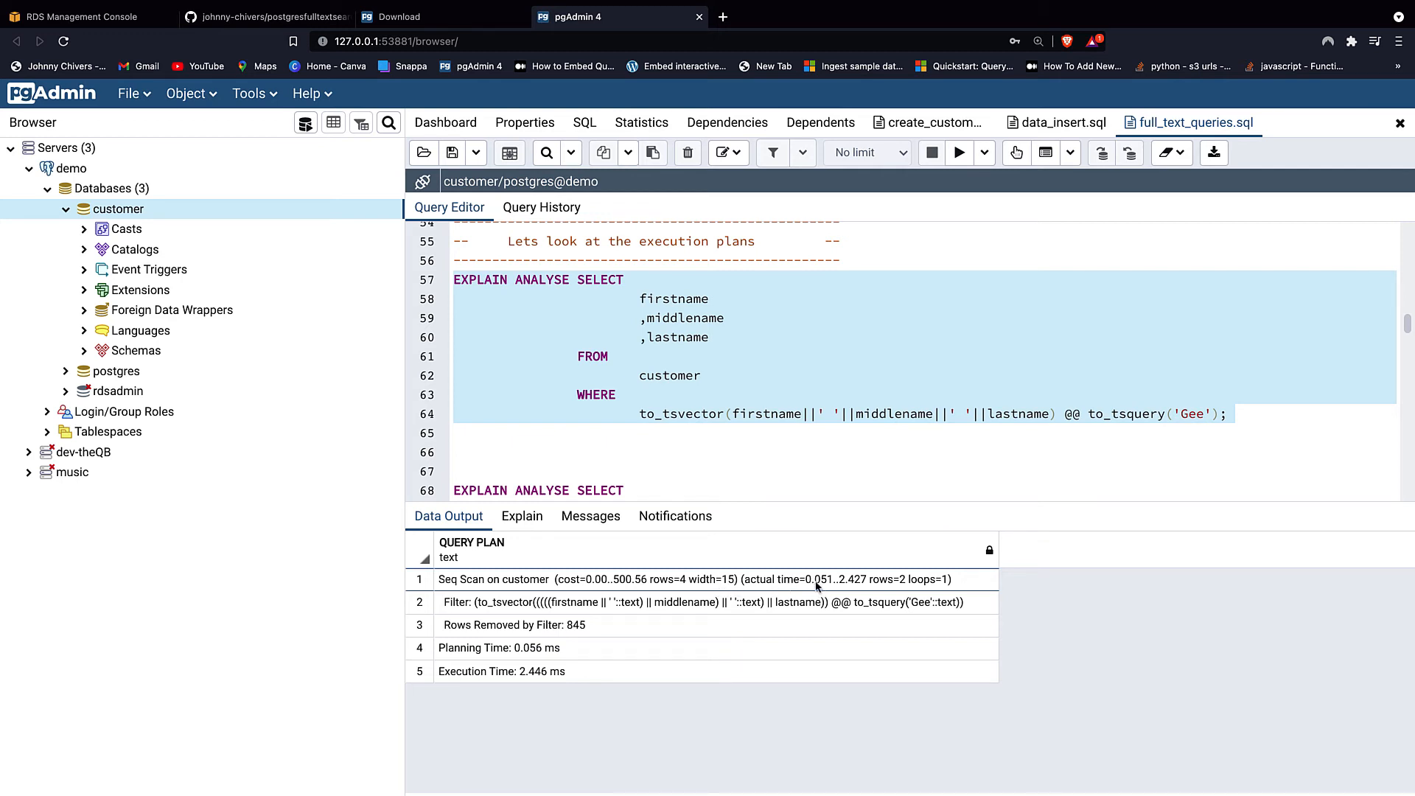
pyautogui.moveTo(829, 594)
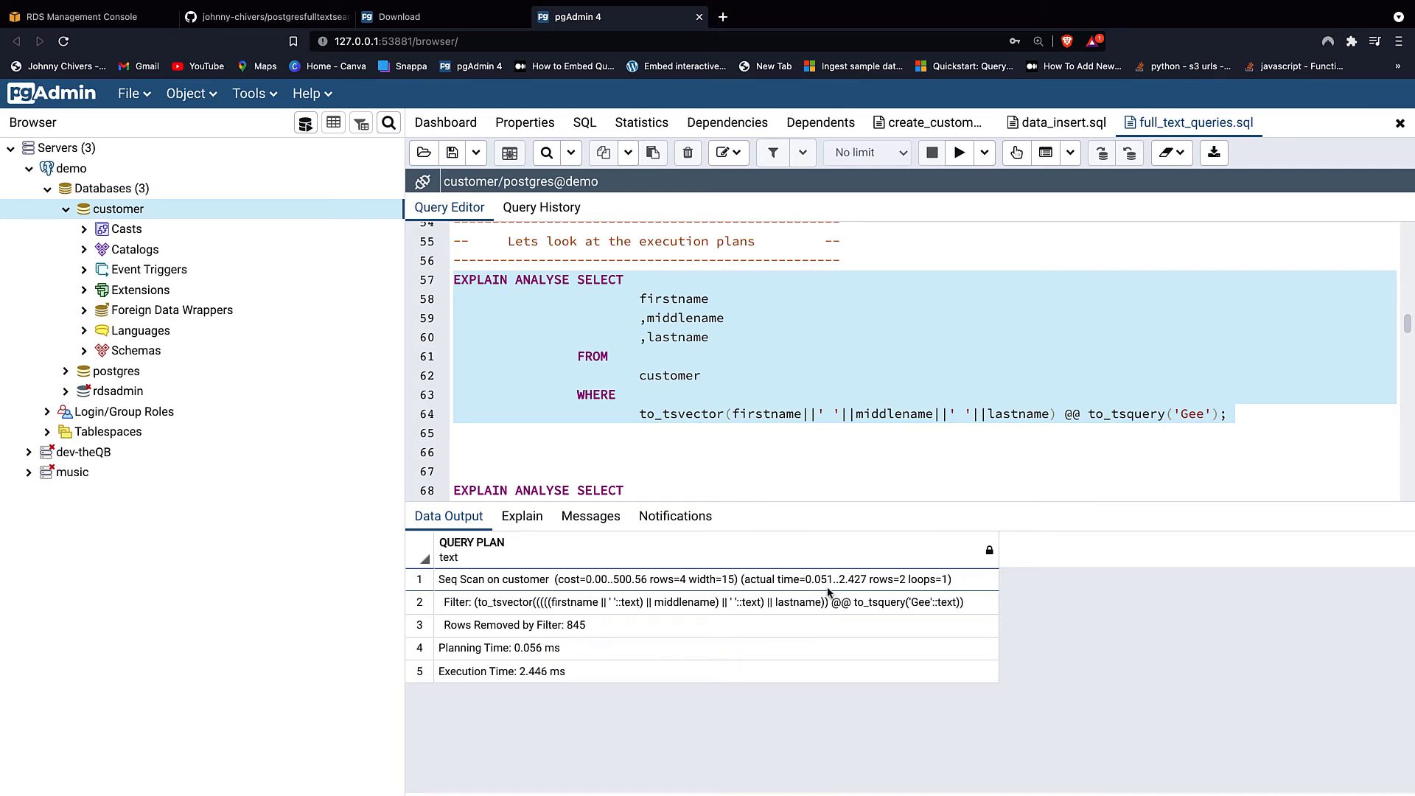
# - Run EXPLAIN ANALYSE on the stored full_name Gee search, showing a 0.887 ms sequential scan
pyautogui.scroll(-3)
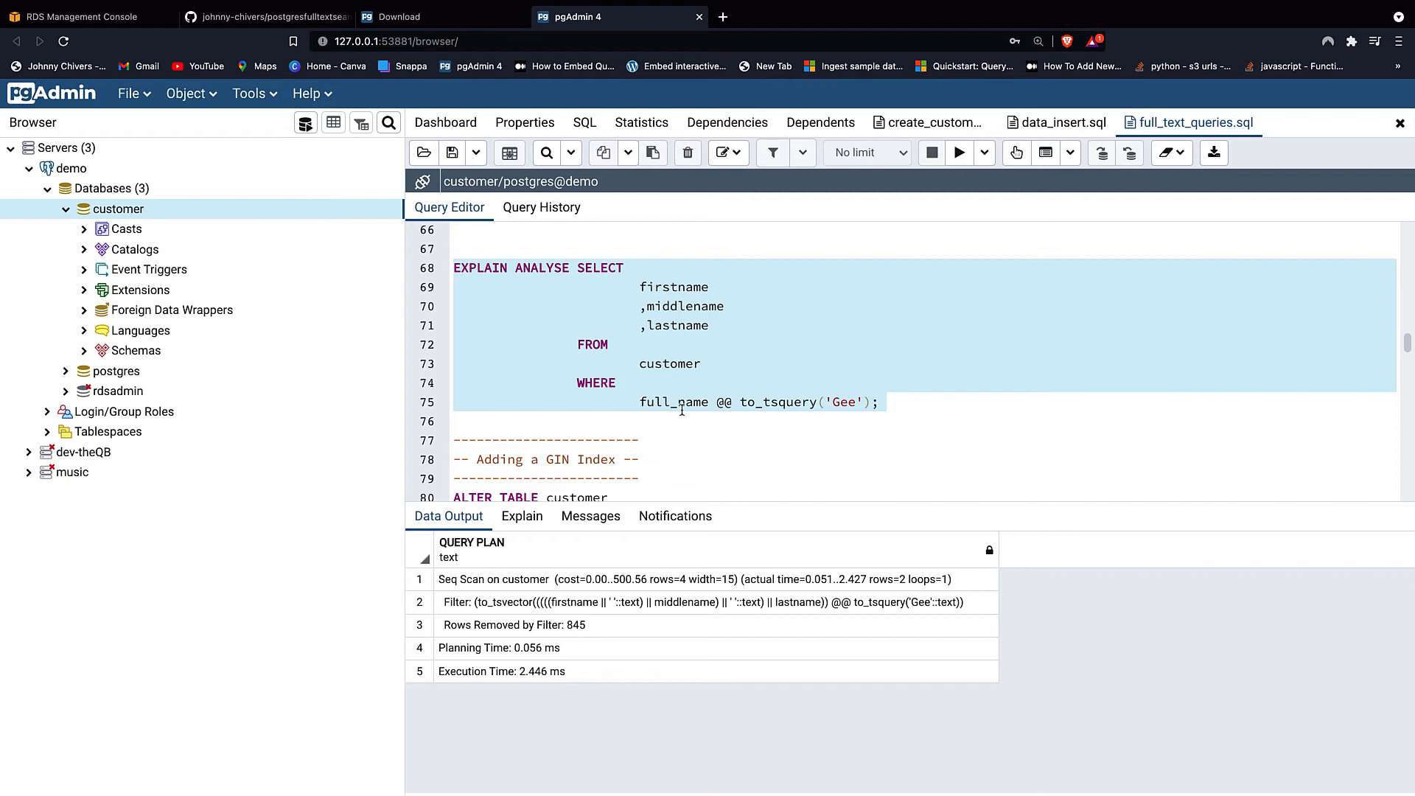
pyautogui.moveTo(877, 251)
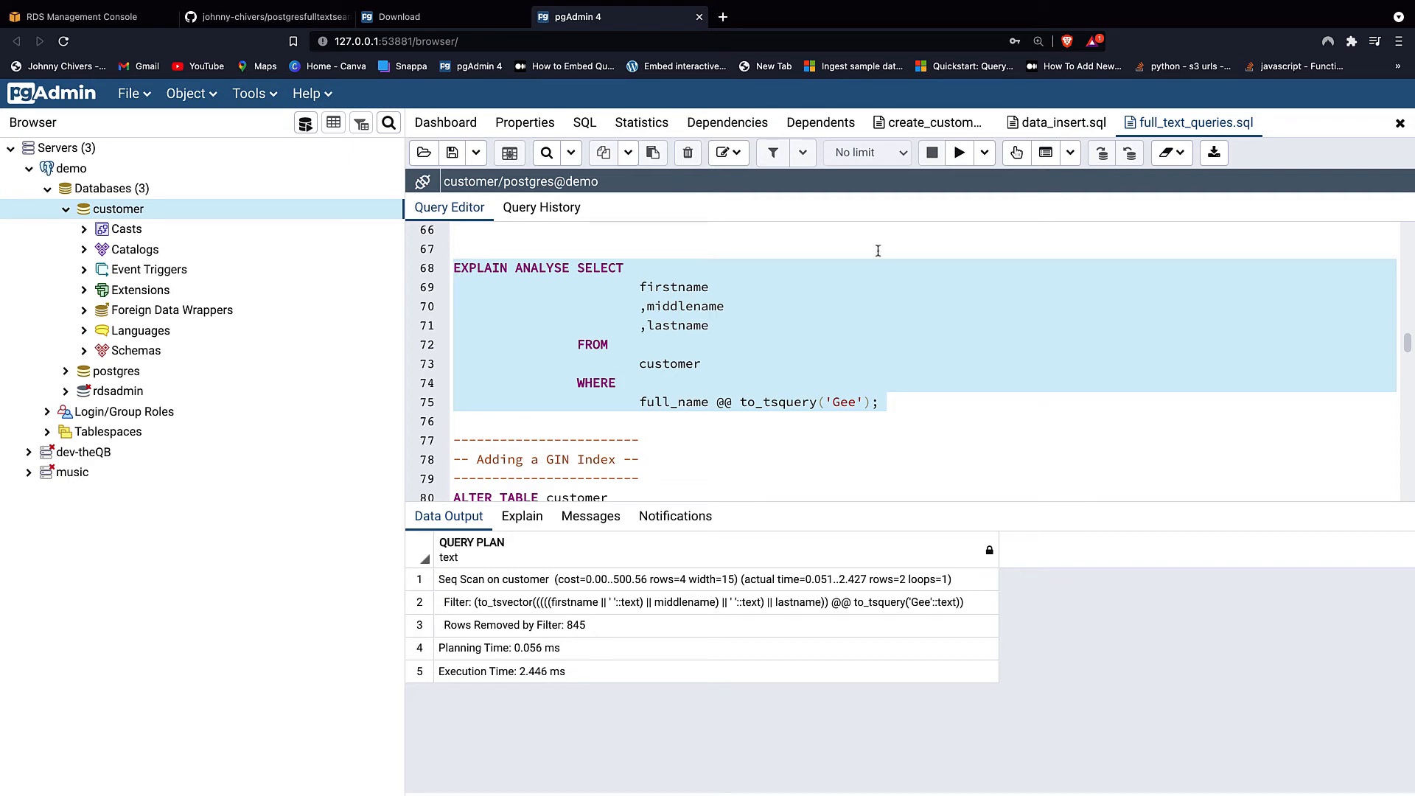
pyautogui.click(958, 152)
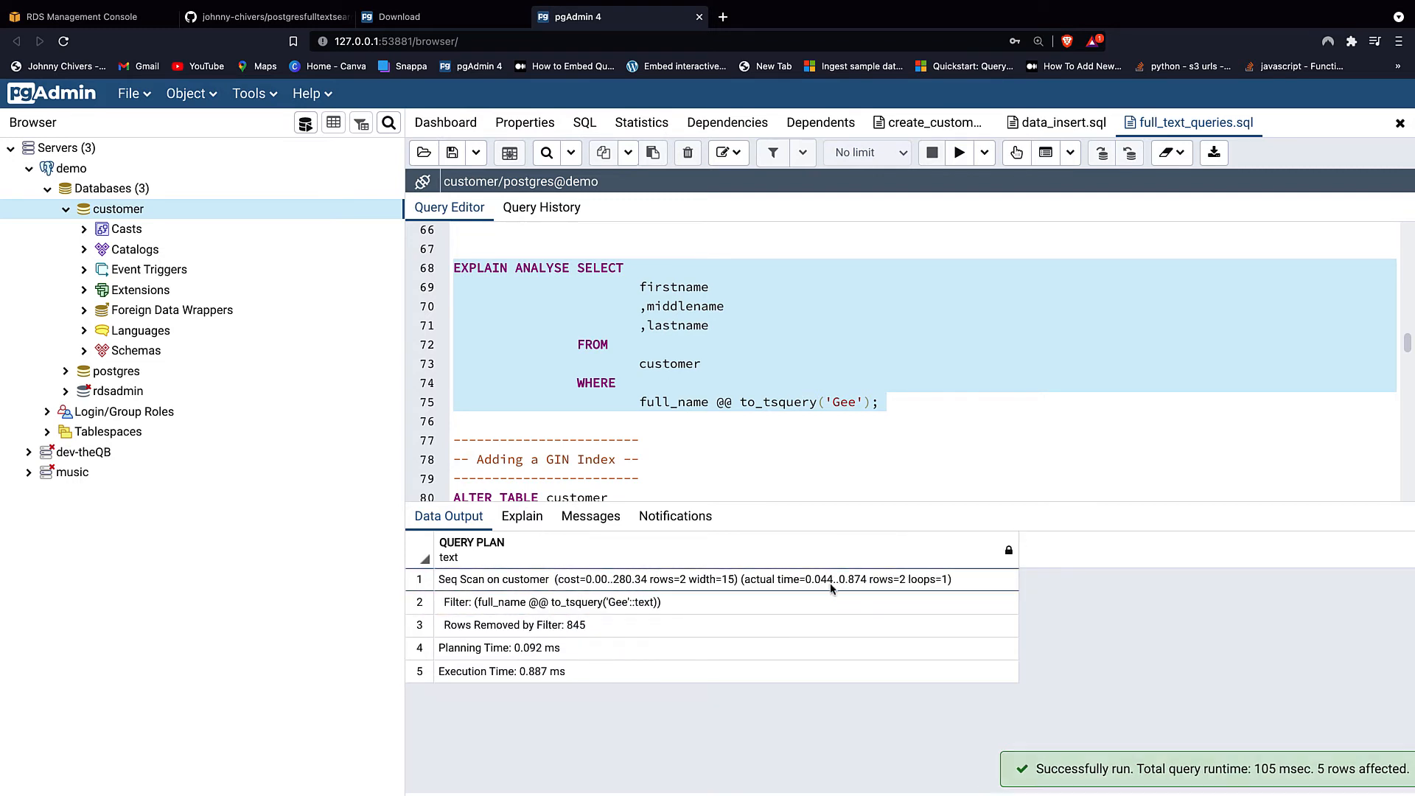
pyautogui.moveTo(690, 591)
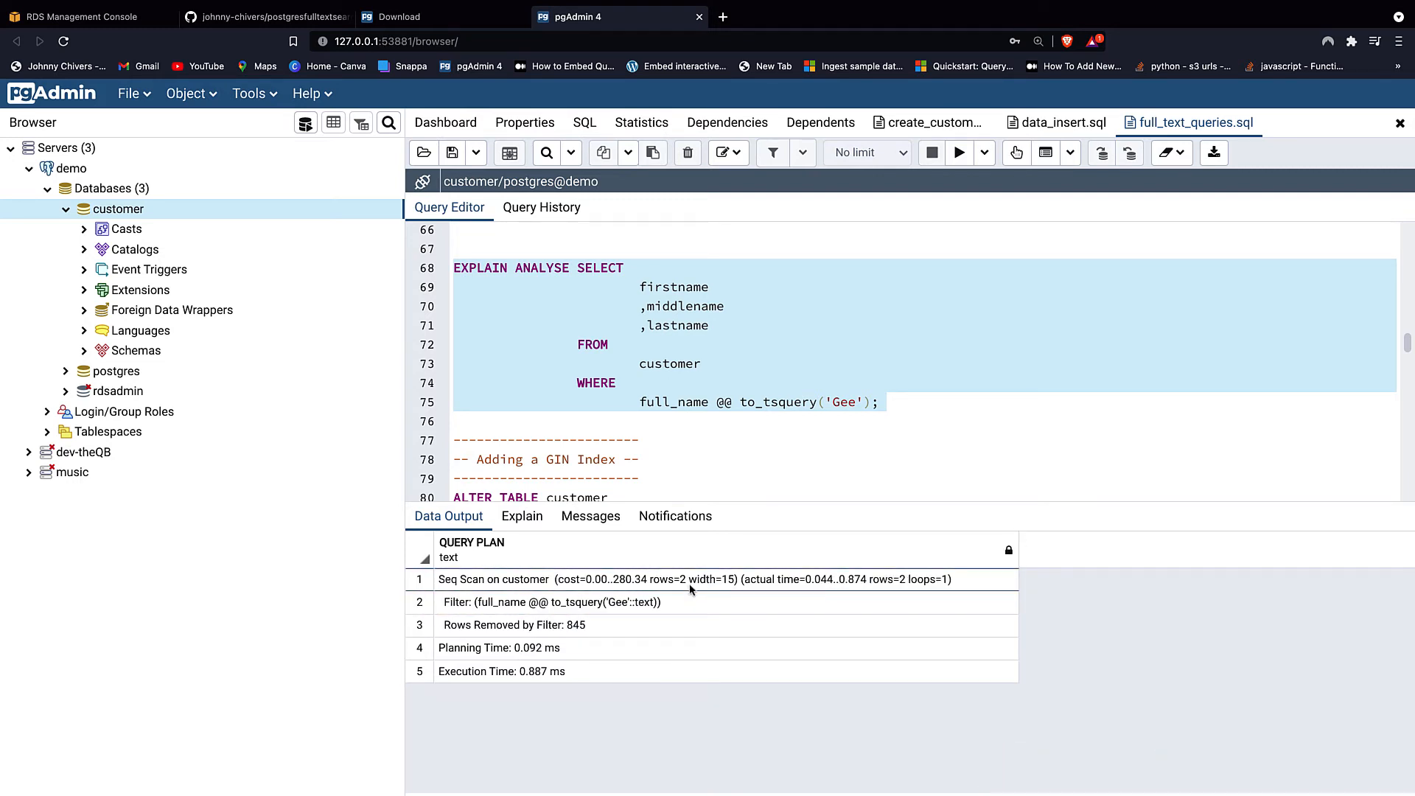
pyautogui.moveTo(909, 578)
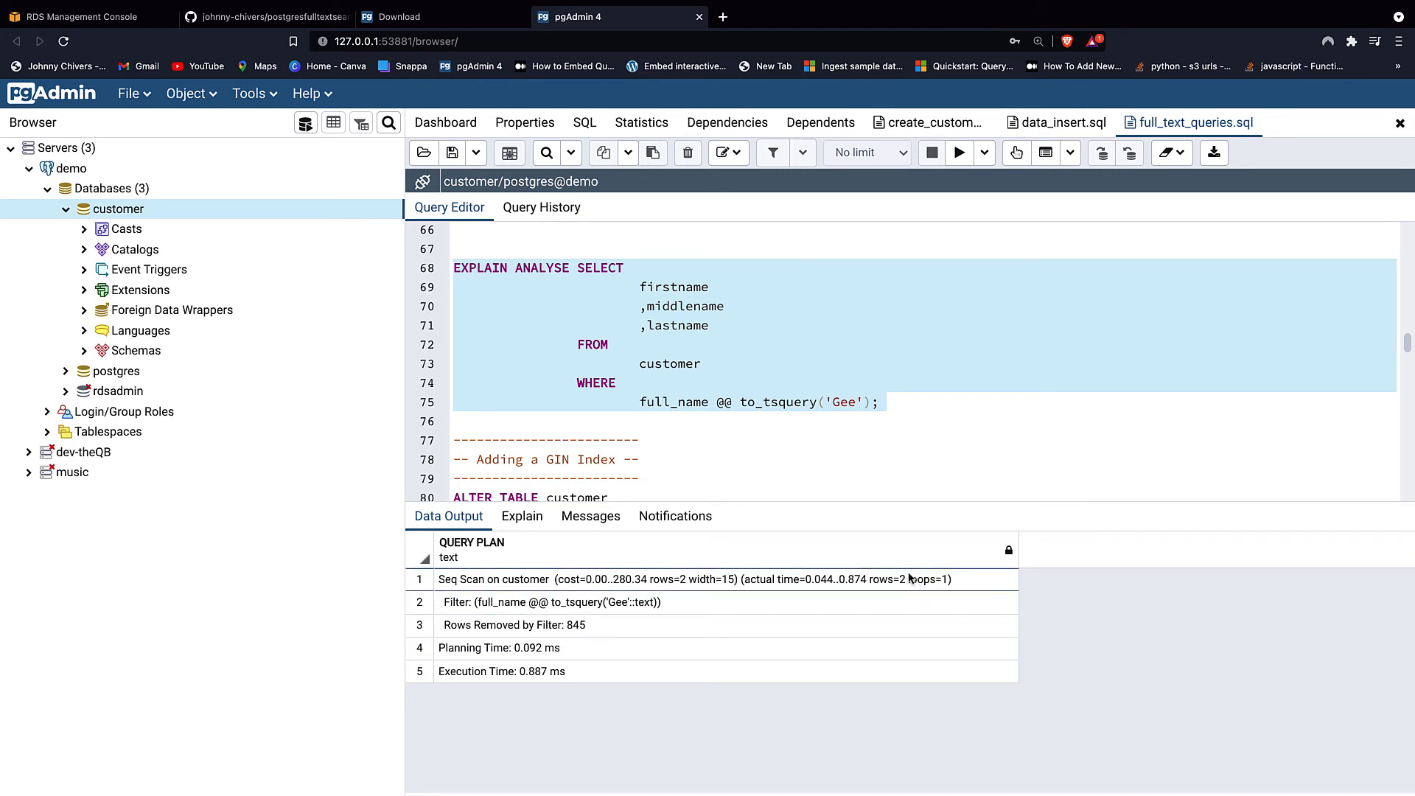
pyautogui.moveTo(886, 592)
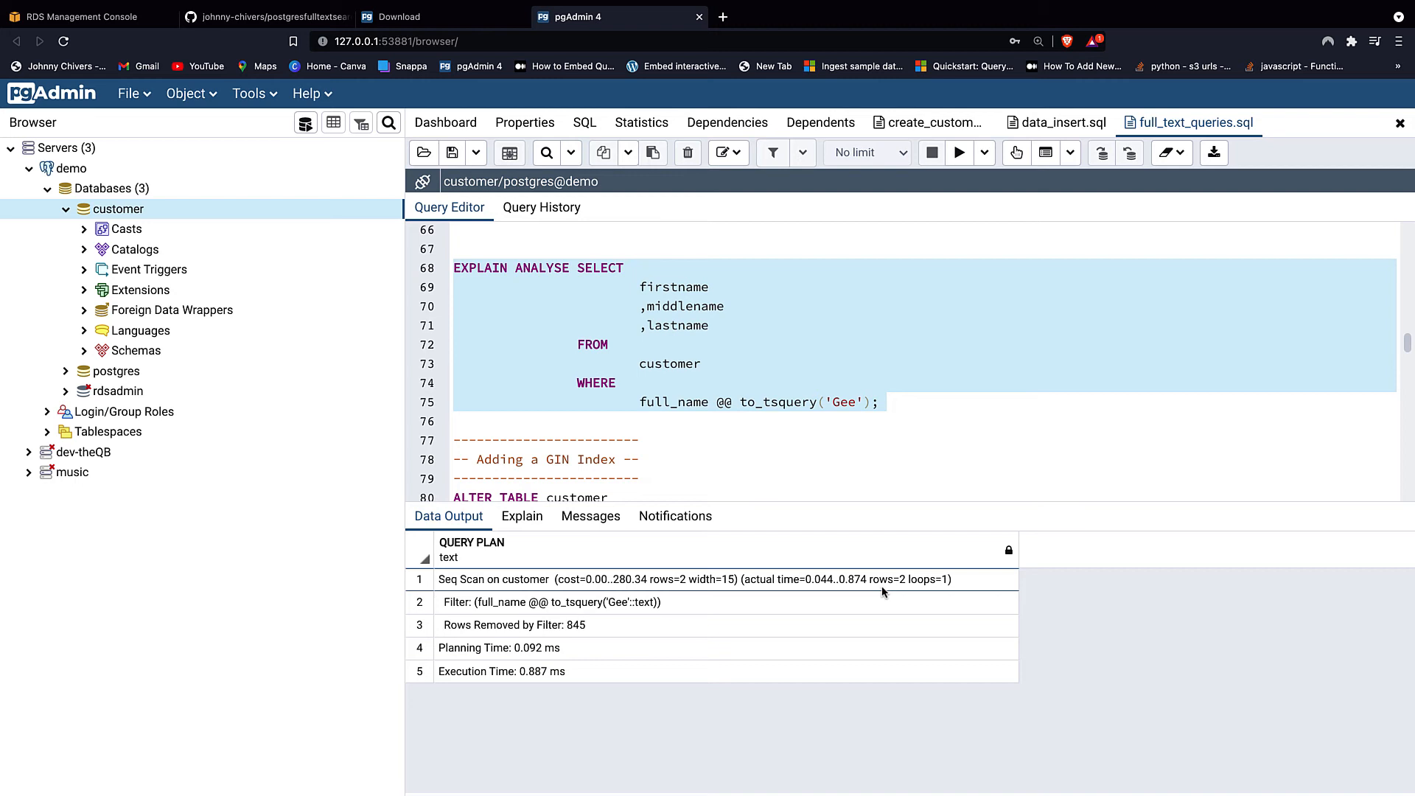
pyautogui.scroll(3)
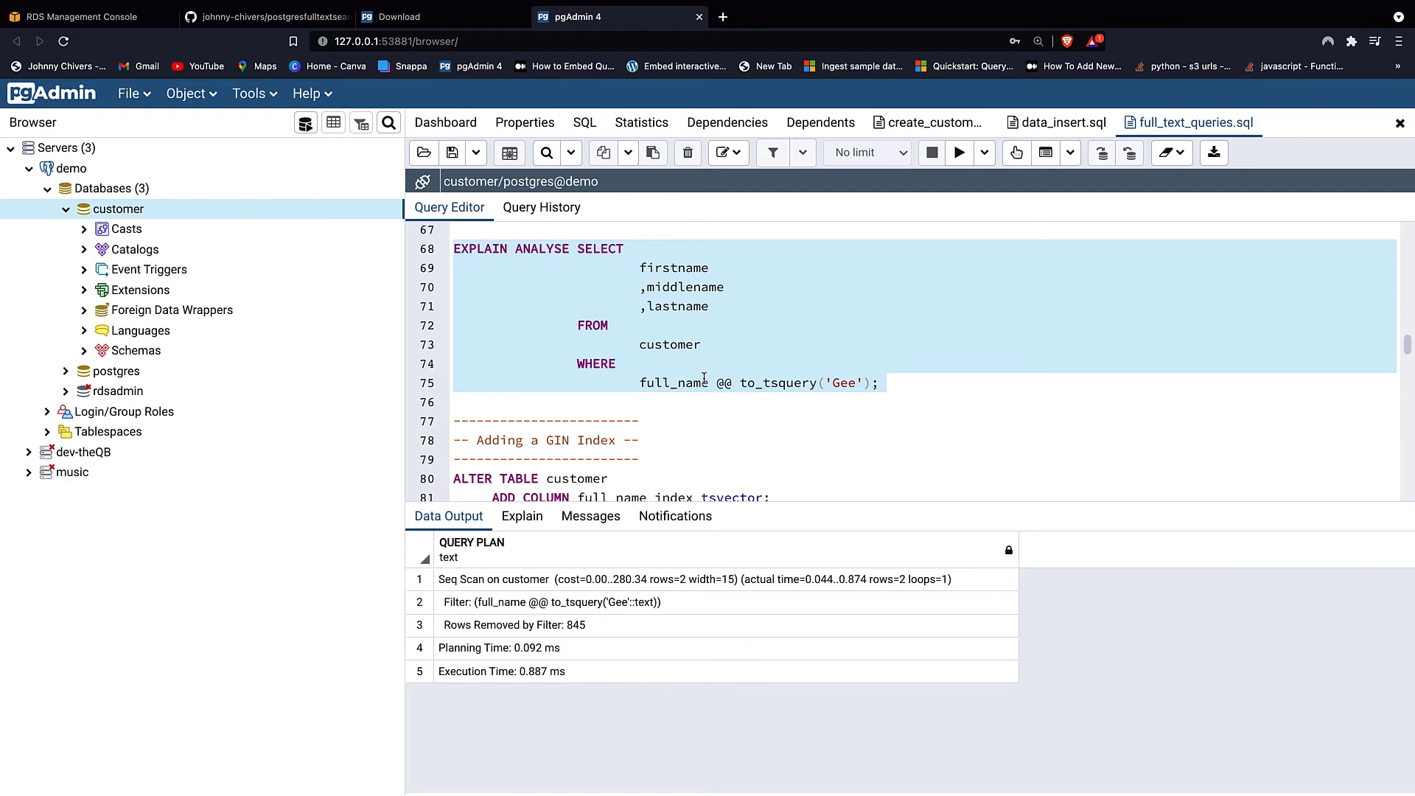
pyautogui.scroll(-3)
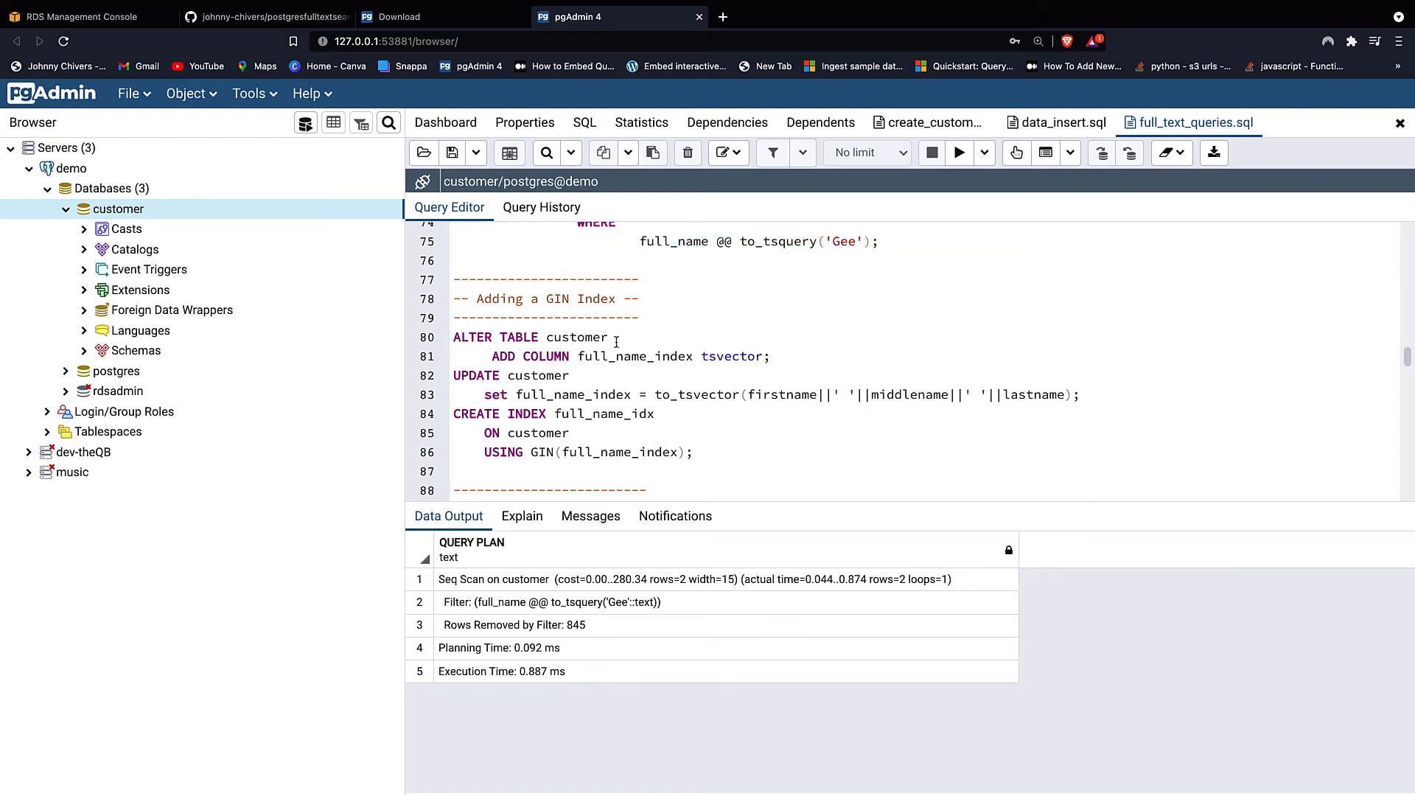
pyautogui.moveTo(565, 355)
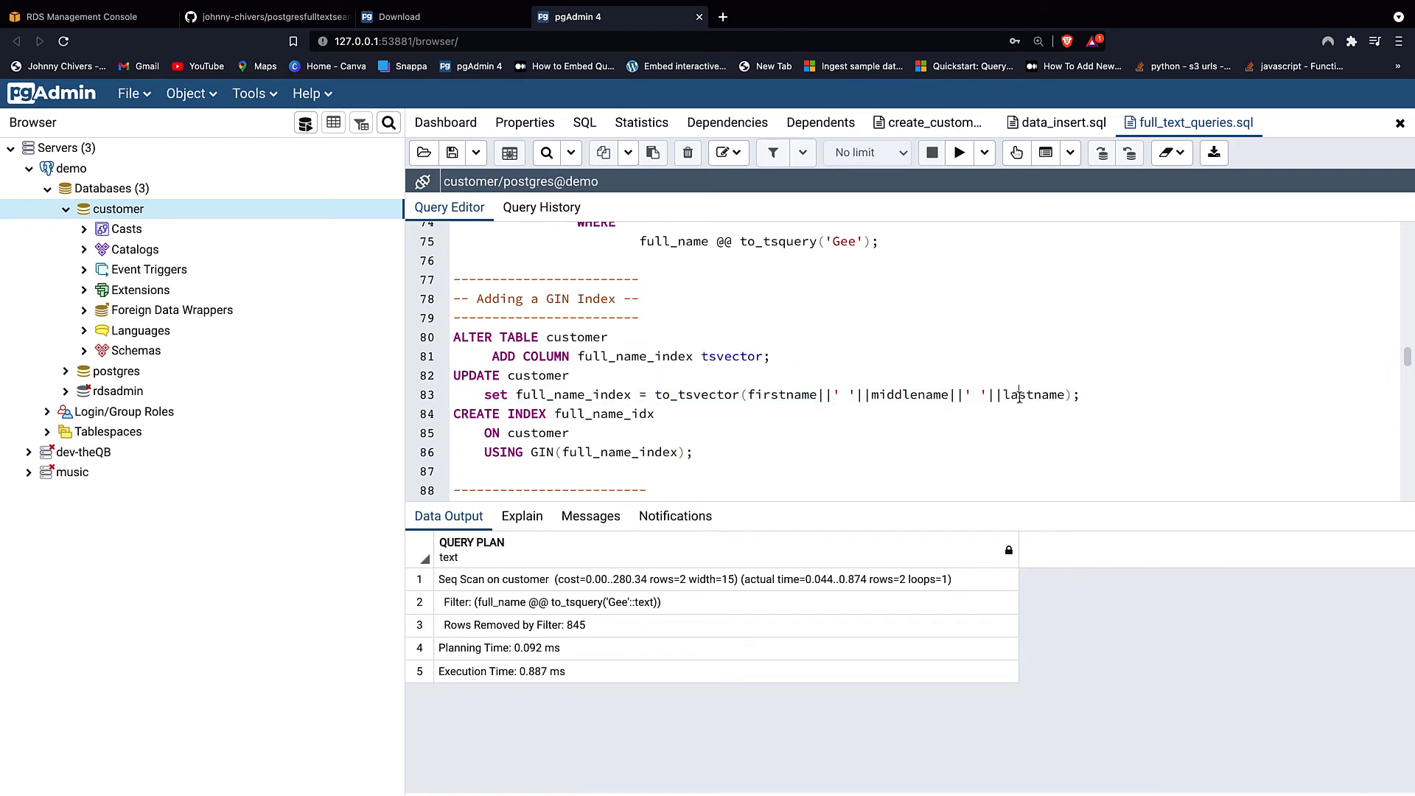
# - Add the full_name_index tsvector column and create the GIN index full_name_idx on customer
pyautogui.scroll(-3)
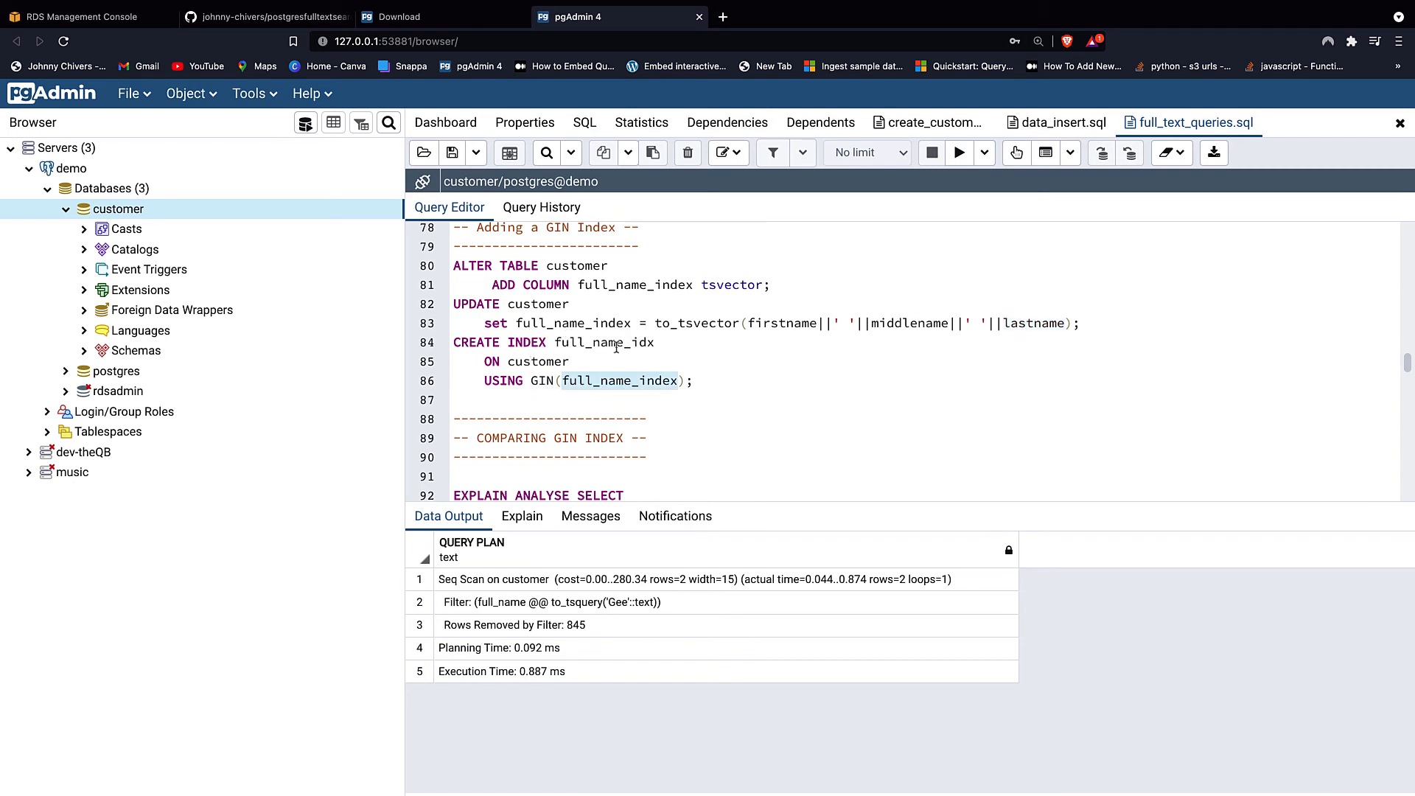
pyautogui.click(699, 380)
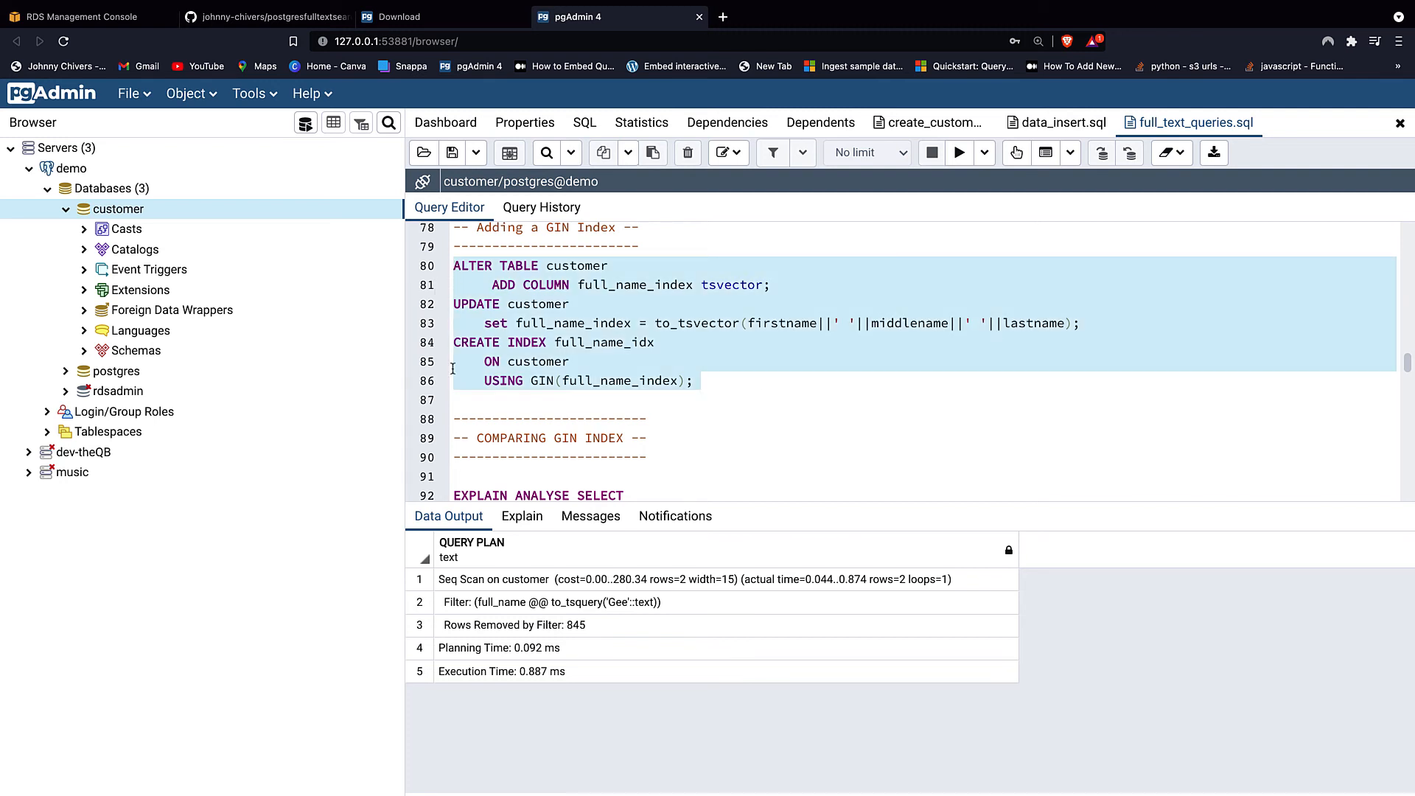
pyautogui.click(958, 152)
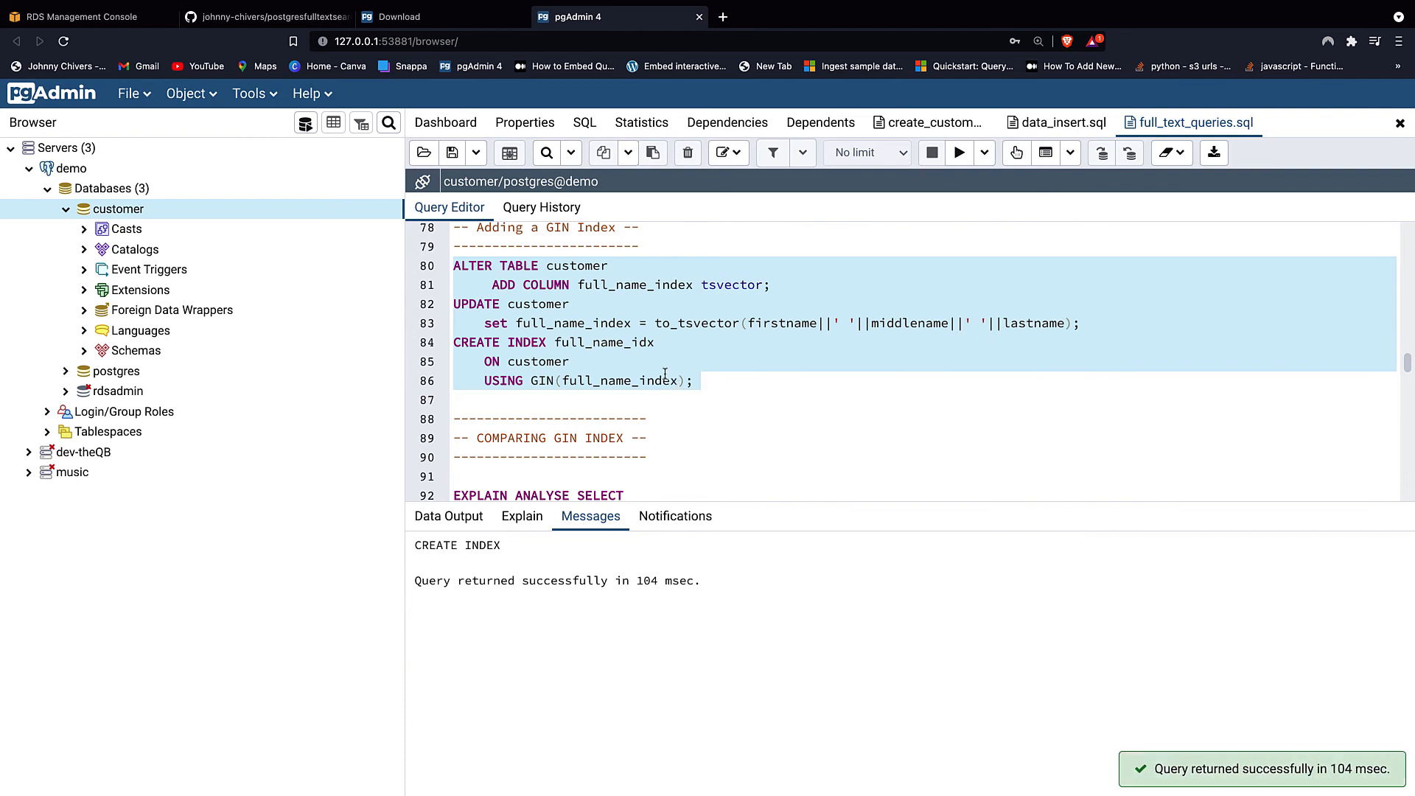
pyautogui.scroll(-3)
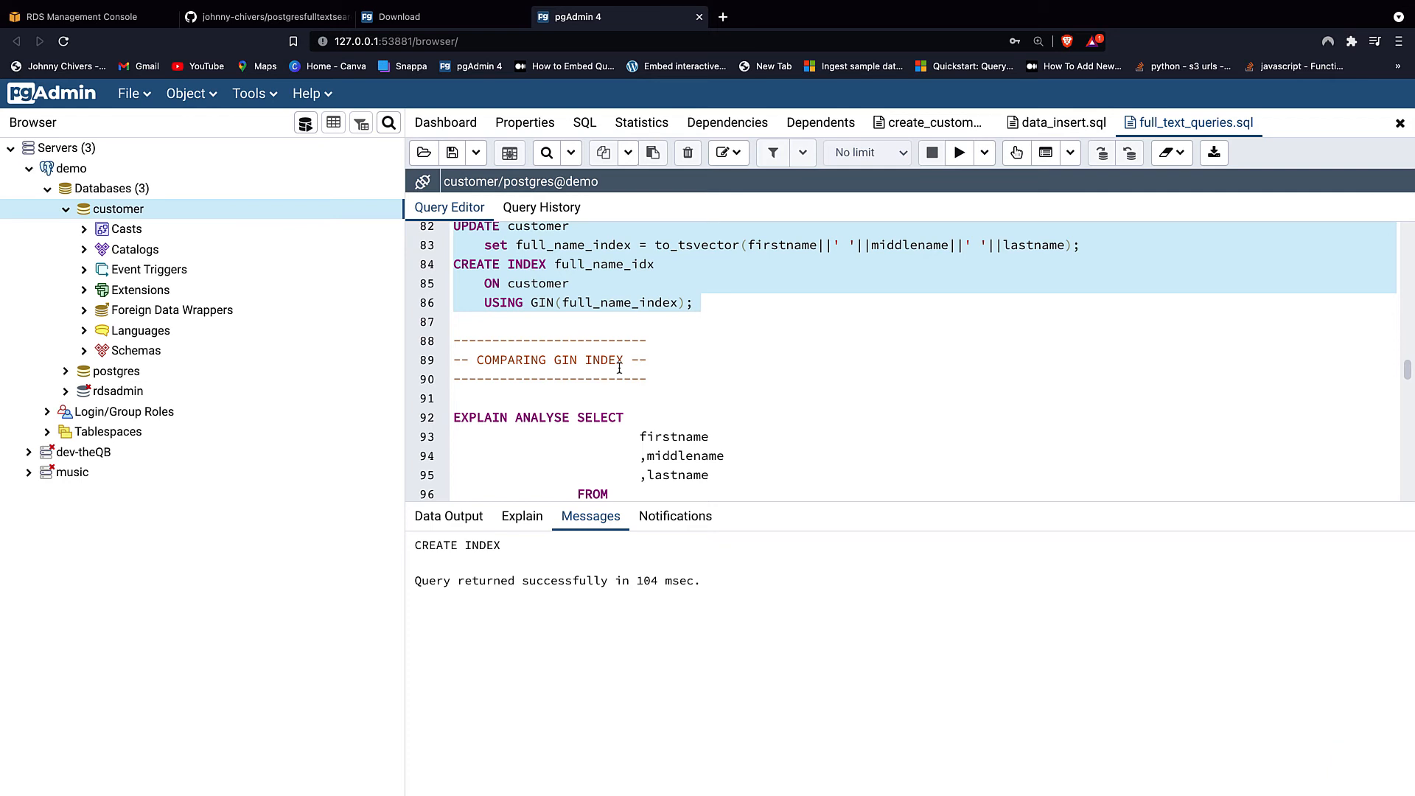
pyautogui.moveTo(625, 376)
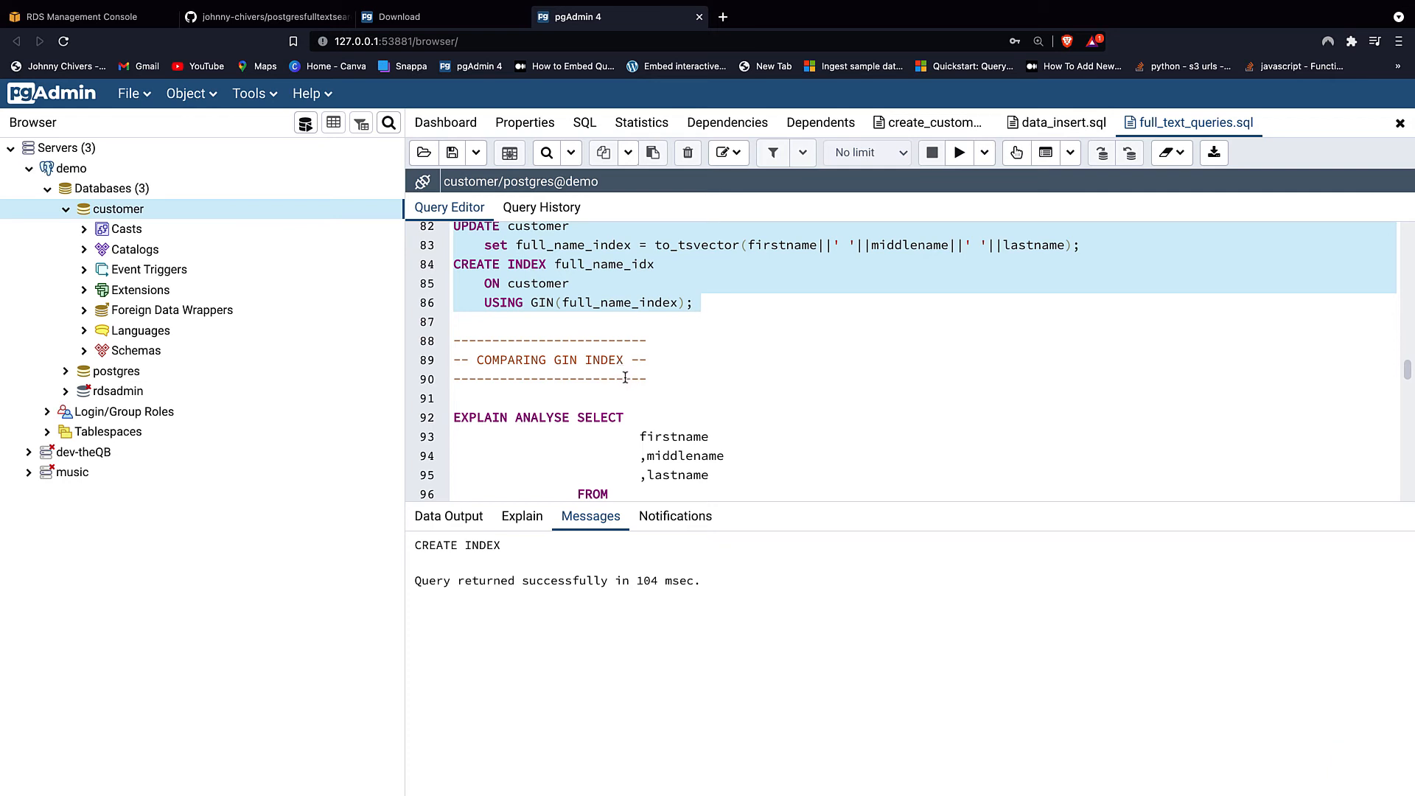
# - Compare Gee search plans on full_name and full_name_index, the latter a 0.099 ms bitmap index scan on full_name_idx
pyautogui.scroll(-3)
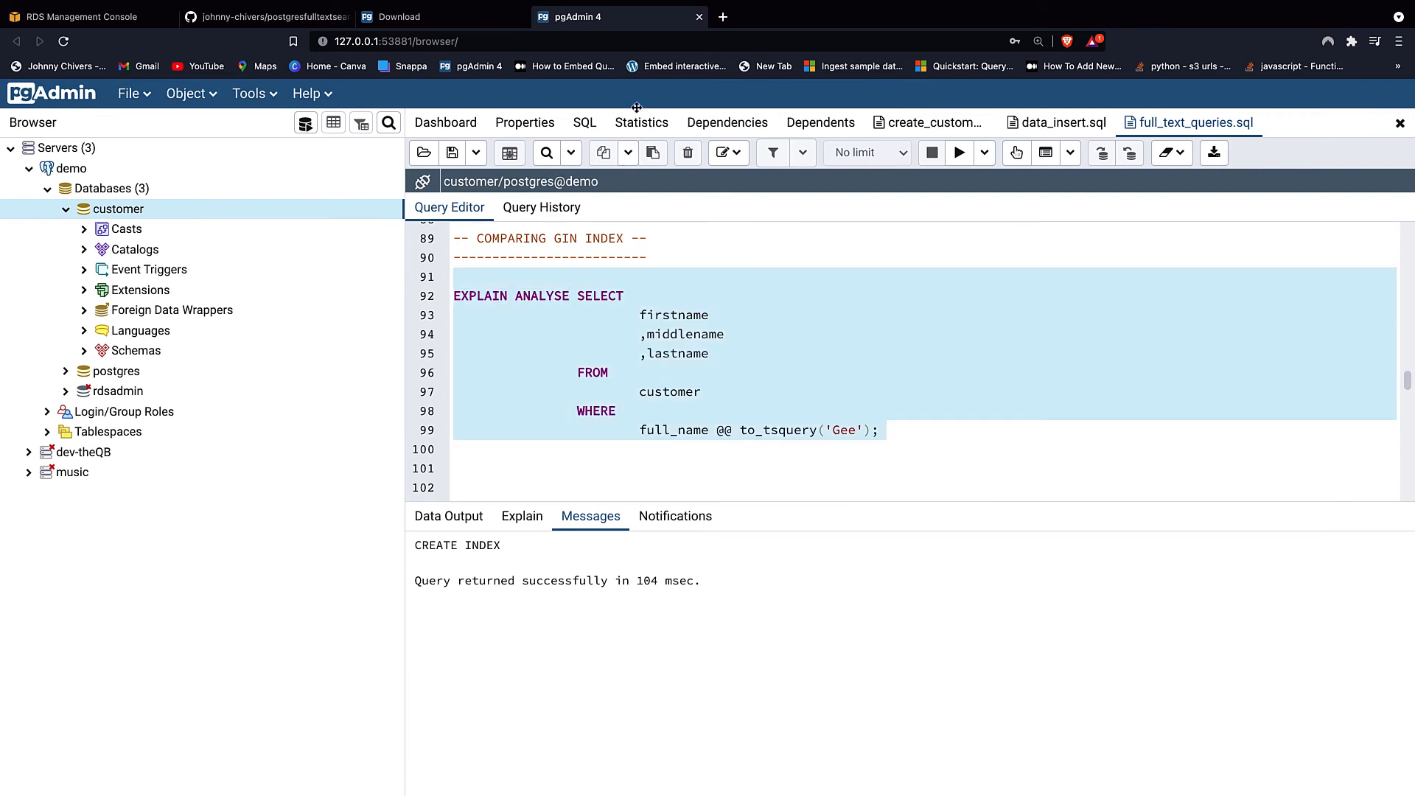
pyautogui.click(958, 152)
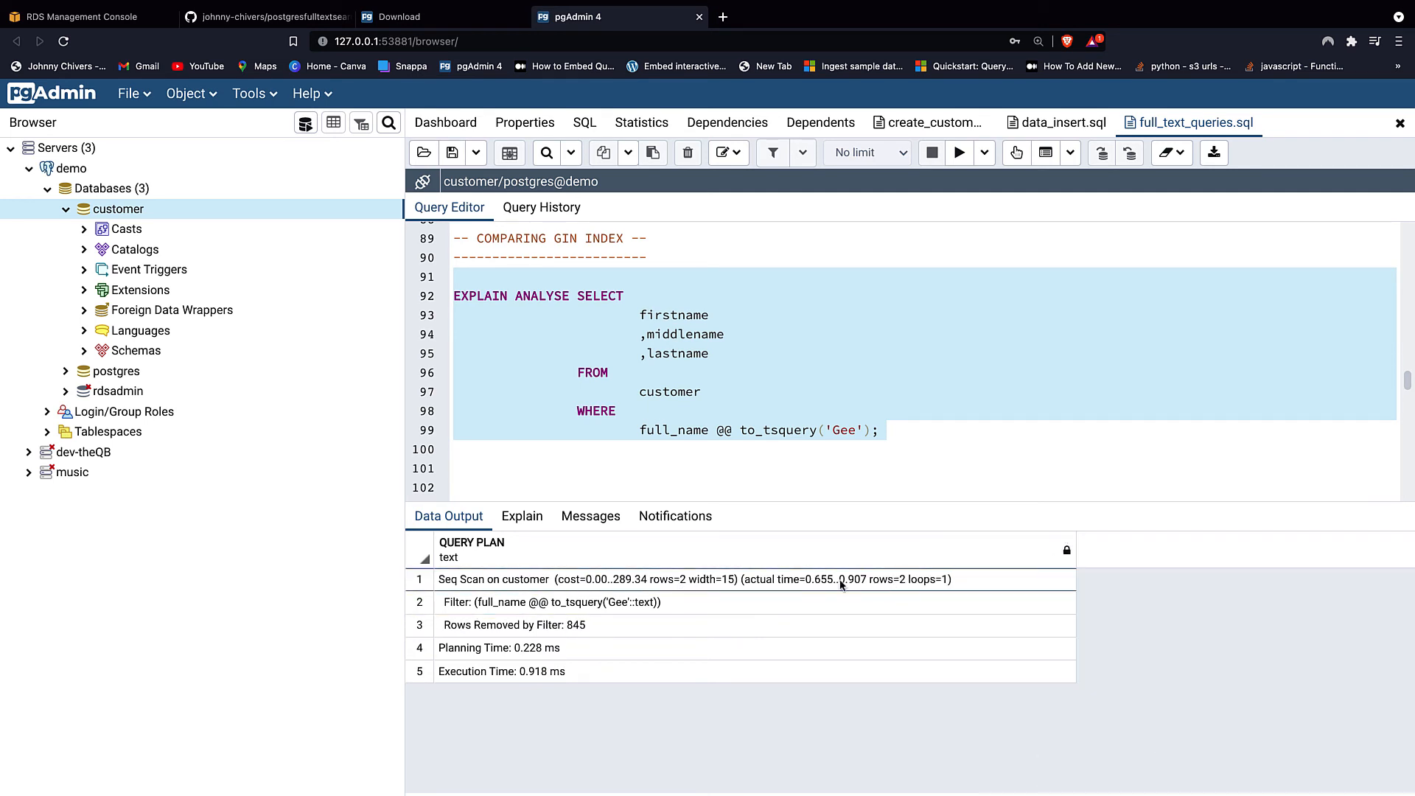
pyautogui.scroll(-3)
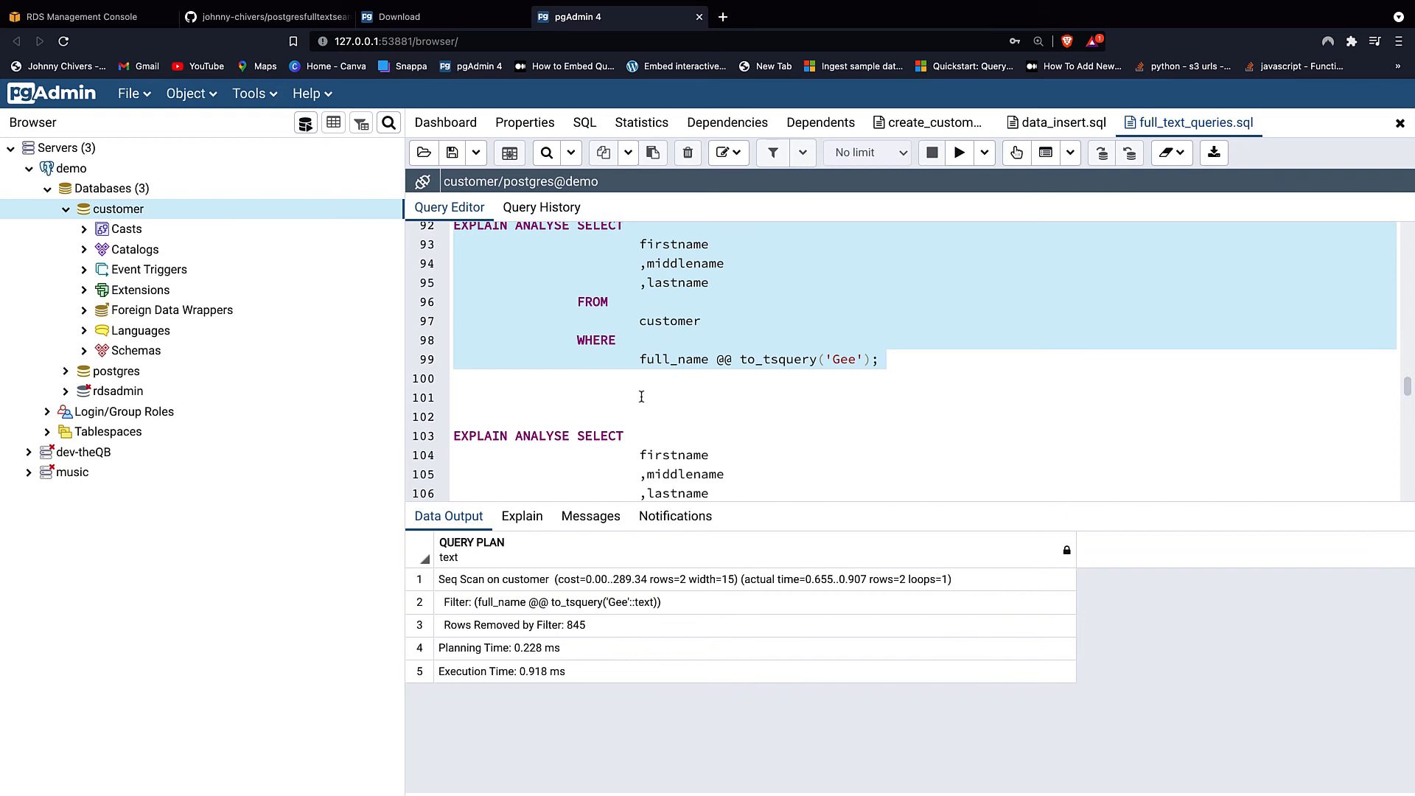
pyautogui.scroll(3)
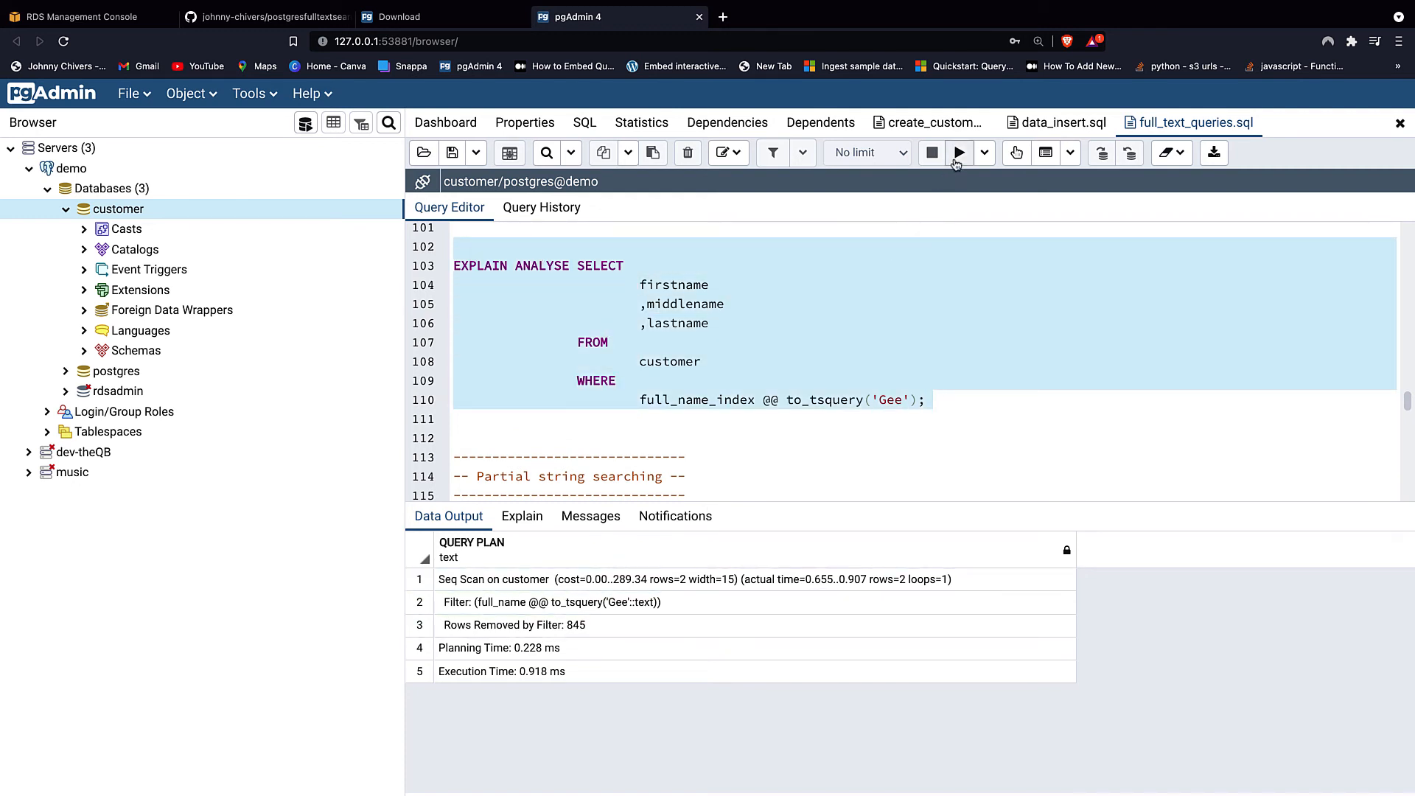
pyautogui.click(960, 151)
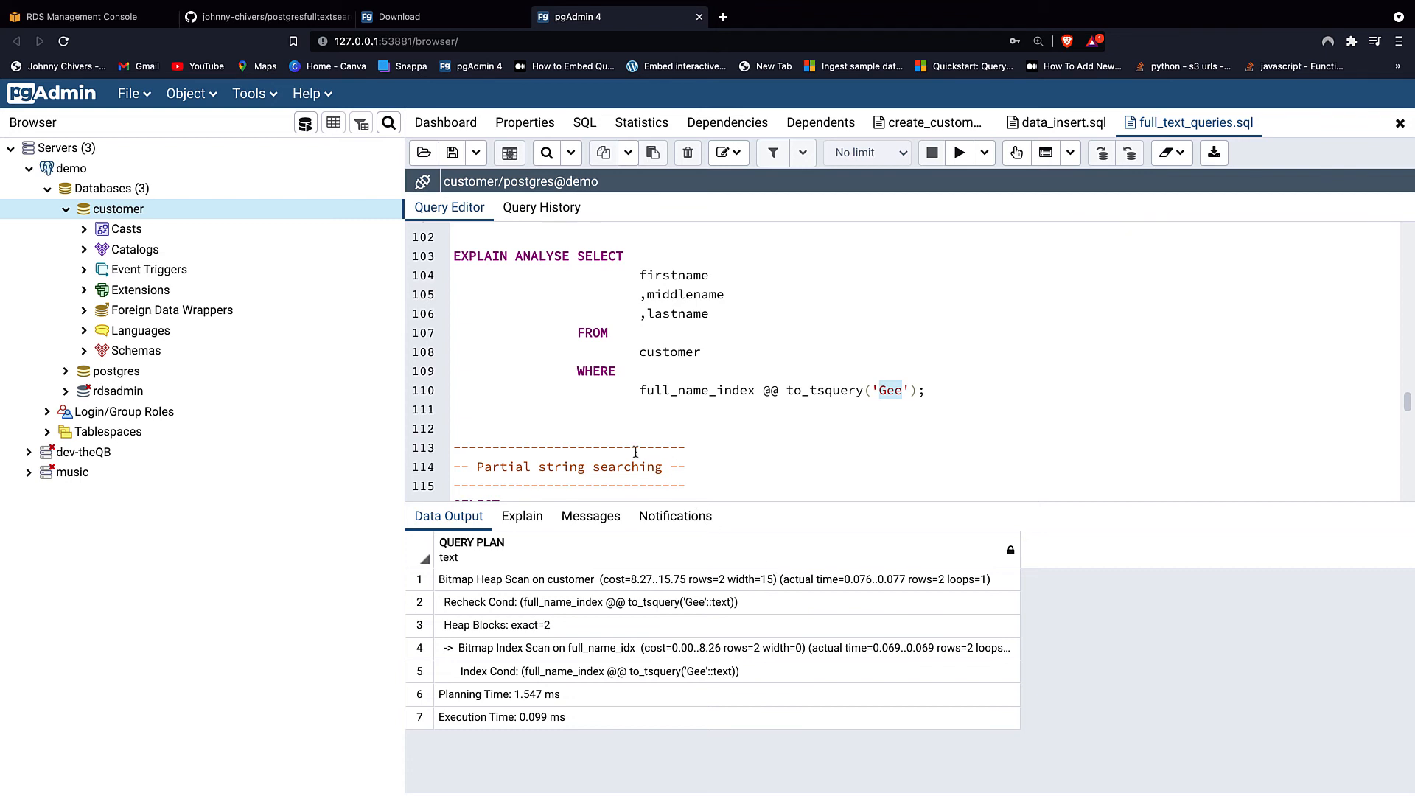
pyautogui.scroll(-3)
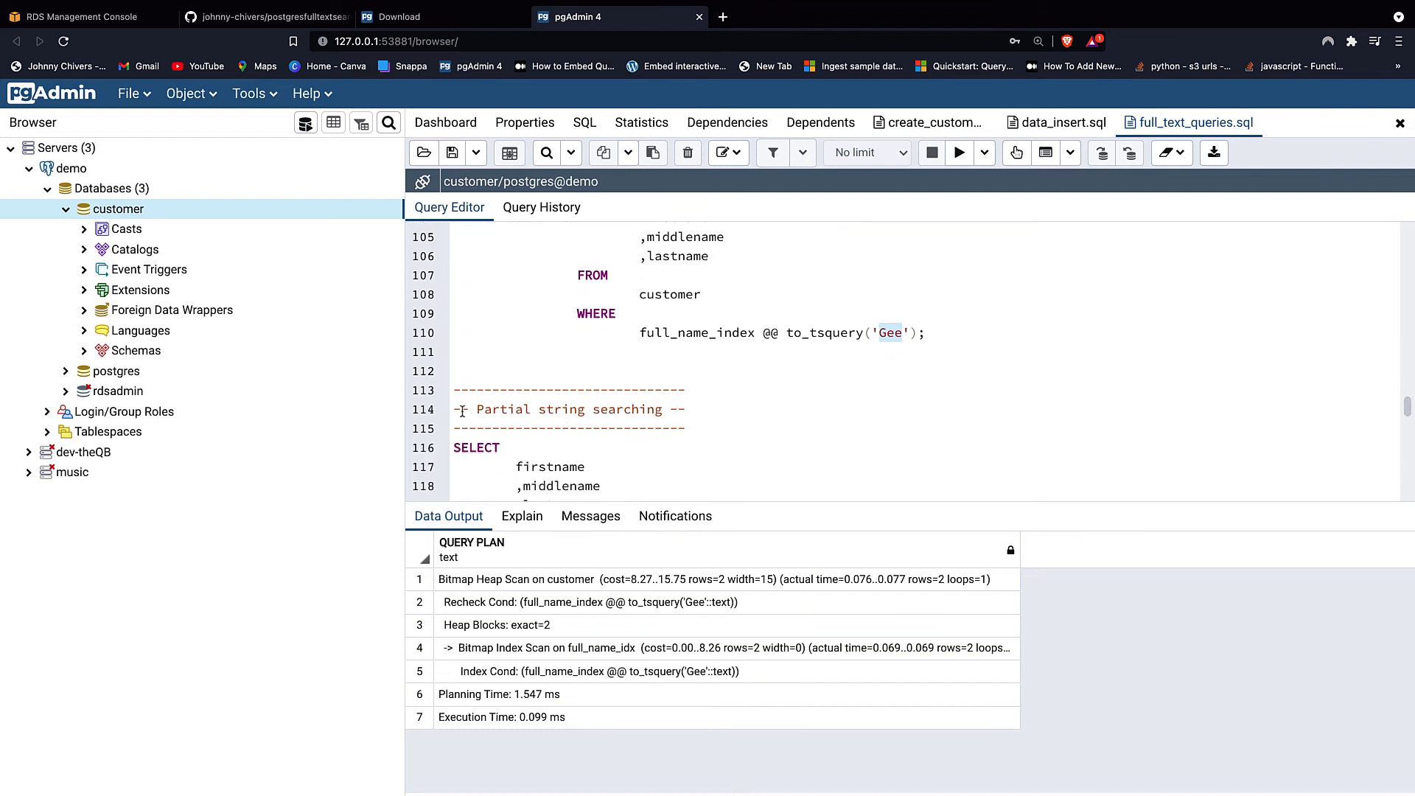
pyautogui.scroll(-3)
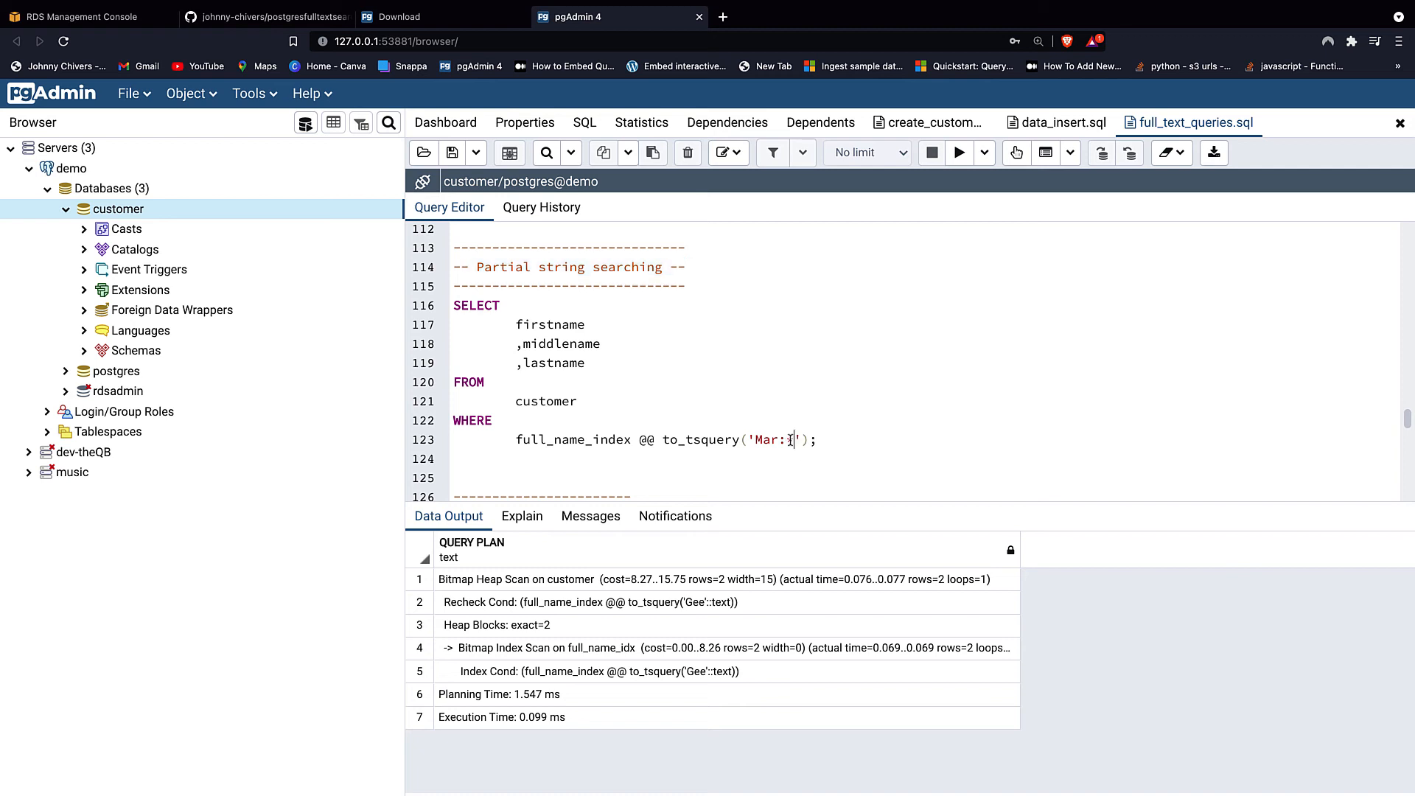
# - Run the 'Mar:*' prefix search on full_name_index, returning 47 customers like Margaret and Mark
pyautogui.write('*')
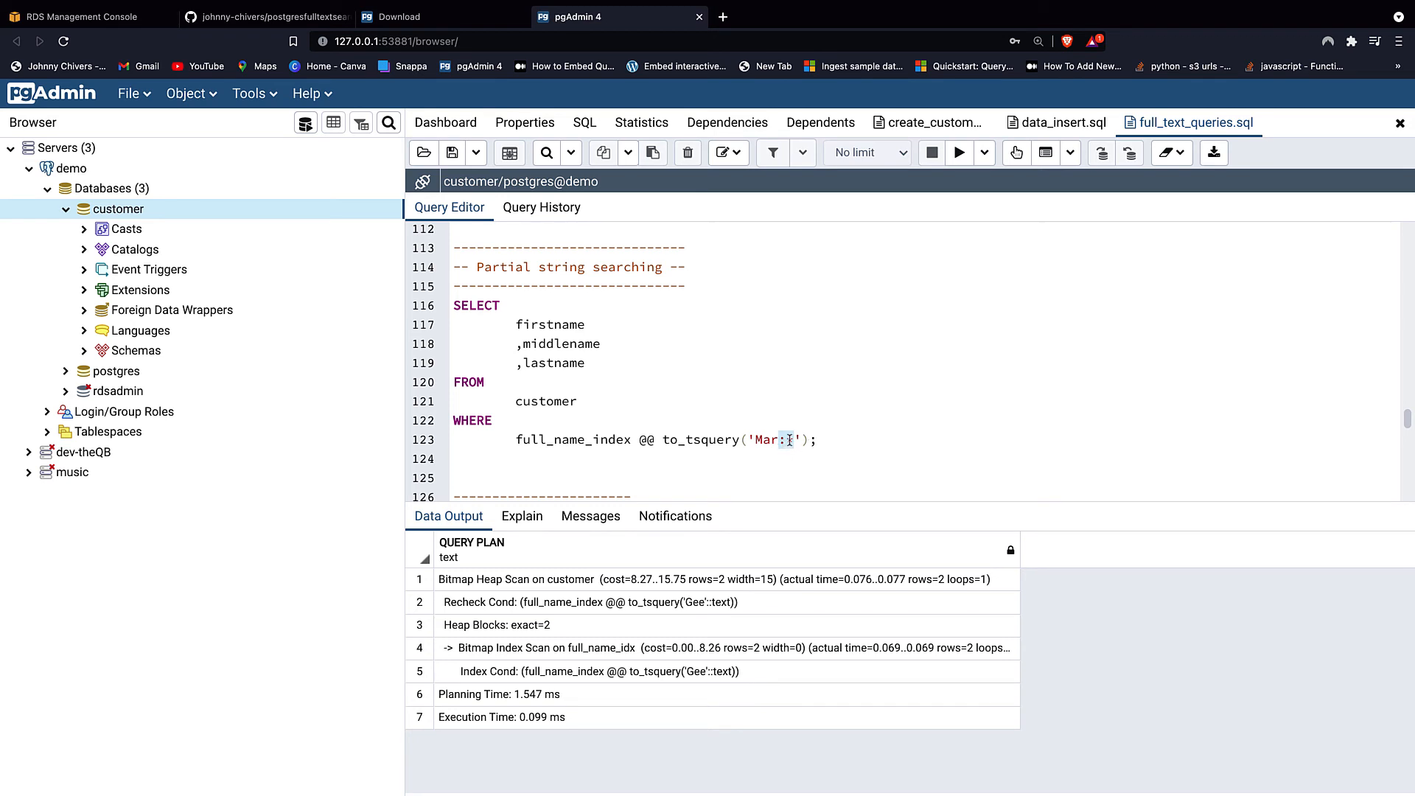
pyautogui.write('*')
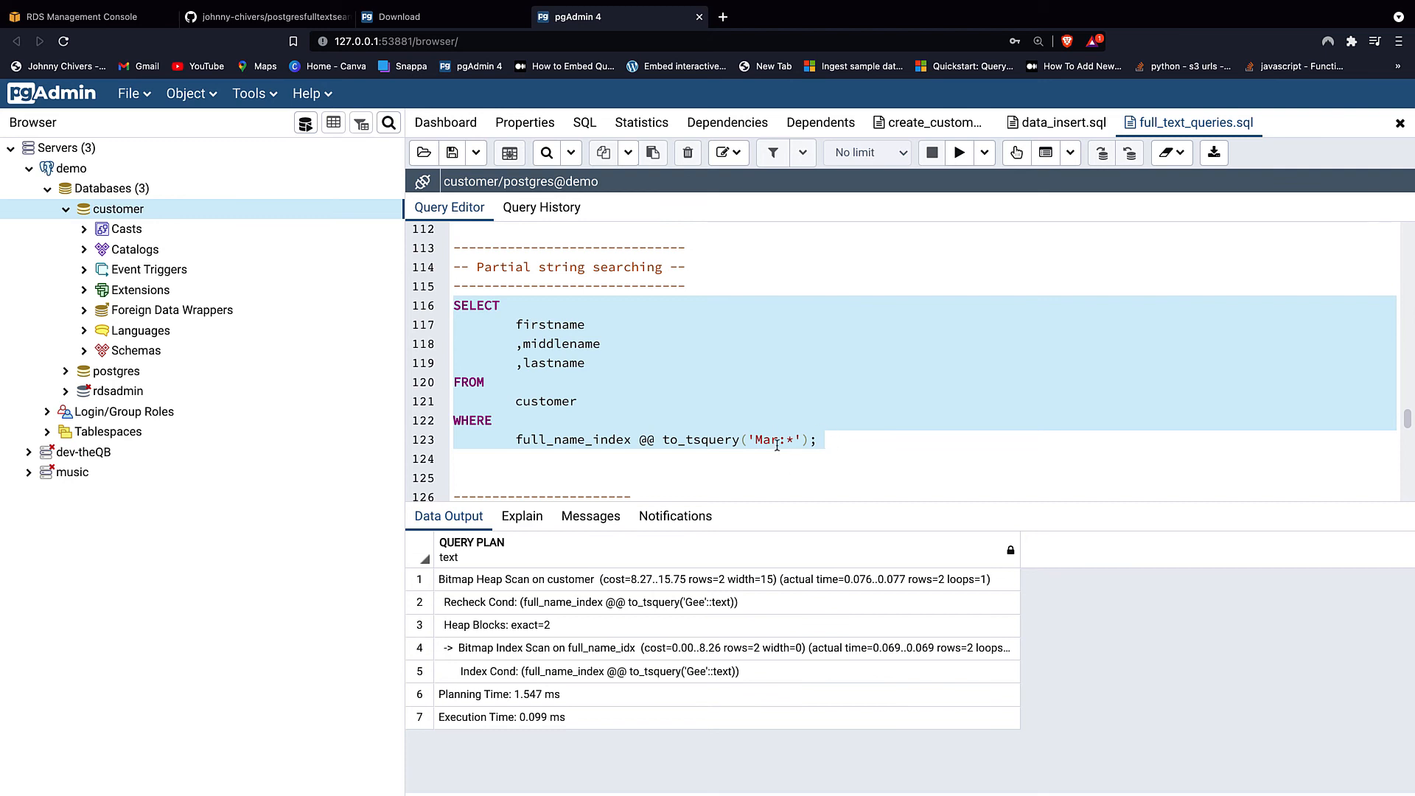
pyautogui.click(958, 152)
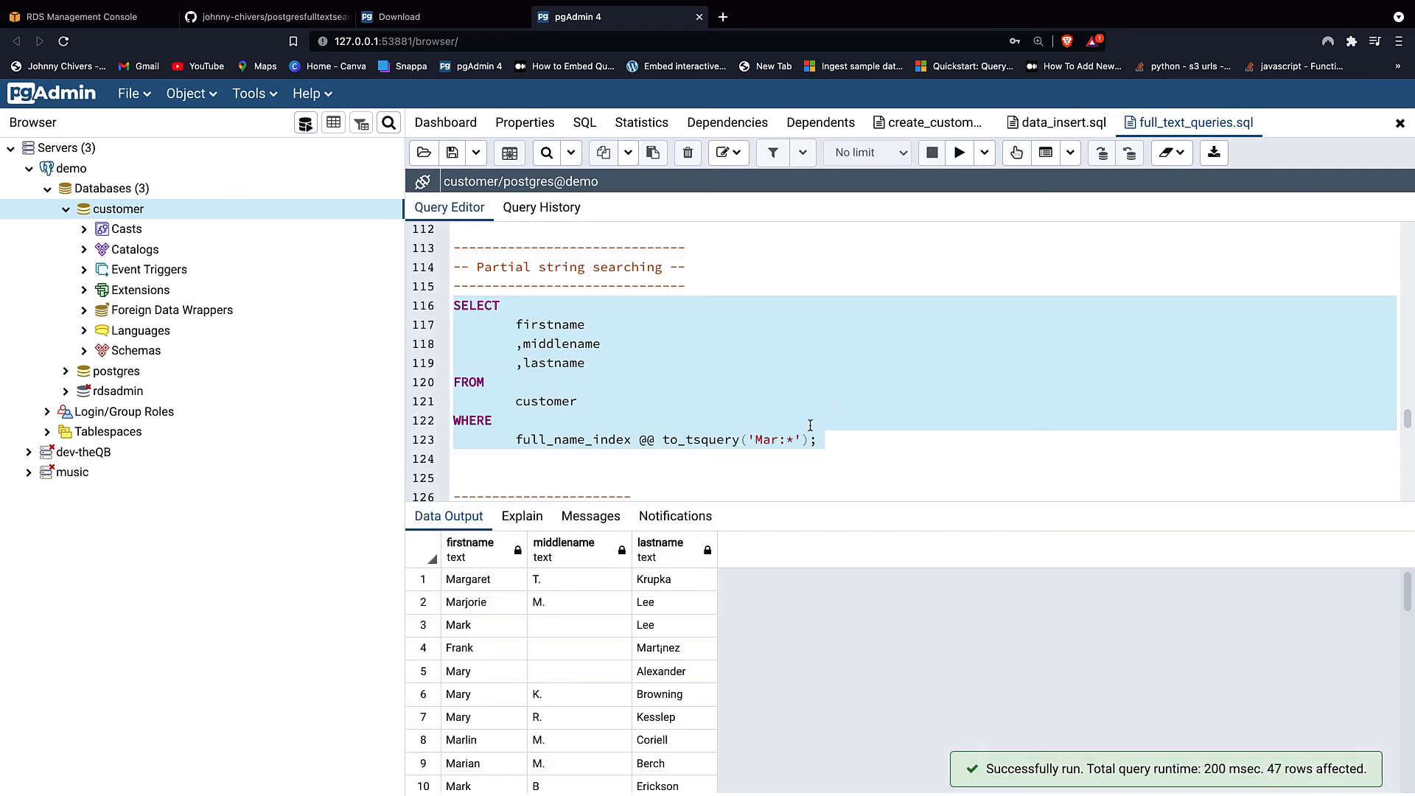
pyautogui.moveTo(516, 602)
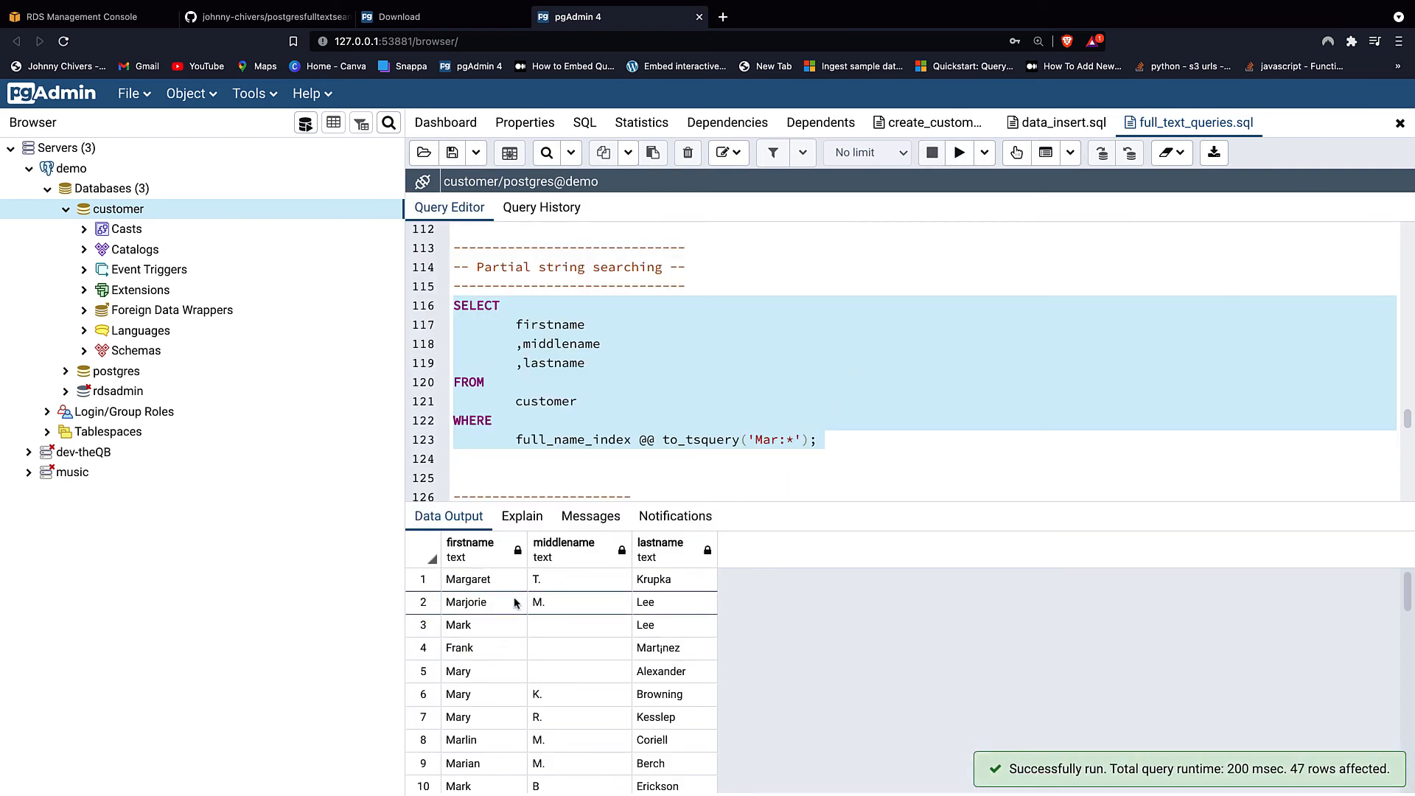
pyautogui.moveTo(477, 629)
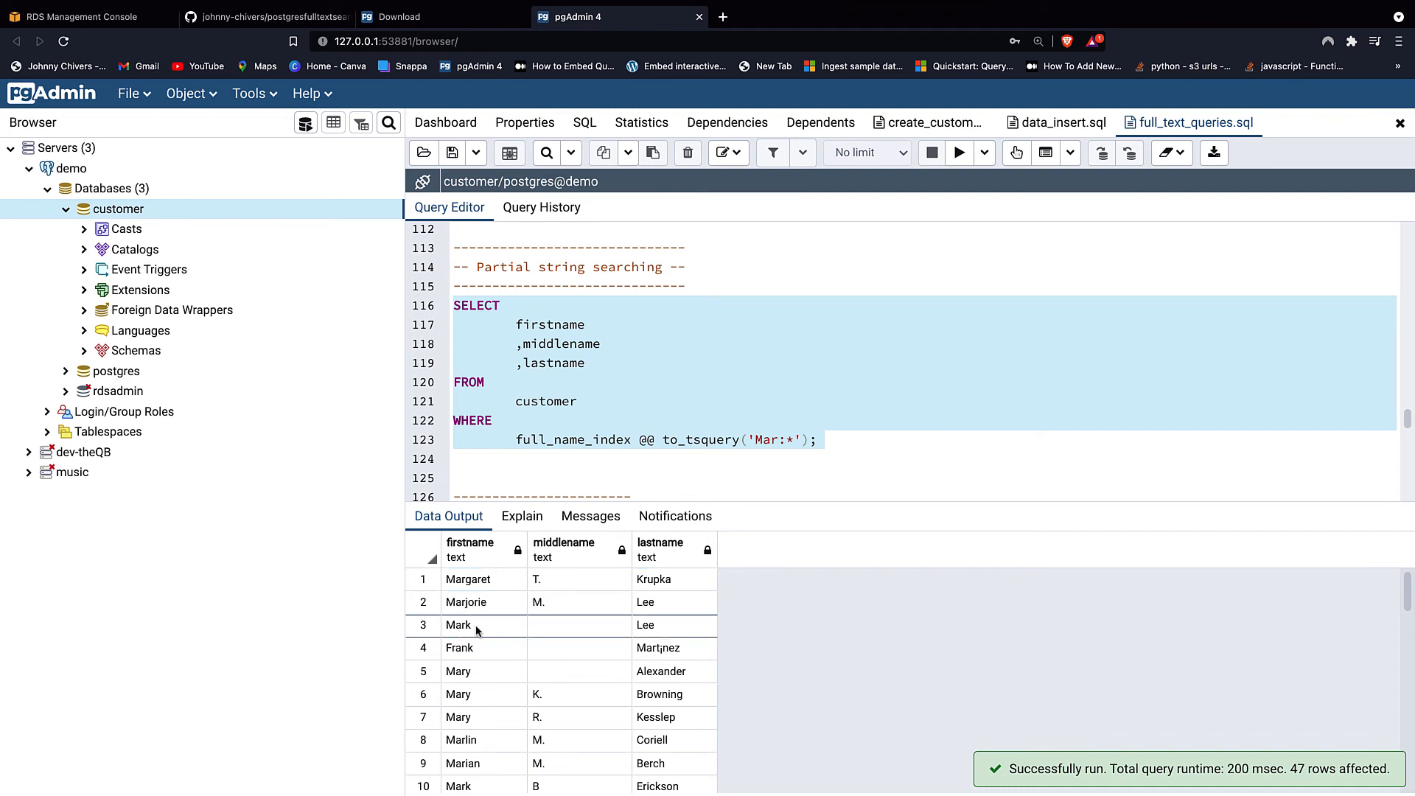
pyautogui.scroll(-3)
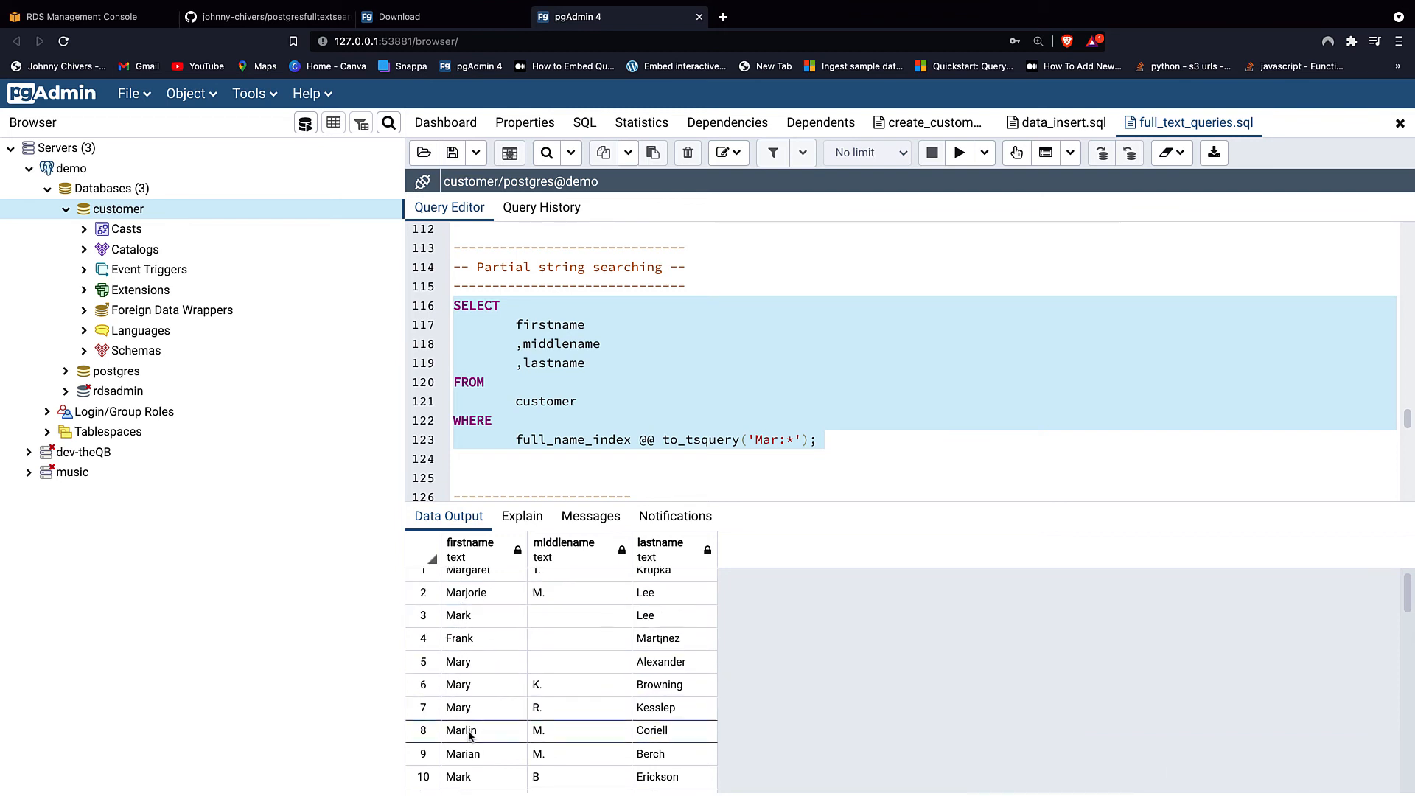
pyautogui.scroll(-3)
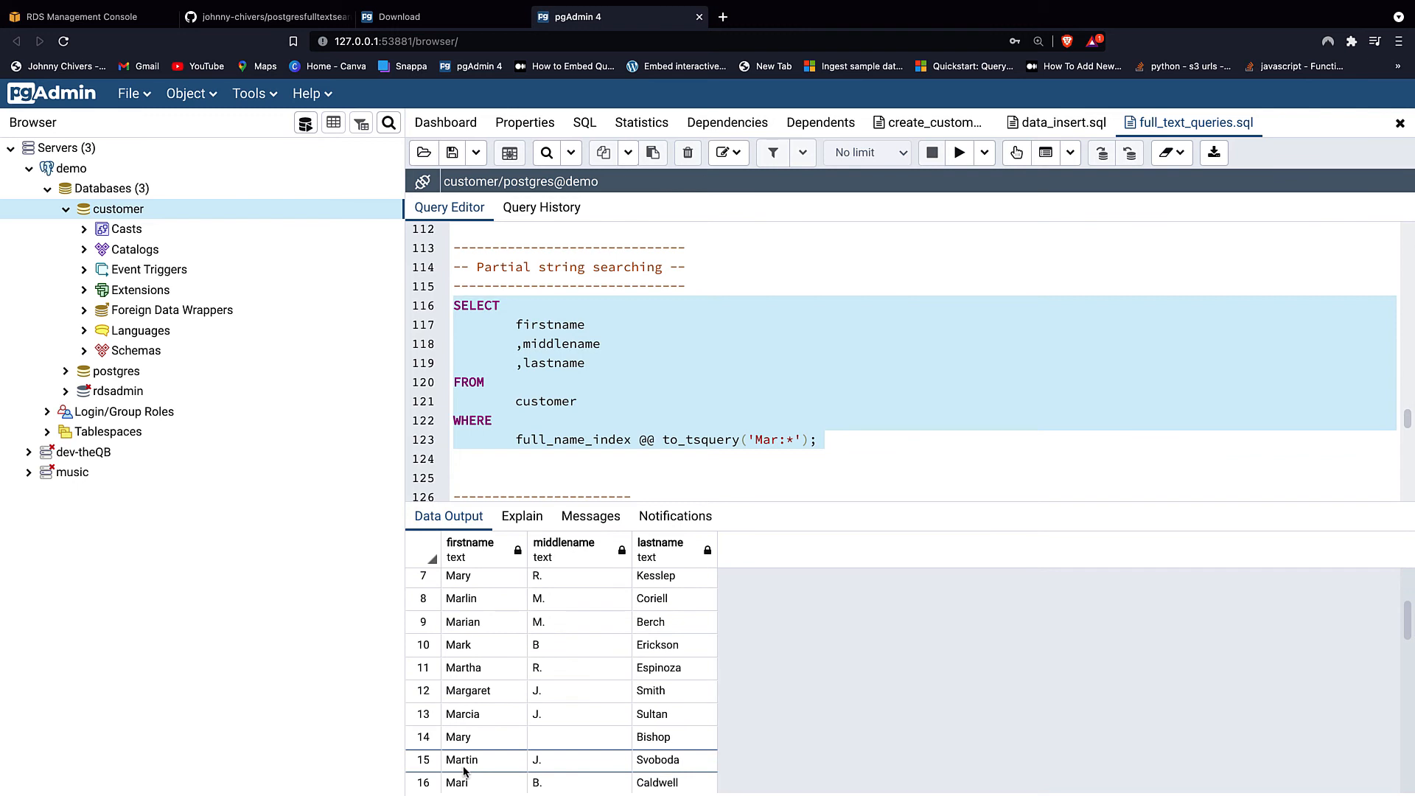
pyautogui.scroll(-3)
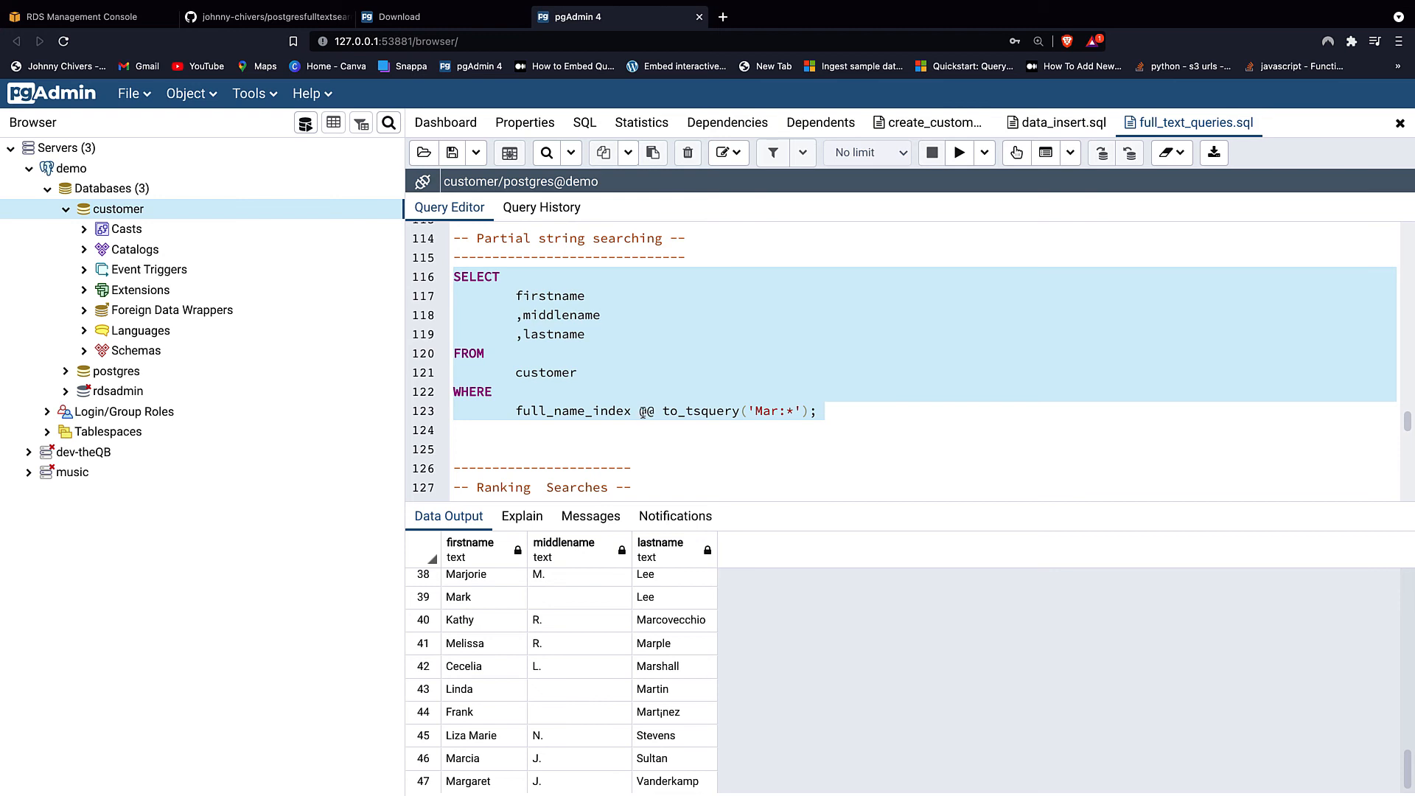
# - Run the ts_rank 'Mar:*' query, every match ranked 0.0607927 in descending order
pyautogui.scroll(-3)
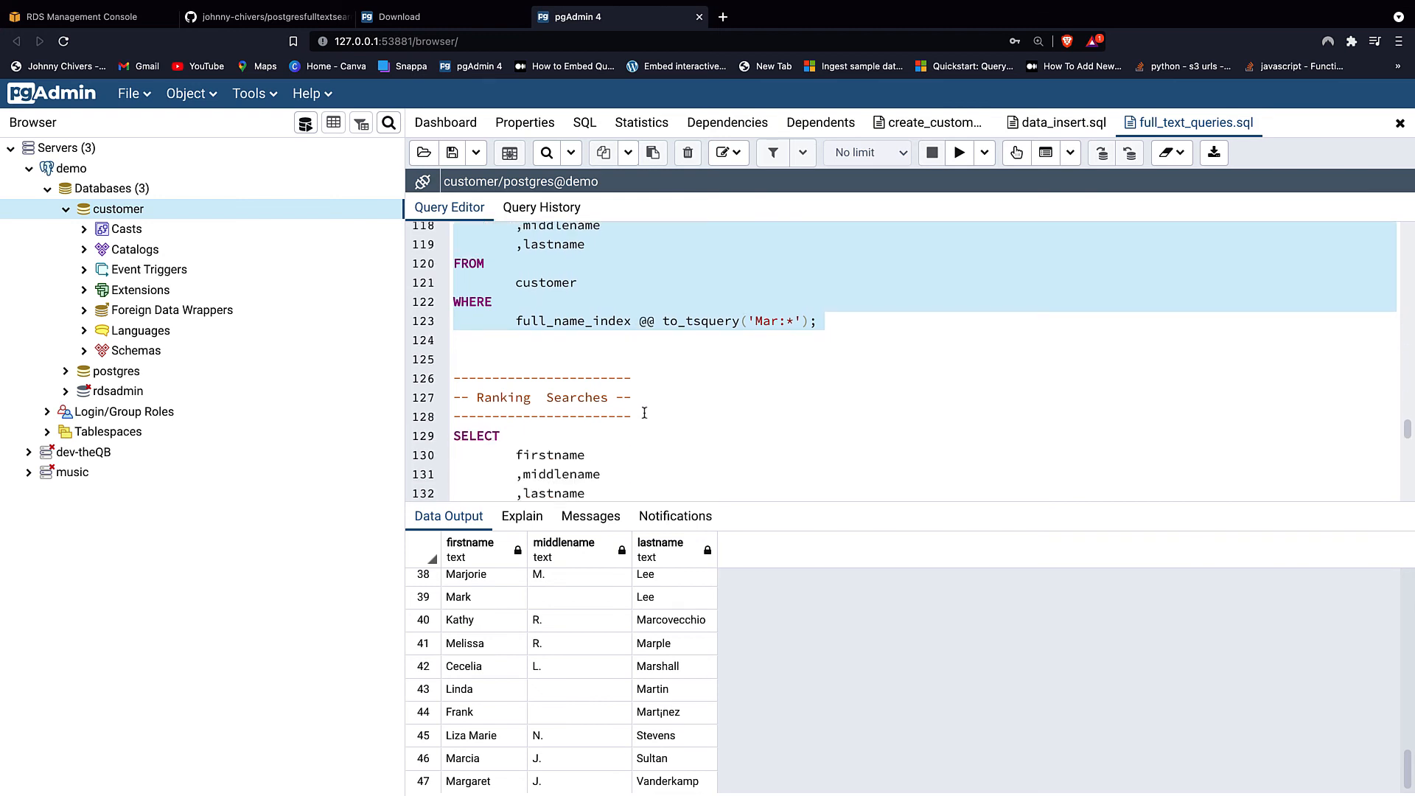
pyautogui.scroll(3)
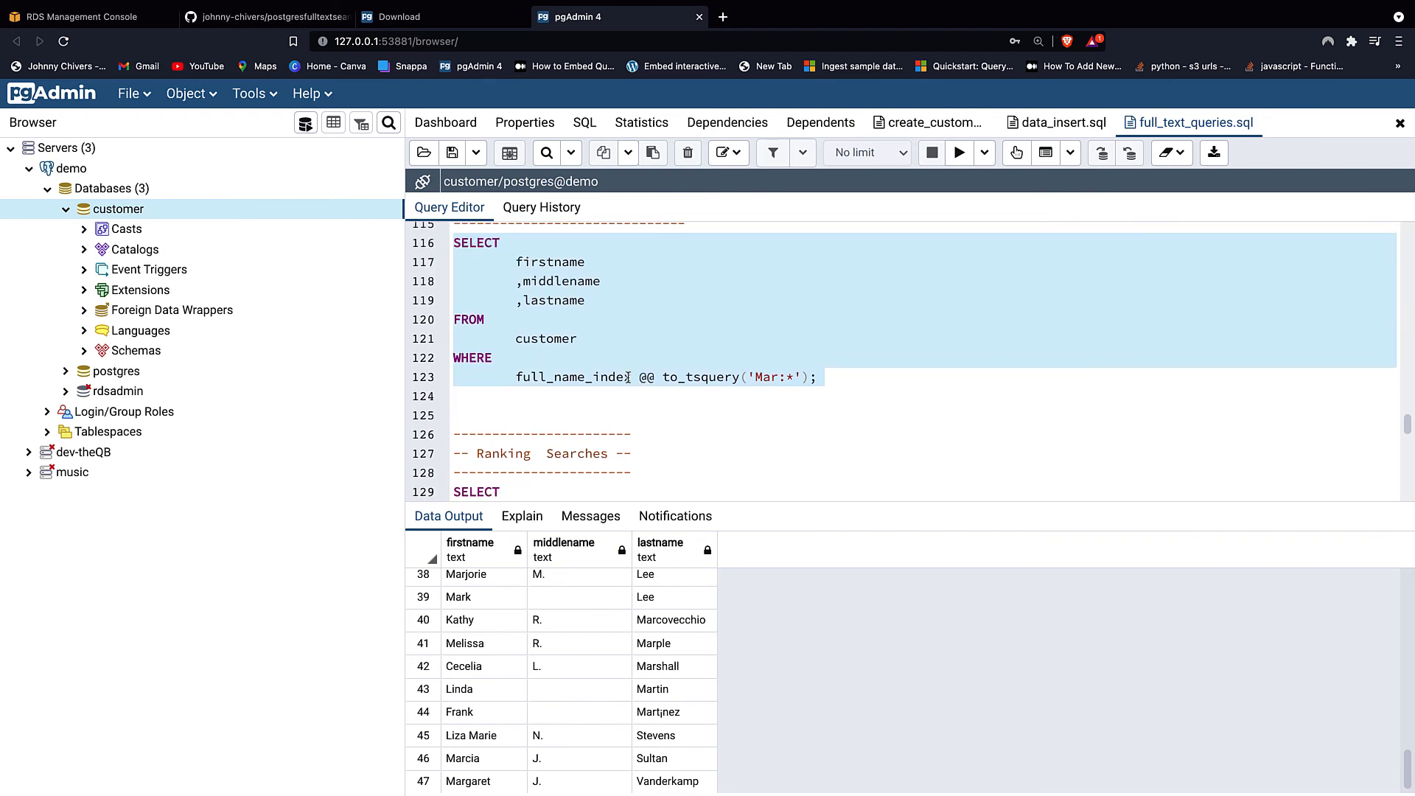
pyautogui.scroll(-3)
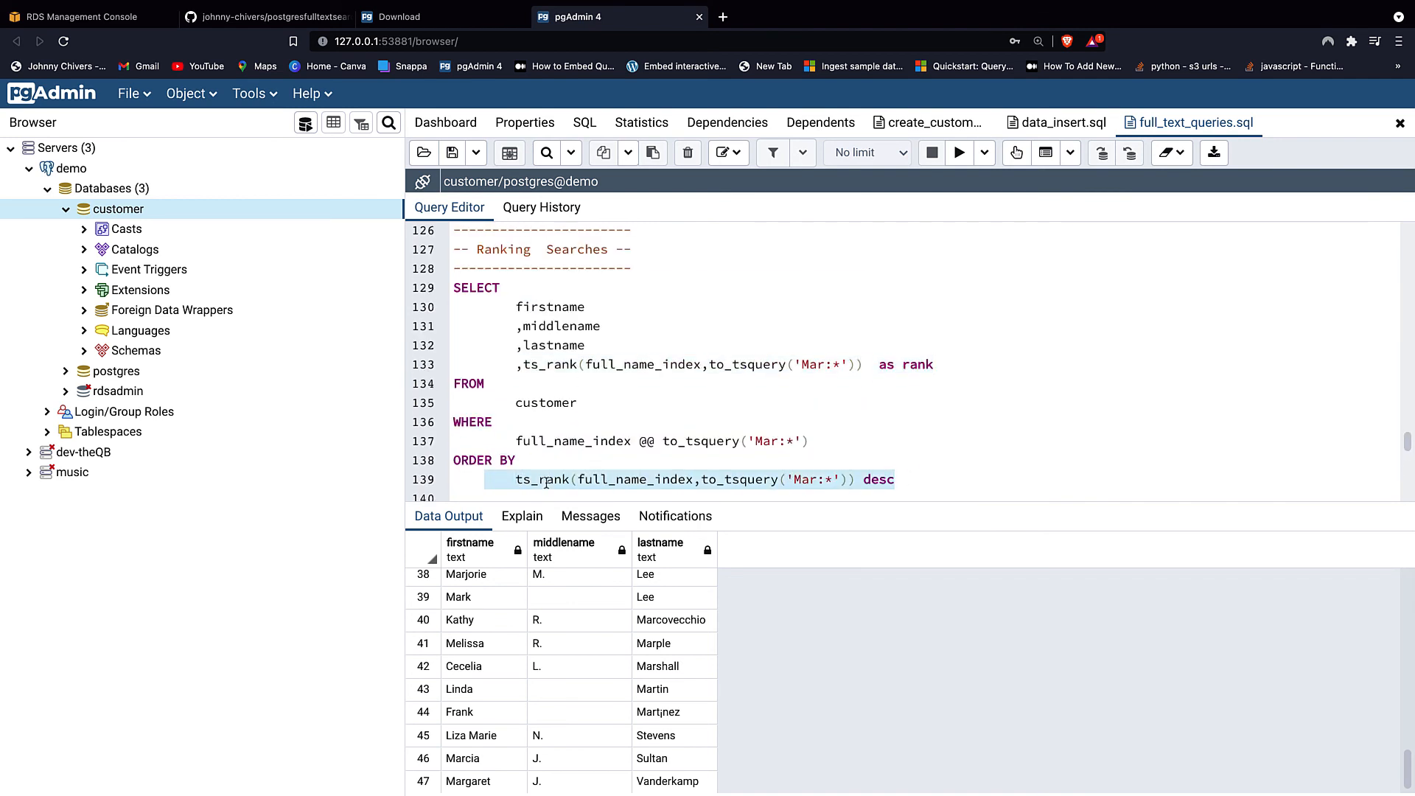
pyautogui.scroll(3)
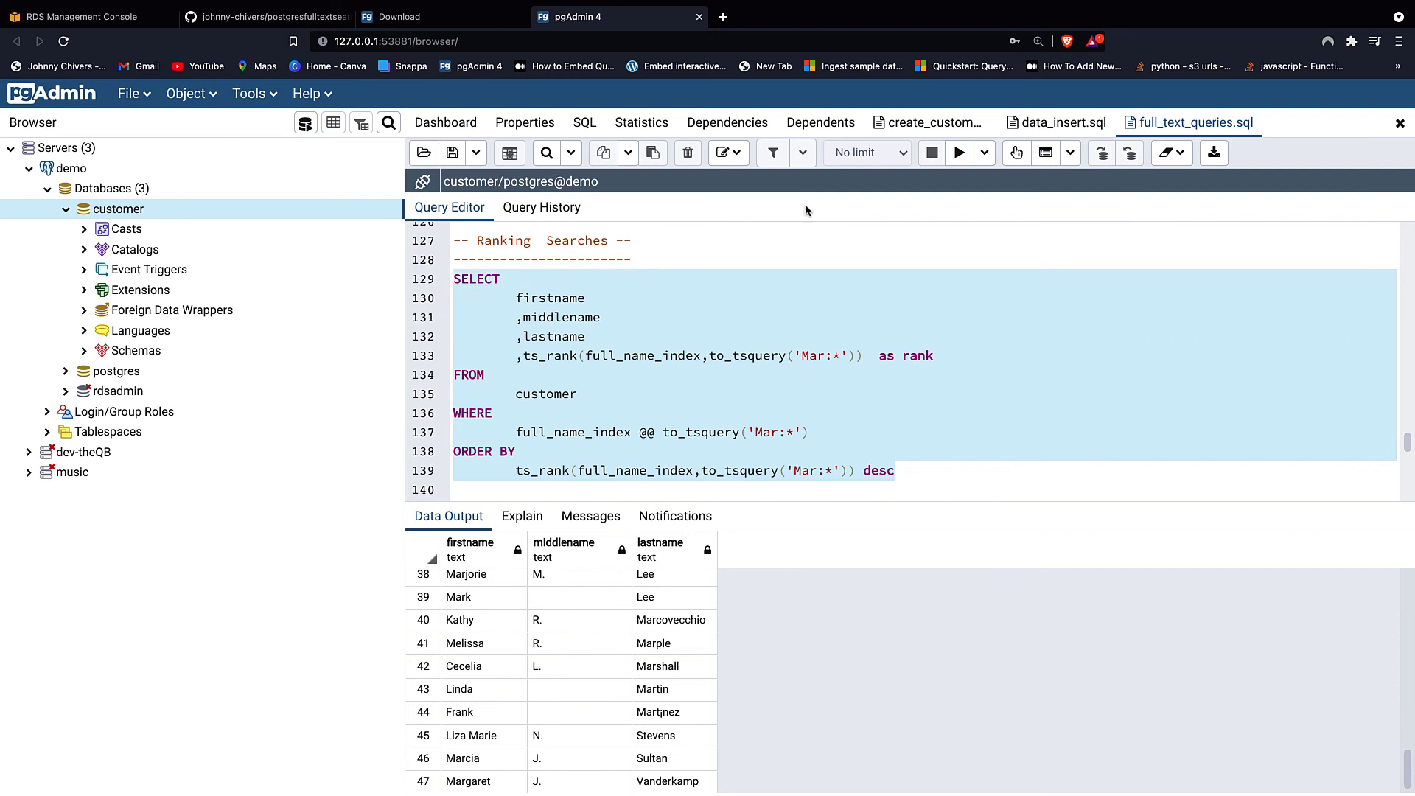
pyautogui.click(959, 152)
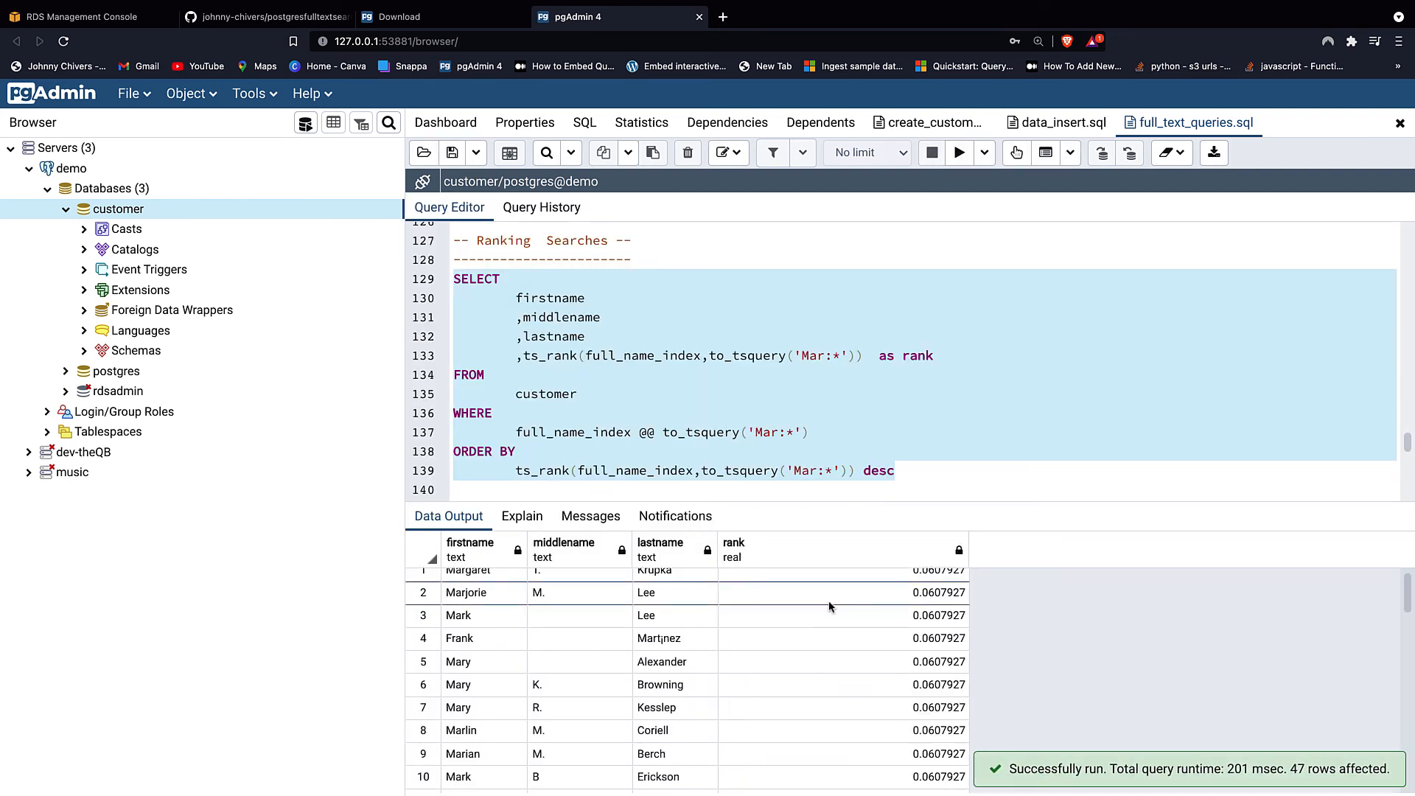
pyautogui.scroll(-3)
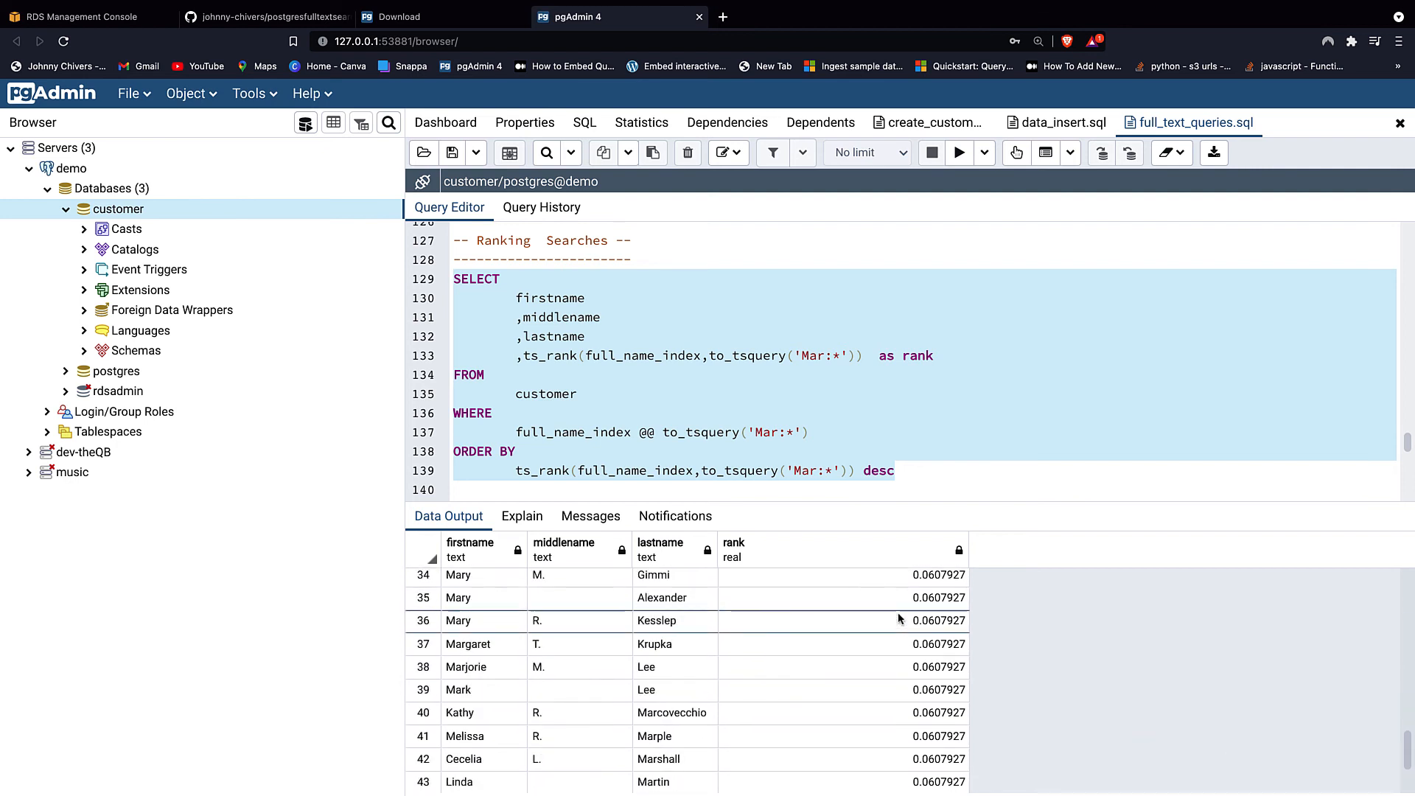
pyautogui.scroll(-3)
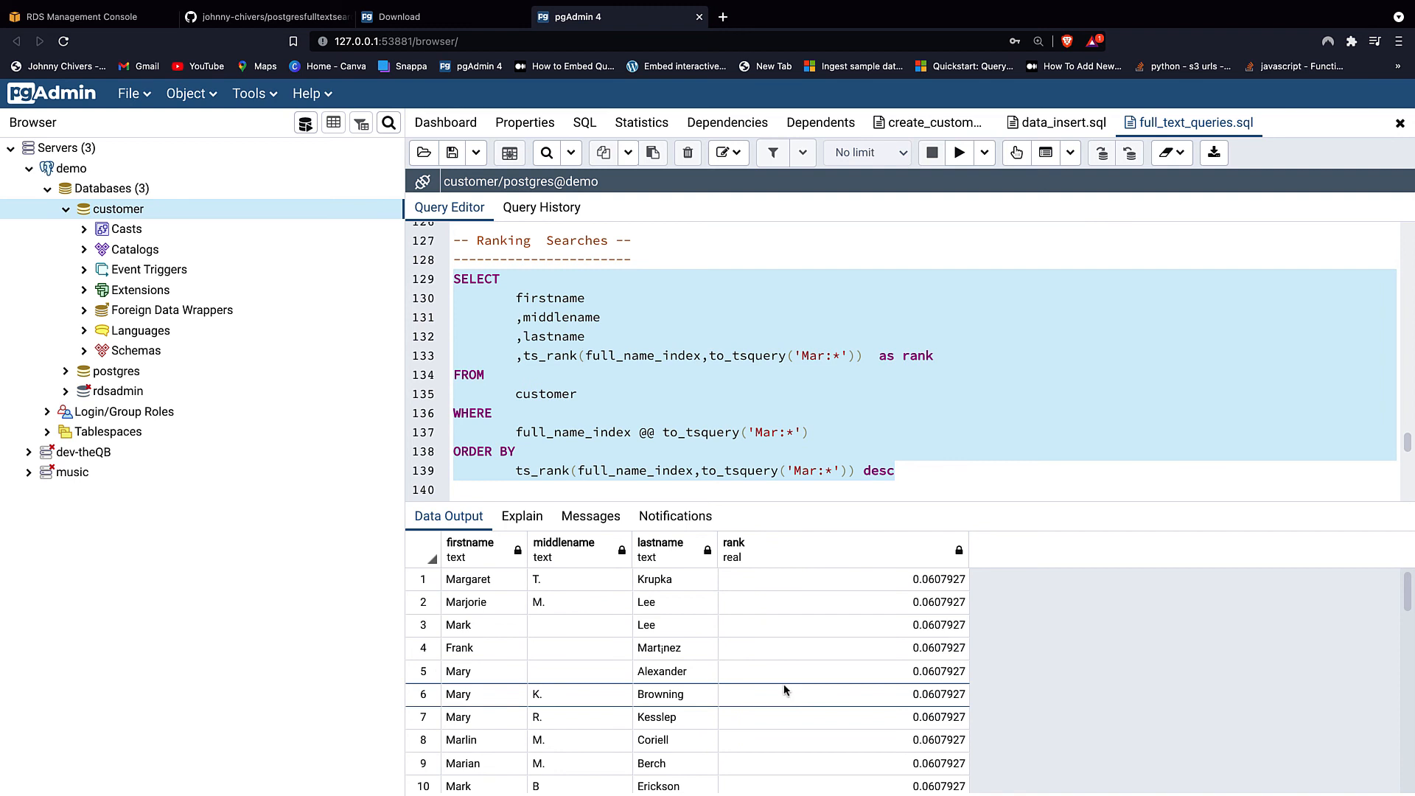
pyautogui.moveTo(771, 665)
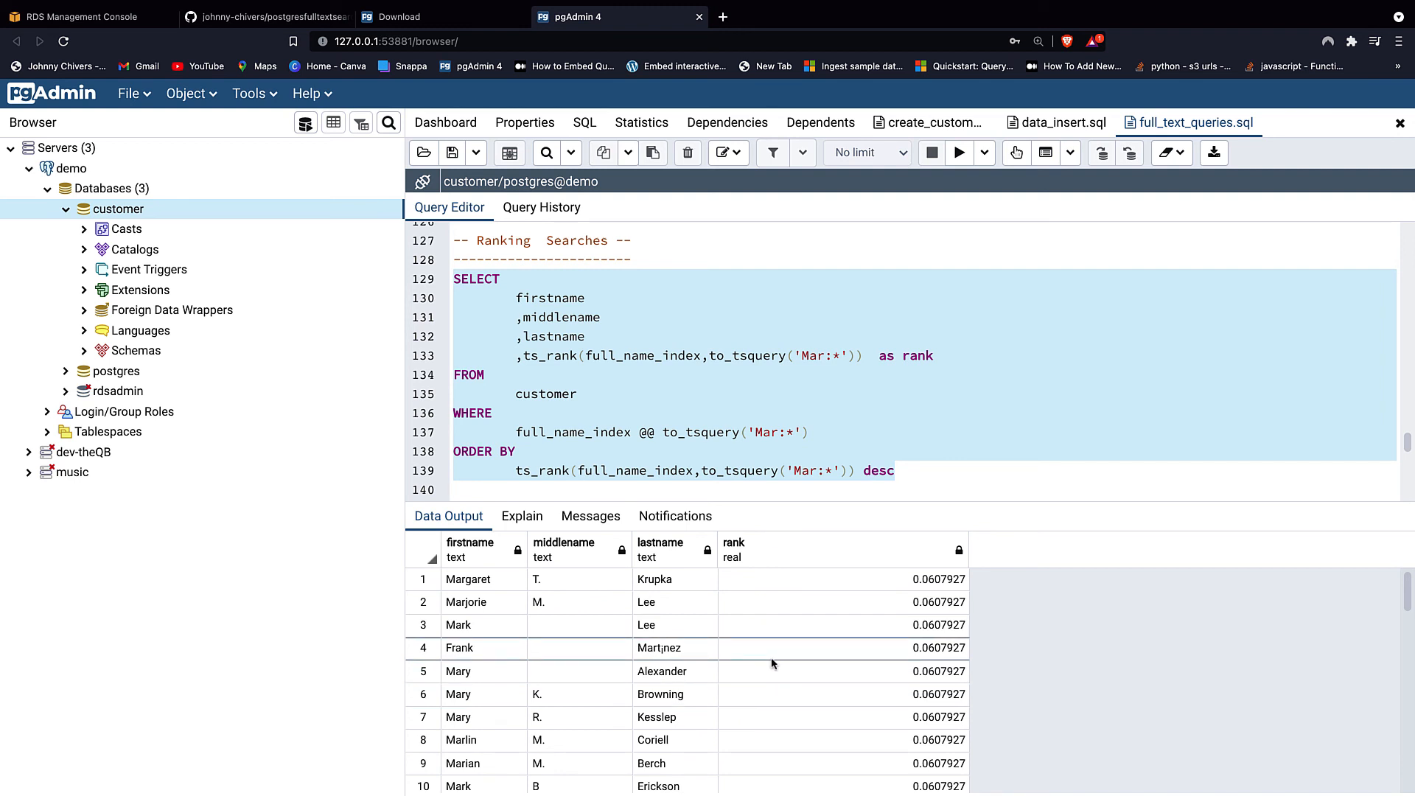
pyautogui.moveTo(655, 544)
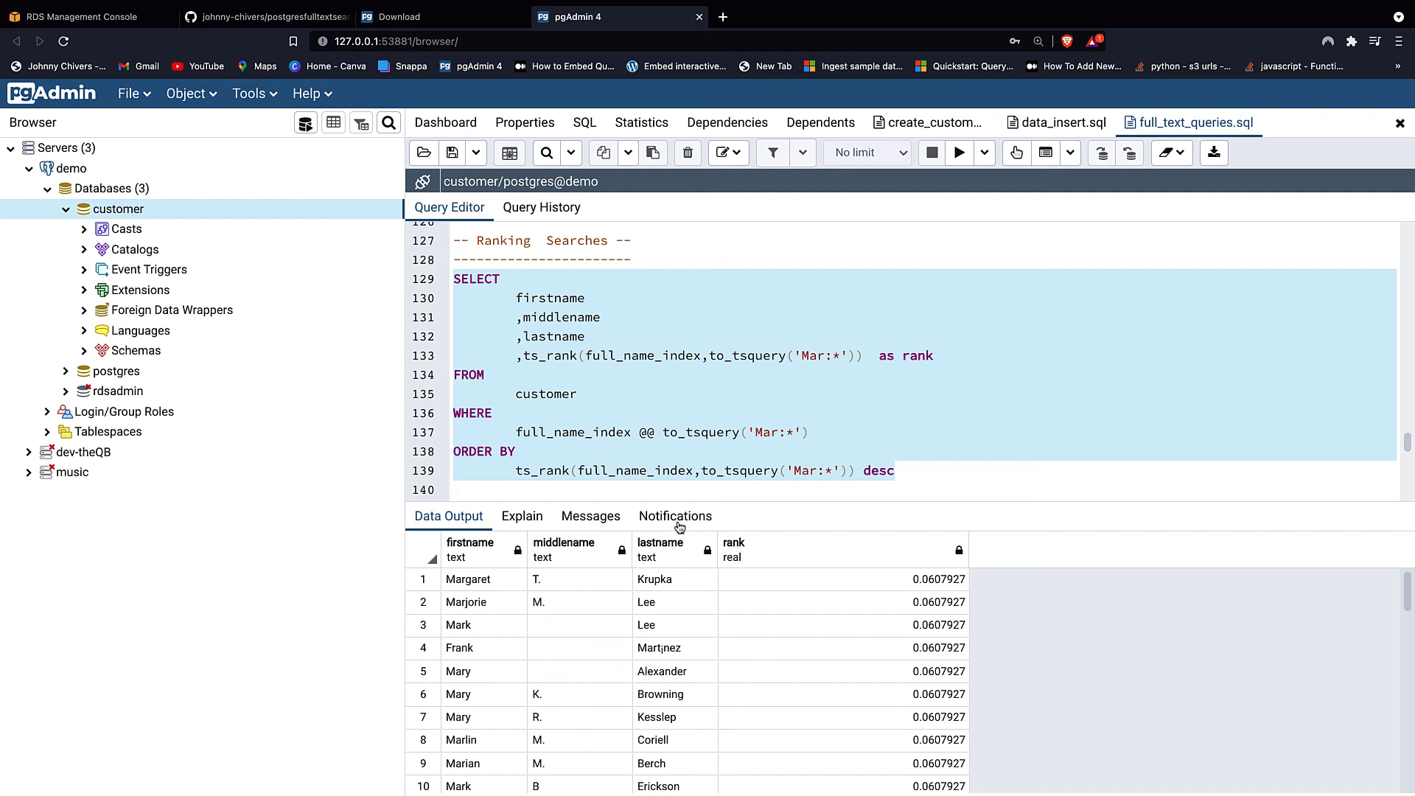
pyautogui.moveTo(665, 659)
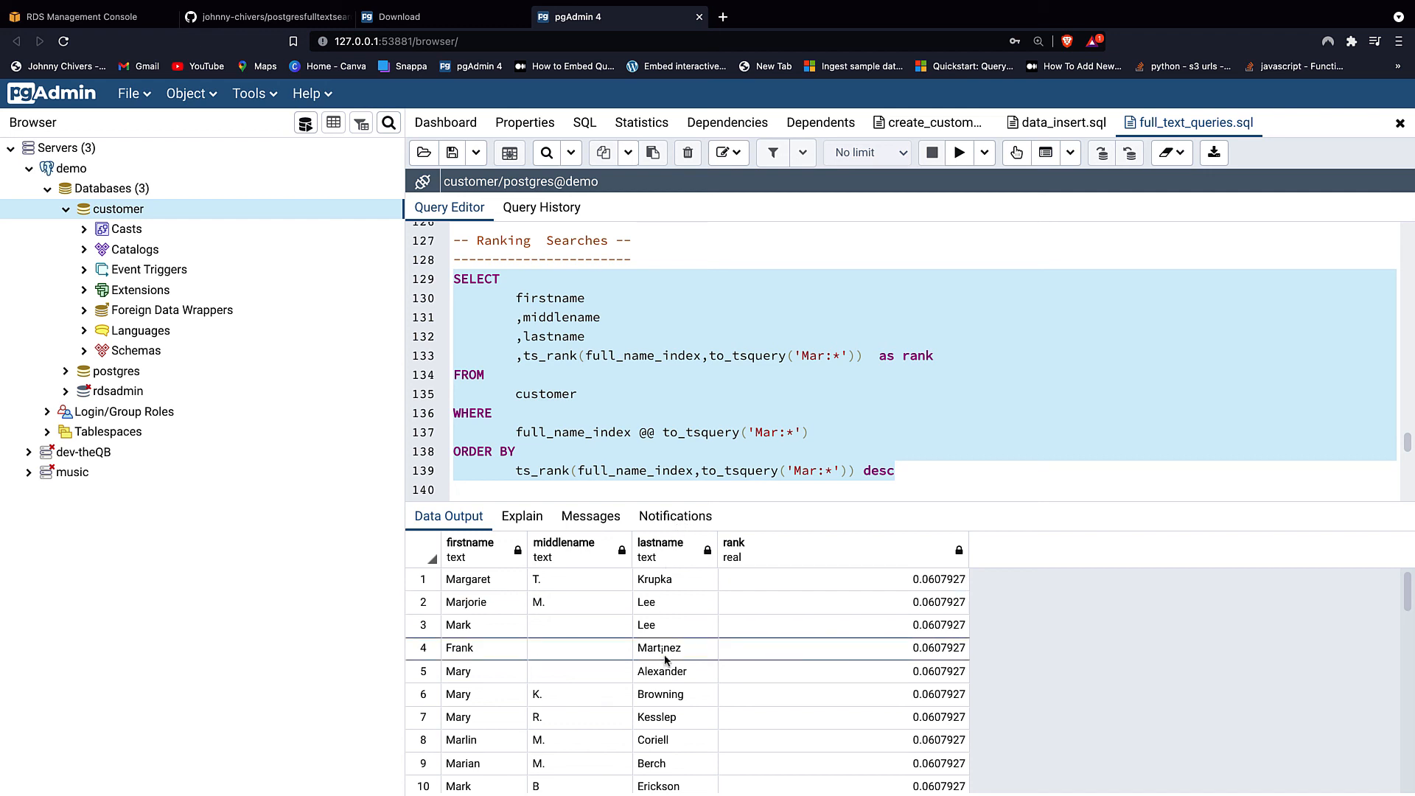
pyautogui.moveTo(640, 597)
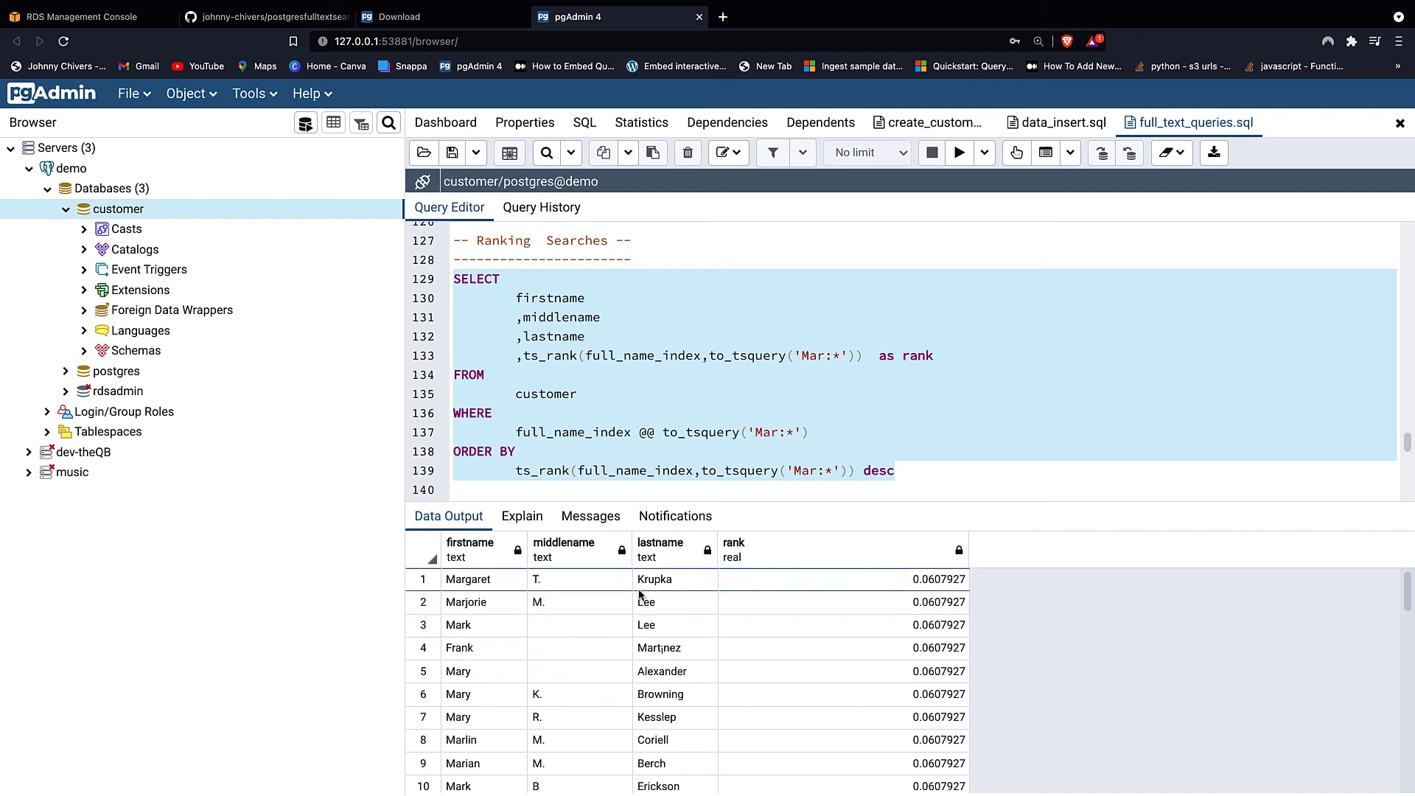
pyautogui.moveTo(718, 648)
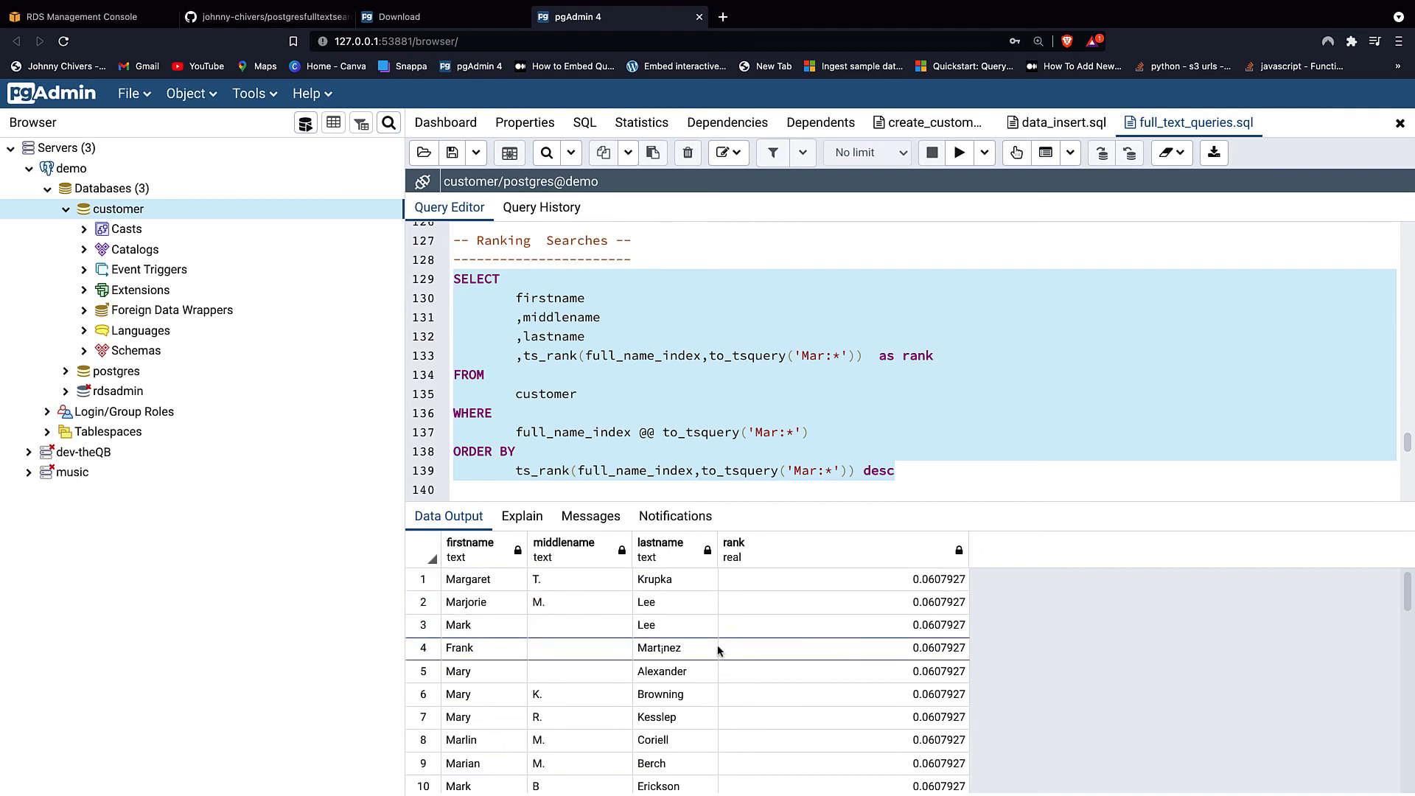
pyautogui.moveTo(670, 538)
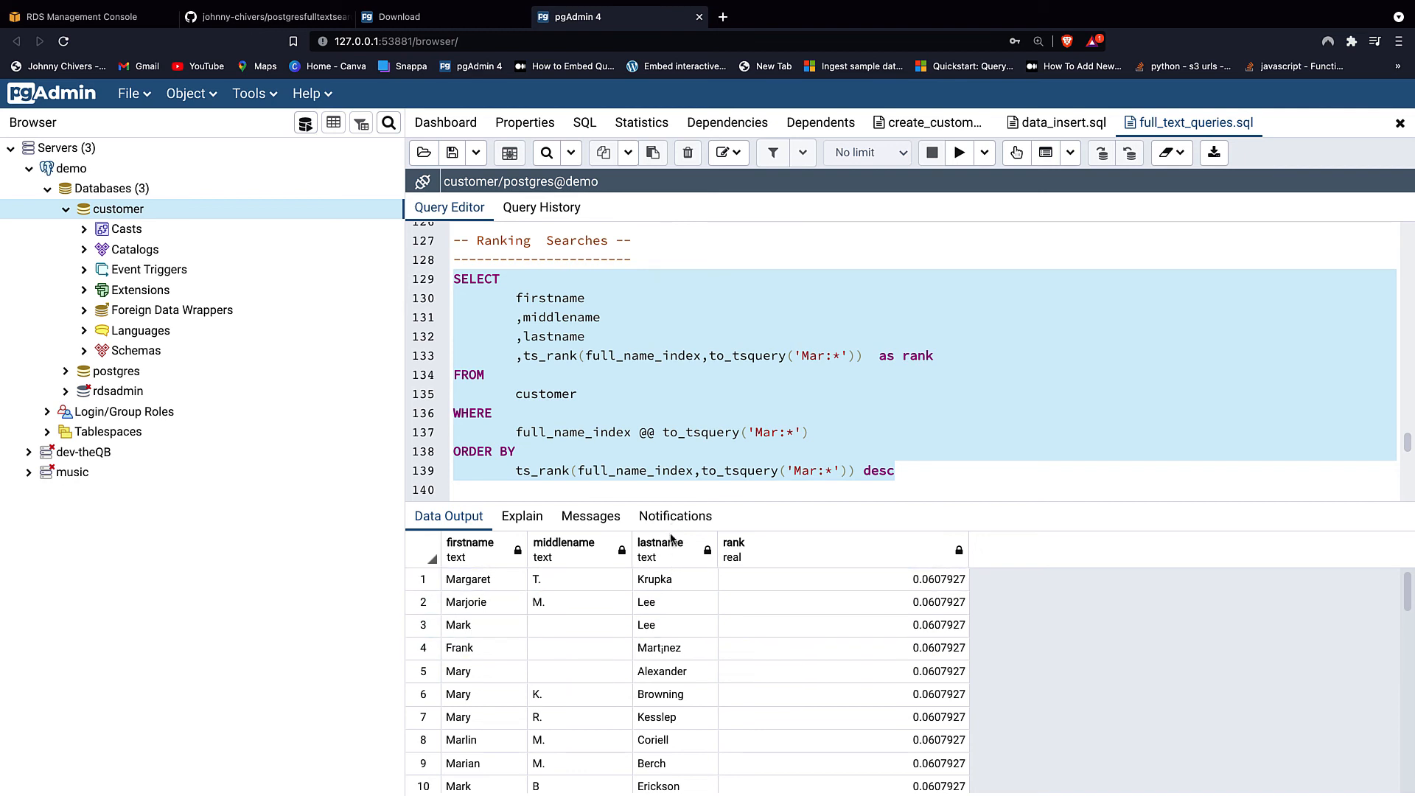
pyautogui.moveTo(675, 615)
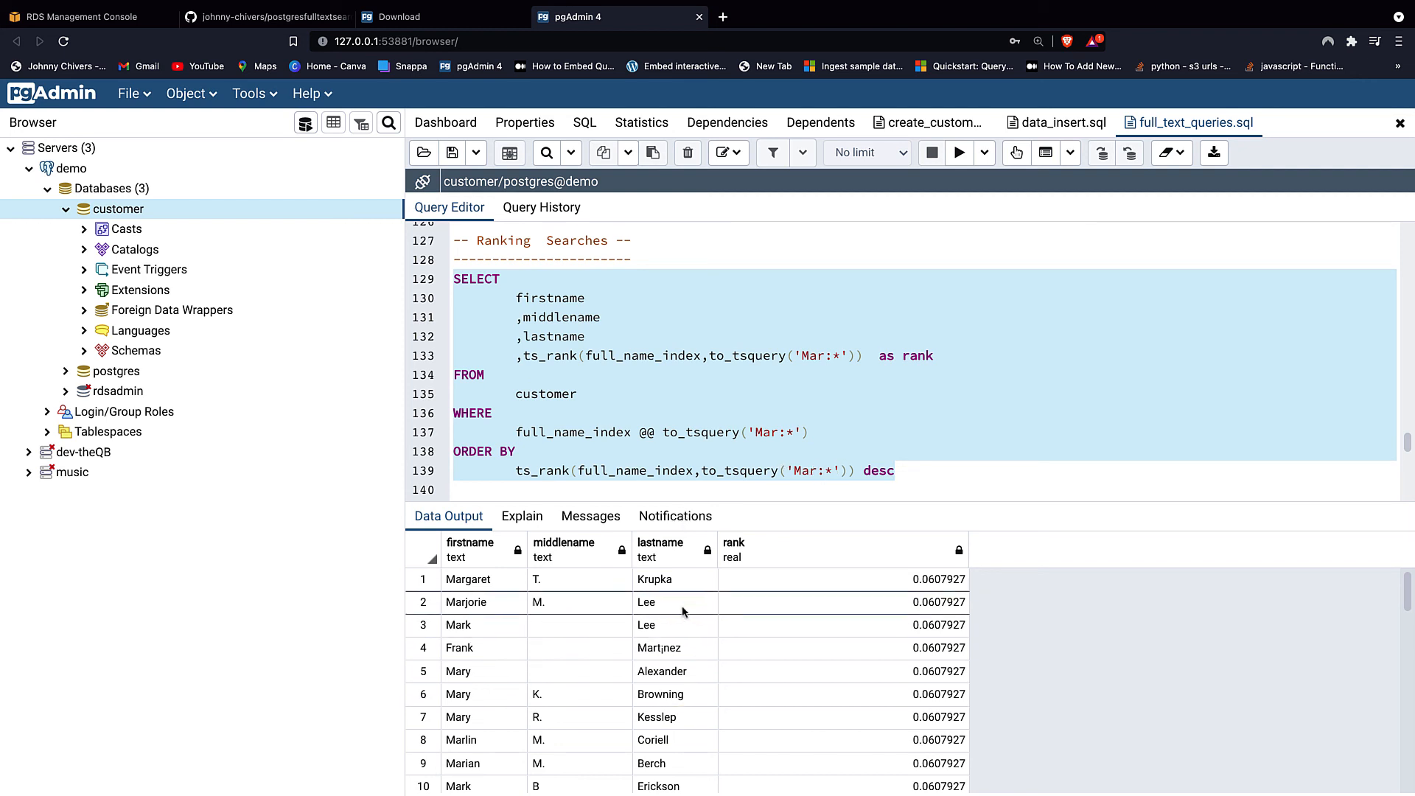
pyautogui.scroll(-3)
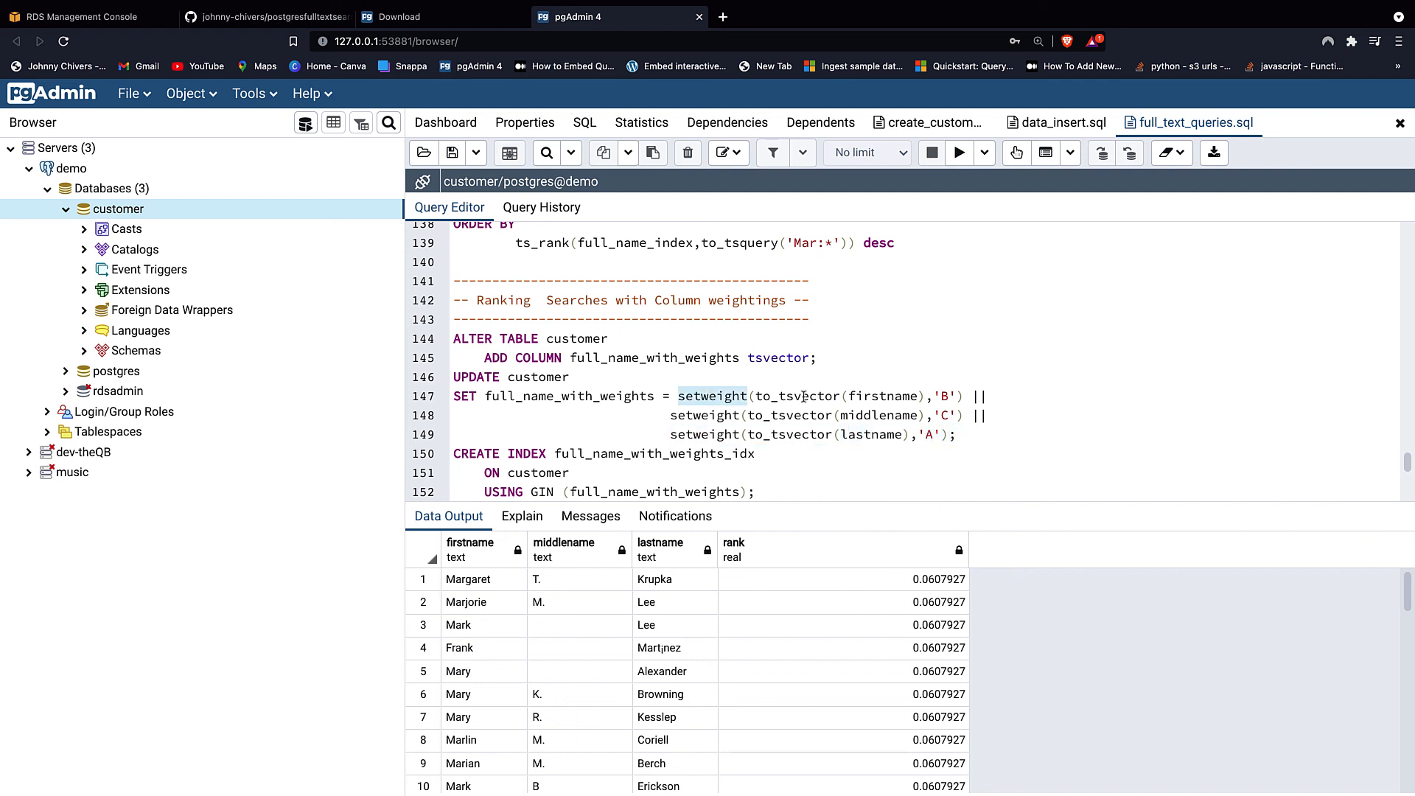
# - Create the setweight-based full_name_with_weights column and its GIN index full_name_with_weights_idx
pyautogui.doubleClick(881, 397)
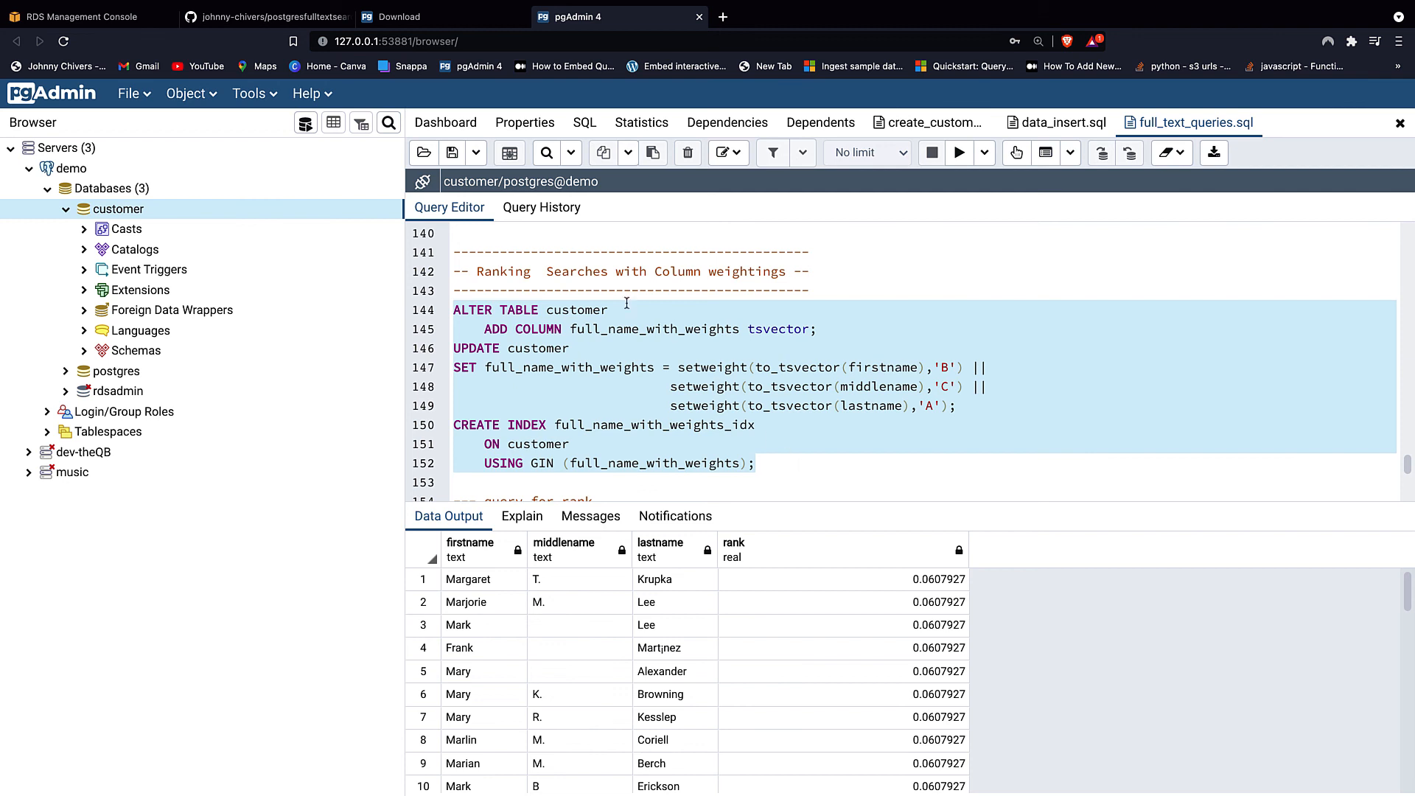
pyautogui.moveTo(586, 341)
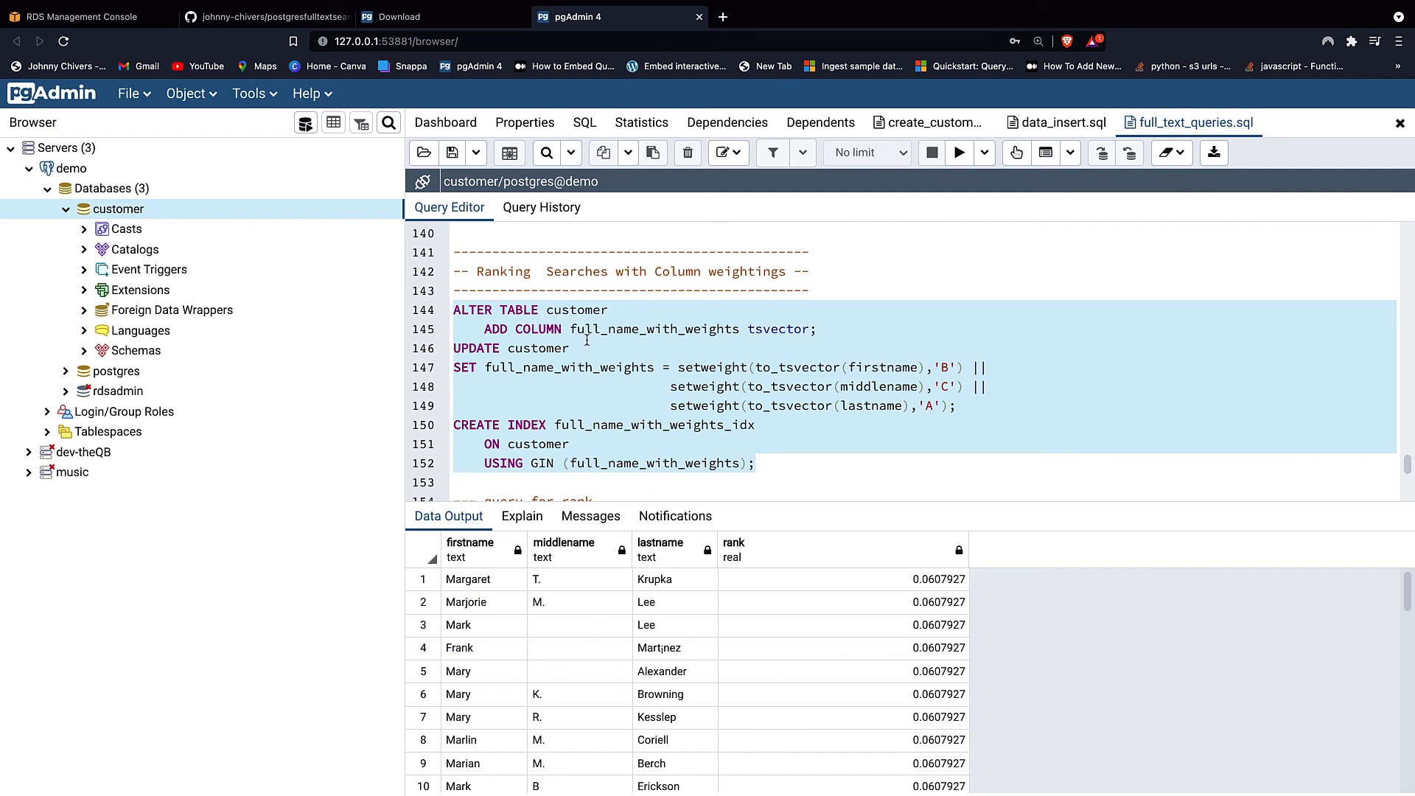
pyautogui.moveTo(716, 339)
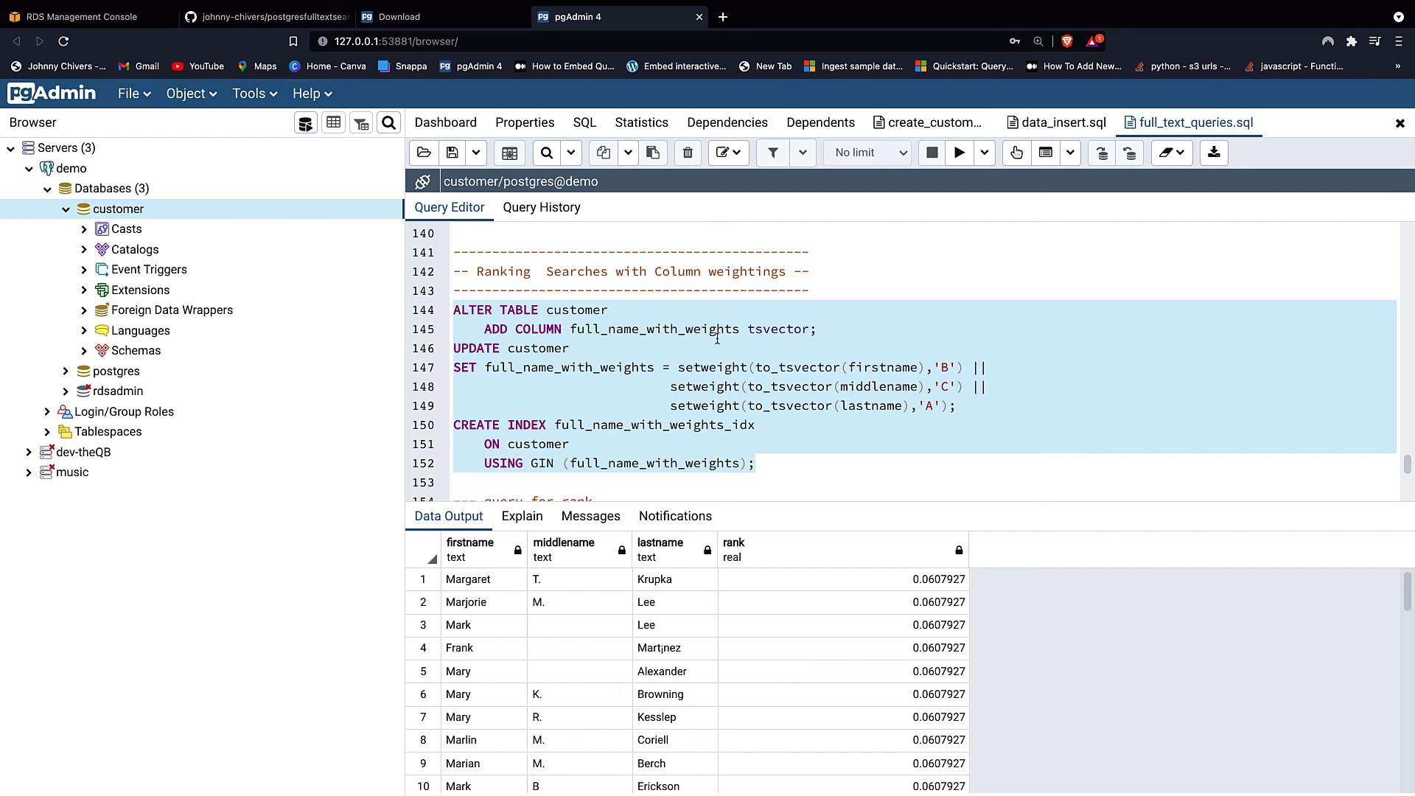
pyautogui.moveTo(872, 386)
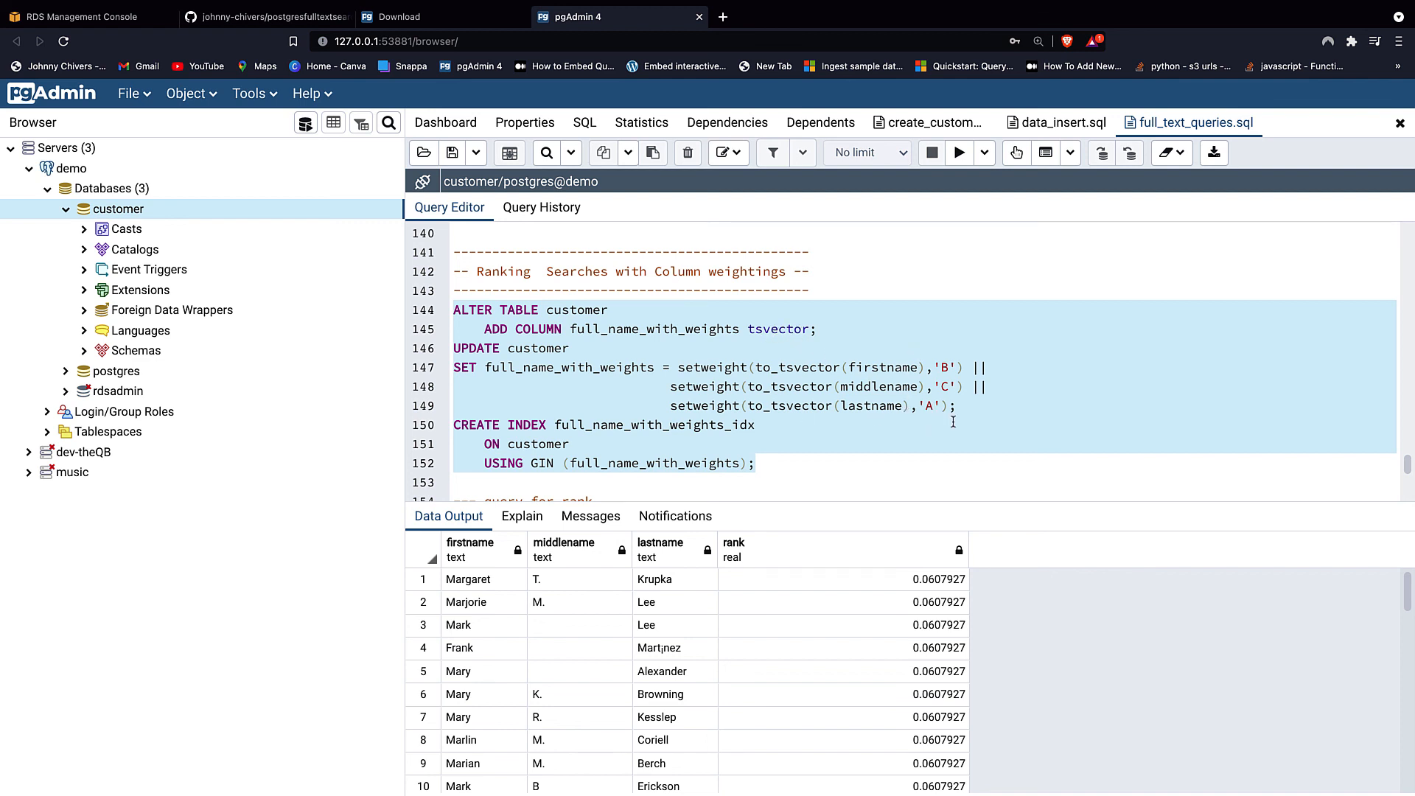
pyautogui.moveTo(961, 369)
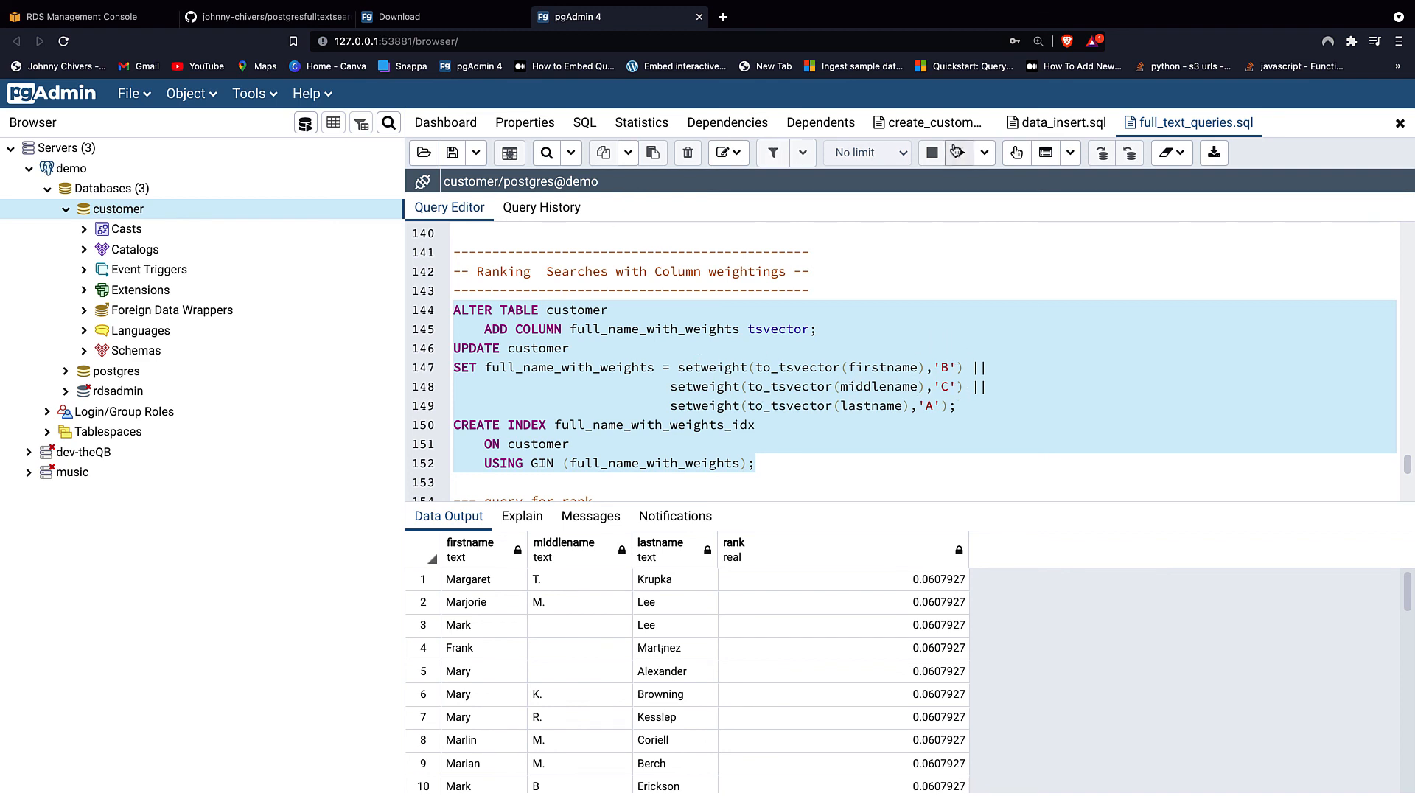
pyautogui.click(958, 152)
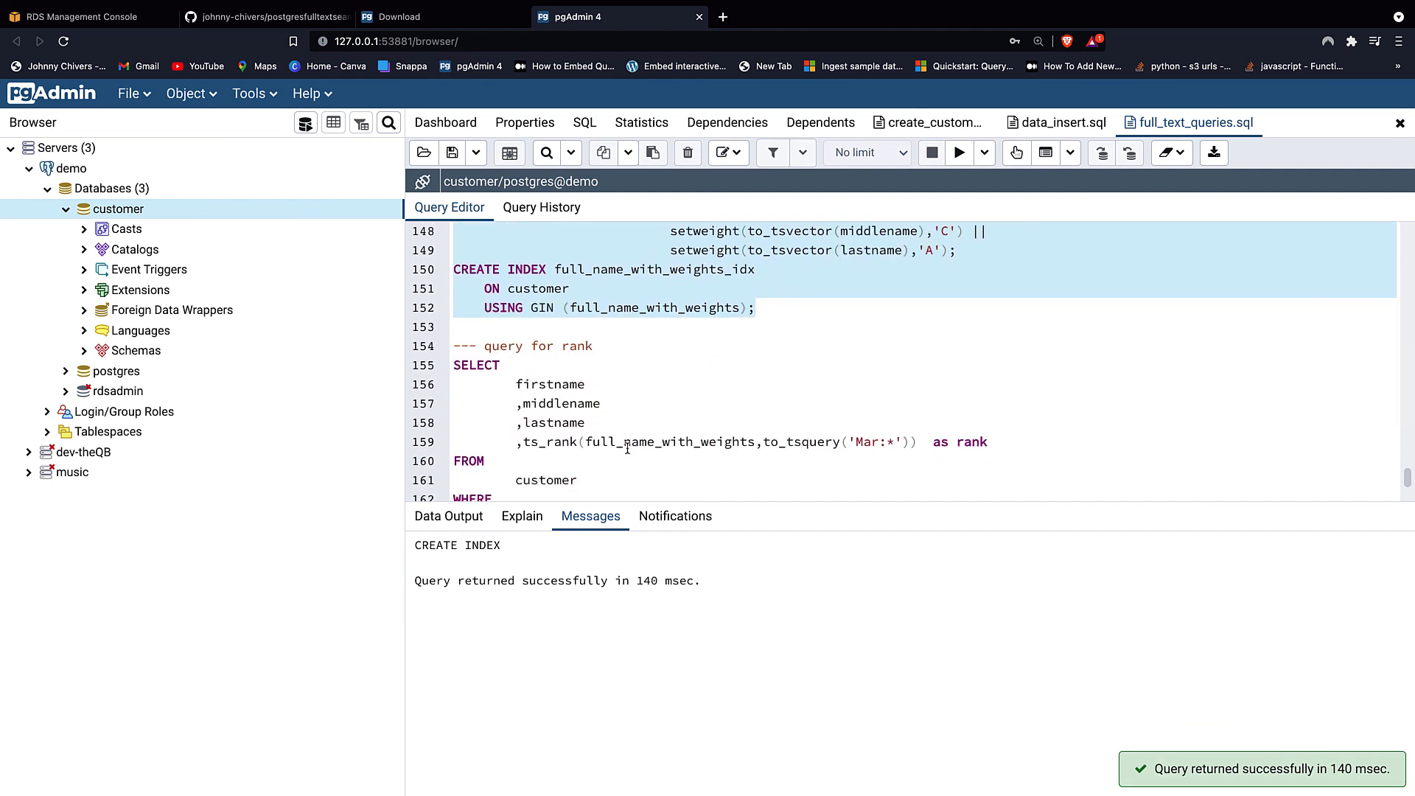
# - Run the weighted rank query; surname matches like Markwood rank 0.607927 at the top
pyautogui.scroll(-3)
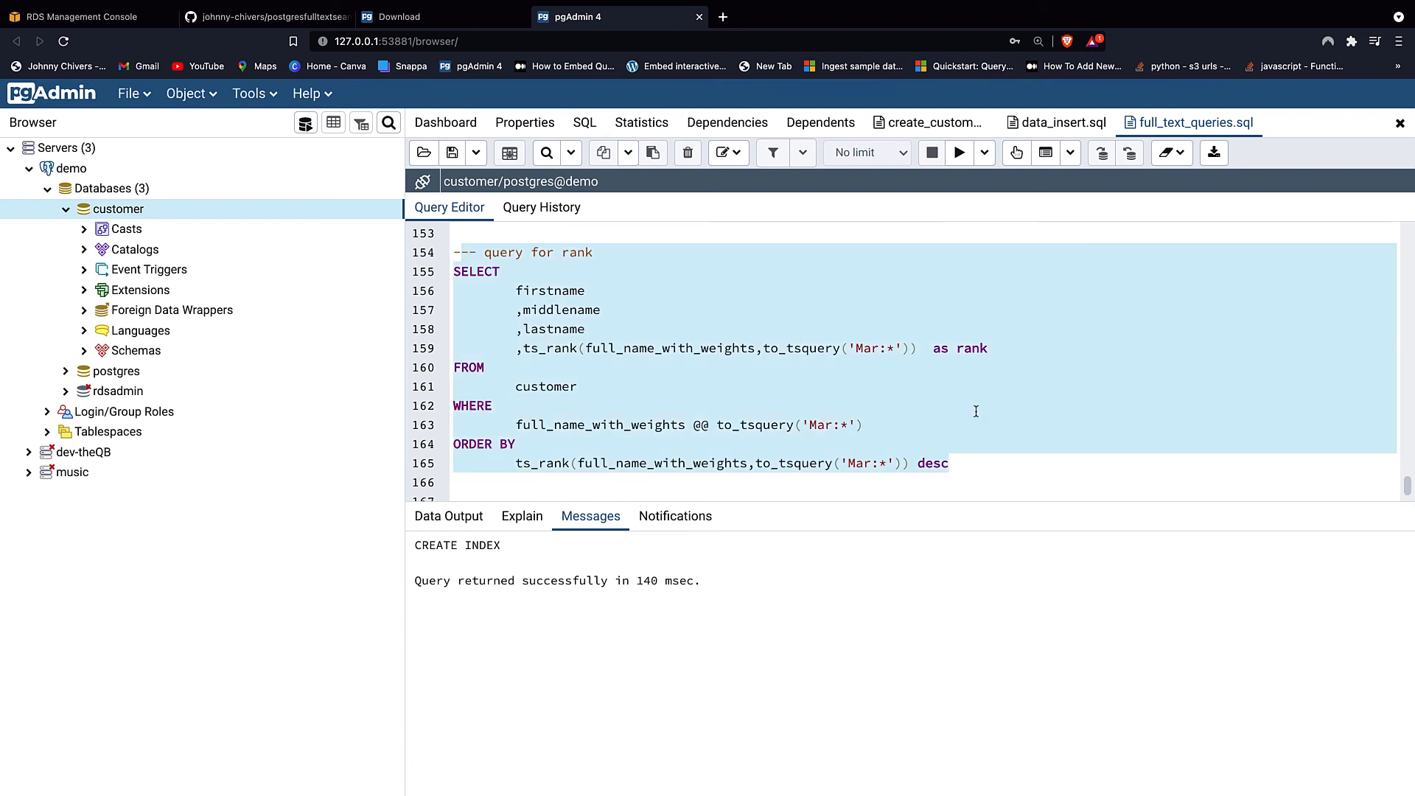
pyautogui.moveTo(868, 373)
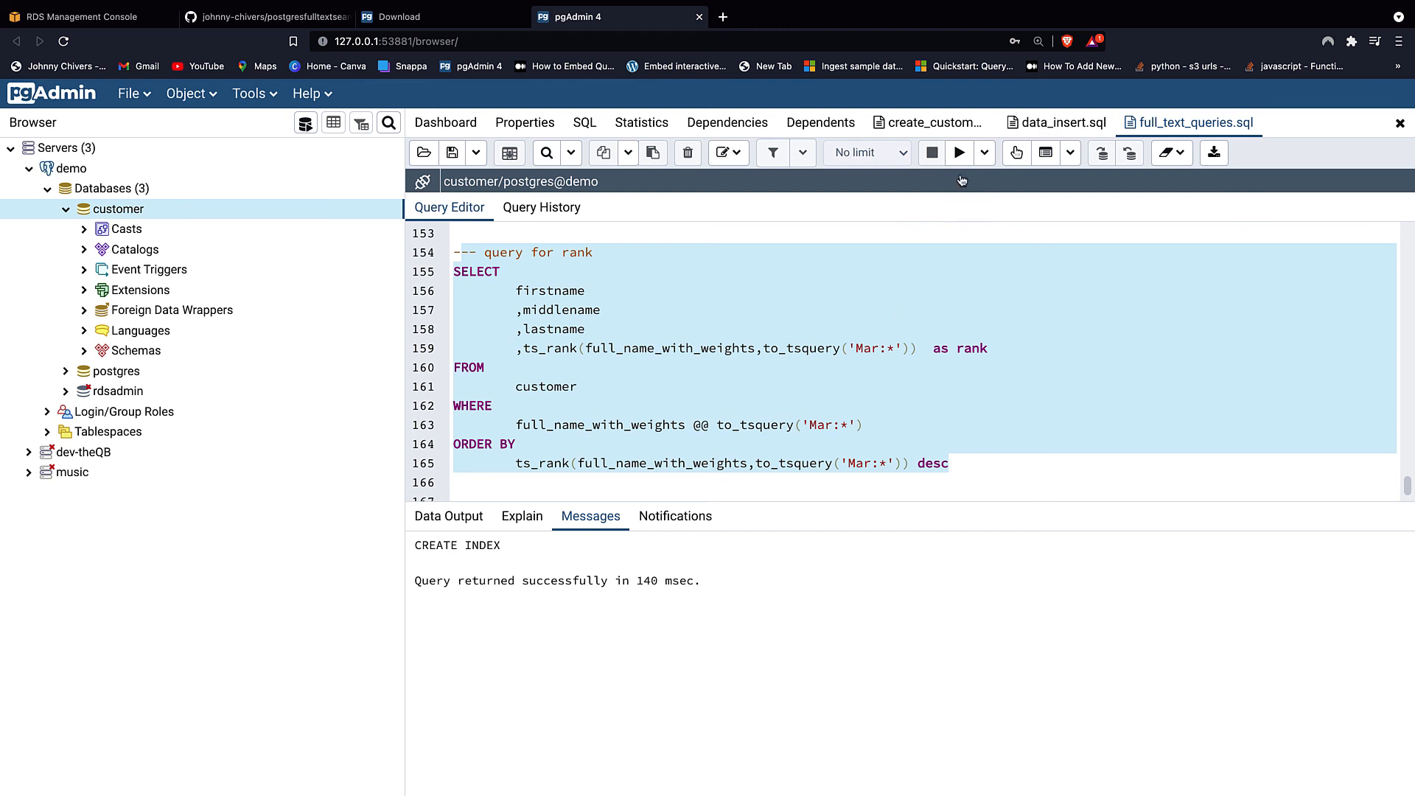
pyautogui.click(958, 152)
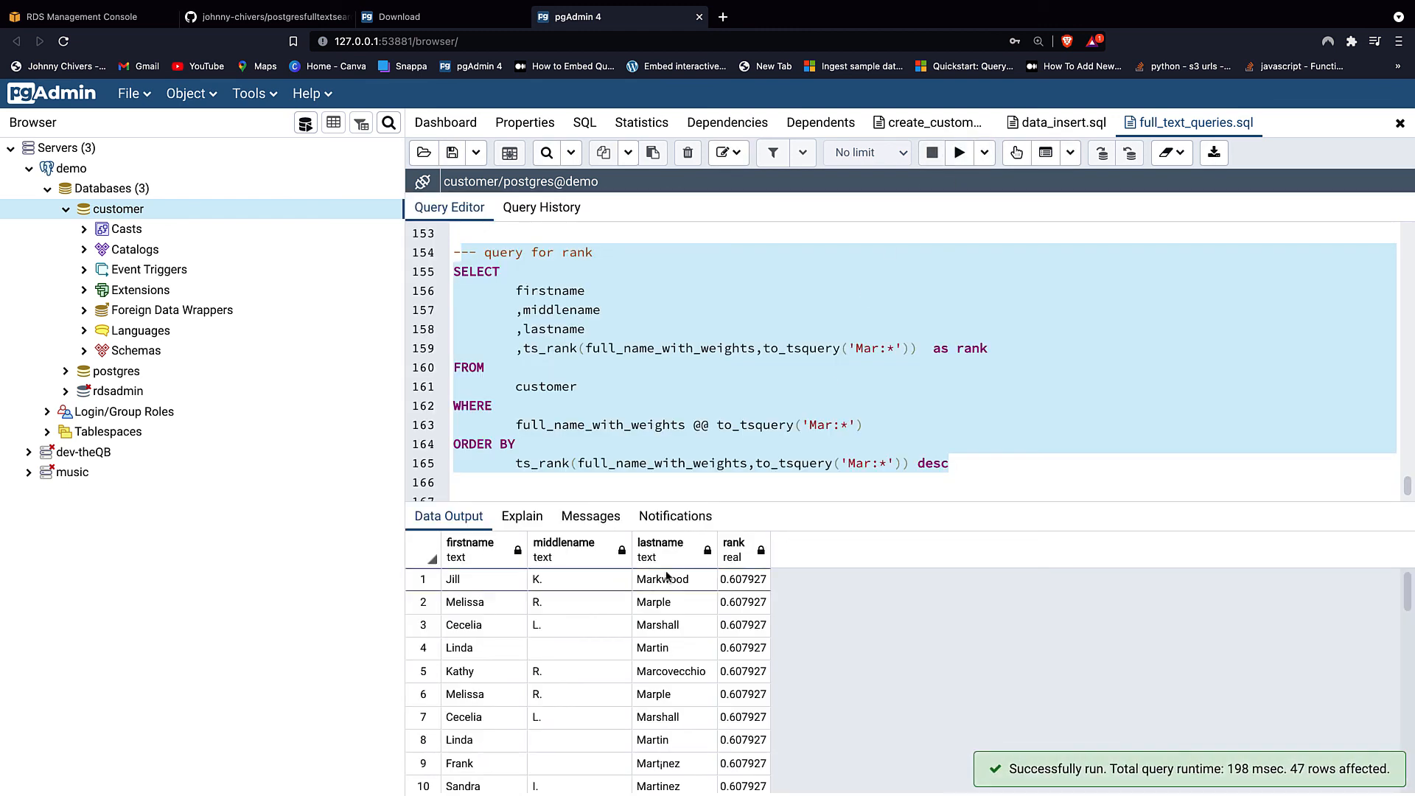
pyautogui.moveTo(619, 564)
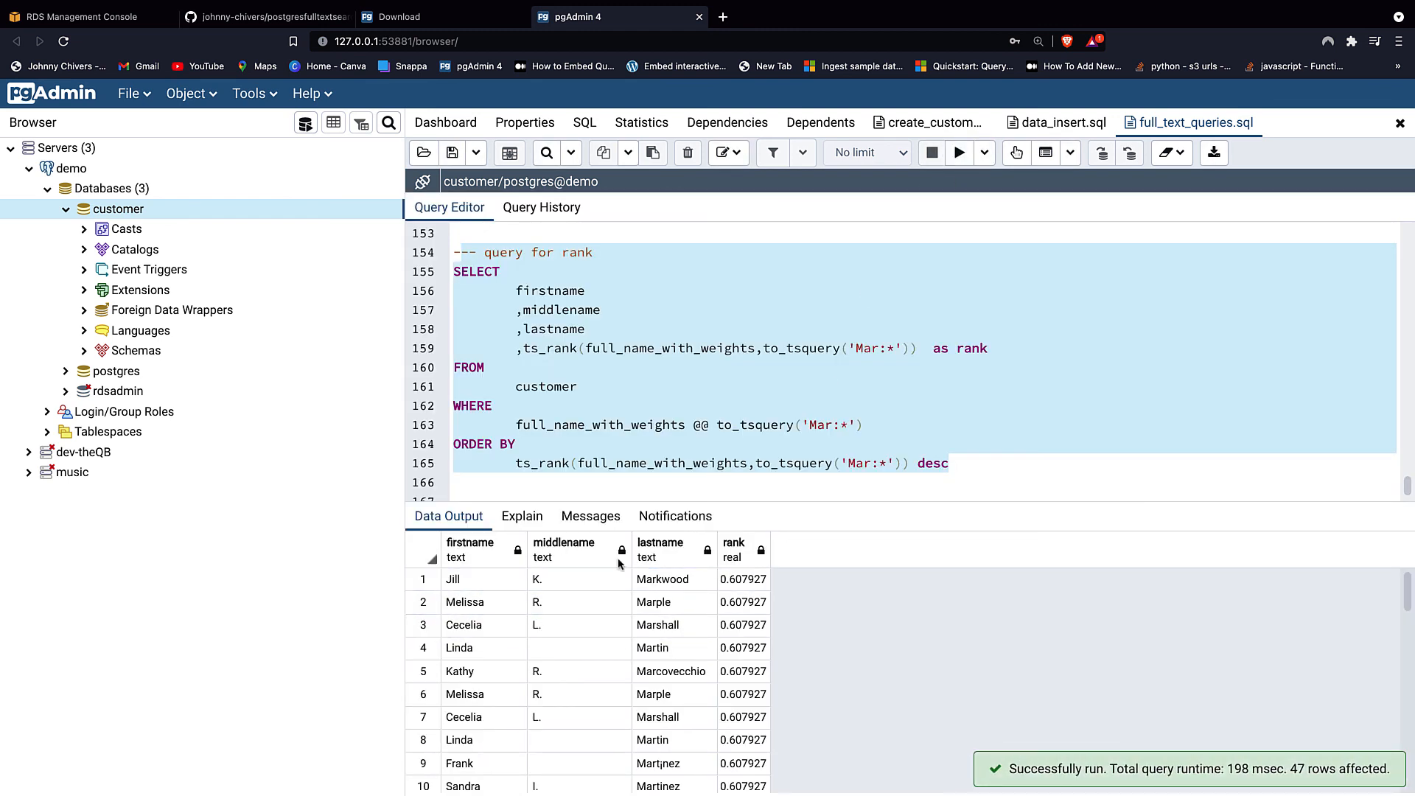
pyautogui.click(662, 578)
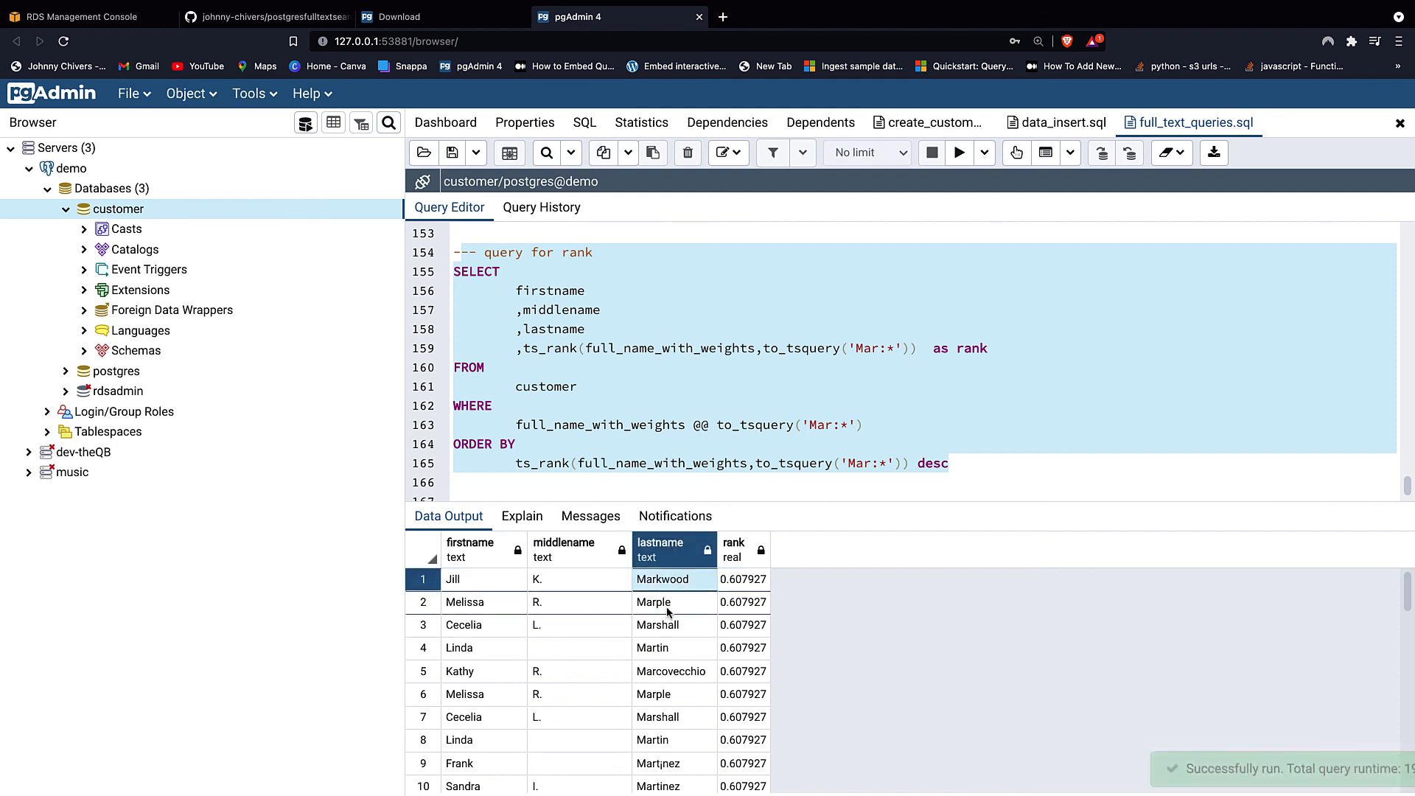
pyautogui.click(745, 625)
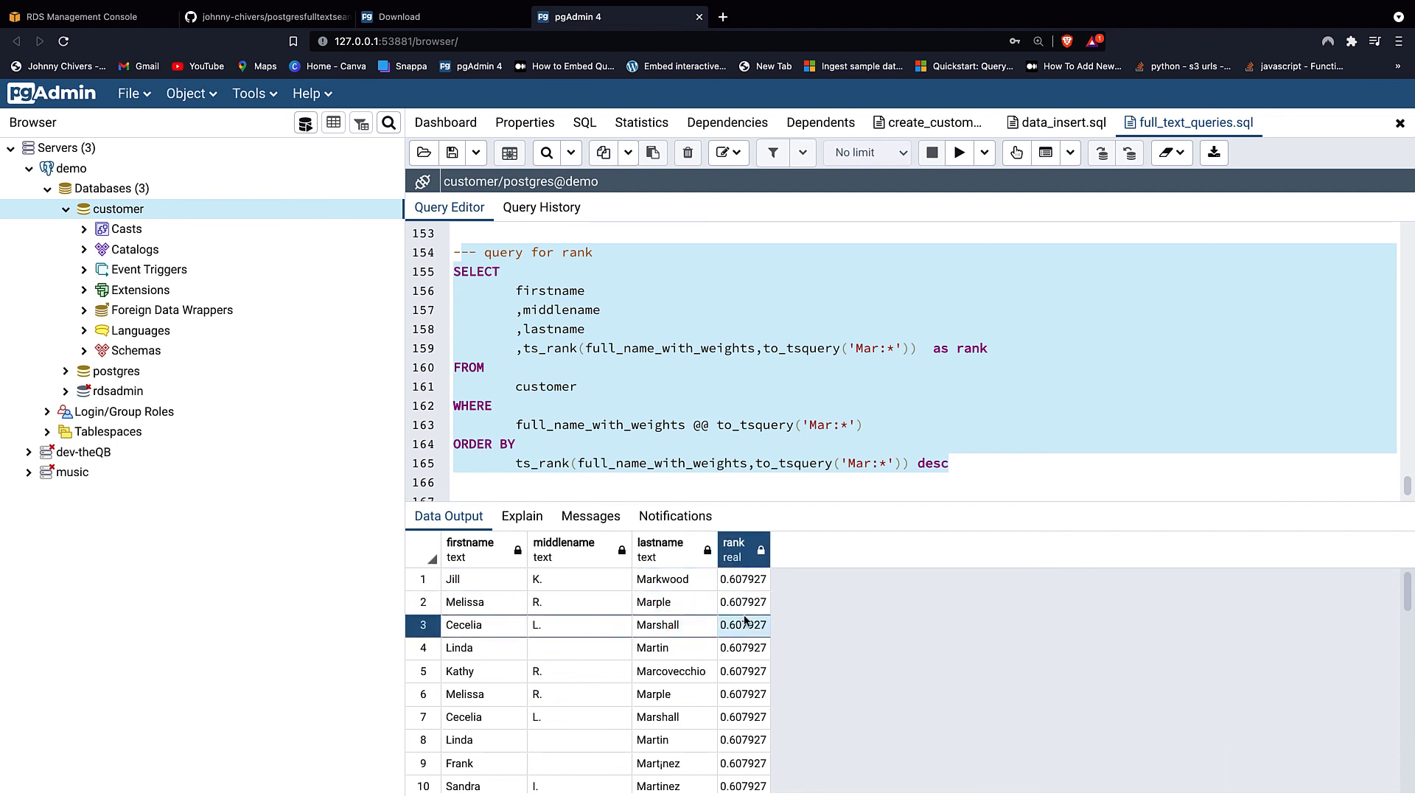
# - Show first-name matches ranked lower at 0.243171, due to the lastname weight of A
pyautogui.scroll(-3)
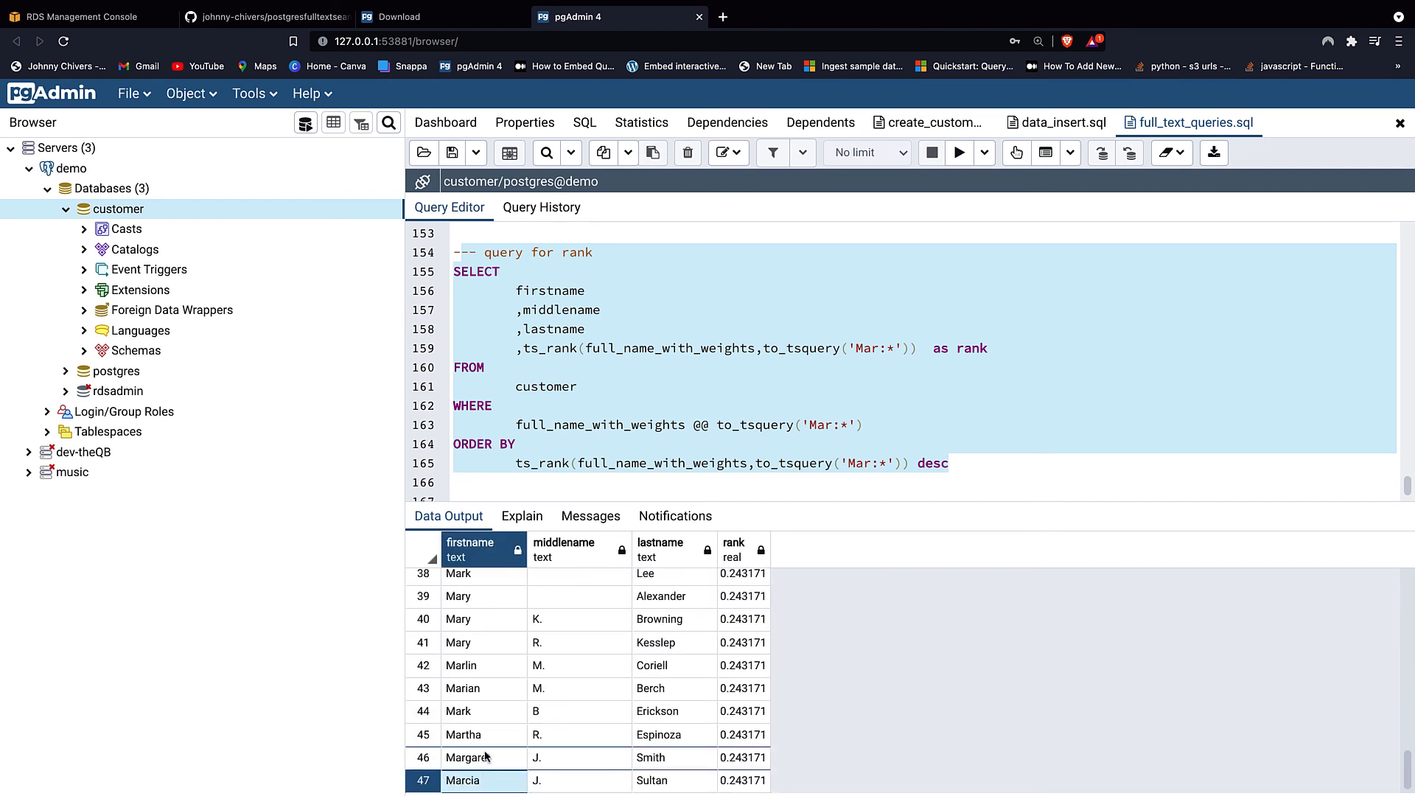
pyautogui.click(463, 735)
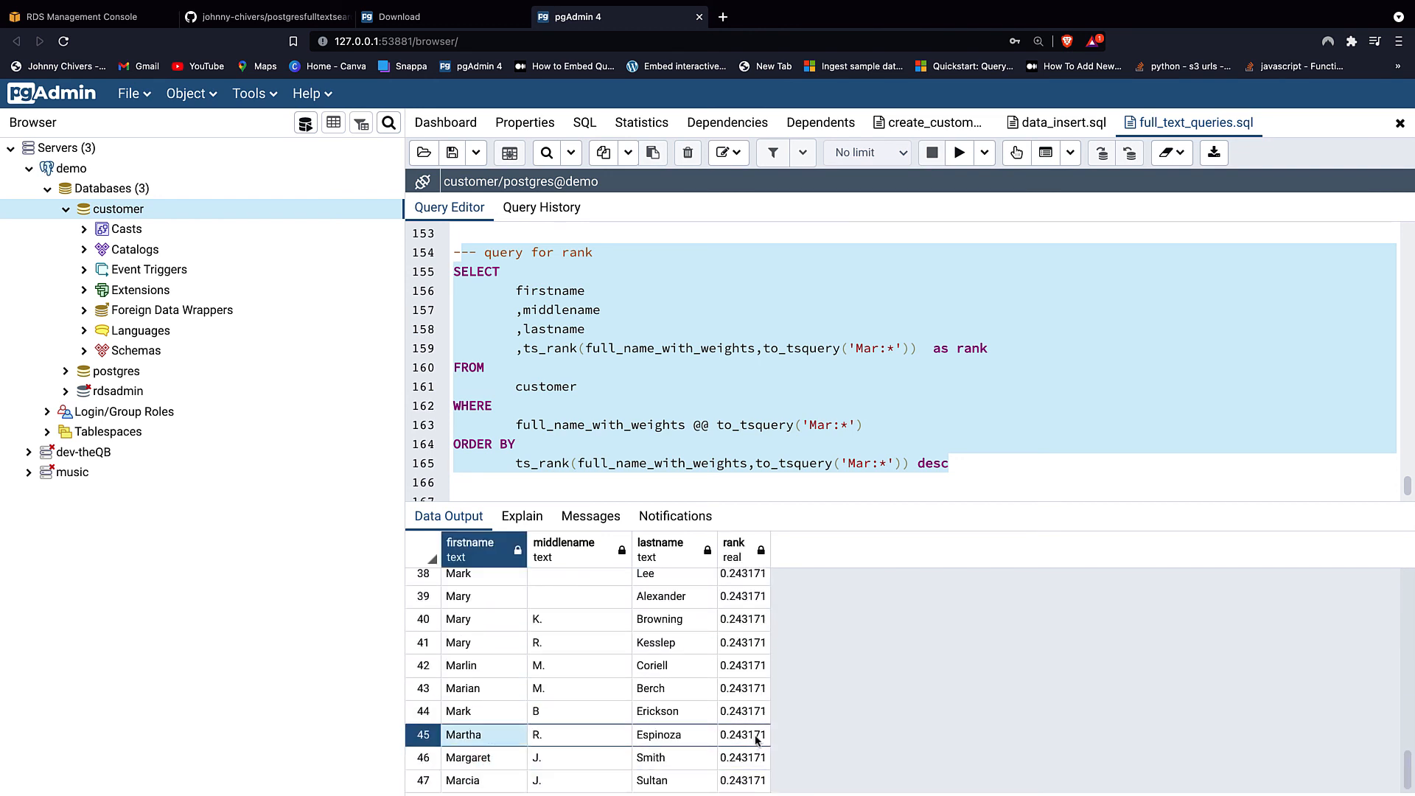
pyautogui.click(743, 780)
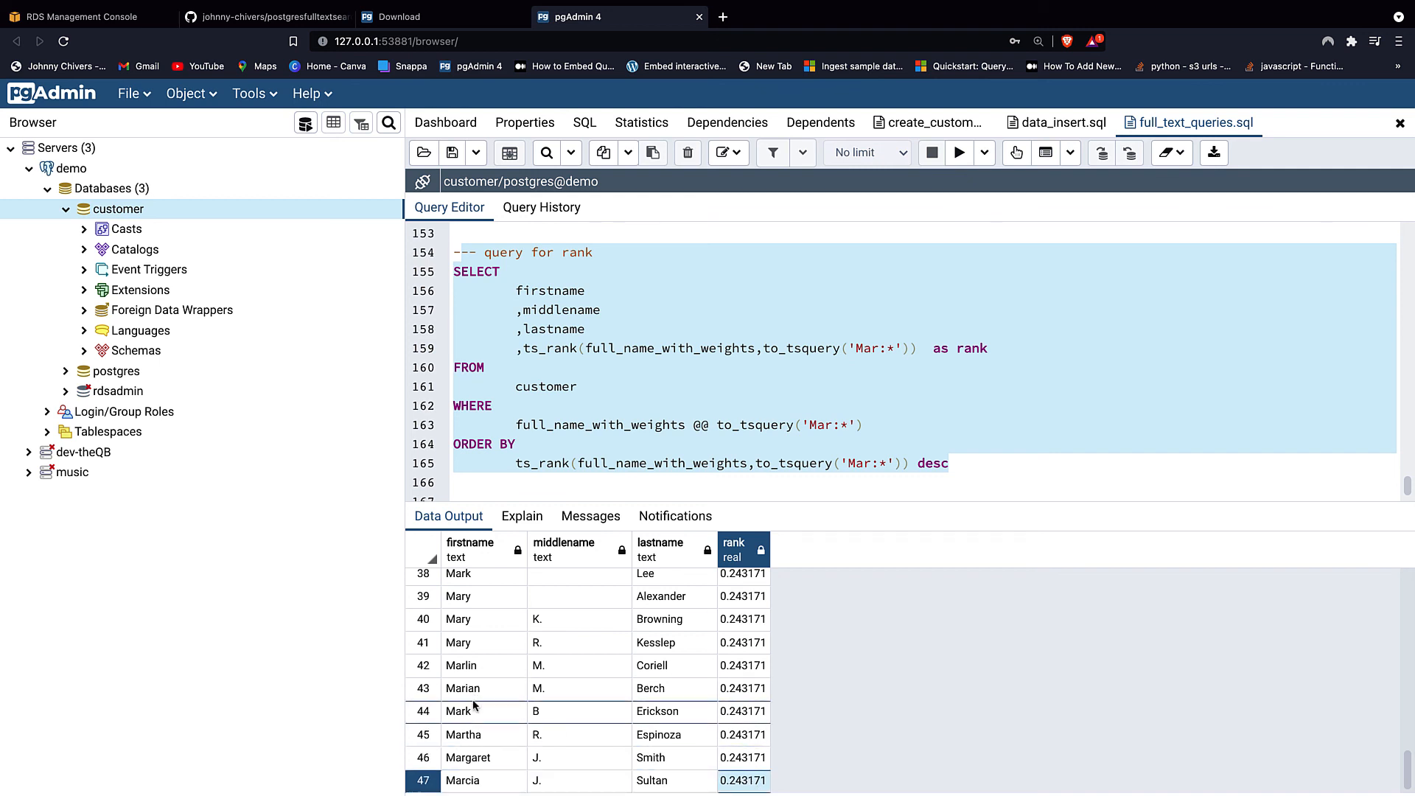
pyautogui.moveTo(818, 453)
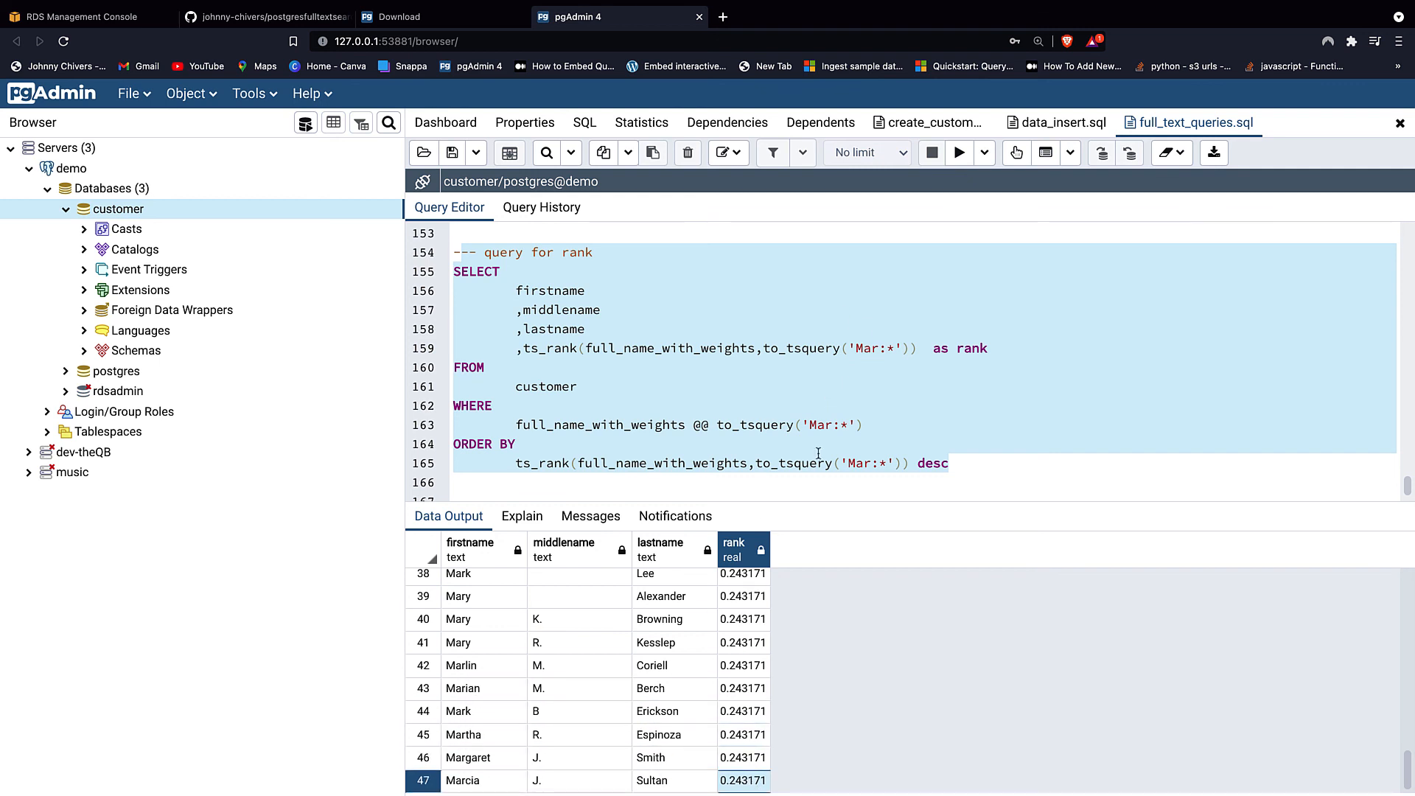
pyautogui.scroll(3)
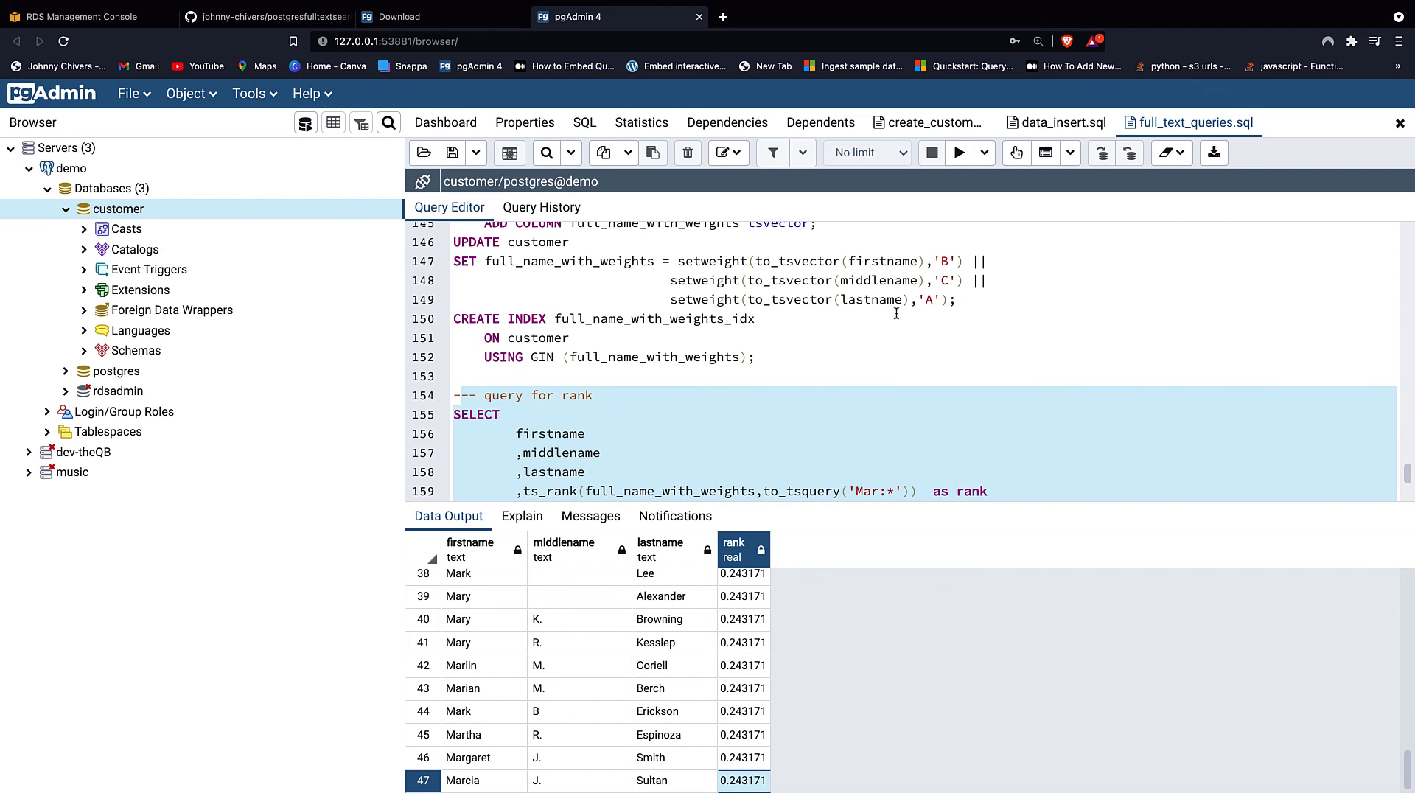
pyautogui.click(1031, 299)
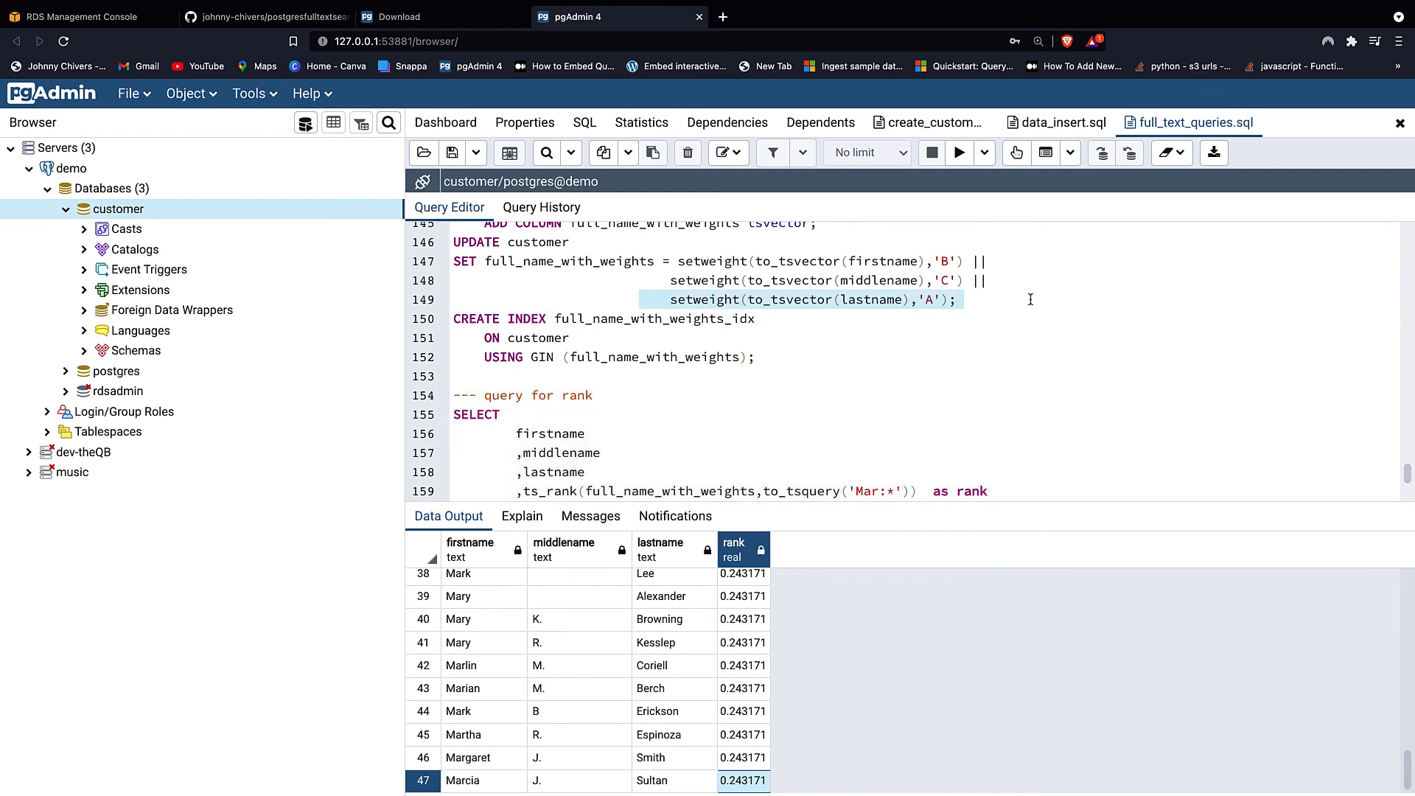